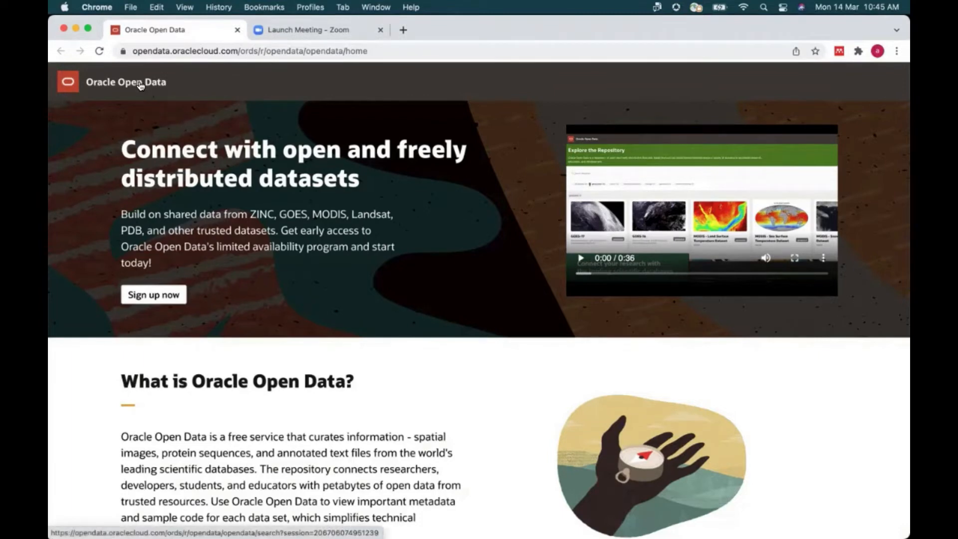
- Go to the dataset repository from the header logo and browse the dataset cards
left_click(125, 81)
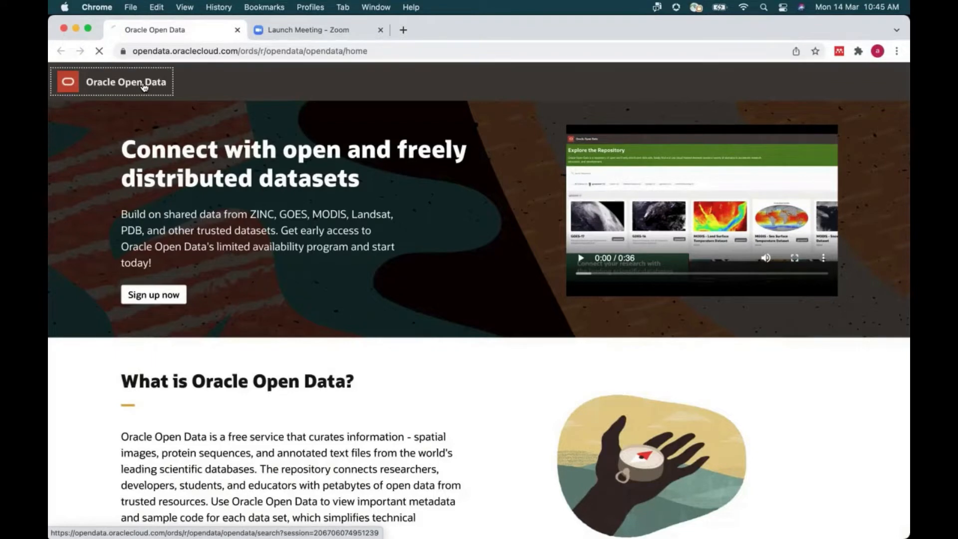
left_click(126, 81)
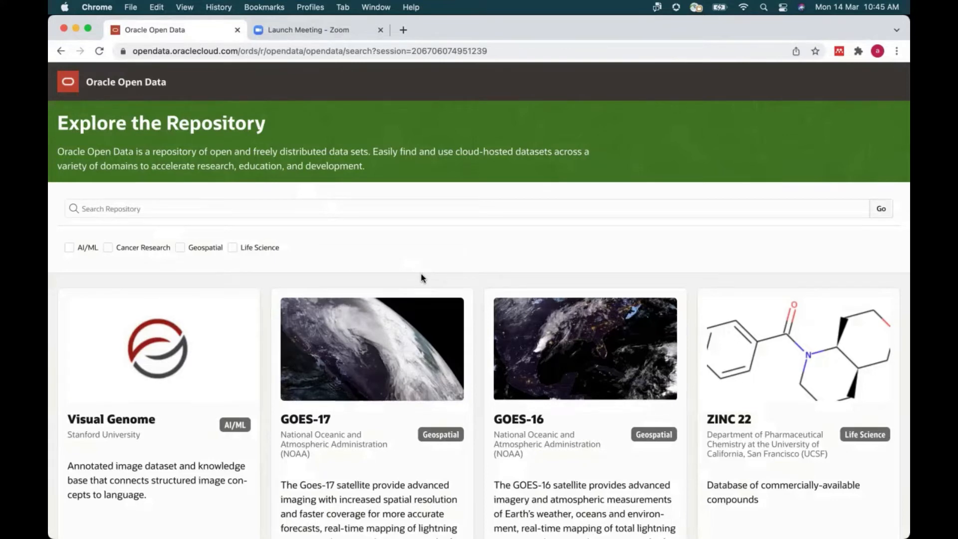
scroll("down", 3)
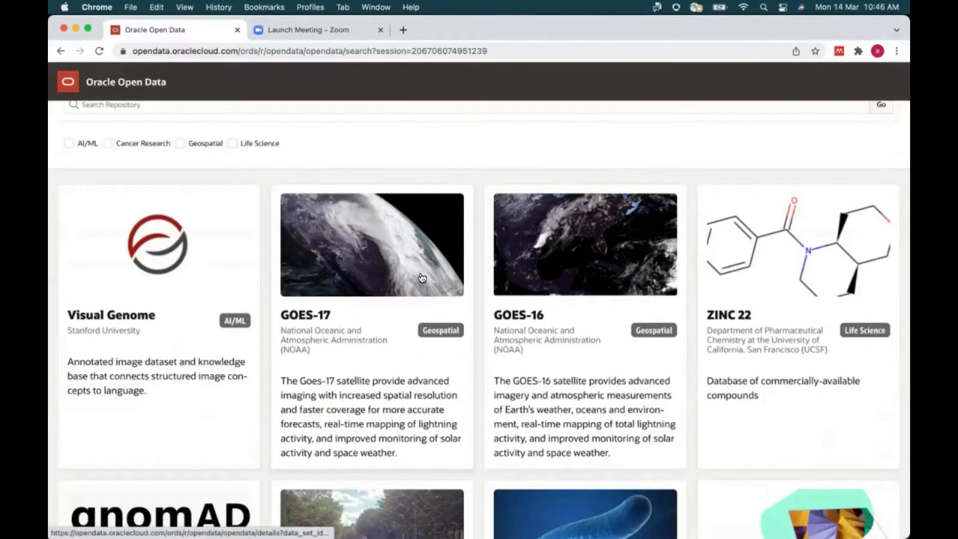
scroll("down", 3)
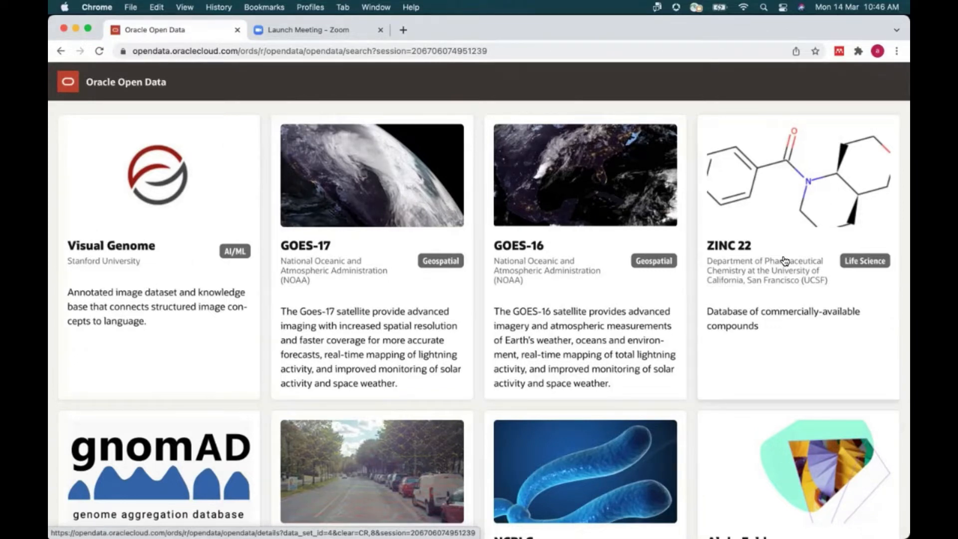
mouse_move(777, 264)
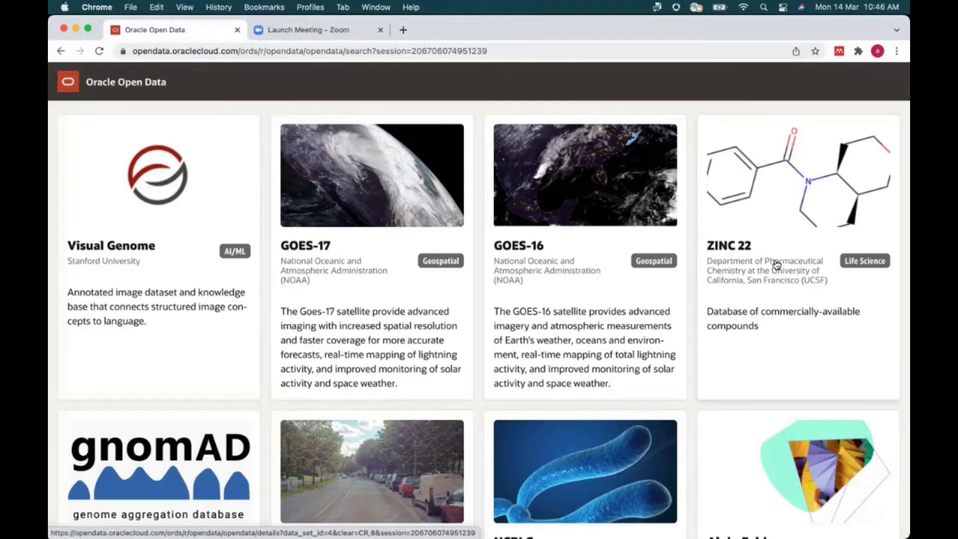
scroll("up", 3)
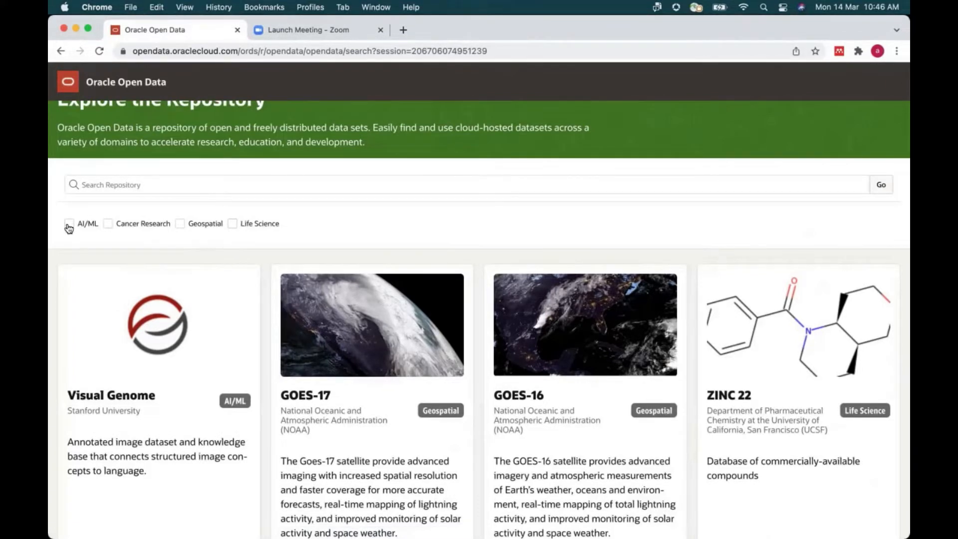
- Filter the repository to AI/ML datasets and open Visual Genome's details page
left_click(68, 222)
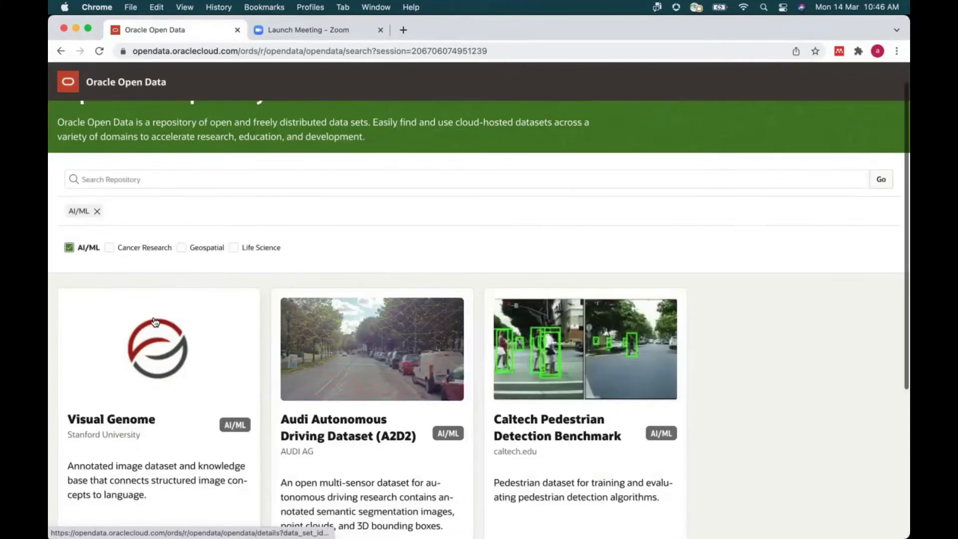
left_click(157, 323)
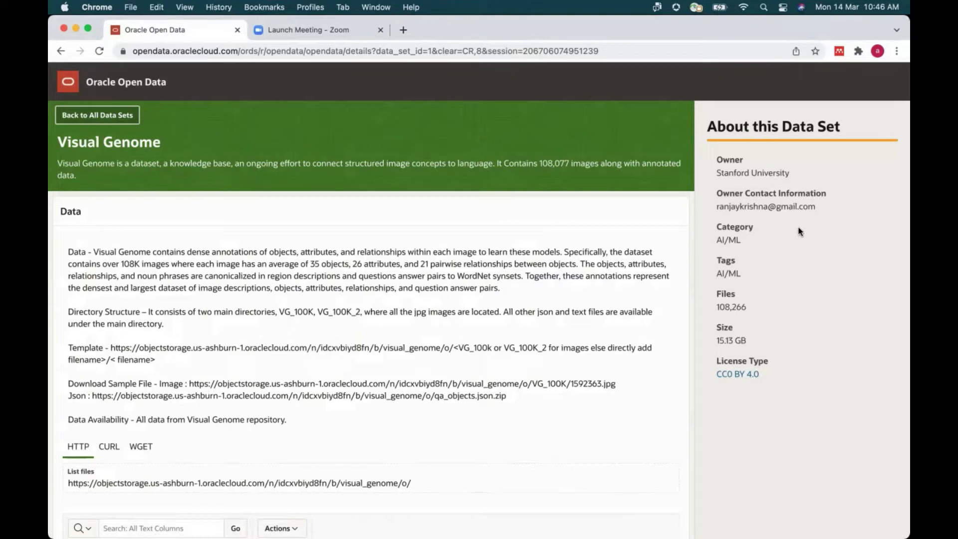
mouse_move(752, 173)
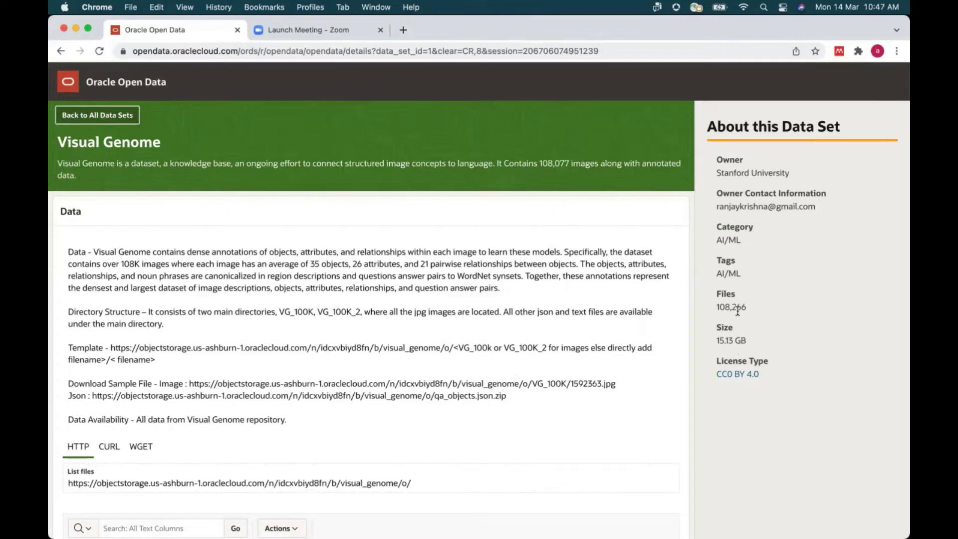
mouse_move(516, 372)
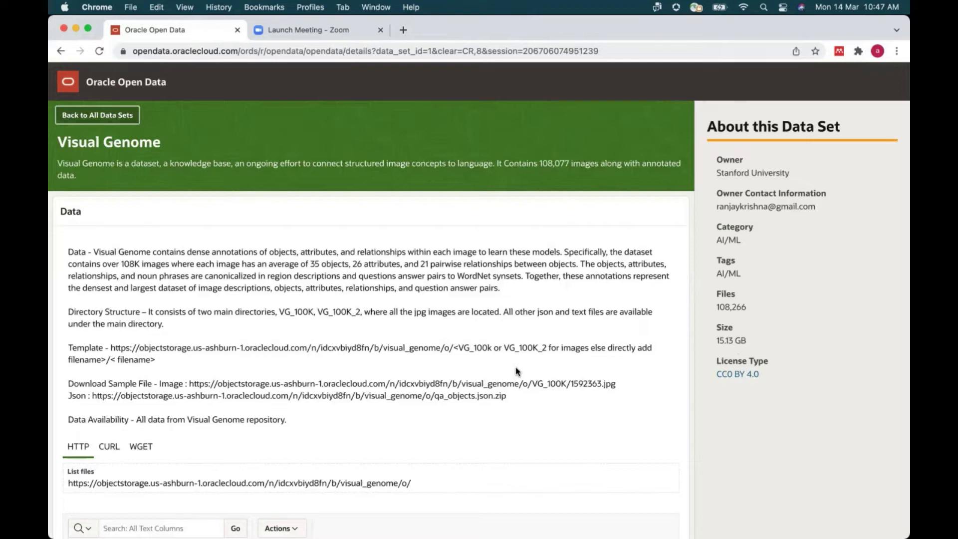
mouse_move(426, 372)
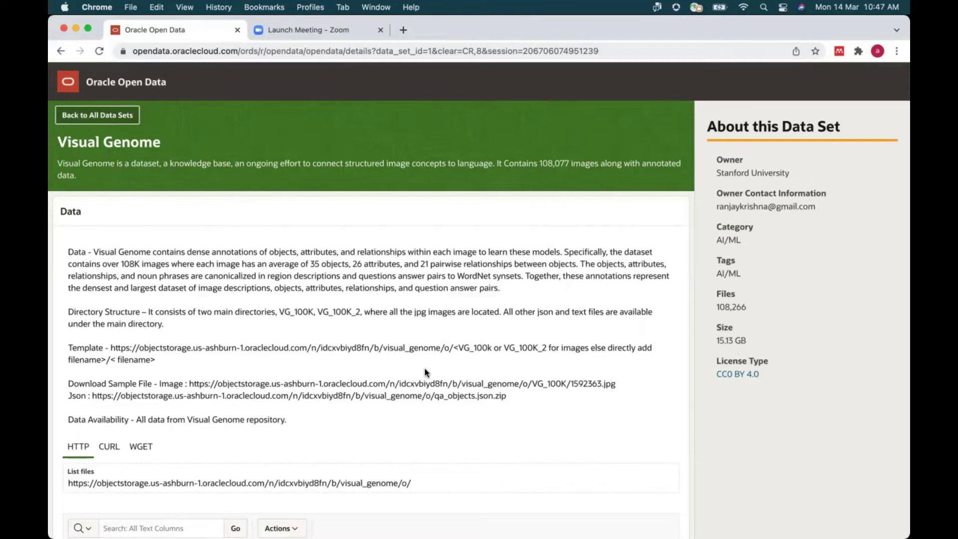
- Move down the Visual Genome page to its file table
scroll("down", 3)
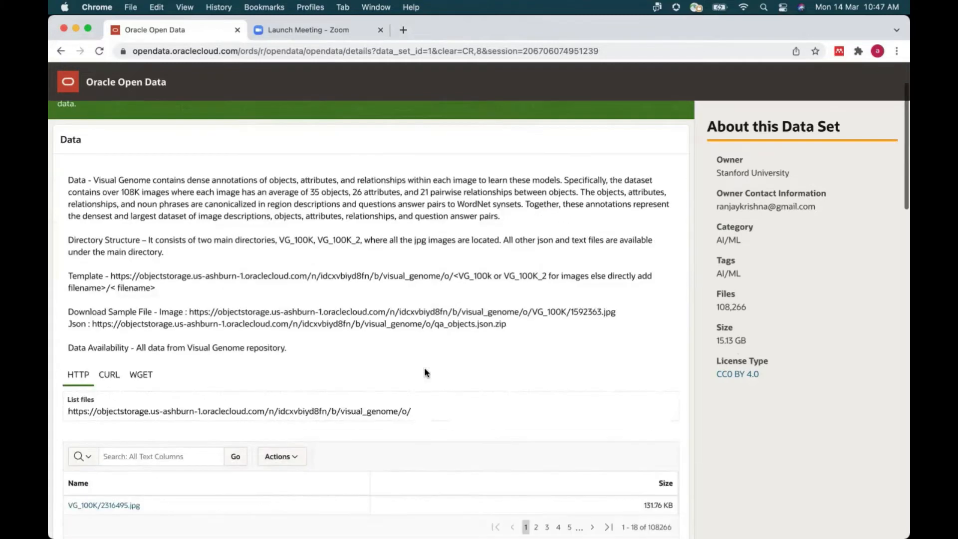
scroll("down", 3)
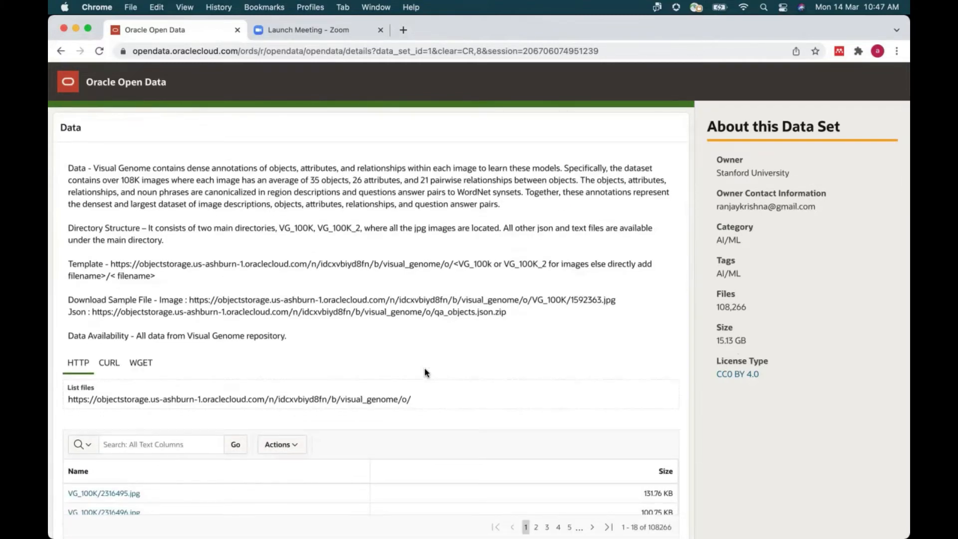
scroll("down", 3)
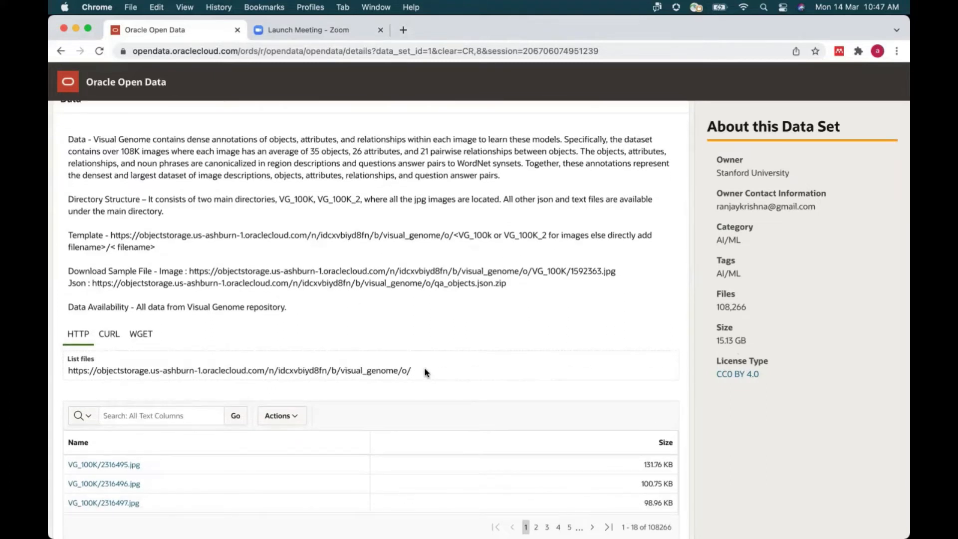
mouse_move(178, 365)
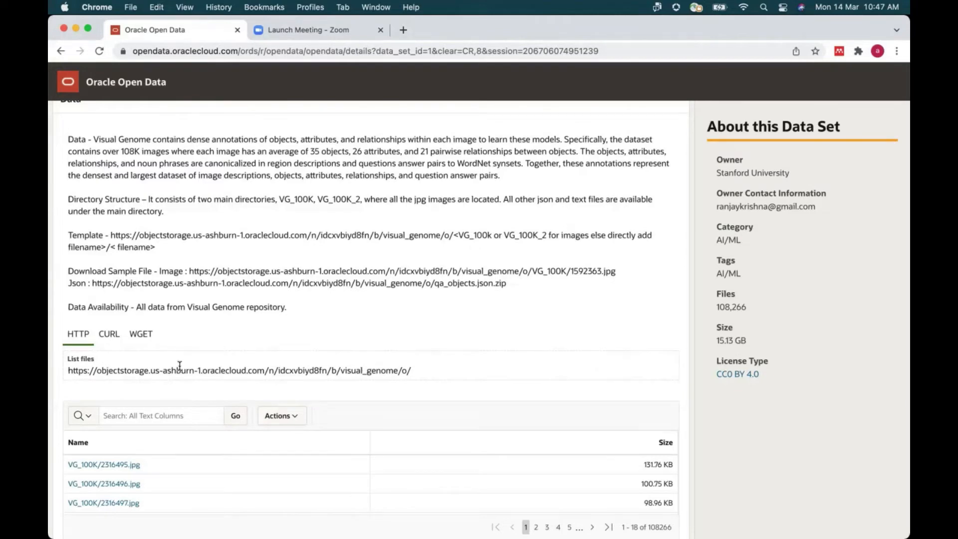
scroll("down", 3)
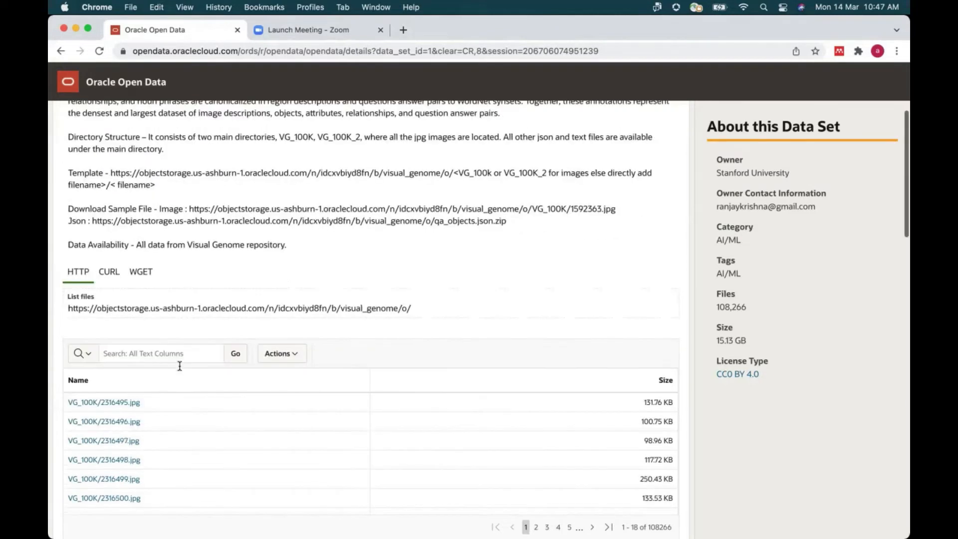
scroll("down", 3)
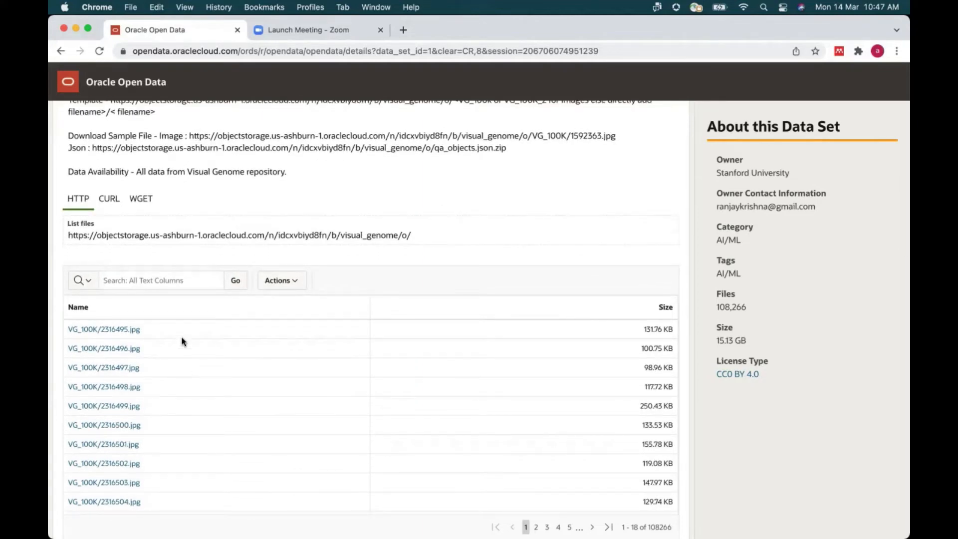
mouse_move(198, 329)
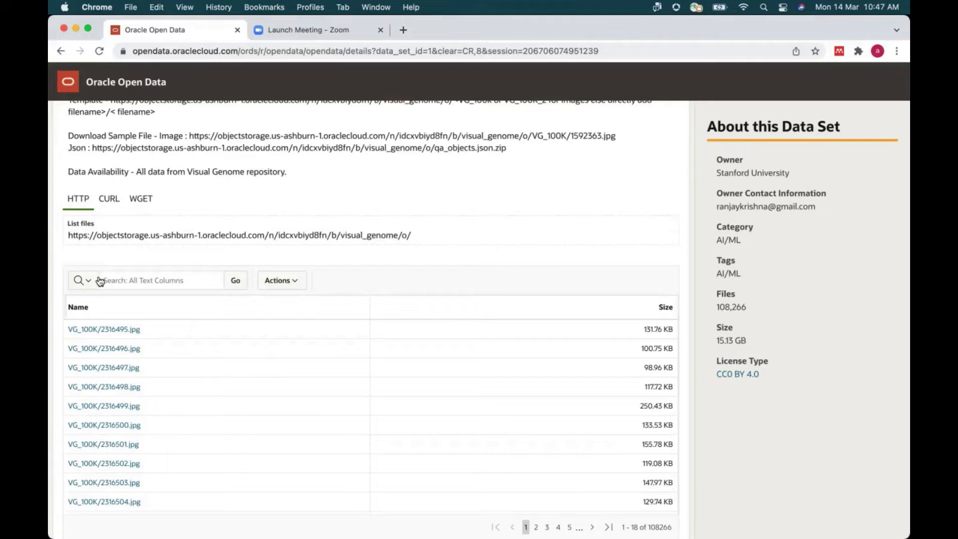
- Search the file list by Size for entries containing 100
left_click(80, 281)
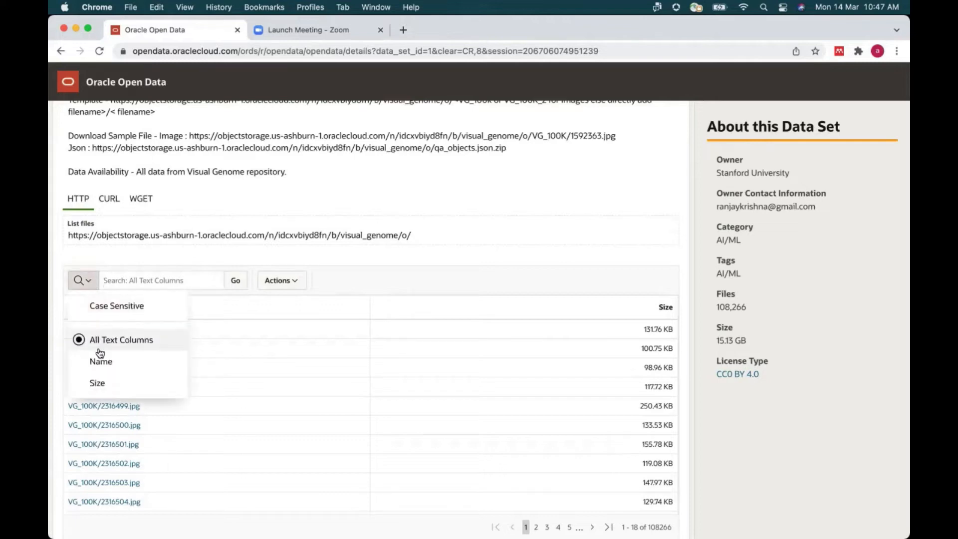
mouse_move(97, 382)
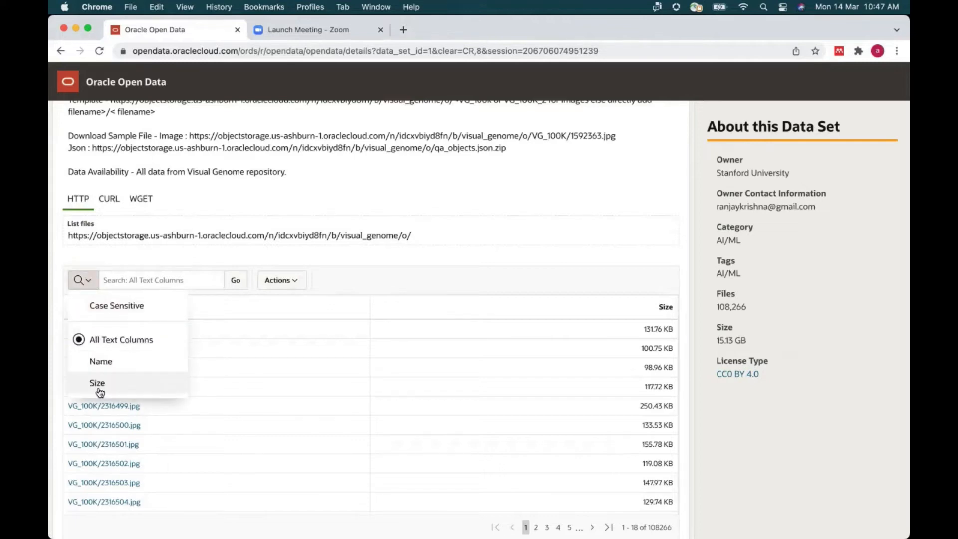
left_click(97, 382)
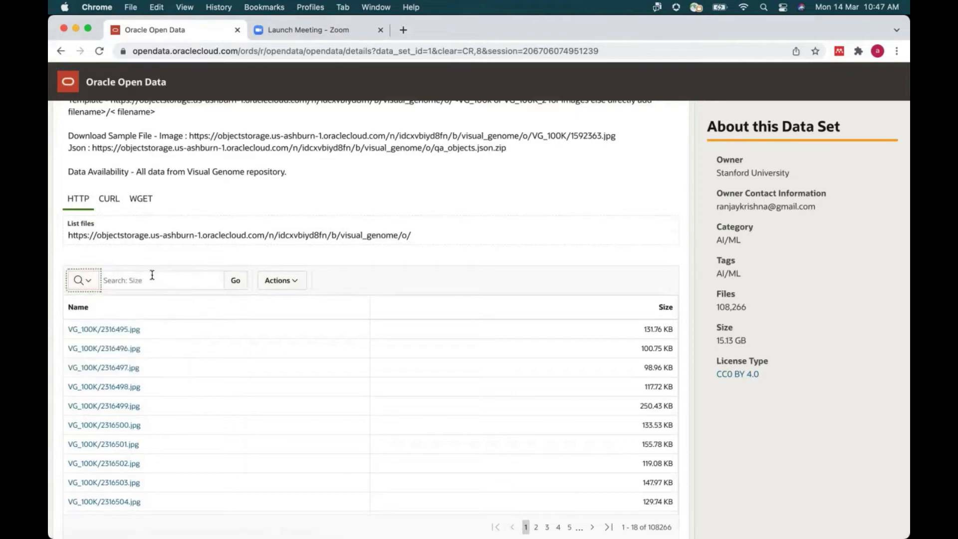
type("100")
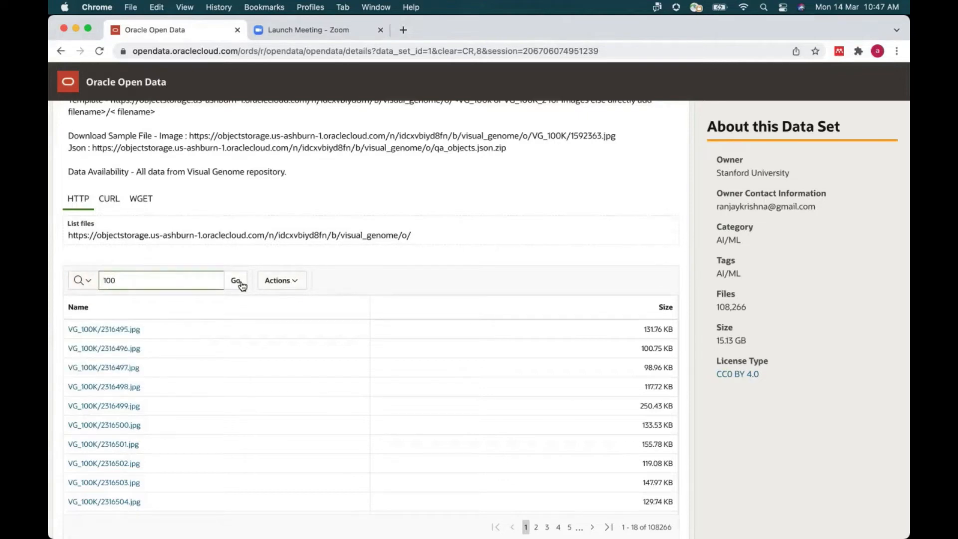
left_click(235, 279)
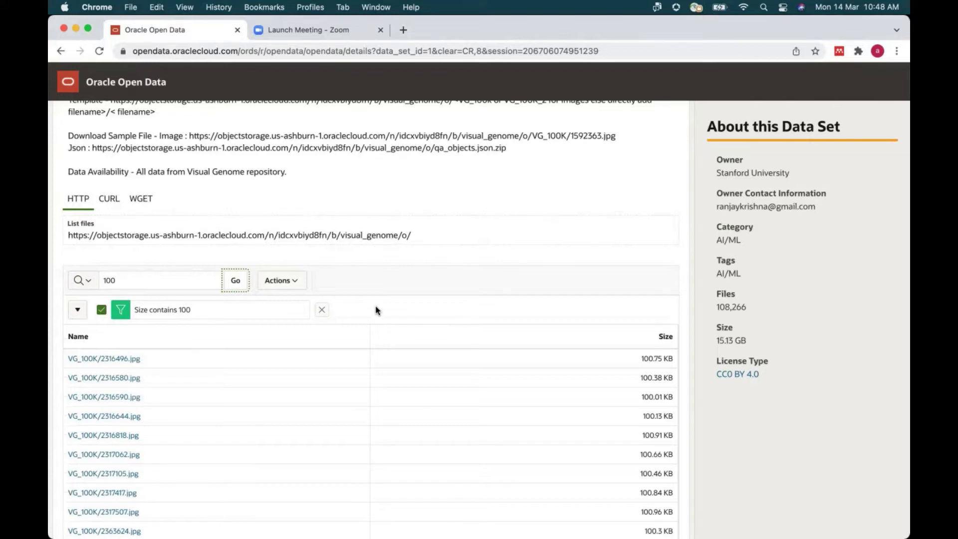
scroll("down", 3)
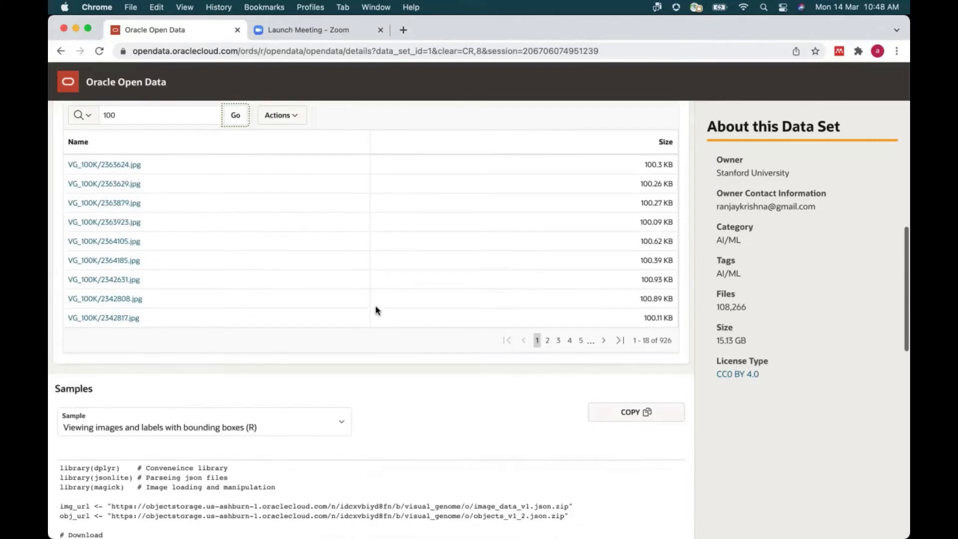
scroll("down", 3)
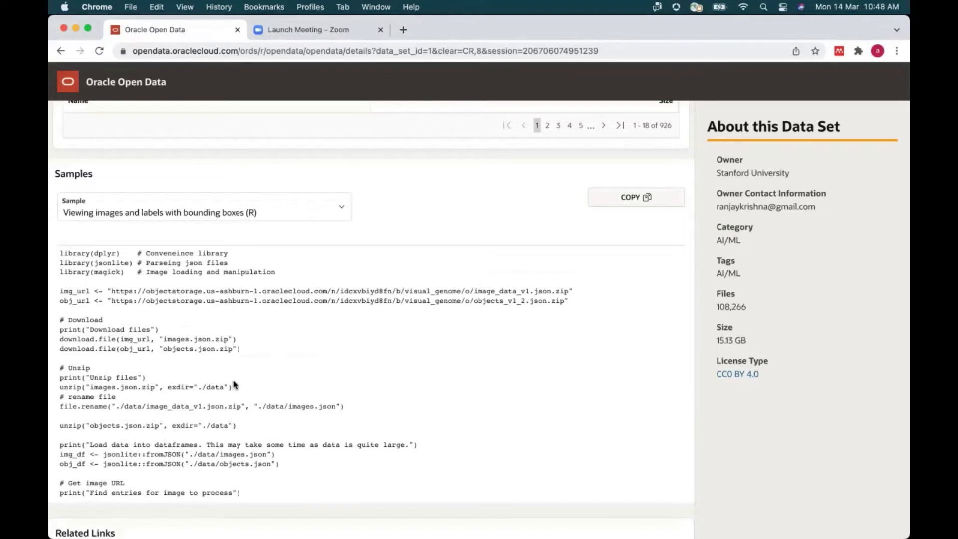
mouse_move(247, 368)
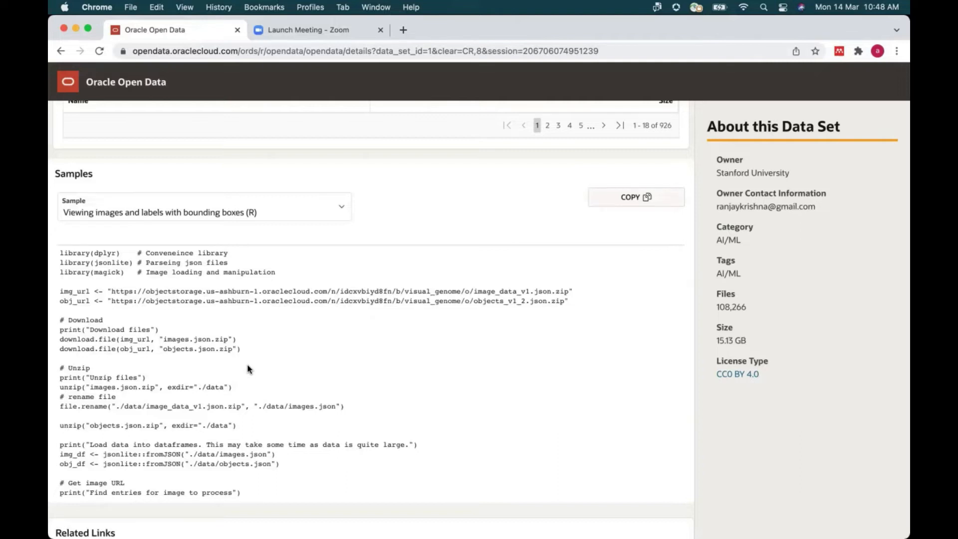
mouse_move(267, 366)
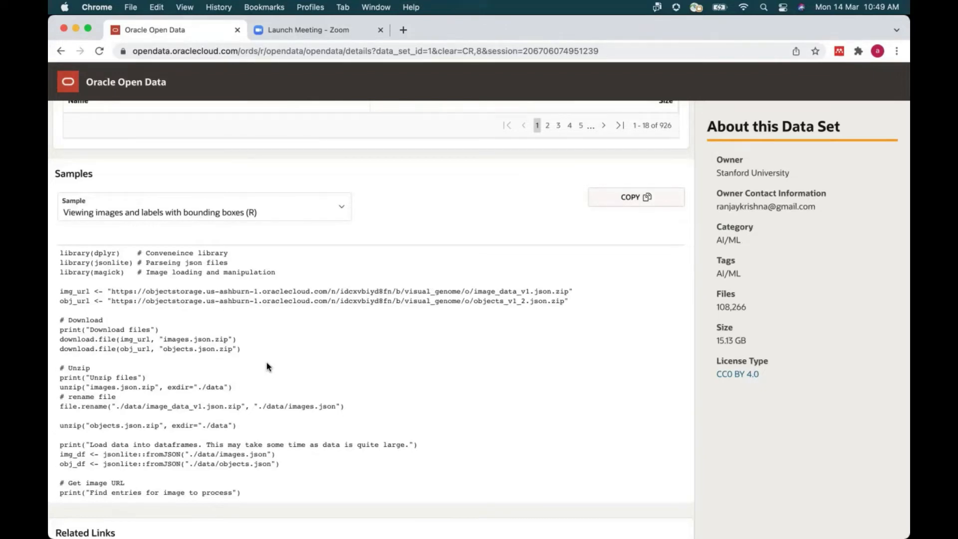
scroll("down", 3)
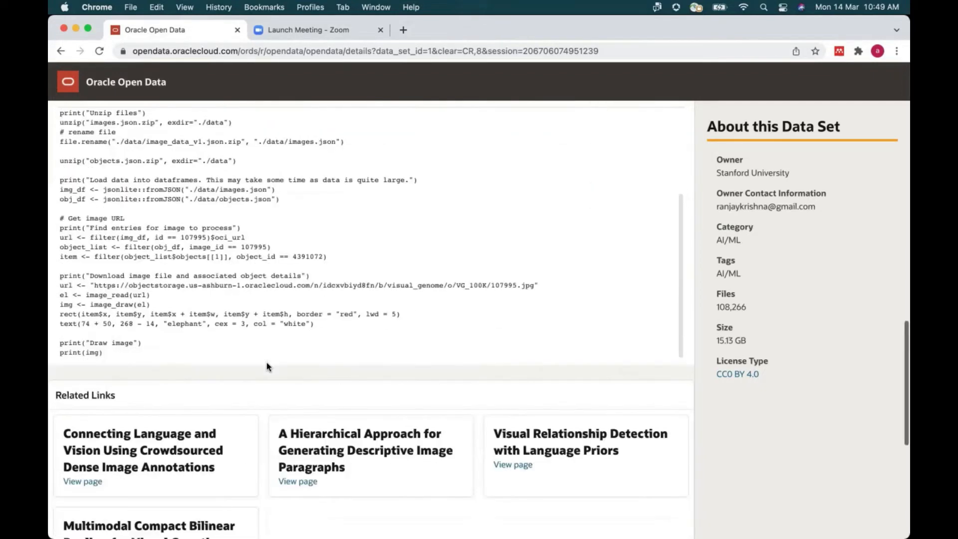
scroll("down", 3)
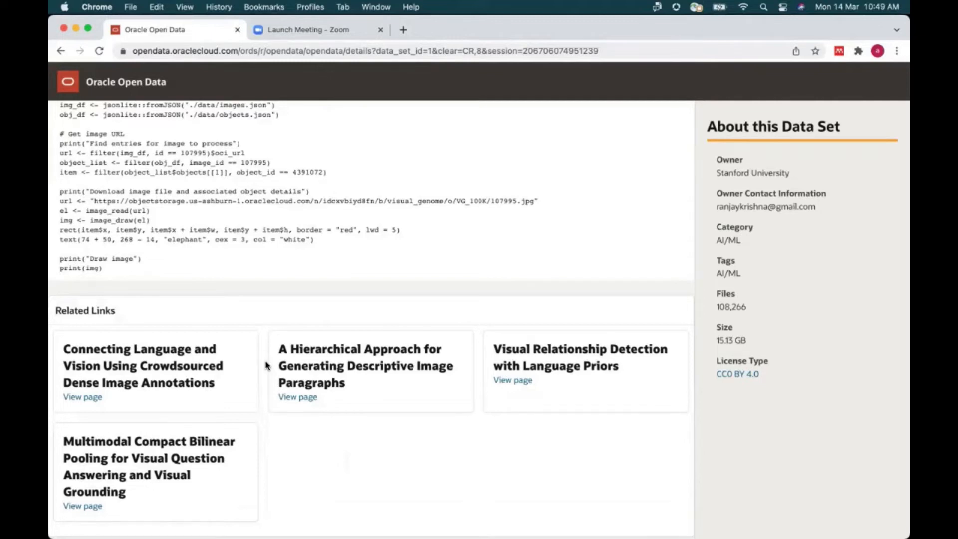
scroll("down", 3)
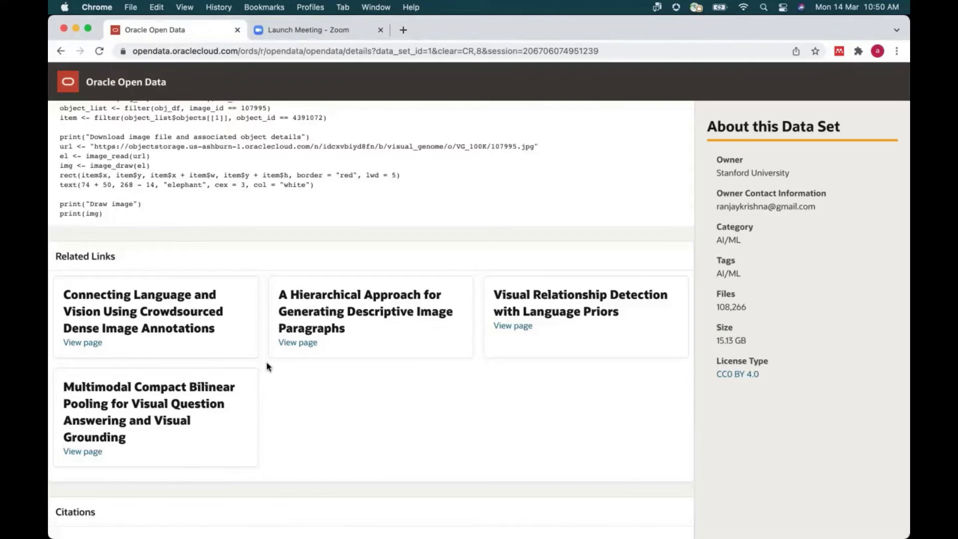
- Submit the OCI sign-in credentials and choose an identity verification option
left_click(455, 29)
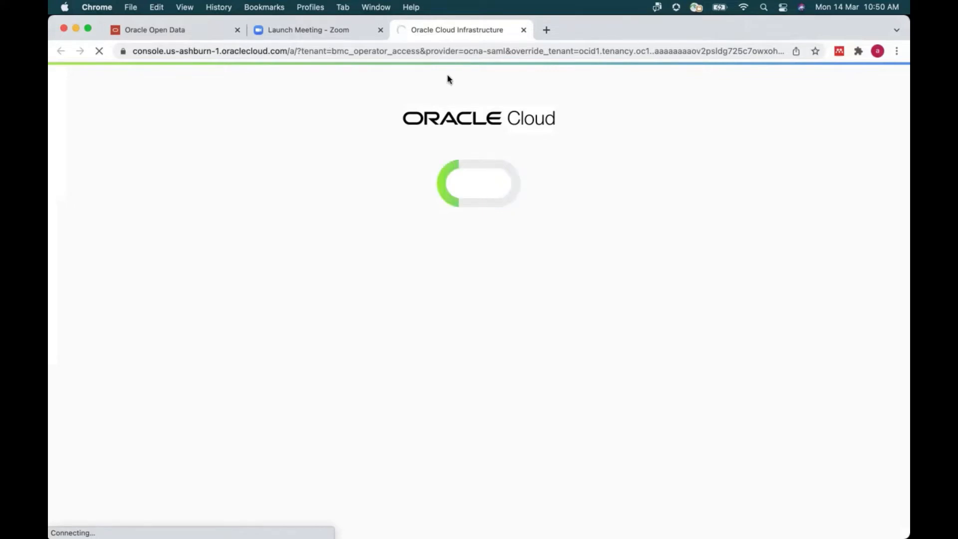
mouse_move(435, 103)
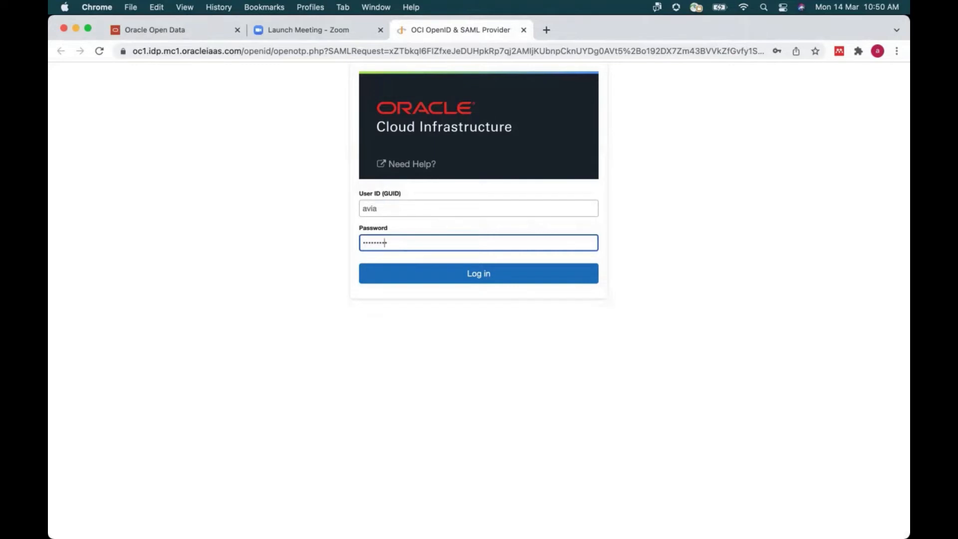
left_click(478, 274)
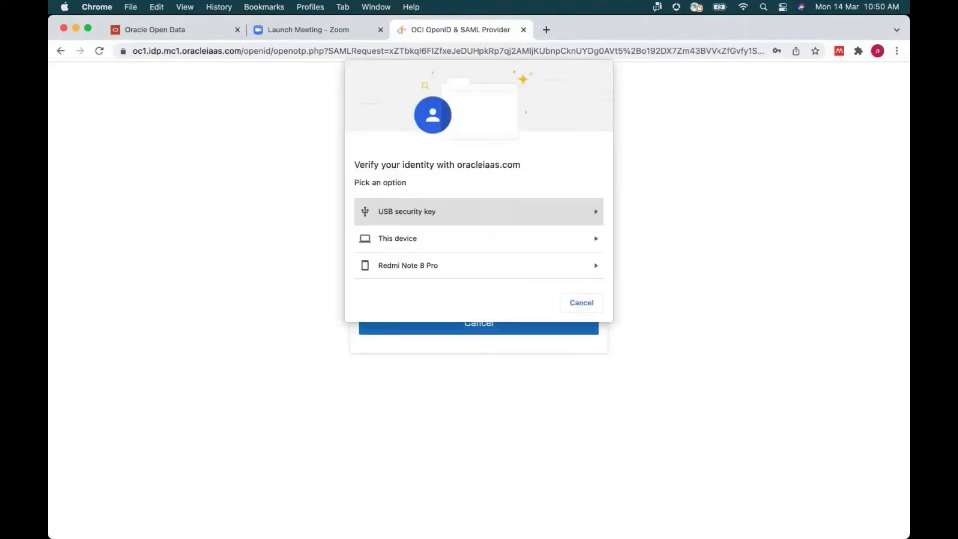
left_click(580, 302)
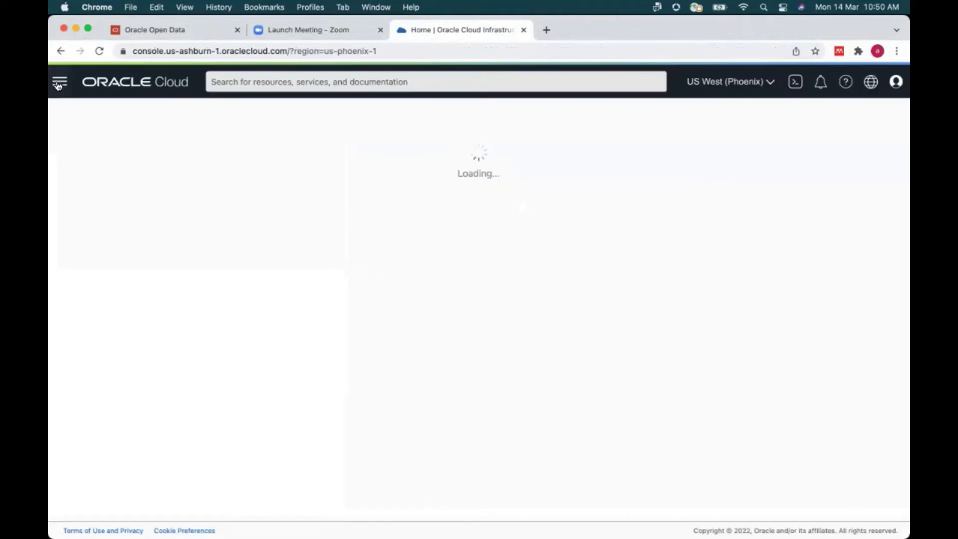
- Navigate via Analytics & AI to Data Labeling and show its Datasets list
left_click(59, 81)
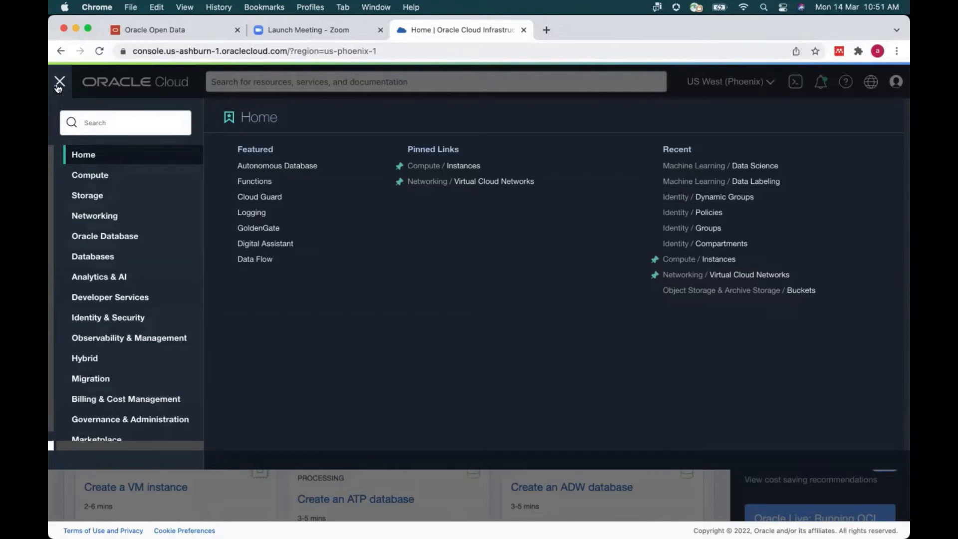
left_click(99, 277)
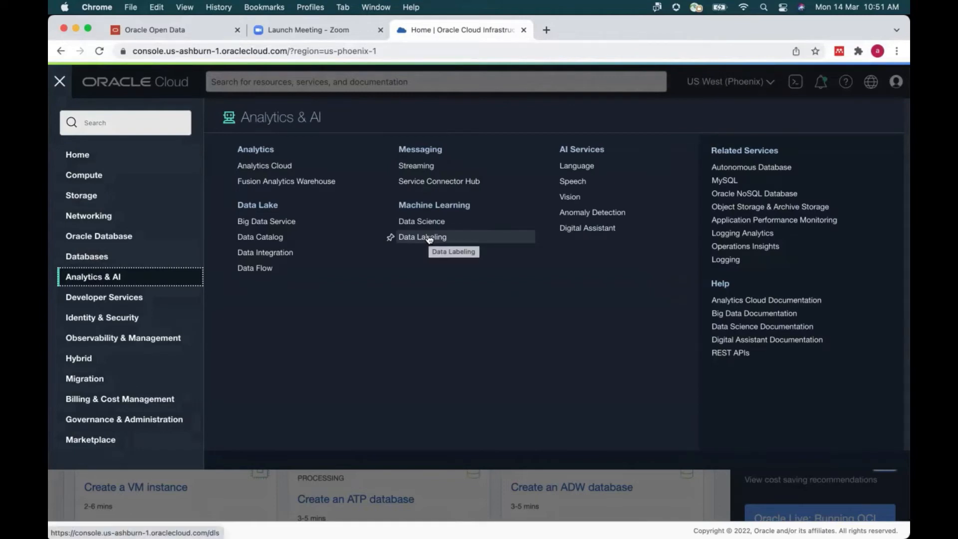
left_click(422, 237)
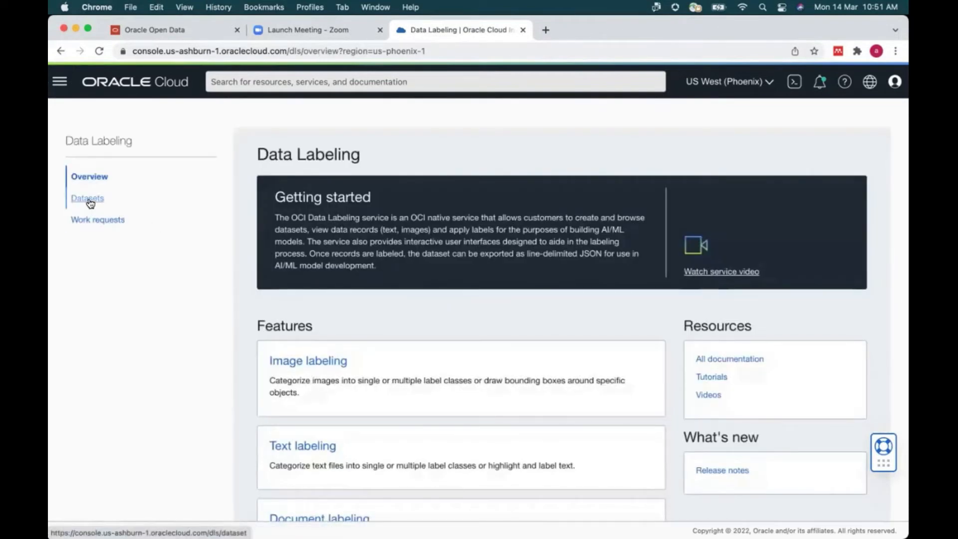
left_click(87, 198)
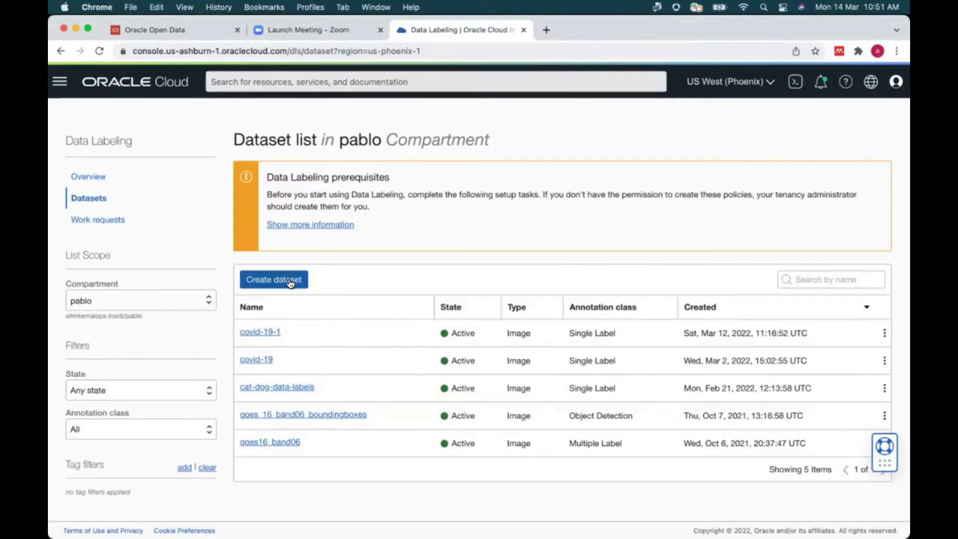
- Start a new dataset named covid-19-1 with an x-rays description and 'label covid or normal' instructions
left_click(273, 280)
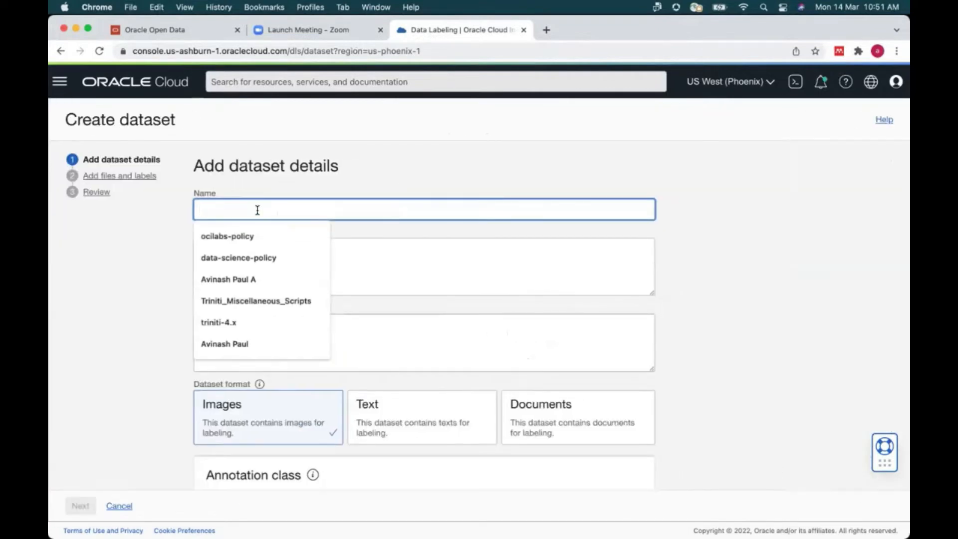
type("covid")
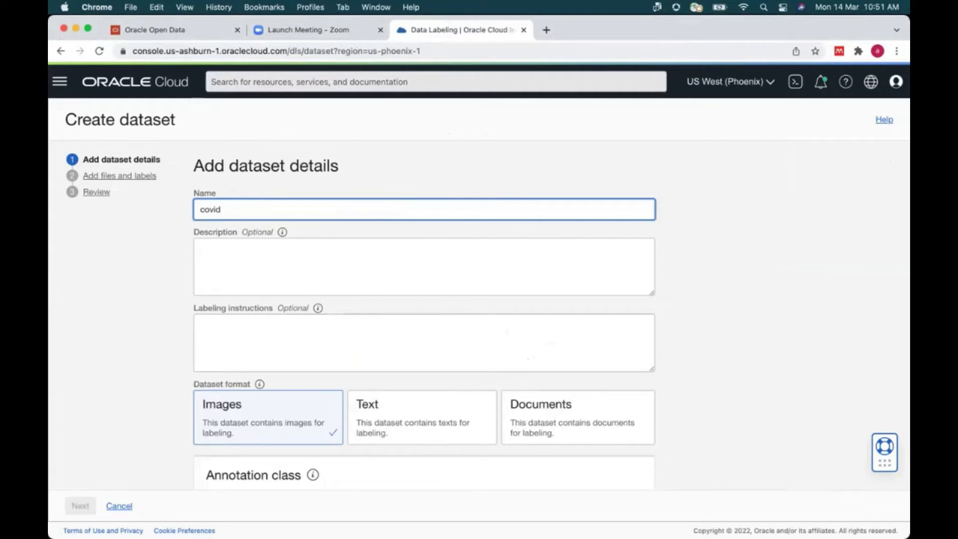
type("-19-1")
left_click(424, 267)
type("x")
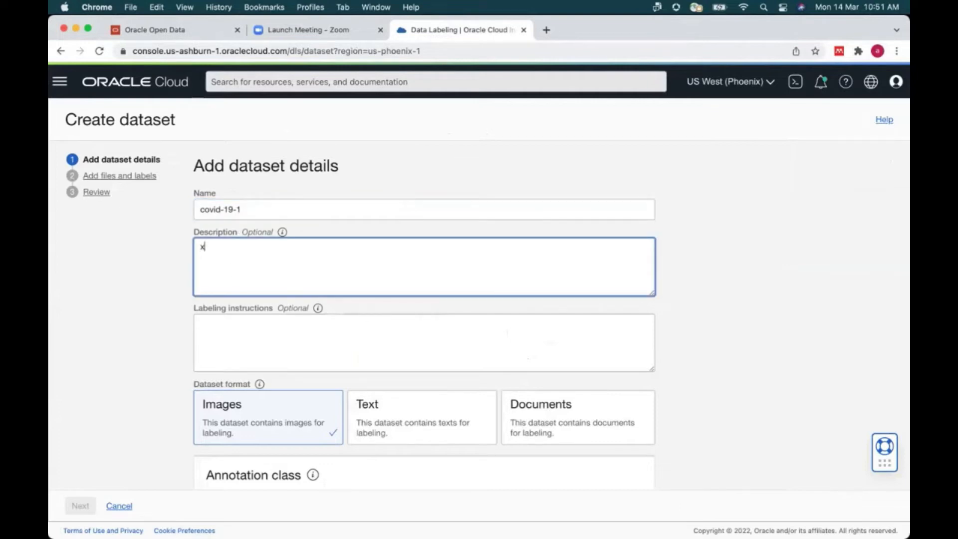
type("-ra")
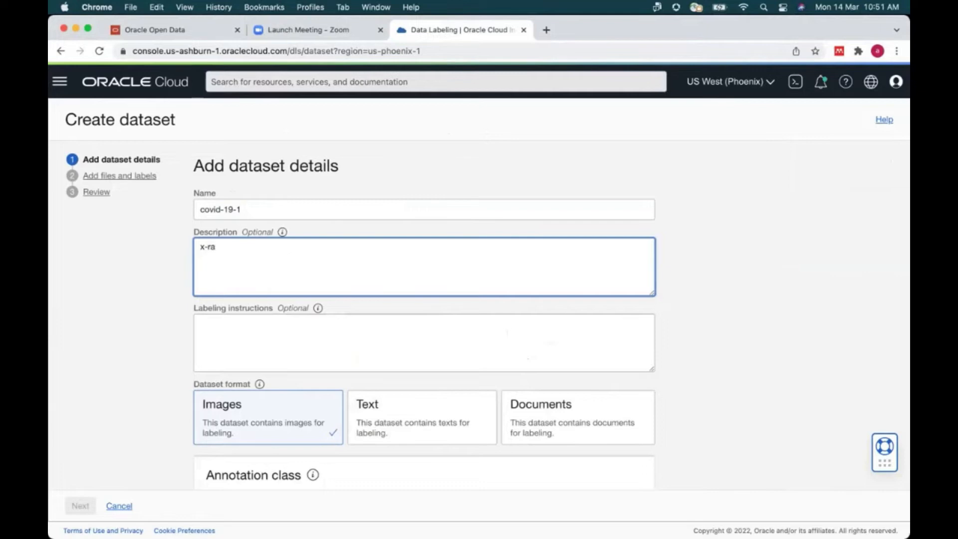
type("ys")
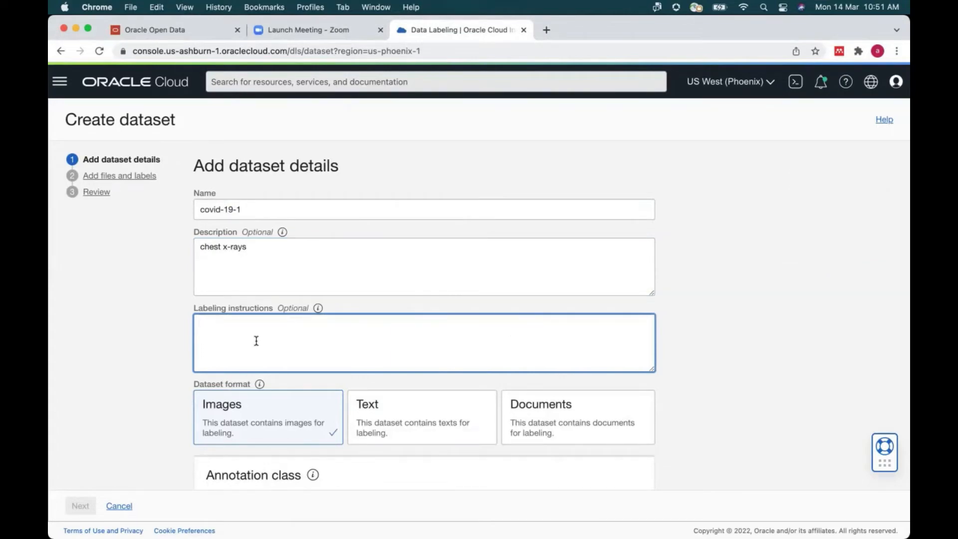
type("labell it covi")
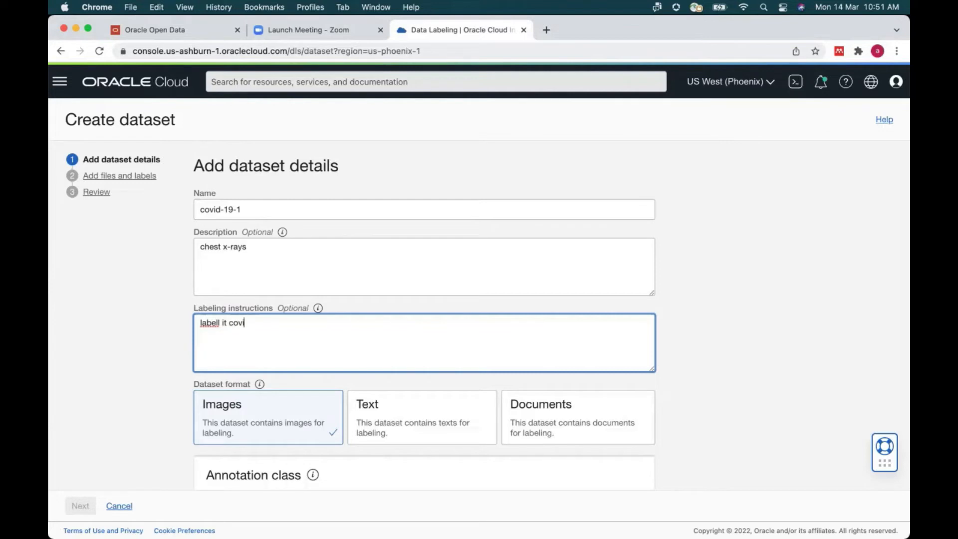
type("d o")
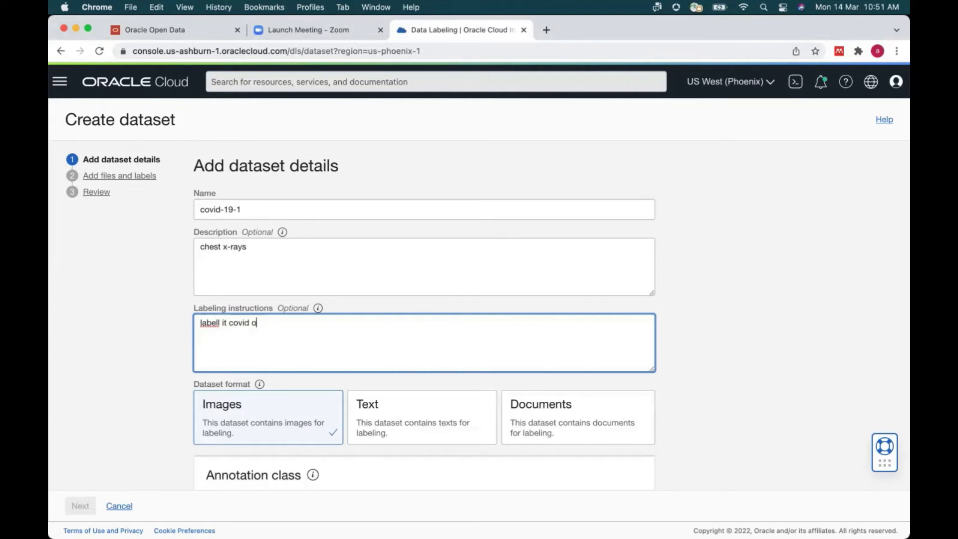
type("r normal")
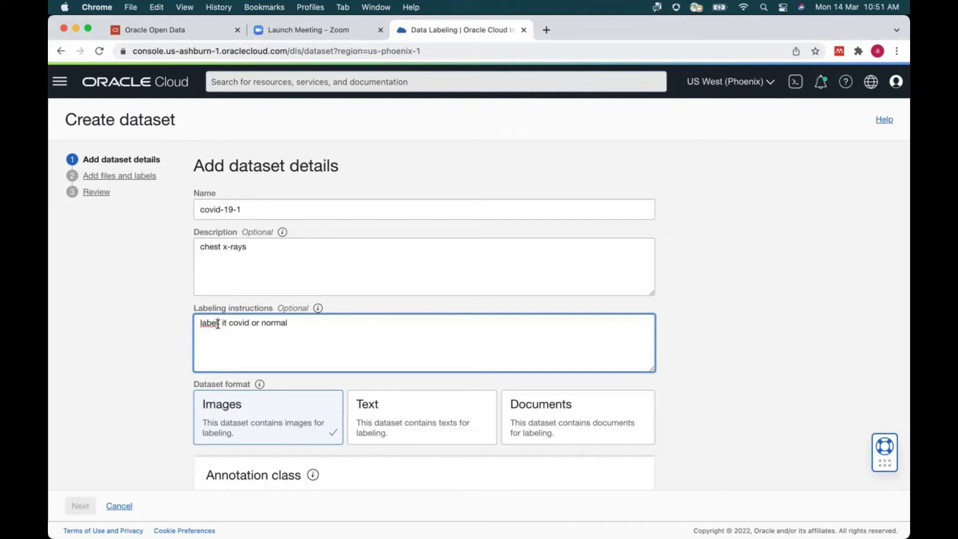
- Keep Images format, choose Single Label annotation and continue to the files step
scroll("down", 3)
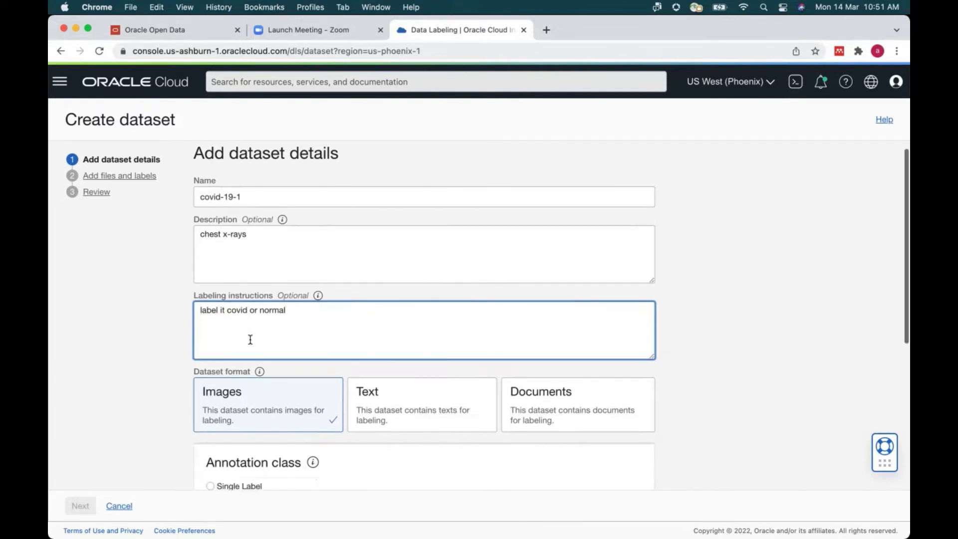
scroll("down", 3)
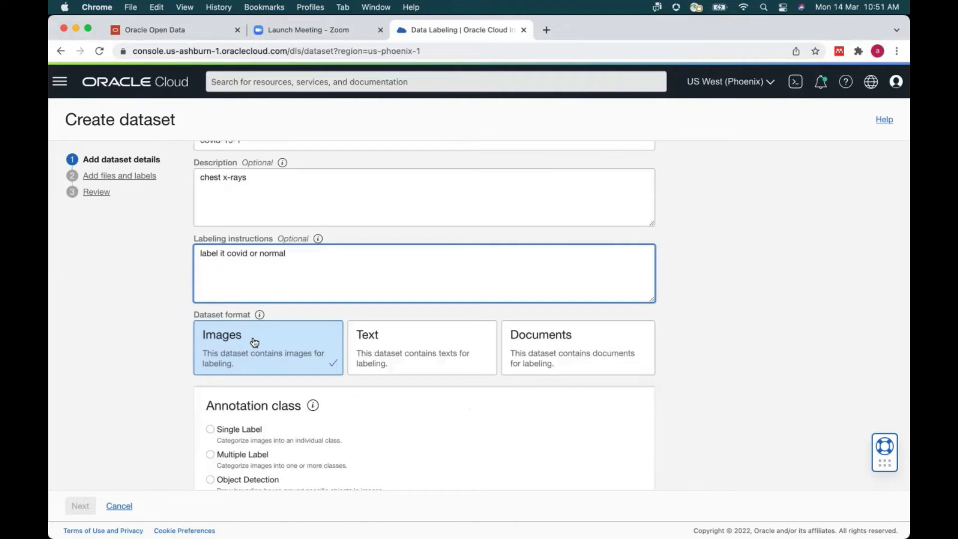
scroll("down", 3)
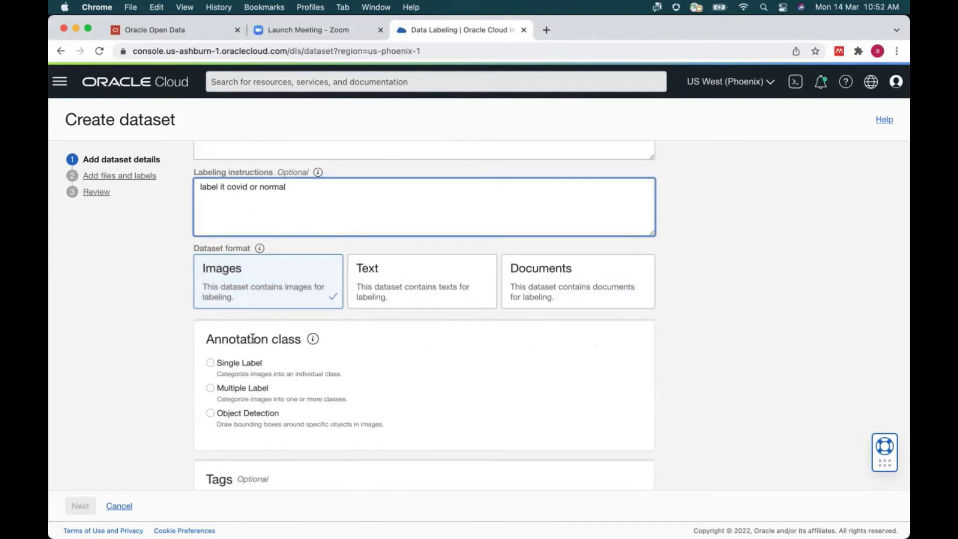
scroll("down", 3)
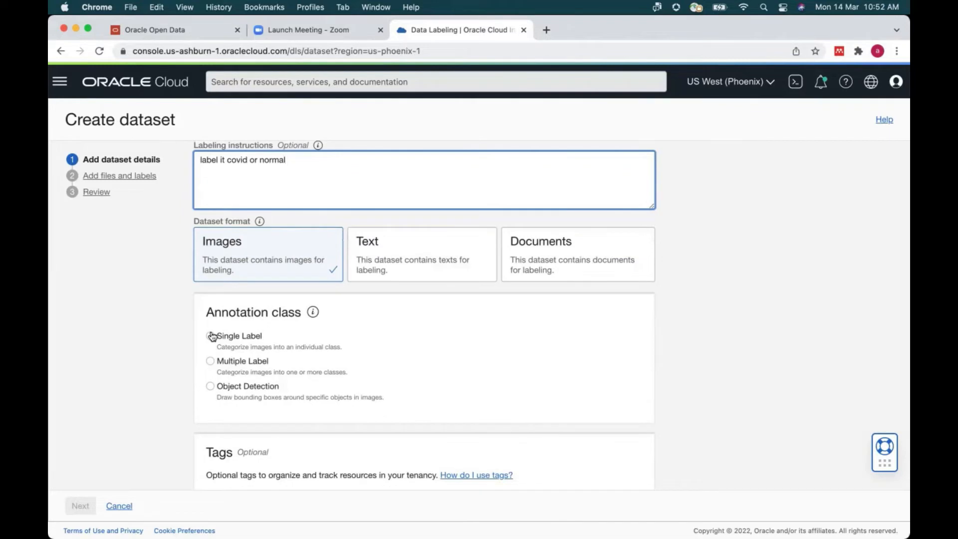
left_click(211, 335)
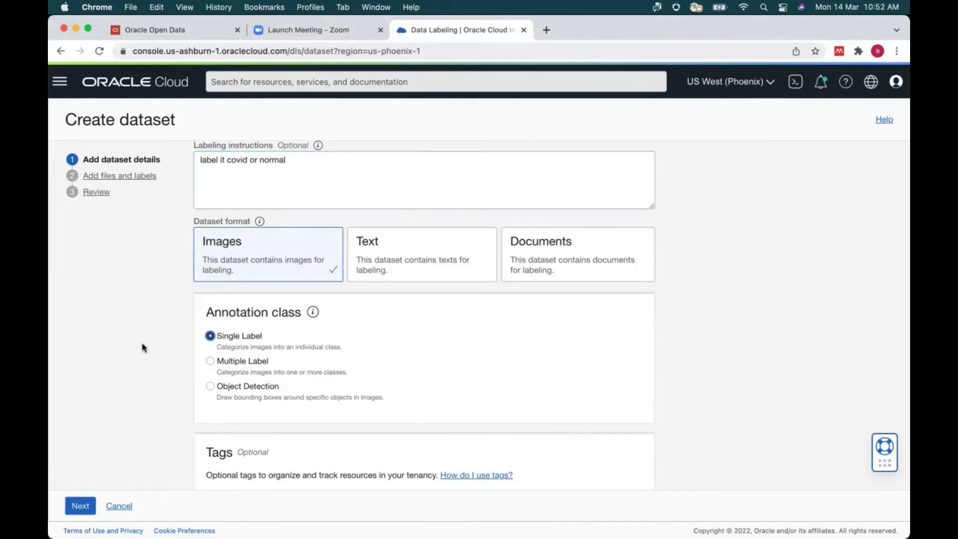
scroll("down", 3)
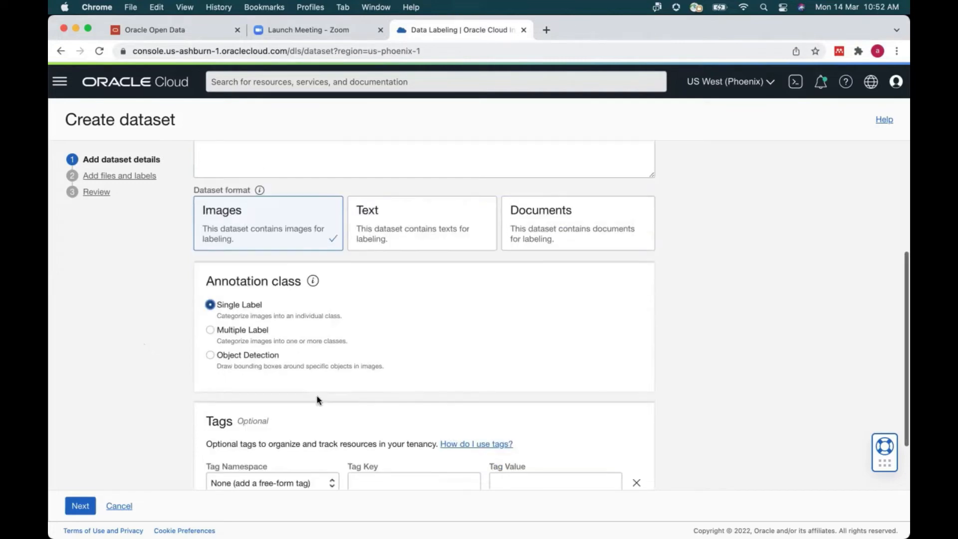
scroll("down", 3)
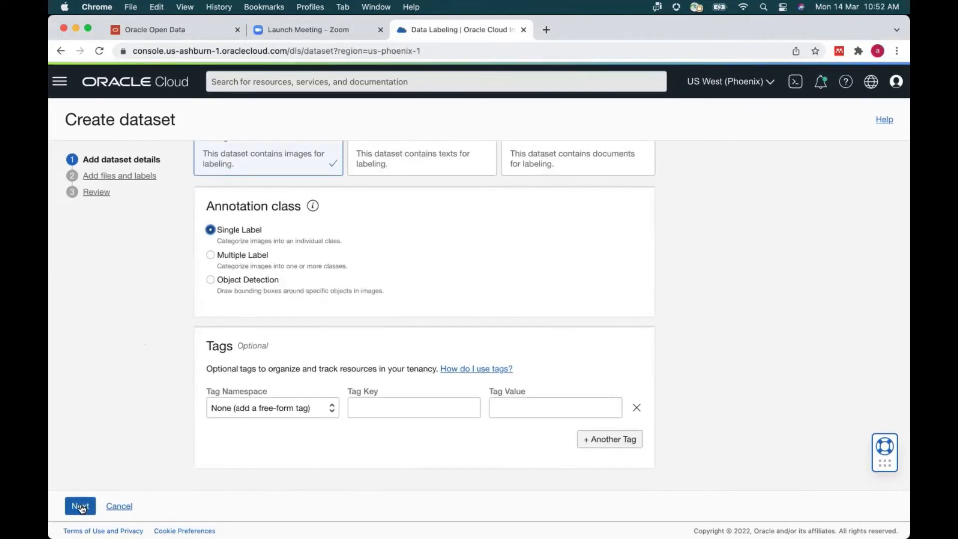
left_click(80, 505)
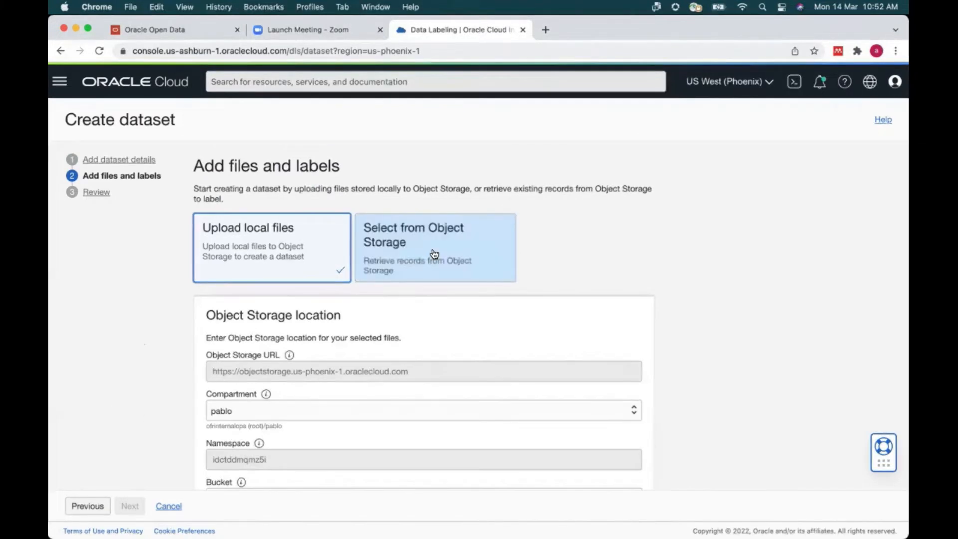
mouse_move(469, 250)
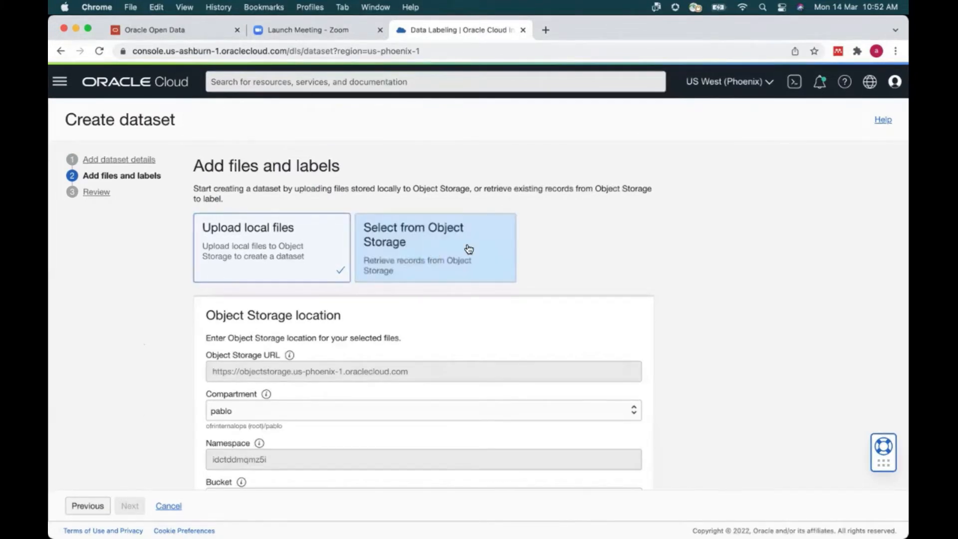
- Source the records from existing Object Storage using covid-19-1-bucket
left_click(434, 247)
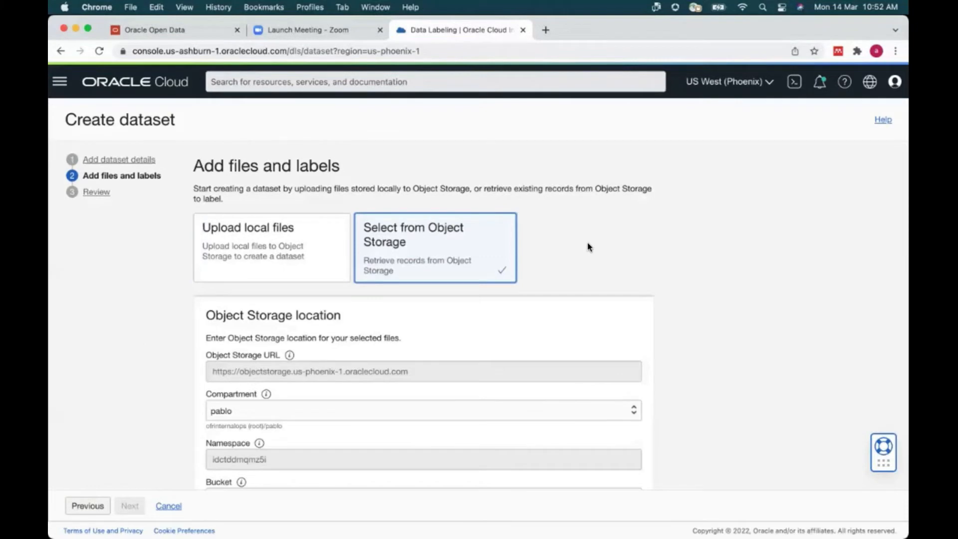
scroll("down", 3)
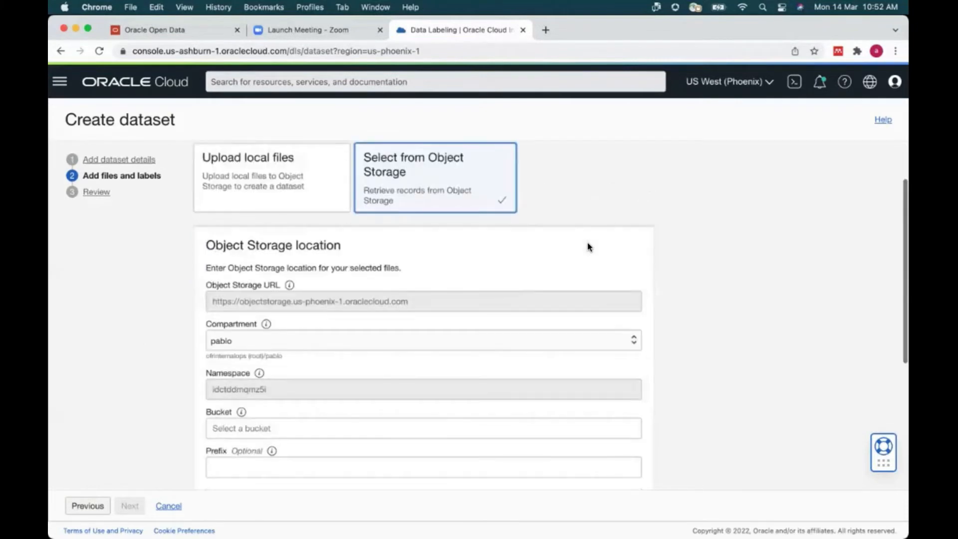
scroll("down", 3)
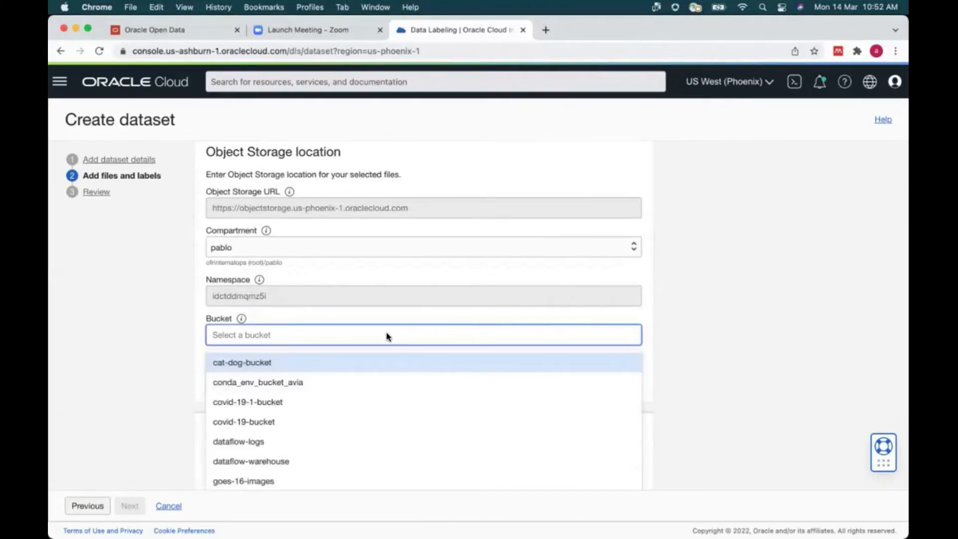
mouse_move(284, 401)
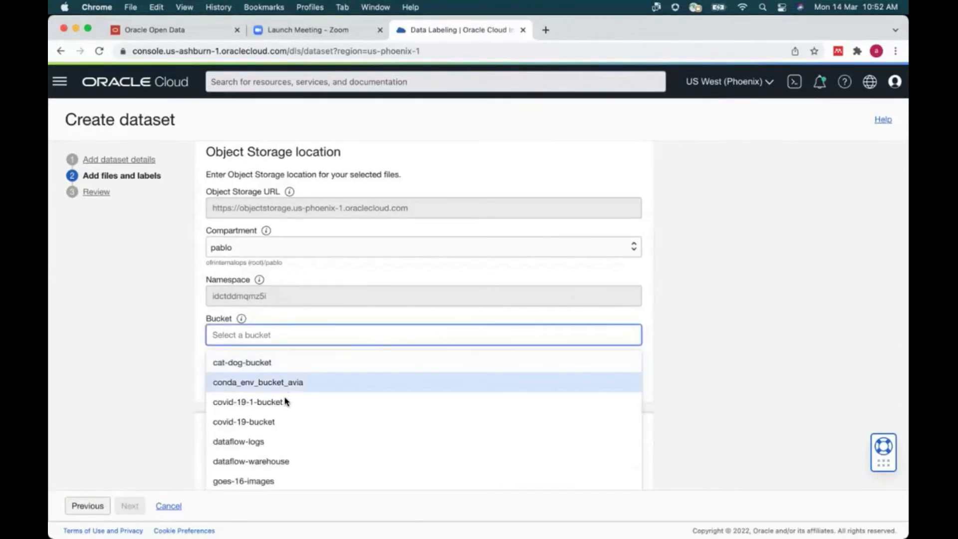
left_click(244, 402)
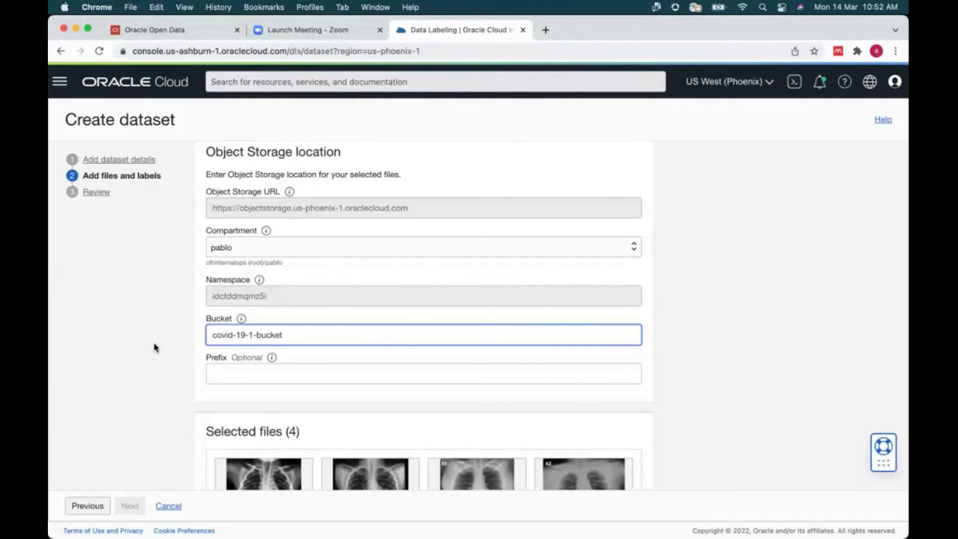
- Enter a label set of covid and normal
scroll("down", 3)
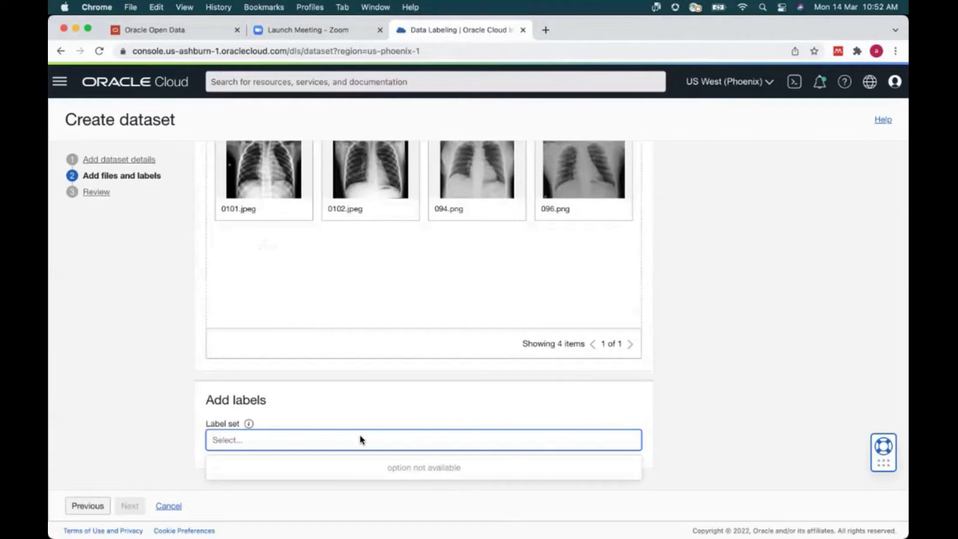
type("covid")
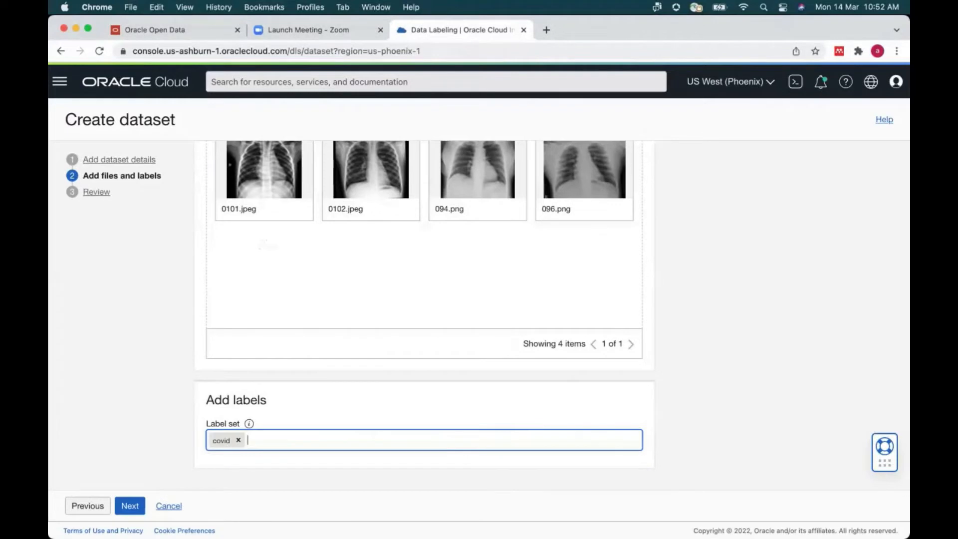
type("normal")
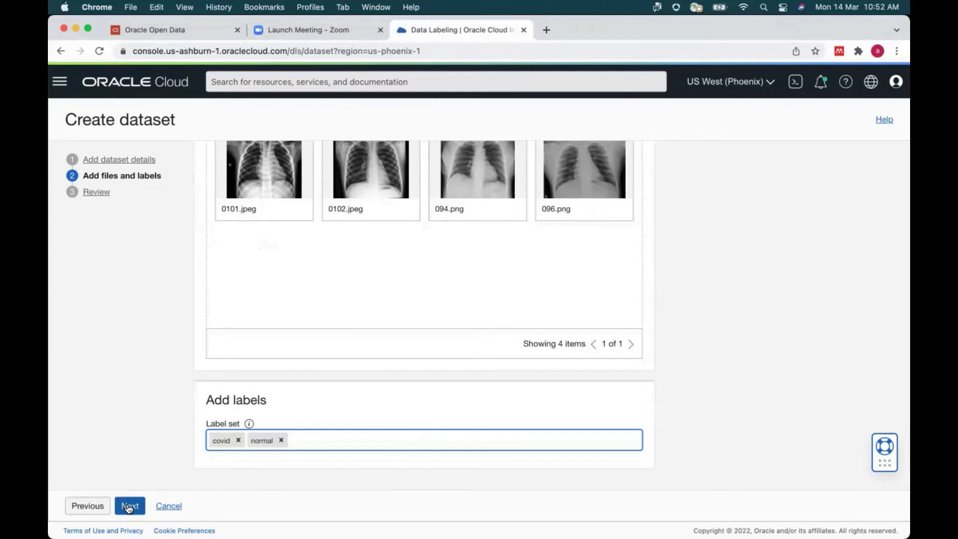
mouse_move(165, 508)
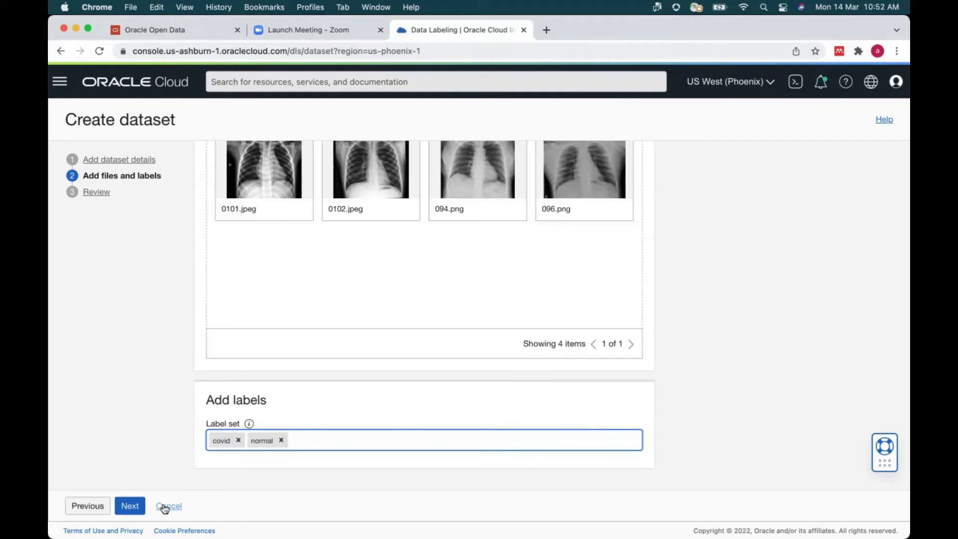
- Cancel the dataset creation, confirming the discard on the second attempt
left_click(167, 506)
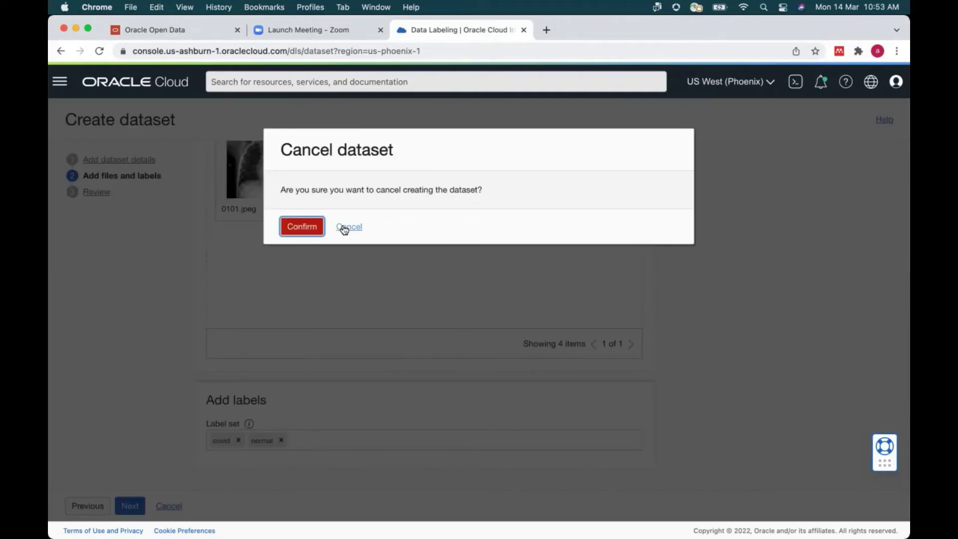
left_click(348, 226)
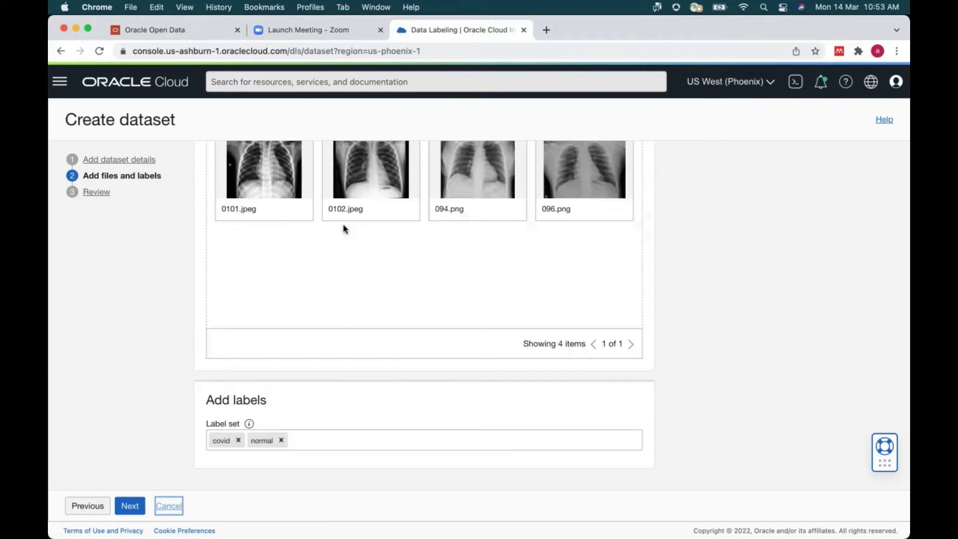
left_click(168, 505)
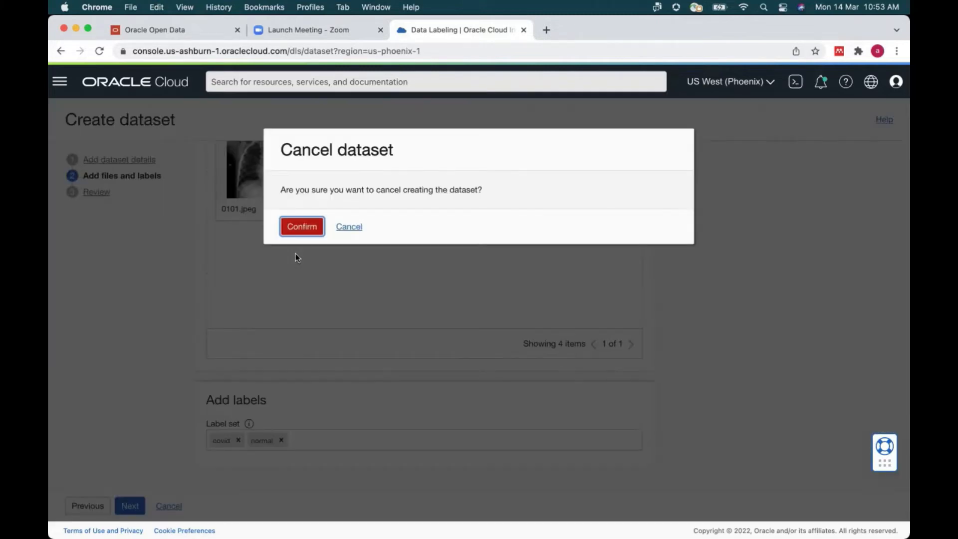
left_click(301, 226)
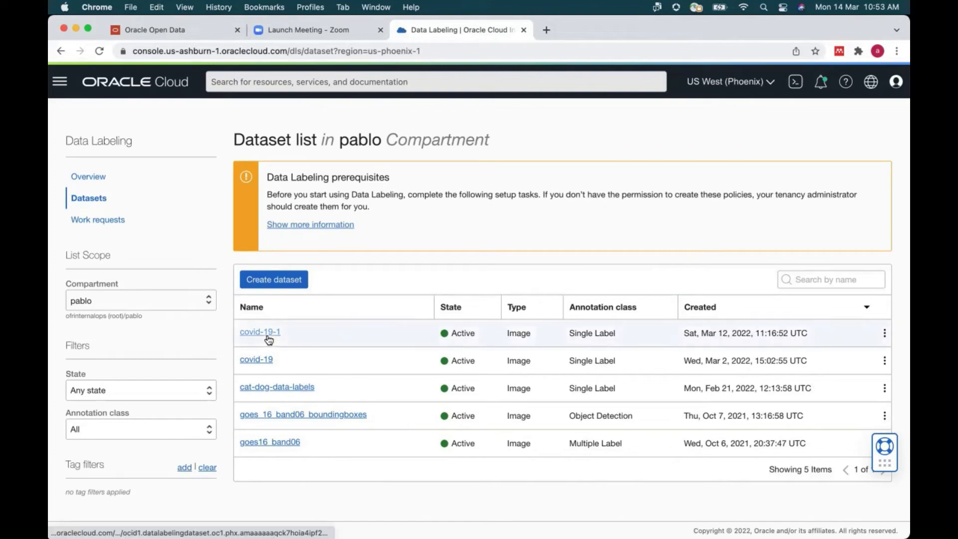
- Open the existing covid-19-1 dataset from the dataset list
left_click(259, 331)
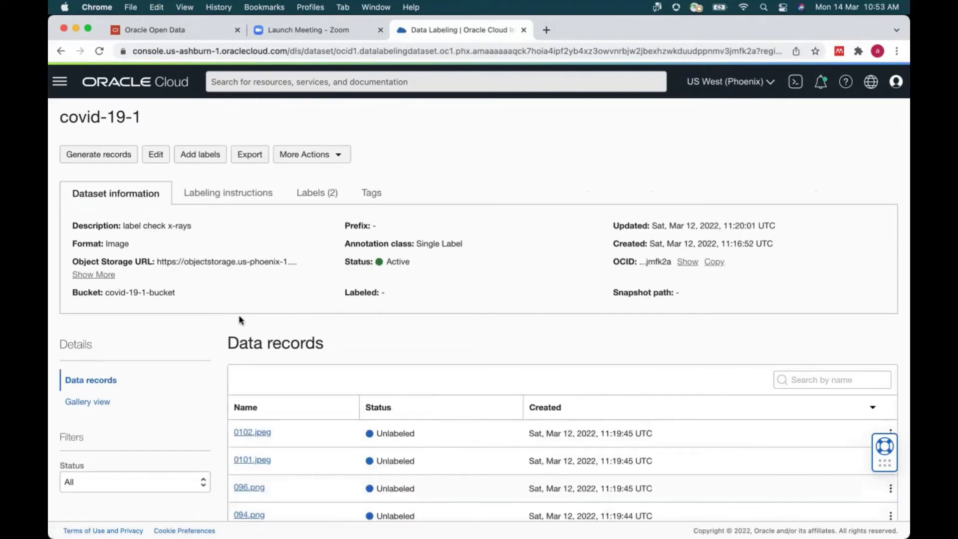
scroll("down", 3)
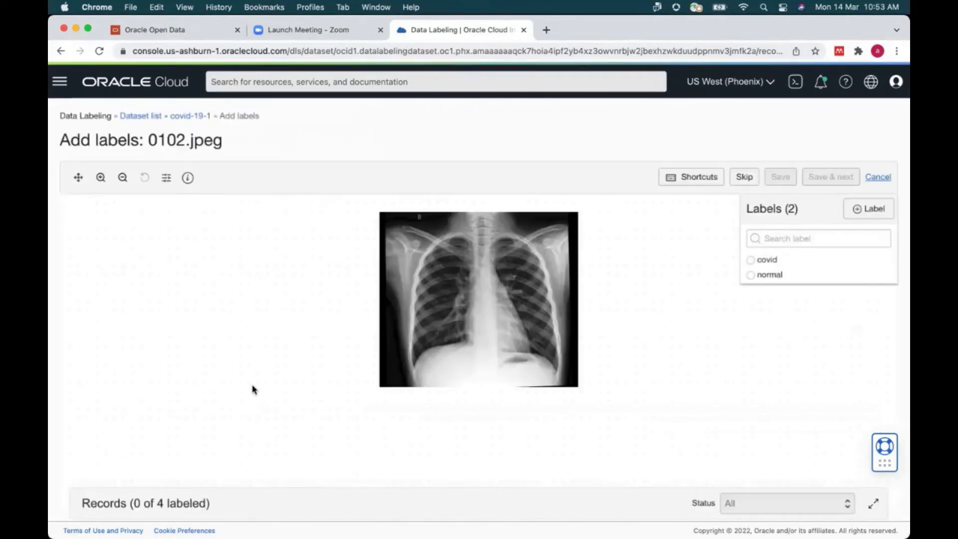
mouse_move(573, 282)
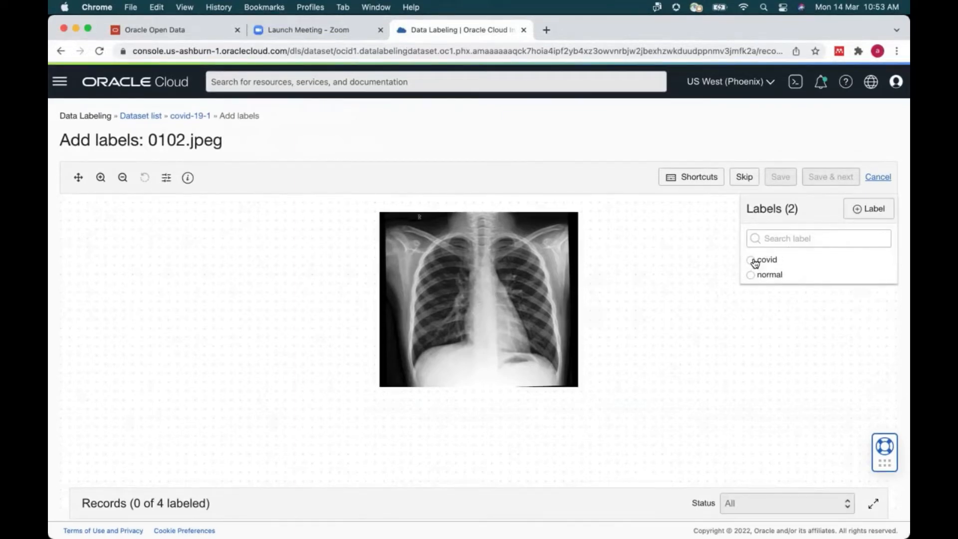
mouse_move(752, 280)
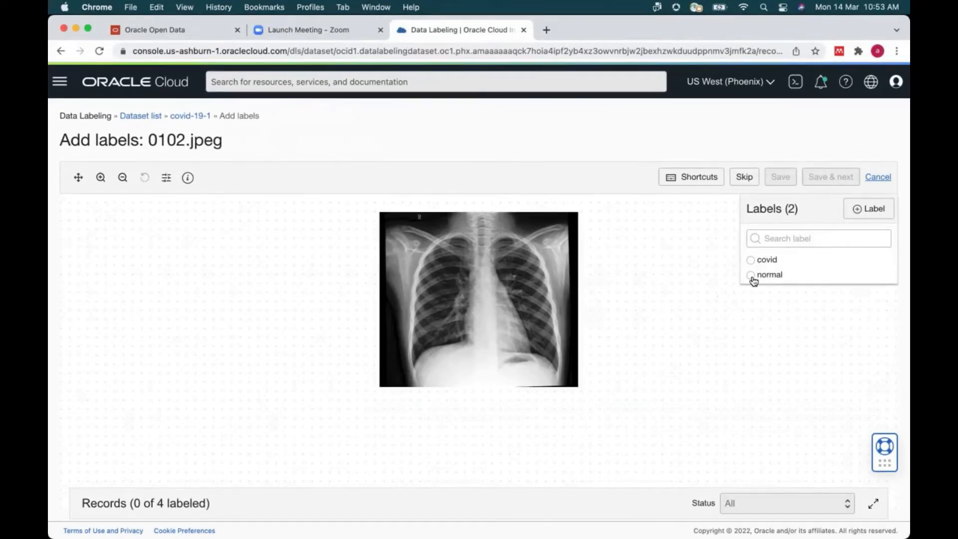
mouse_move(750, 261)
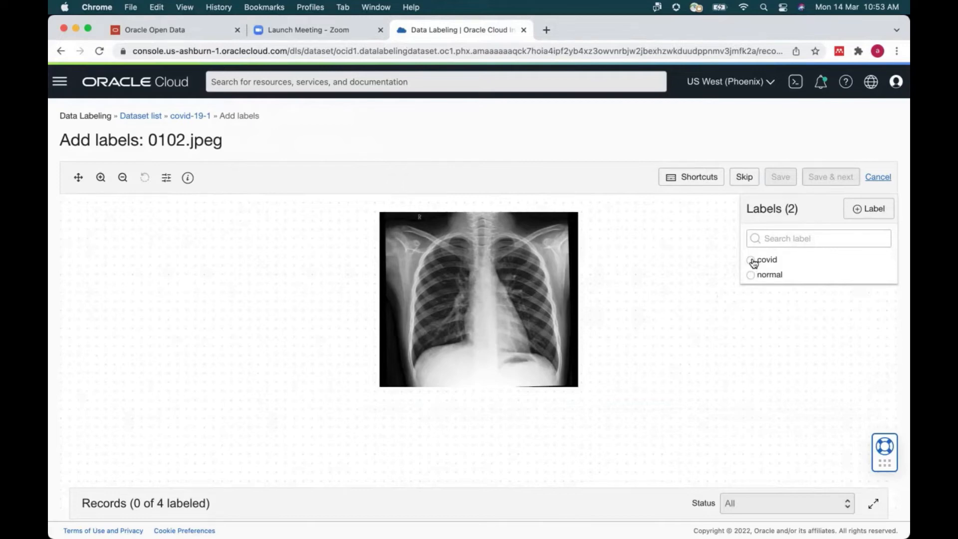
- Label 0102.jpeg as covid, 0101.jpeg as normal and 096.png as covid, saving each
left_click(750, 259)
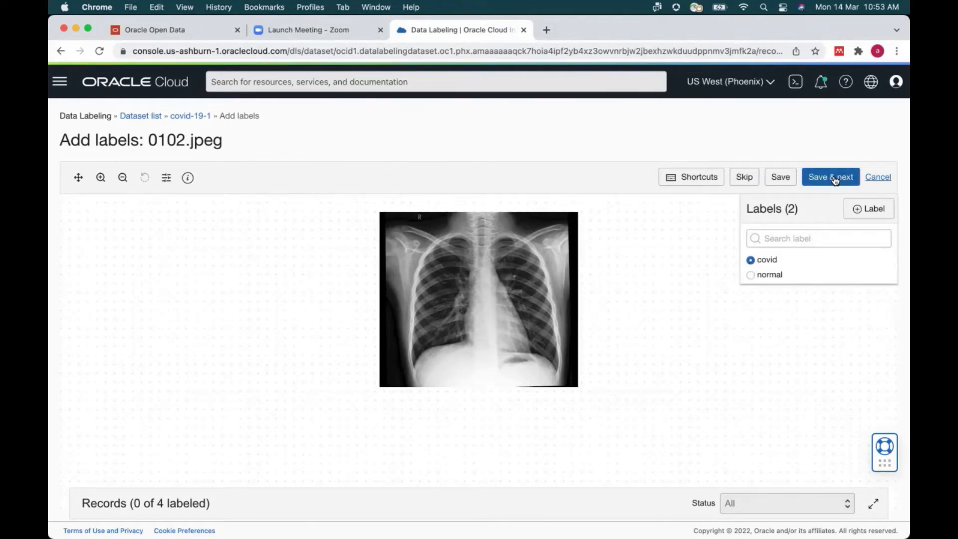
left_click(829, 177)
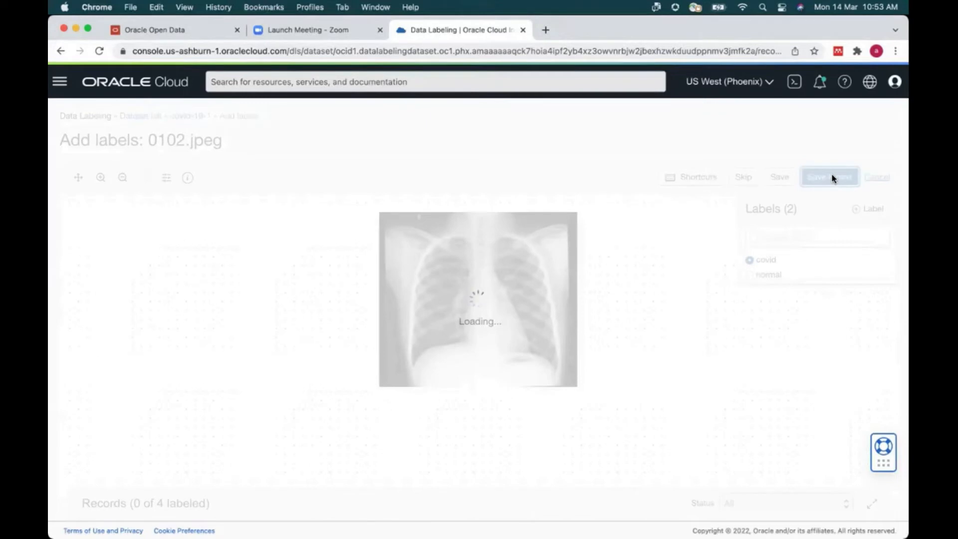
left_click(829, 176)
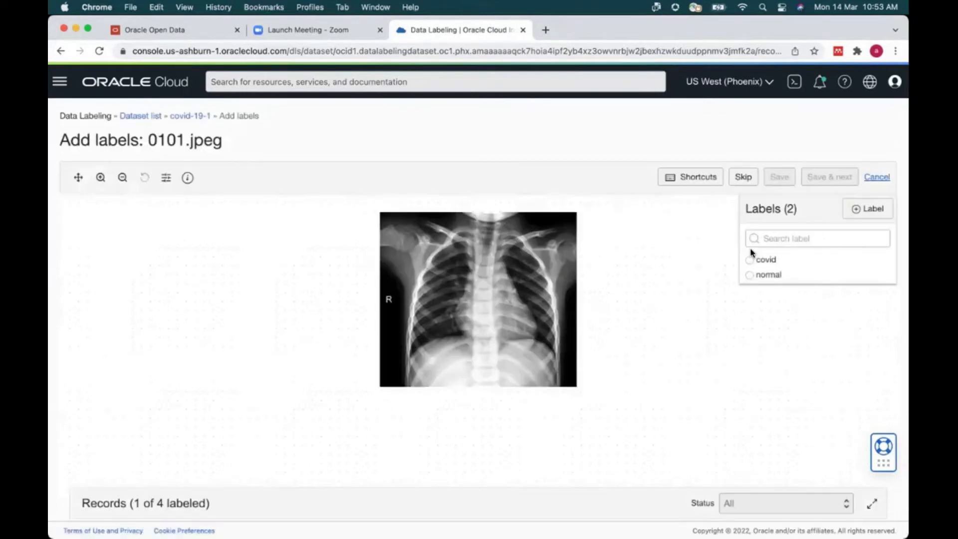
mouse_move(750, 279)
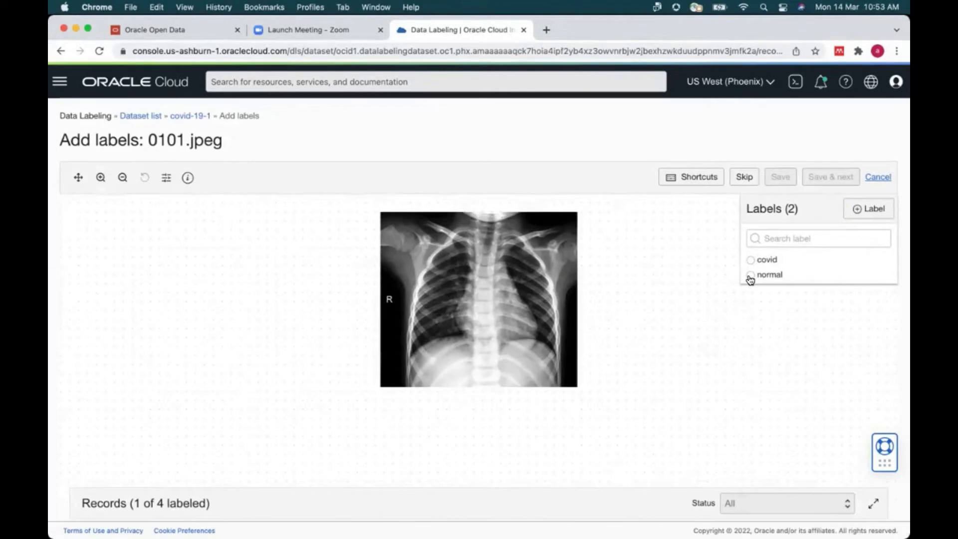
left_click(830, 176)
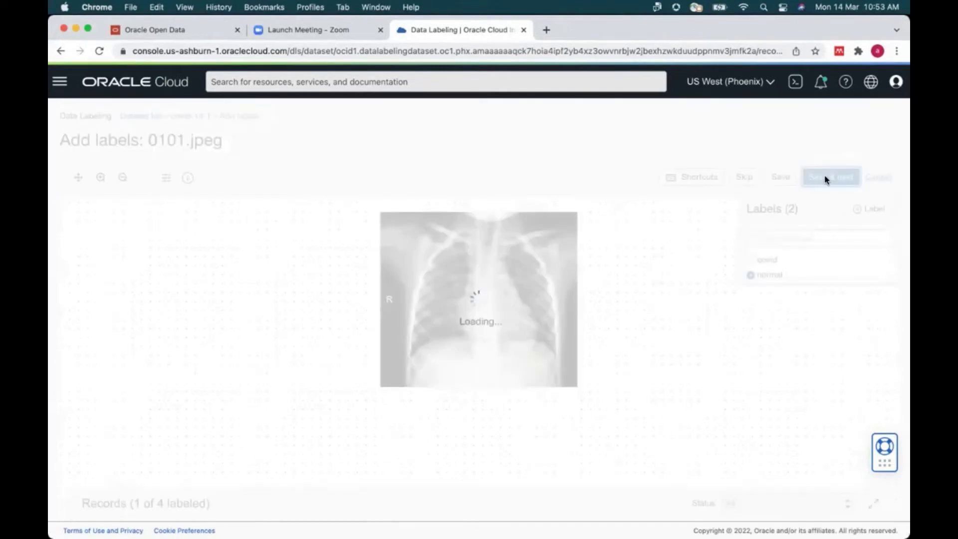
left_click(829, 177)
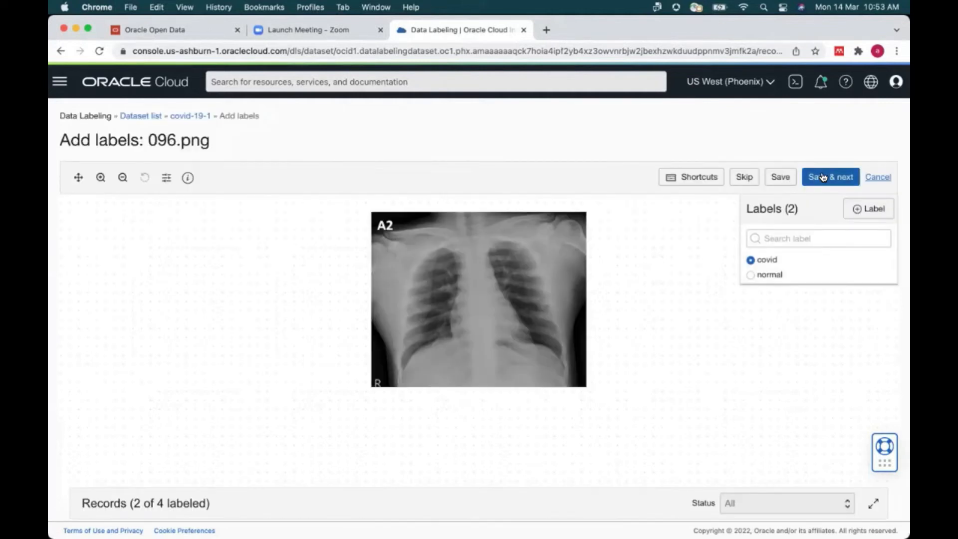
- Label 094.png as covid and finish with Save & done
left_click(829, 176)
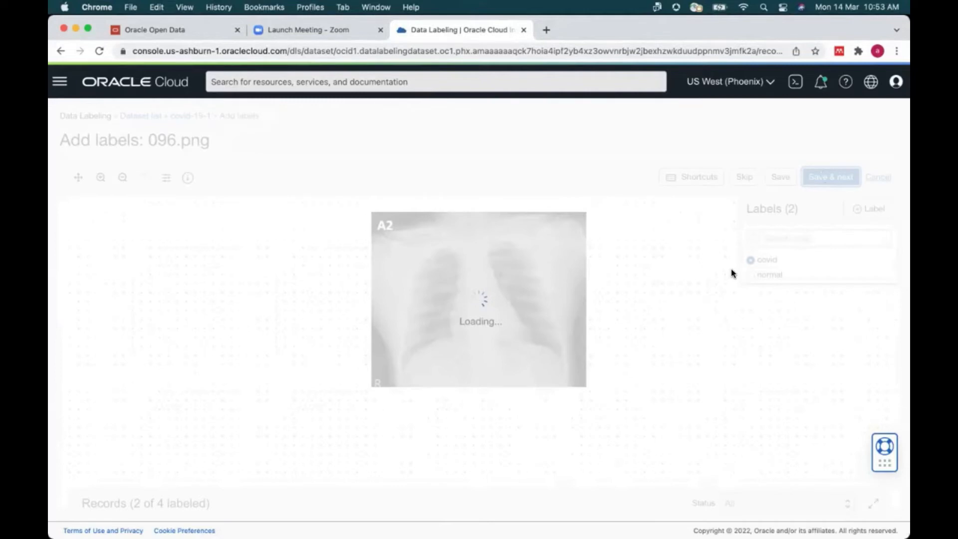
left_click(830, 176)
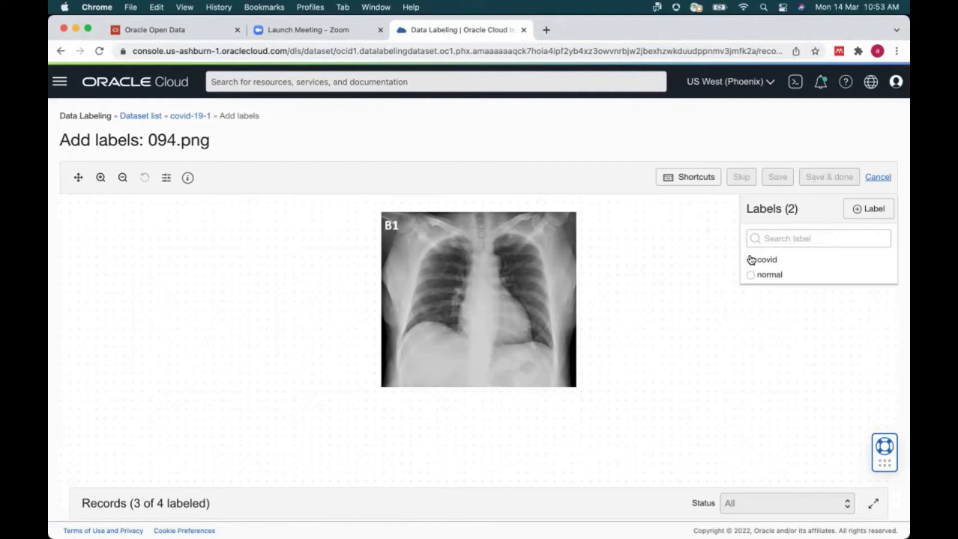
left_click(750, 260)
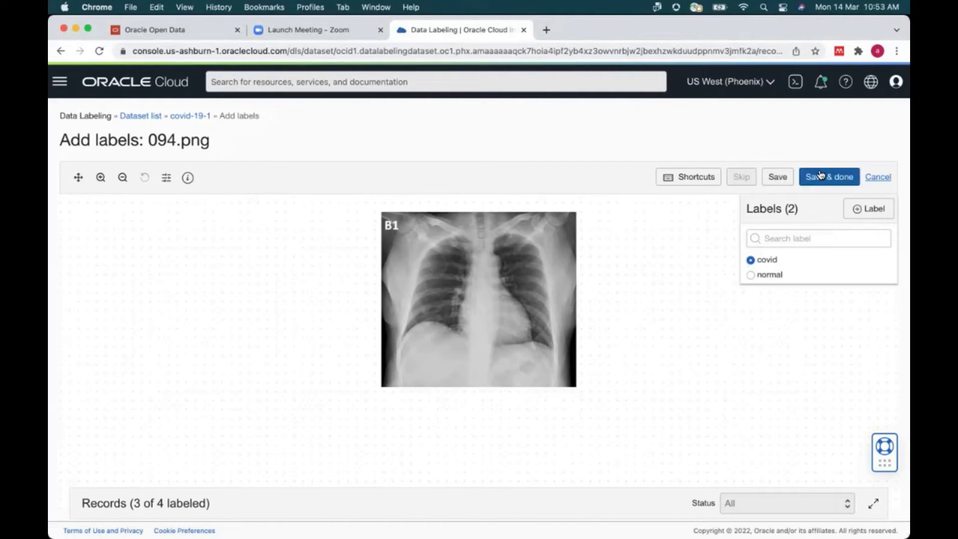
left_click(828, 176)
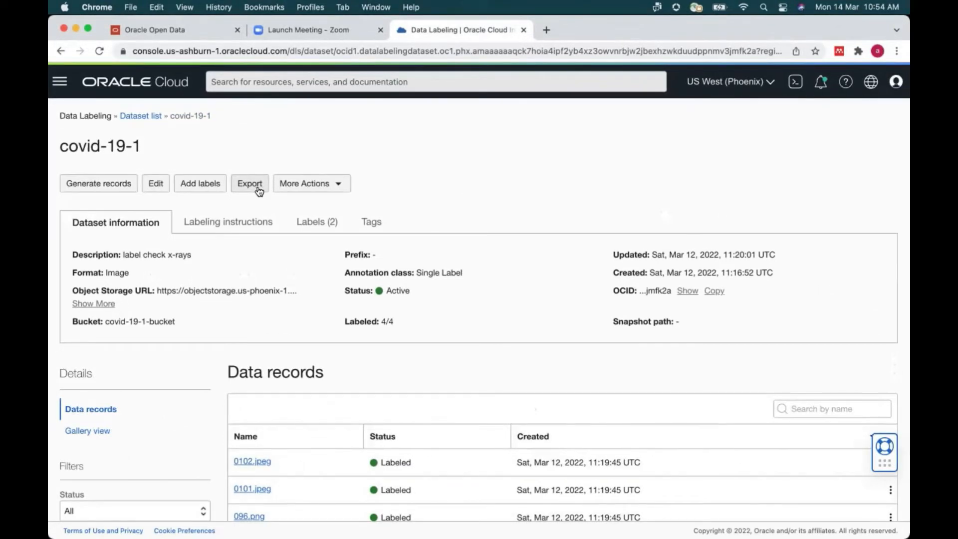
- View the Export dataset panel for covid-19-1 and dismiss it without exporting
left_click(248, 183)
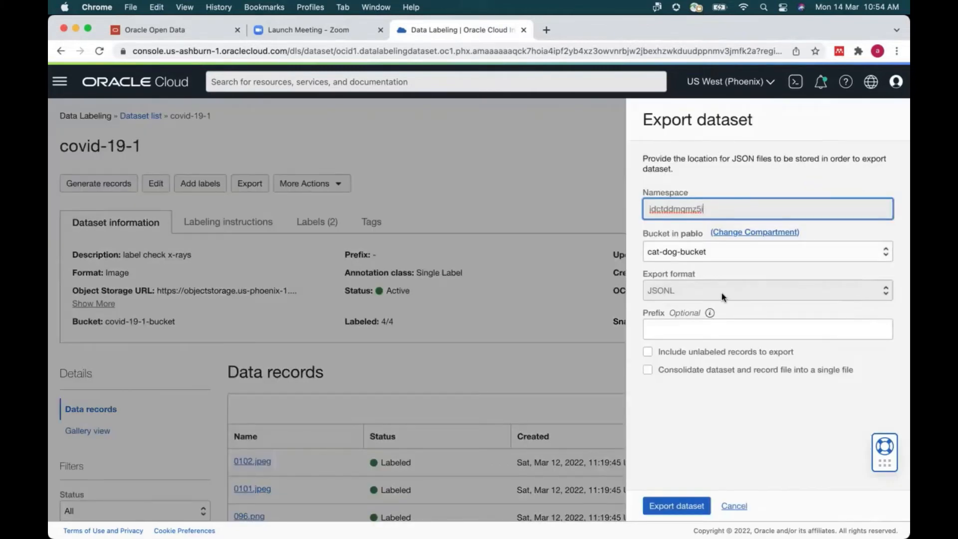
mouse_move(710, 436)
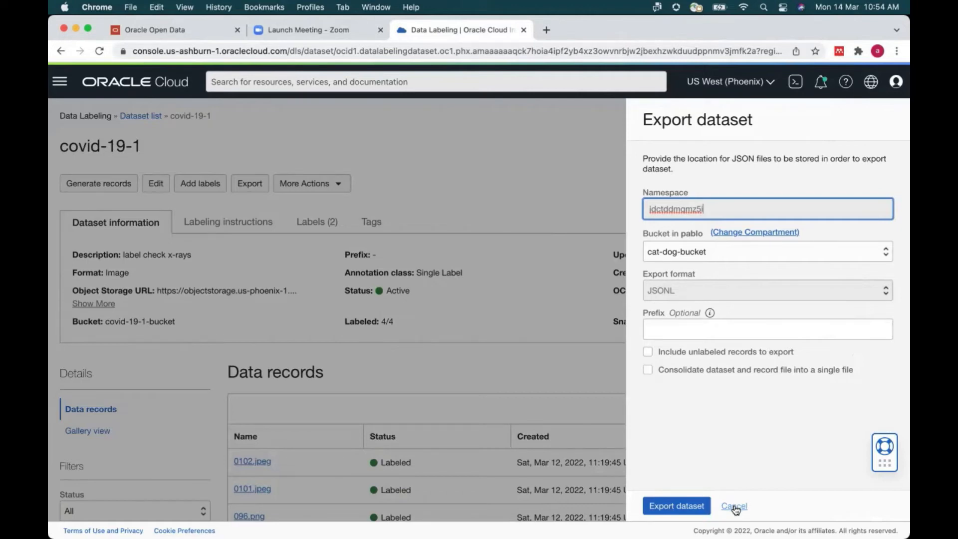
left_click(733, 506)
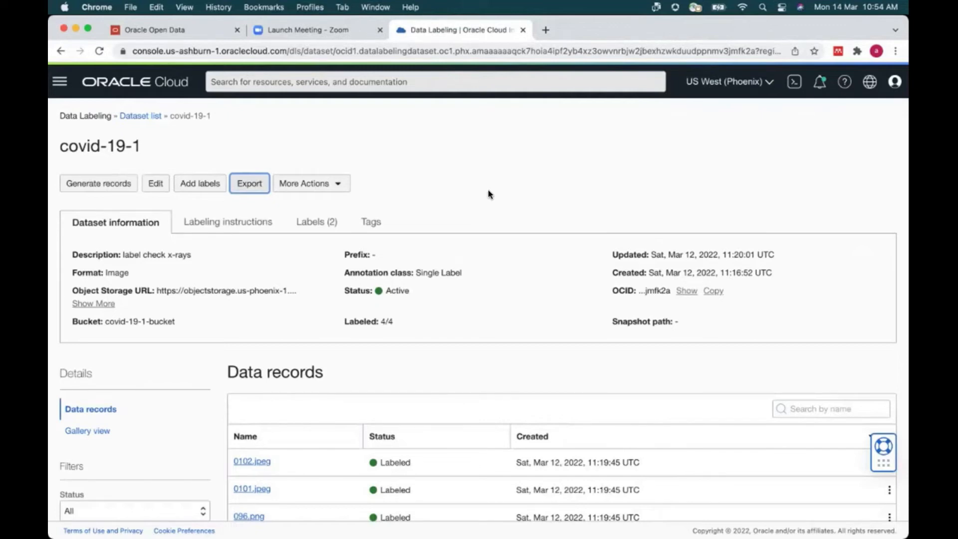
mouse_move(344, 168)
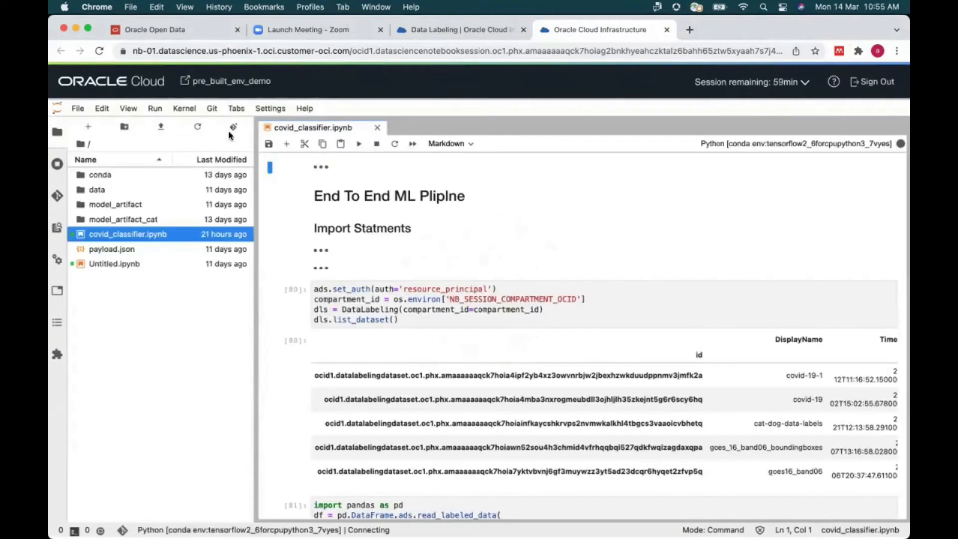
- Show the File menu over the open covid_classifier.ipynb notebook session
left_click(77, 108)
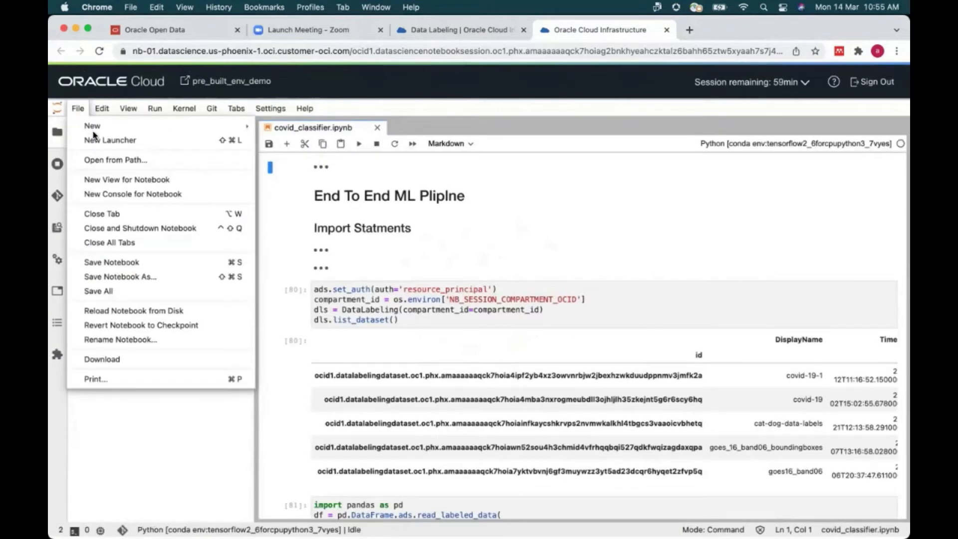
mouse_move(110, 140)
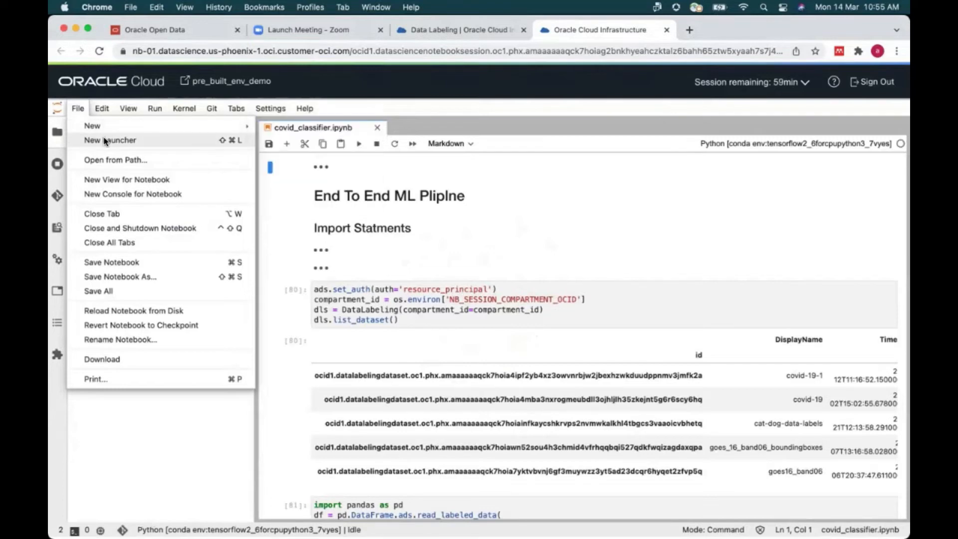
- Review the conda environments in Environment Explorer from a new Launcher, then close both and return to covid_classifier.ipynb
left_click(110, 139)
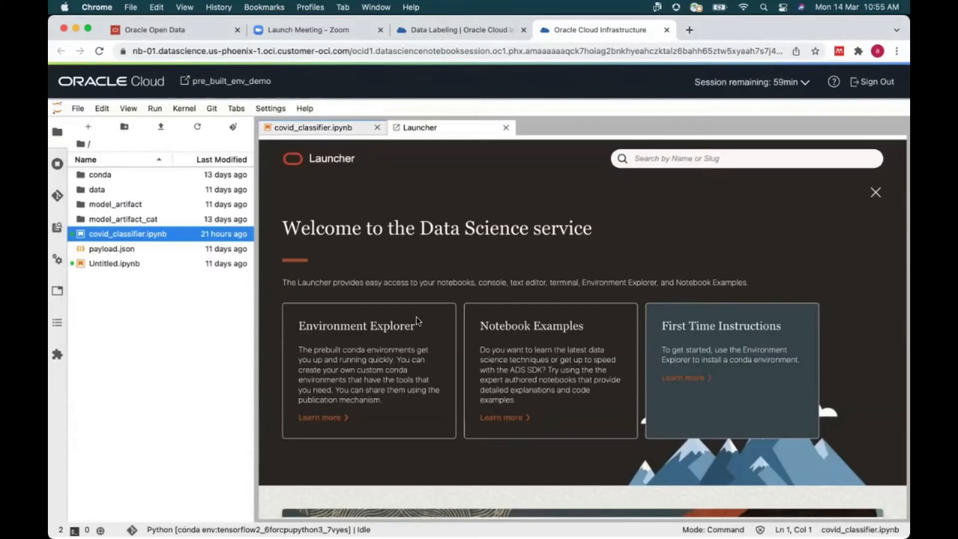
scroll("down", 3)
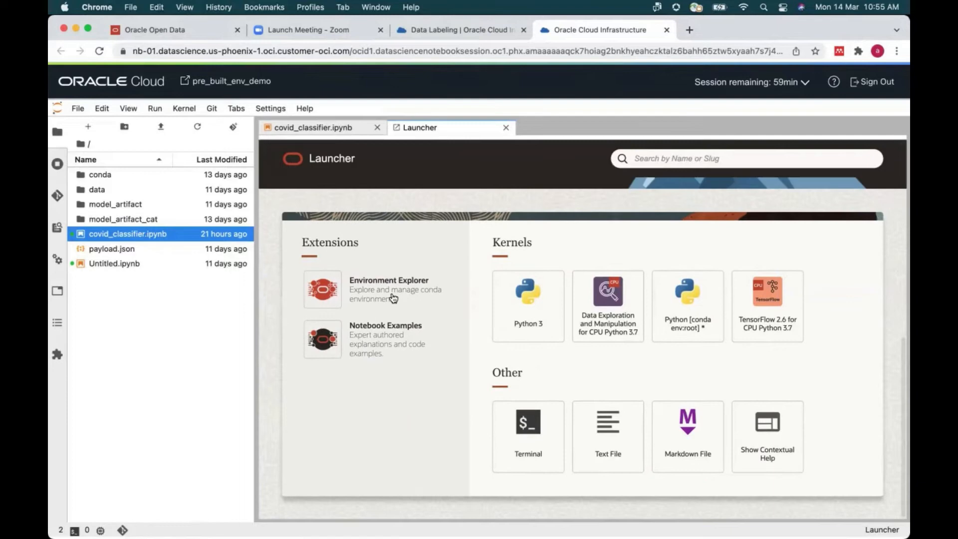
left_click(322, 289)
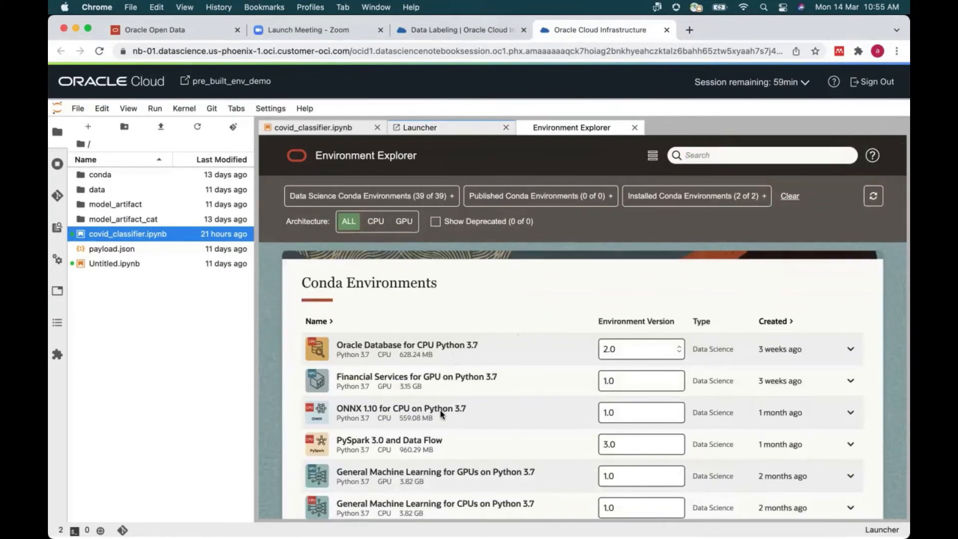
mouse_move(386, 388)
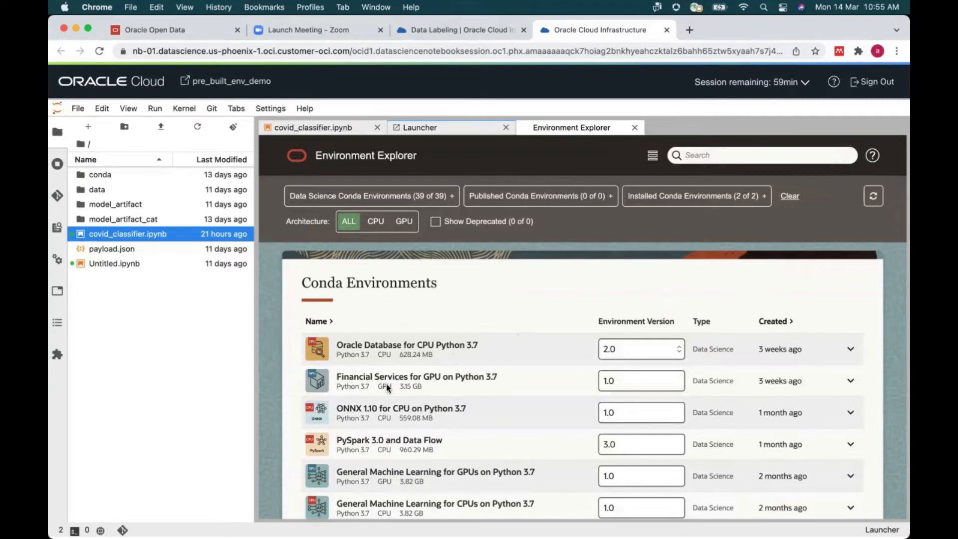
mouse_move(390, 354)
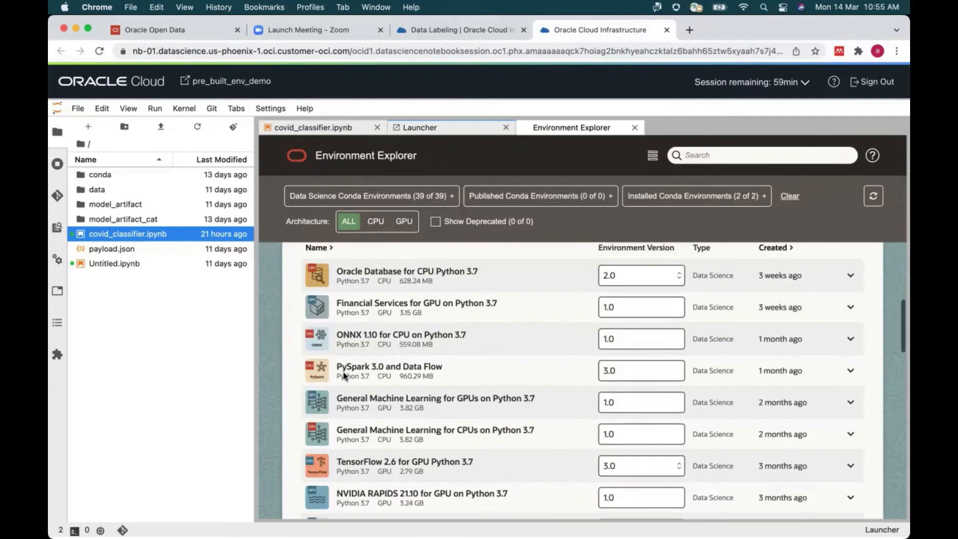
mouse_move(425, 361)
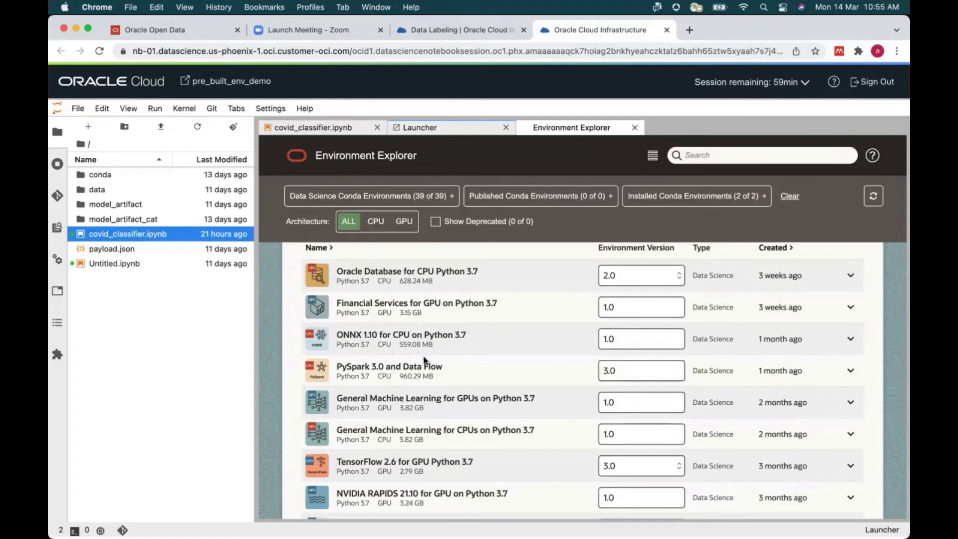
mouse_move(500, 372)
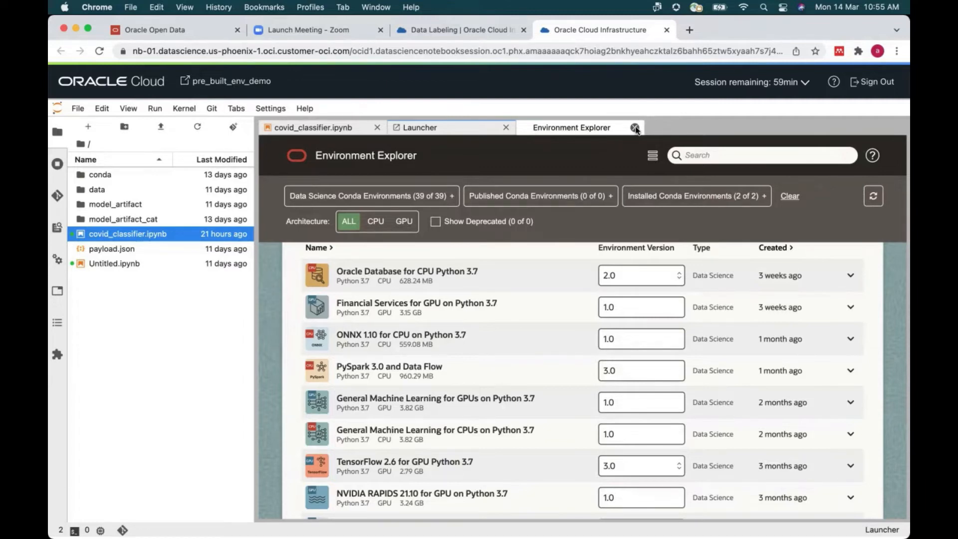
left_click(636, 127)
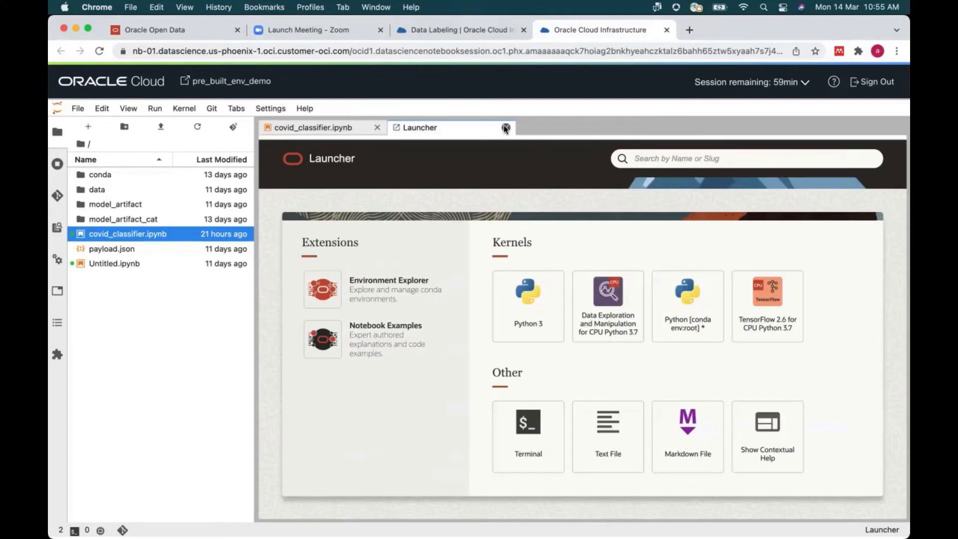
left_click(506, 127)
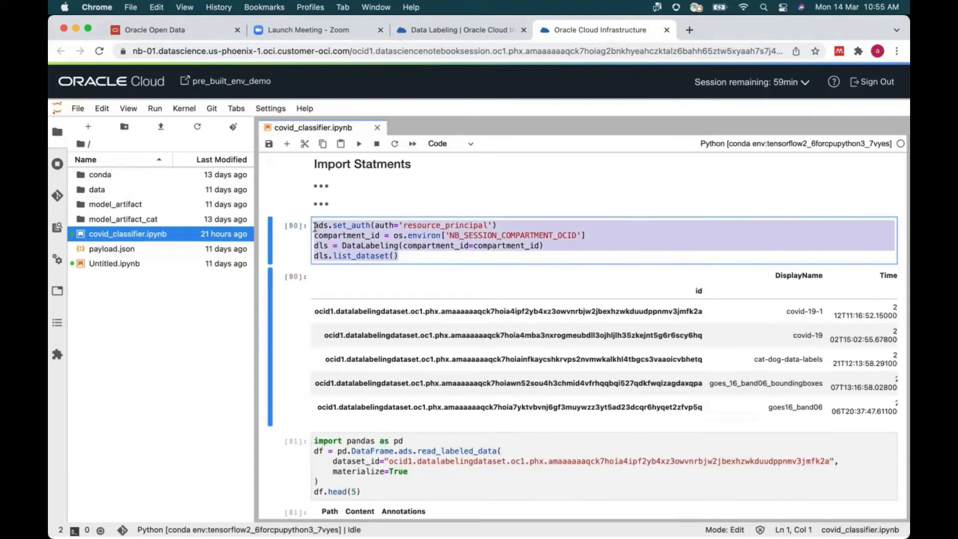
left_click(356, 234)
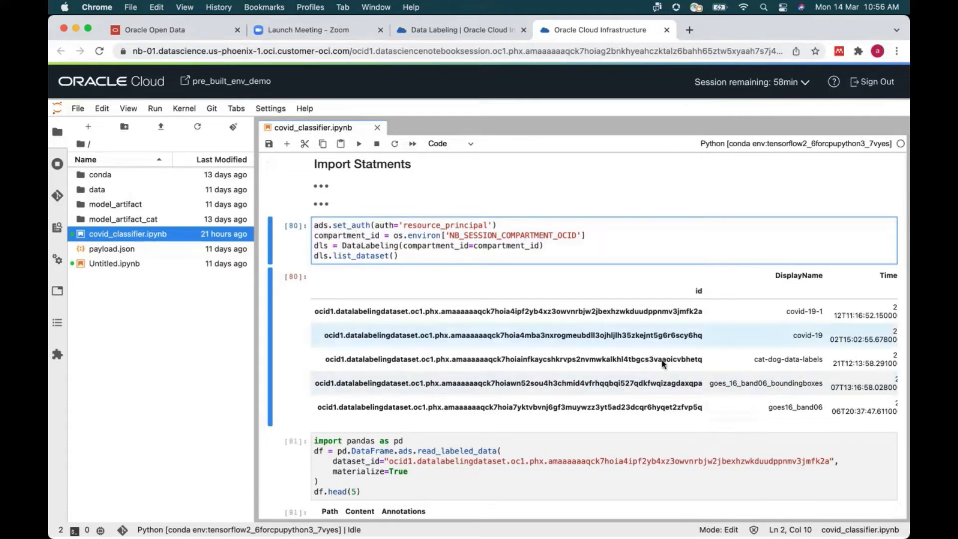
mouse_move(795, 406)
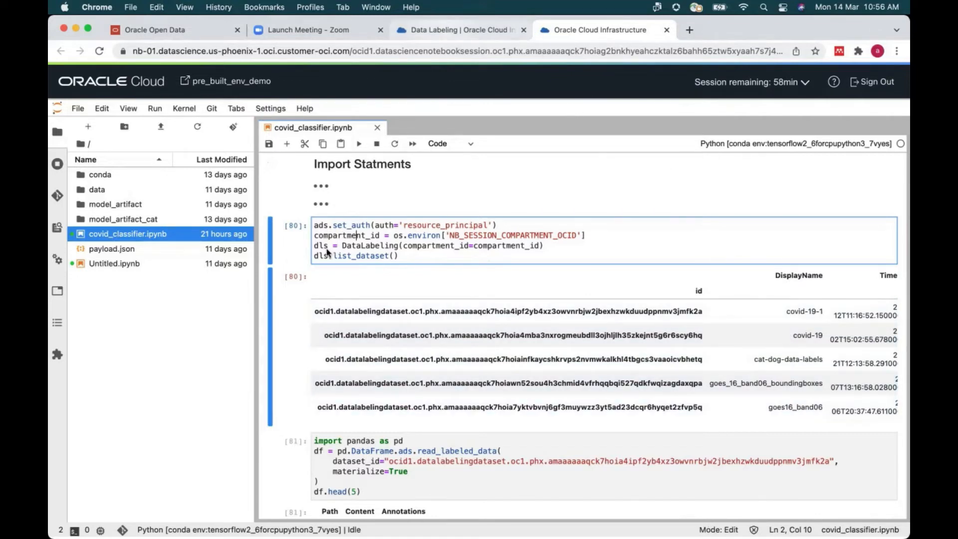
left_click(459, 29)
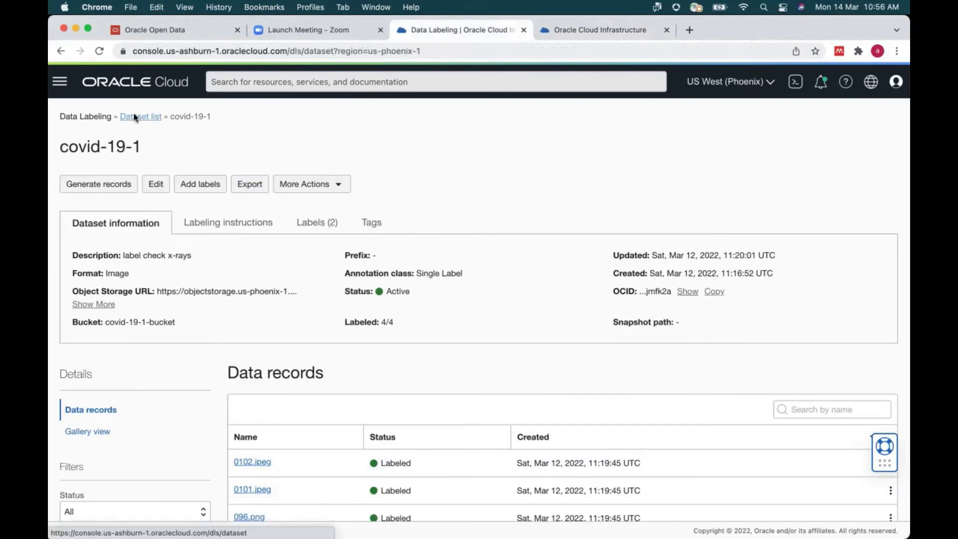
left_click(140, 116)
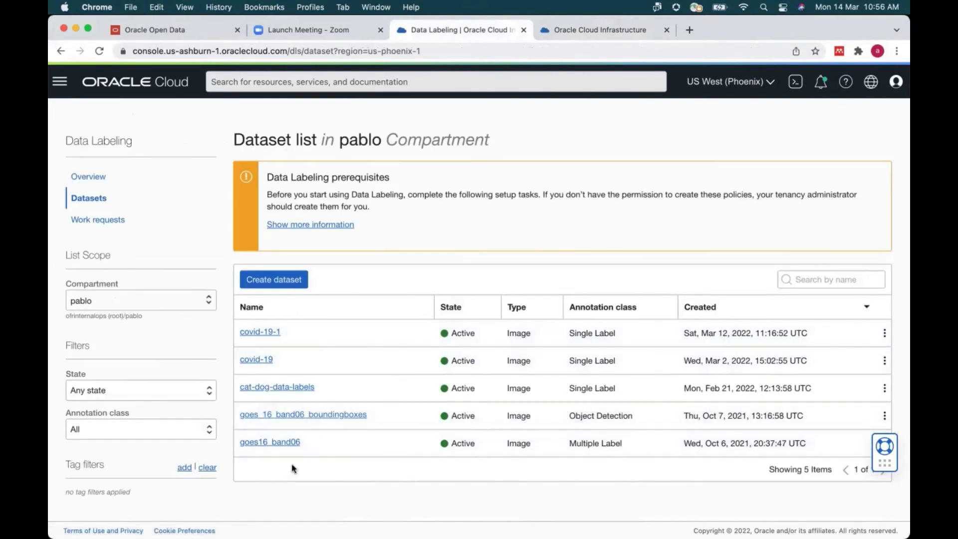
mouse_move(293, 325)
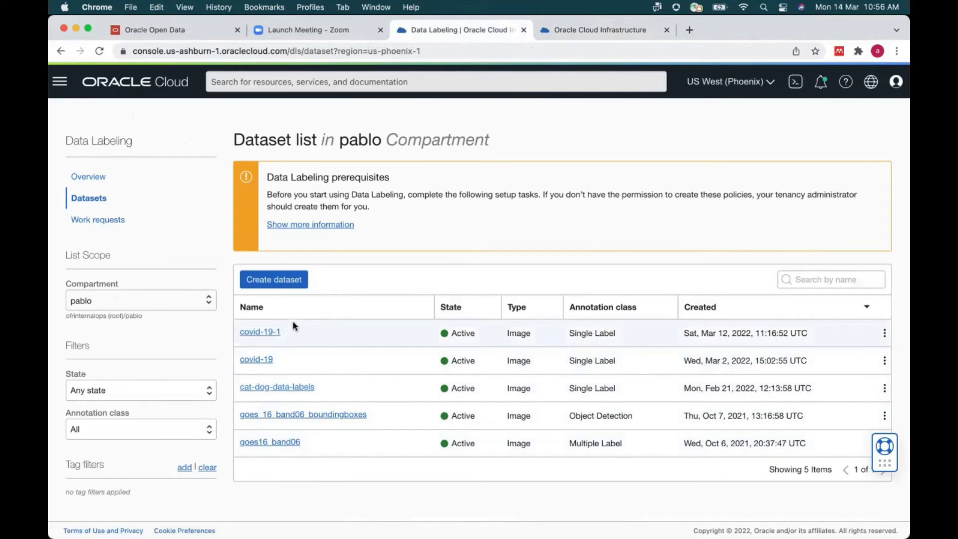
left_click(599, 29)
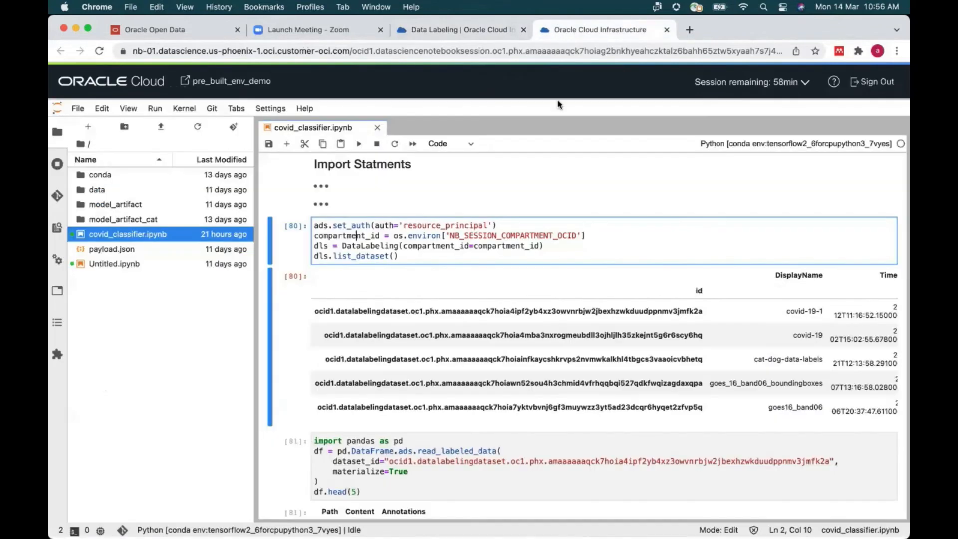
- Scroll to the read_labeled_data cell and its df.head(5) table of x-ray paths labelled covid or normal
scroll("down", 3)
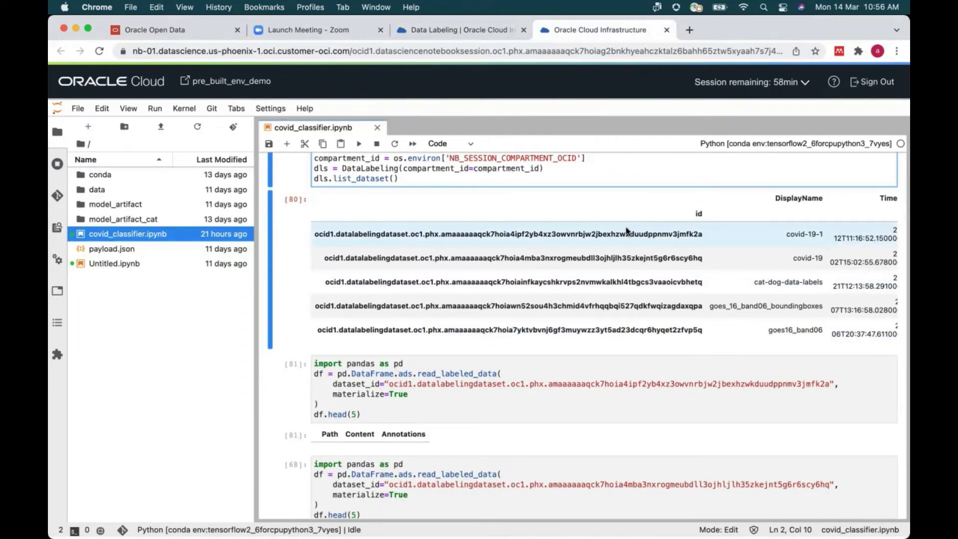
left_click(503, 246)
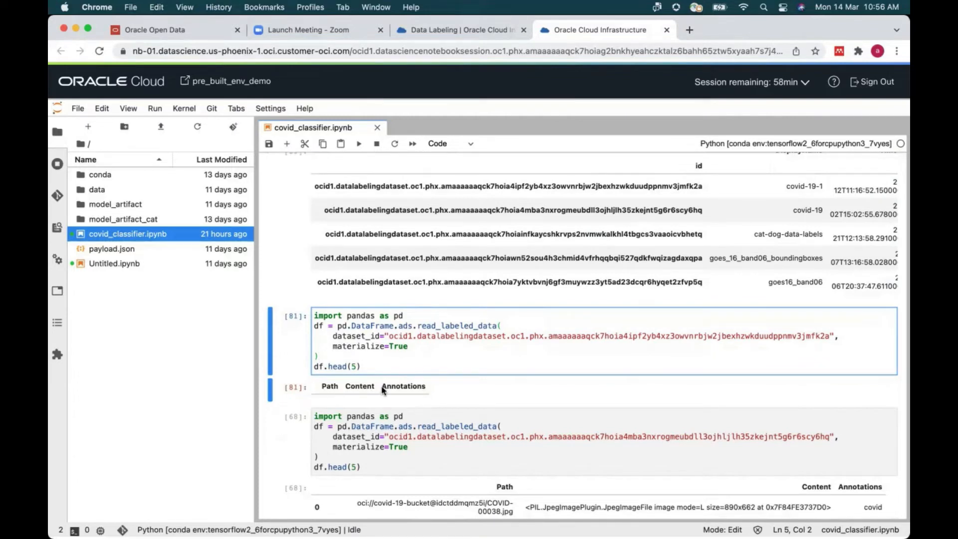
scroll("down", 3)
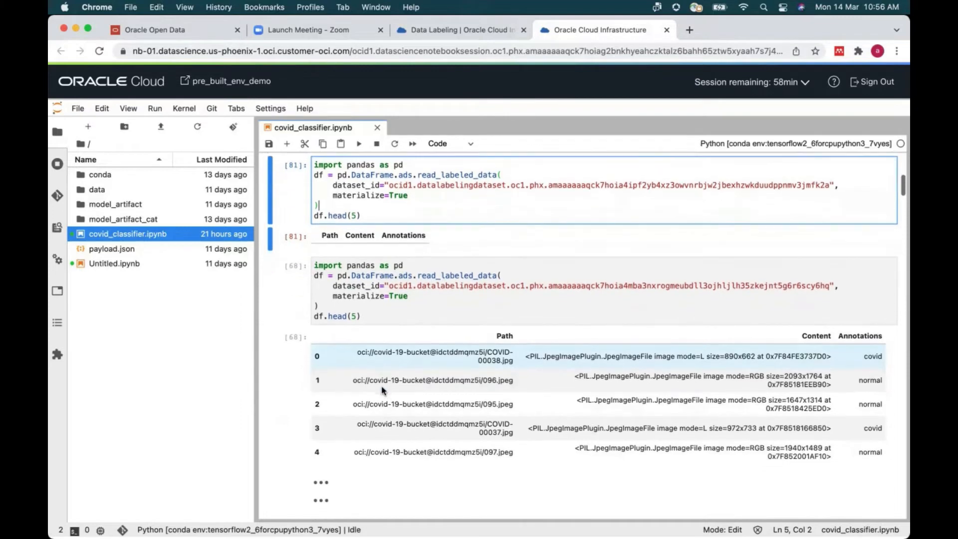
mouse_move(864, 358)
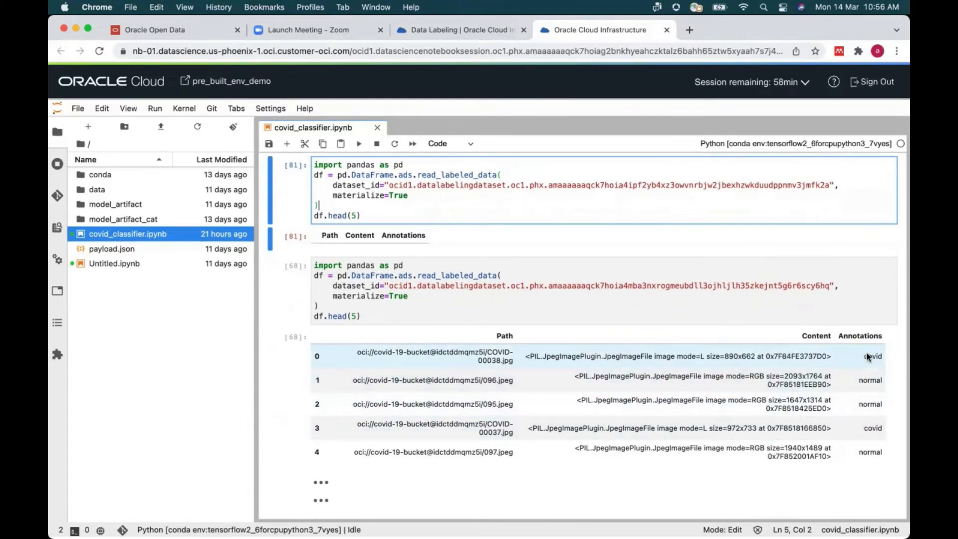
scroll("down", 3)
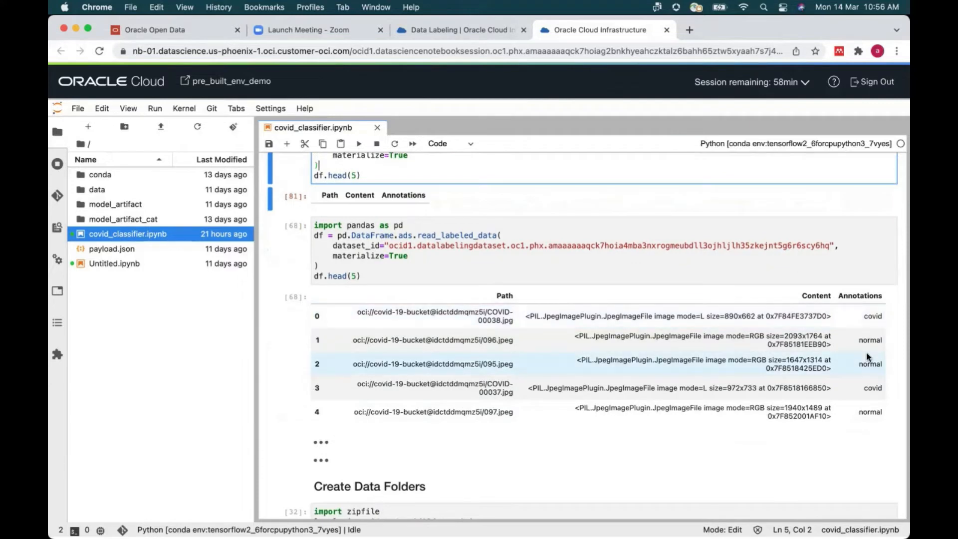
mouse_move(662, 366)
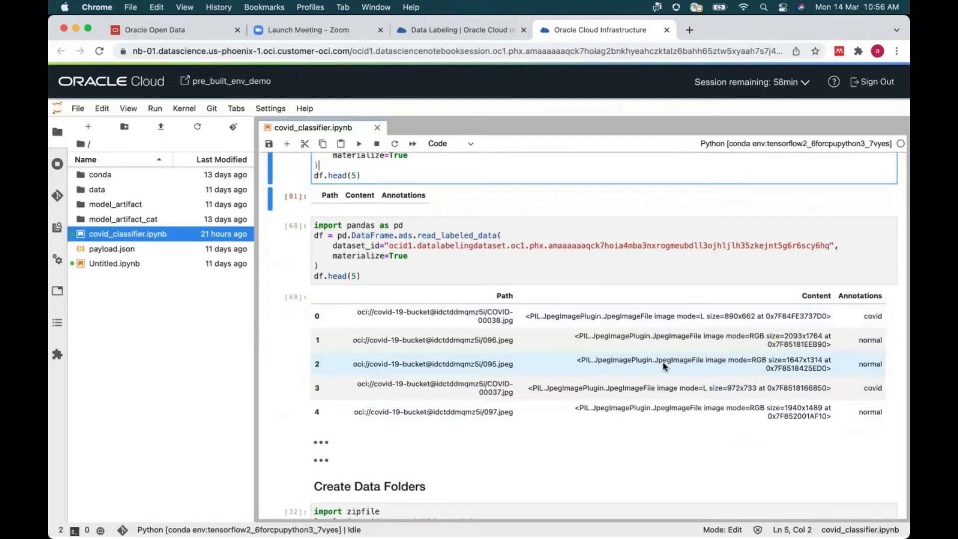
scroll("down", 3)
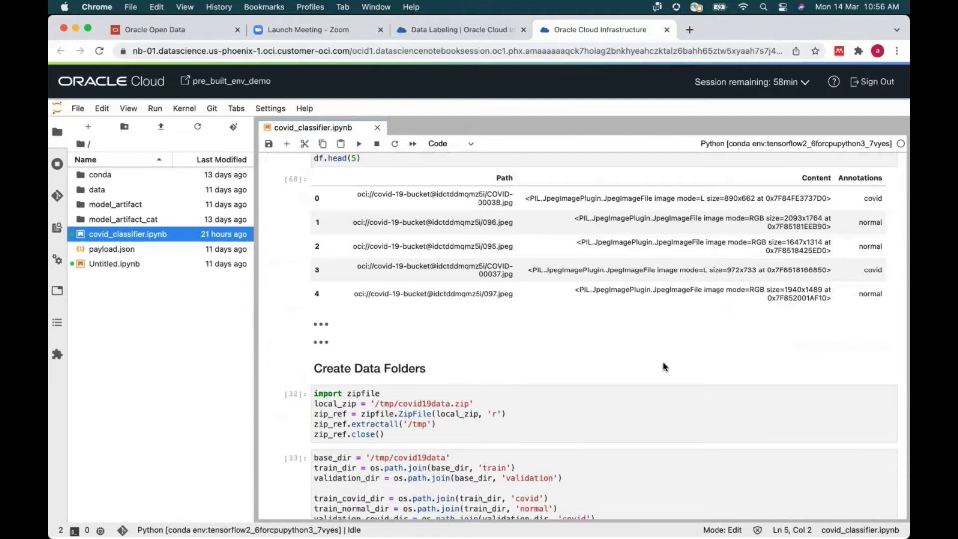
scroll("down", 3)
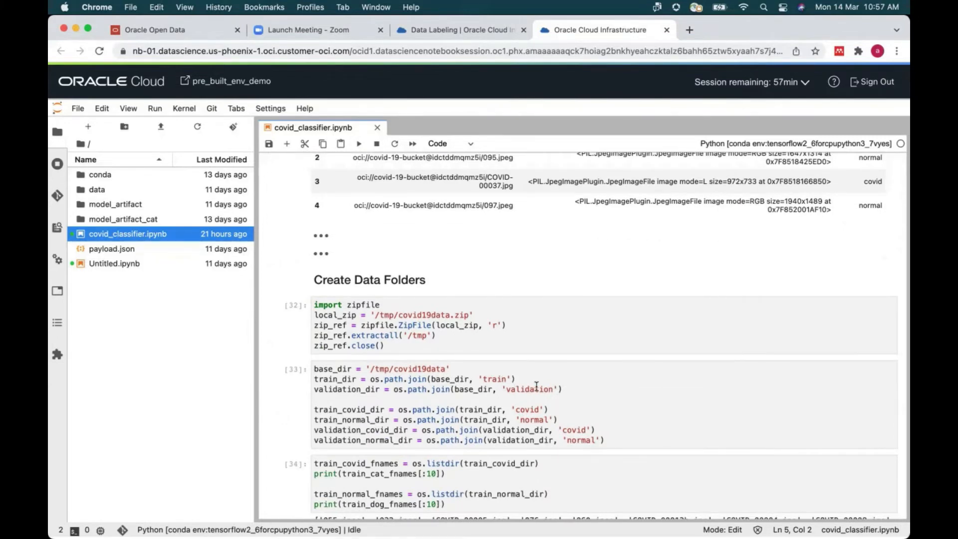
- Scroll past the Create Data Folders cells to the 4x4 plt.show() grid of covid and normal chest x-rays
scroll("down", 3)
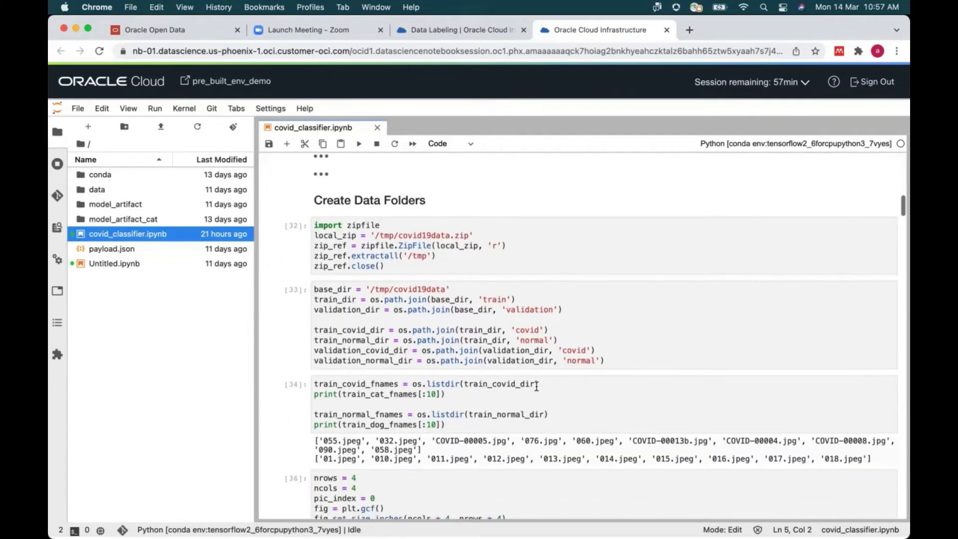
scroll("down", 3)
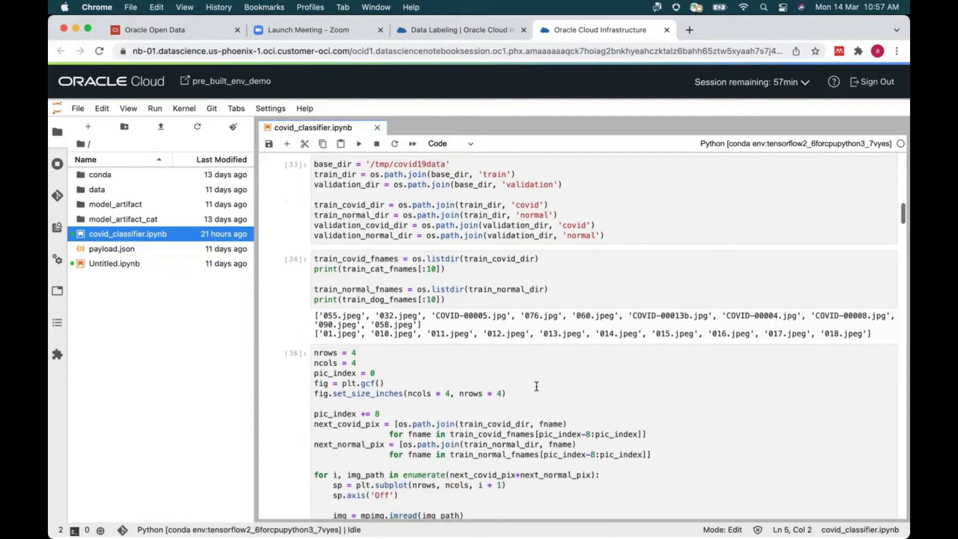
scroll("down", 3)
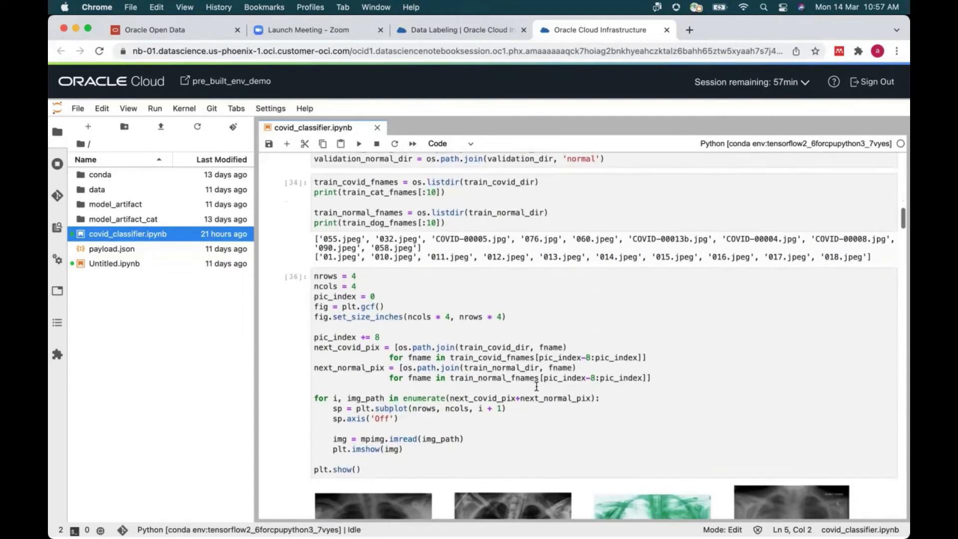
scroll("down", 3)
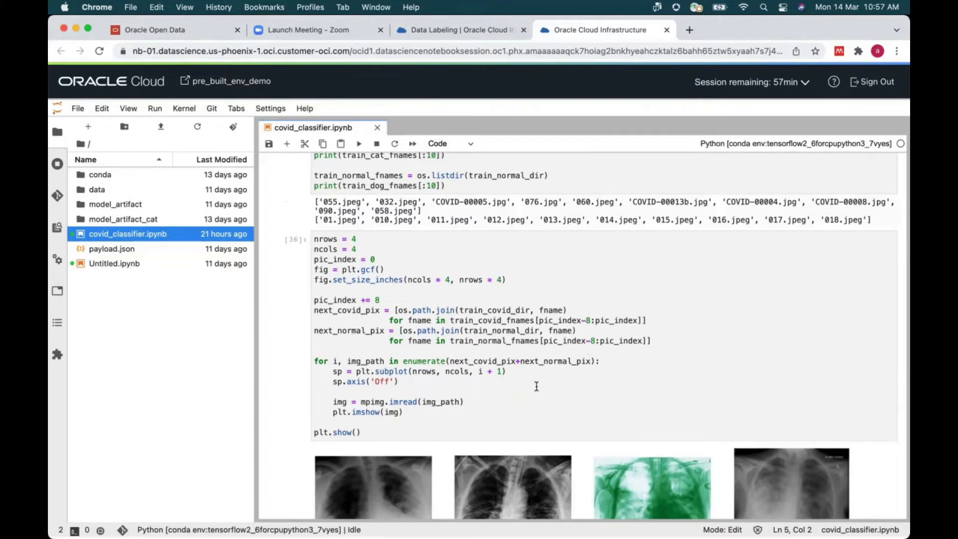
scroll("down", 3)
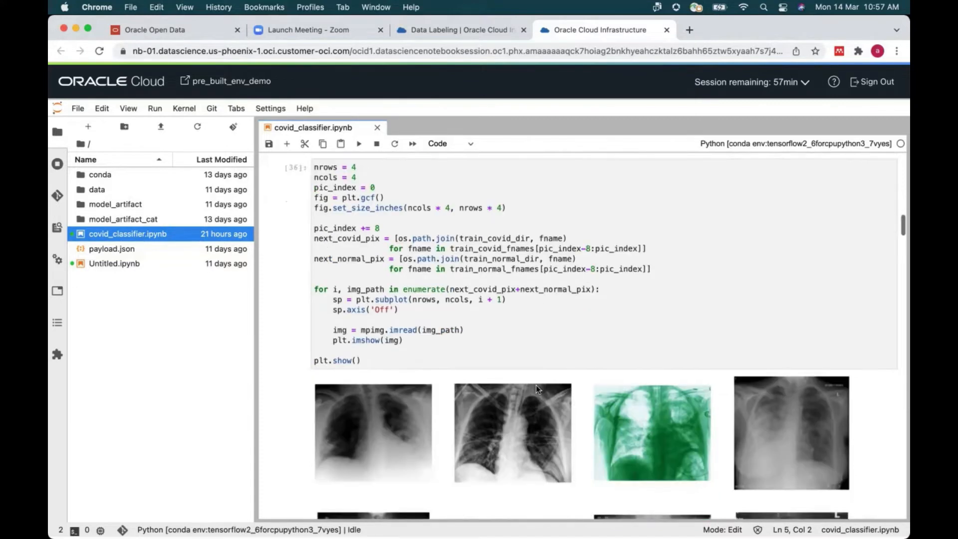
scroll("down", 3)
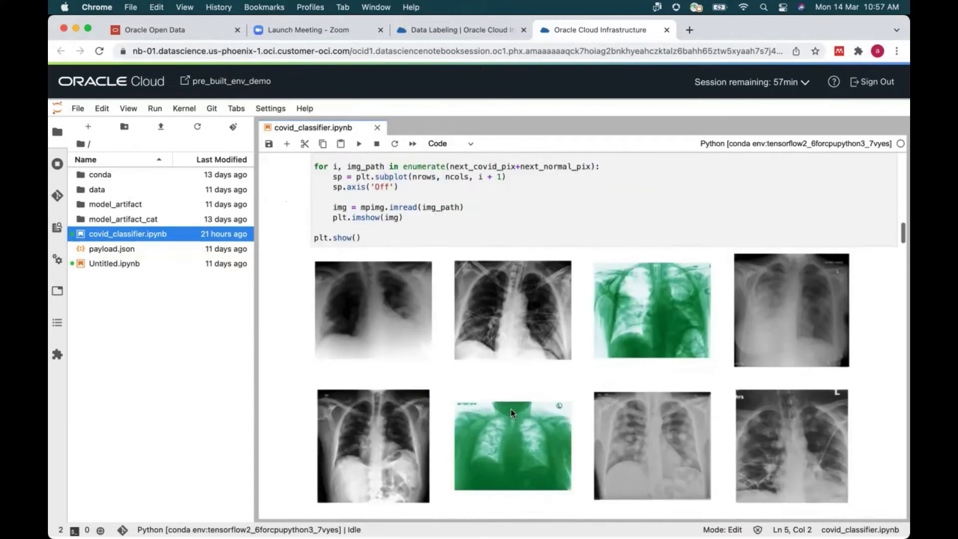
scroll("down", 3)
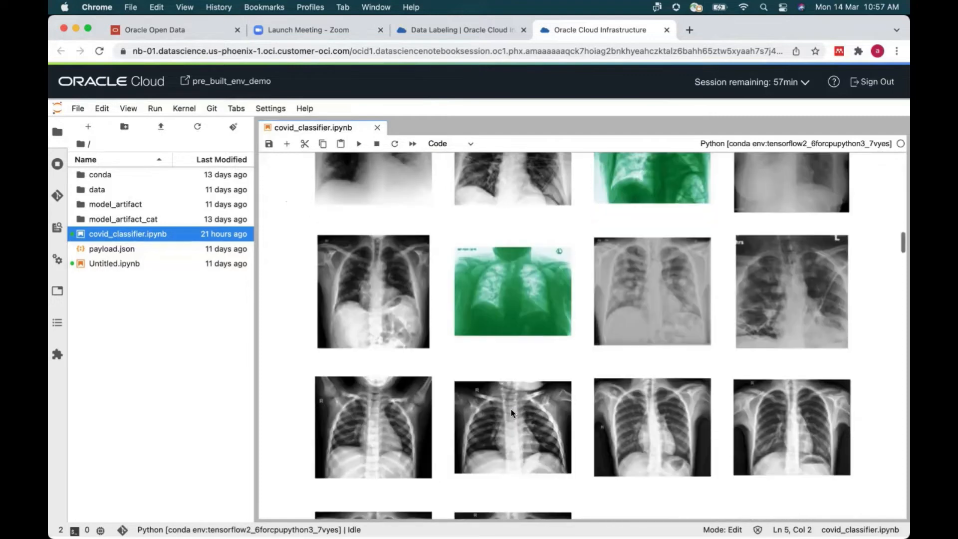
scroll("down", 3)
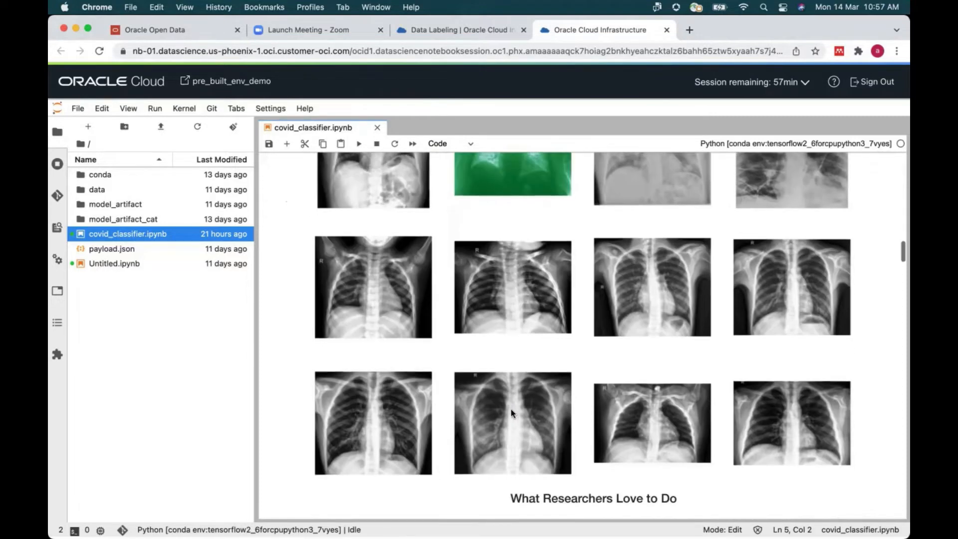
scroll("down", 3)
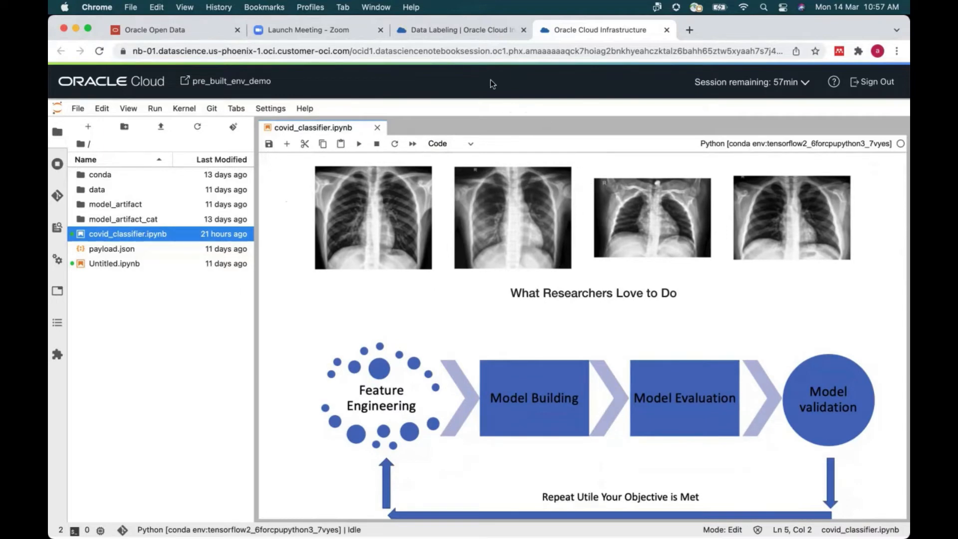
scroll("down", 3)
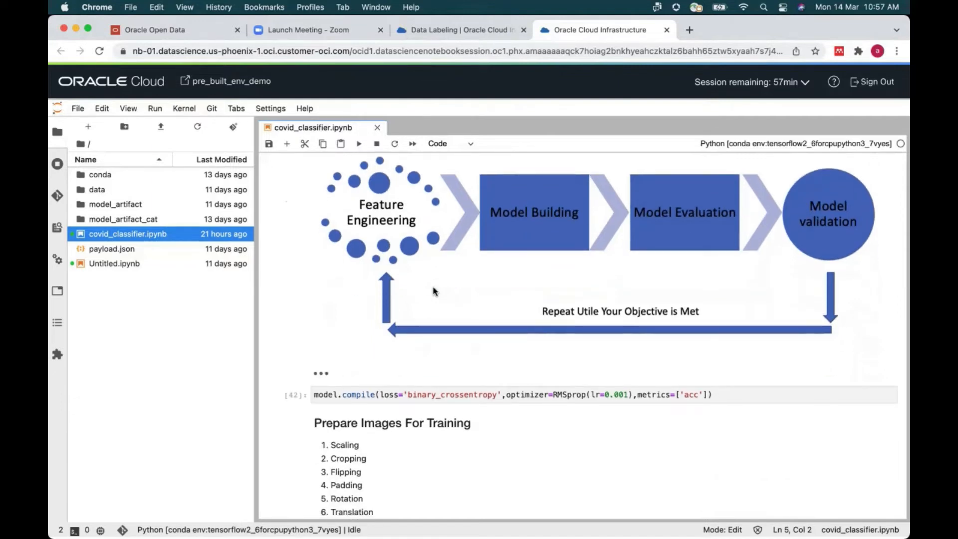
mouse_move(360, 235)
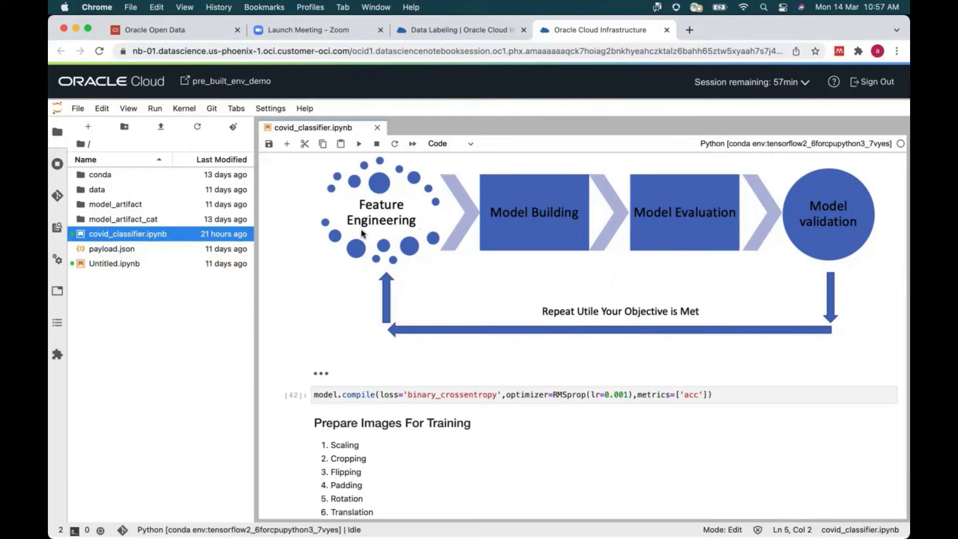
mouse_move(519, 233)
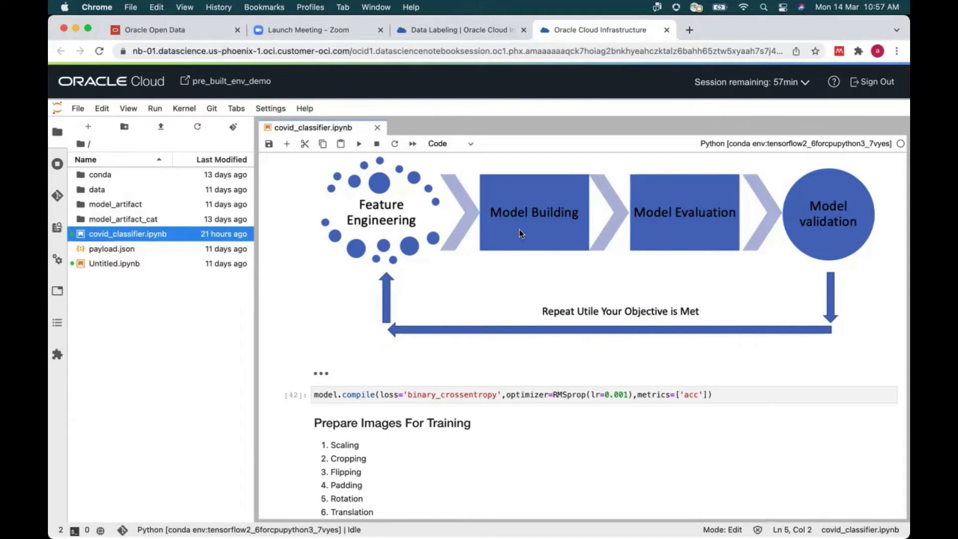
mouse_move(691, 220)
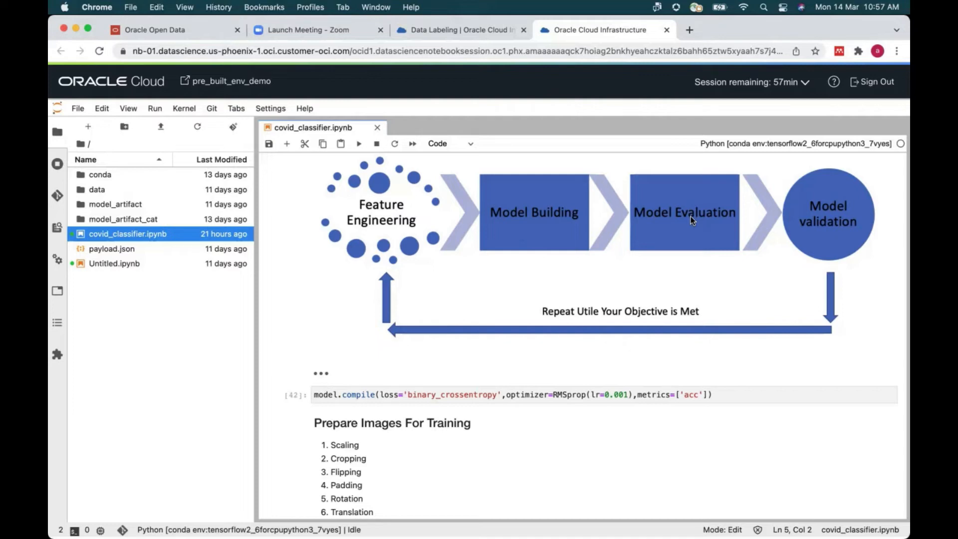
mouse_move(821, 225)
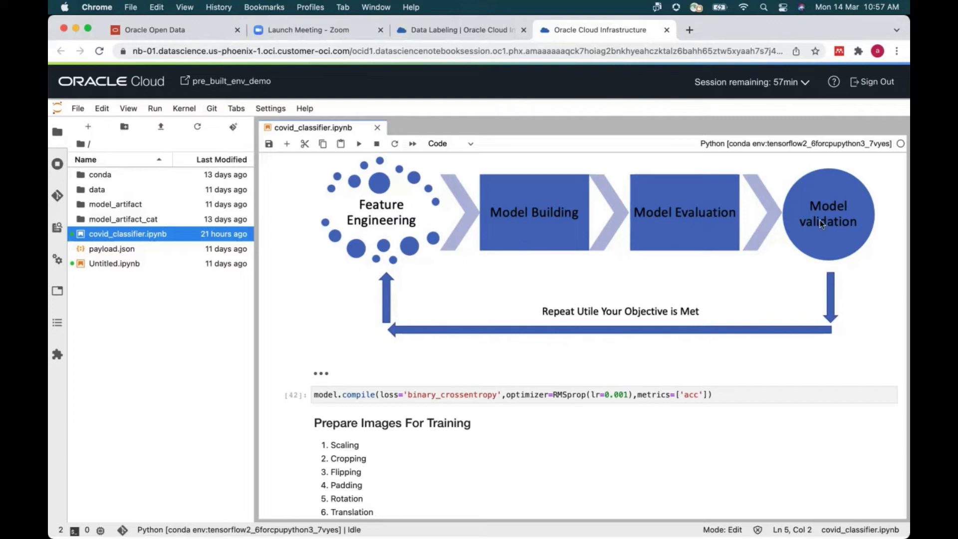
mouse_move(389, 330)
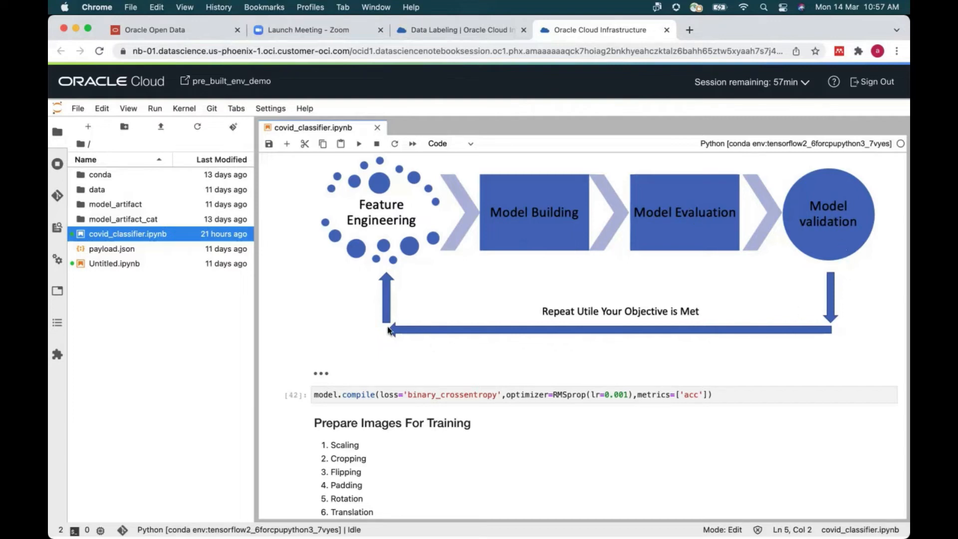
mouse_move(634, 222)
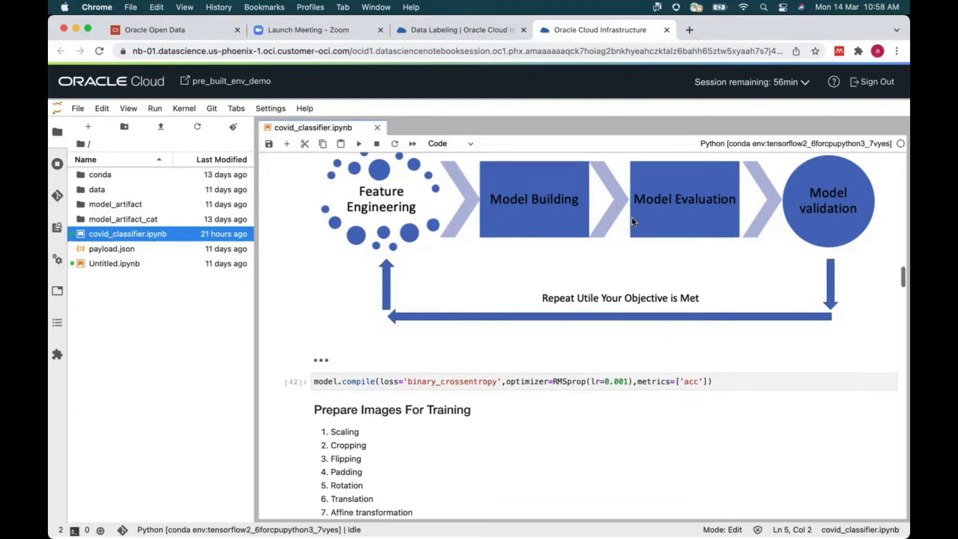
scroll("down", 3)
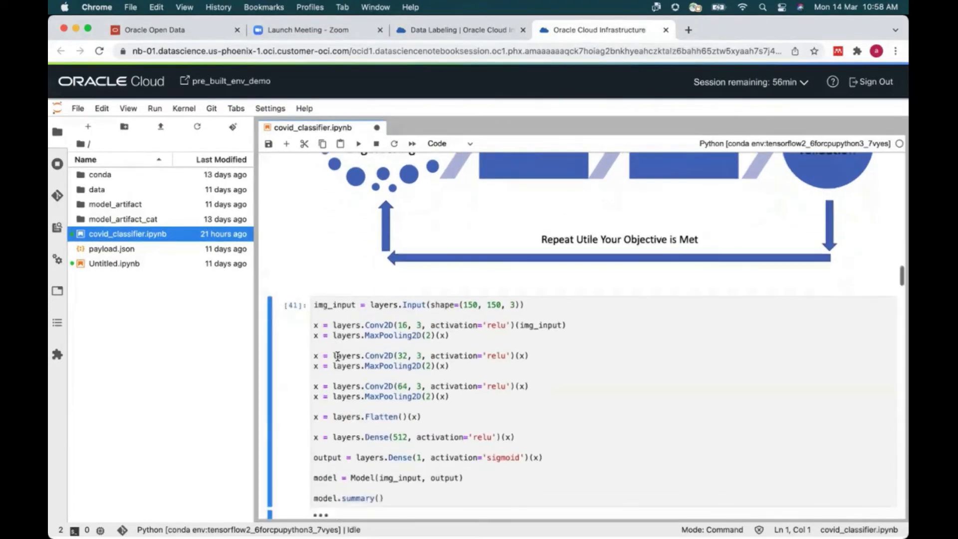
- Scroll past the model definition to the 10-epoch model.fit log ending at val_acc 1.0000 and the model.save cell
scroll("down", 3)
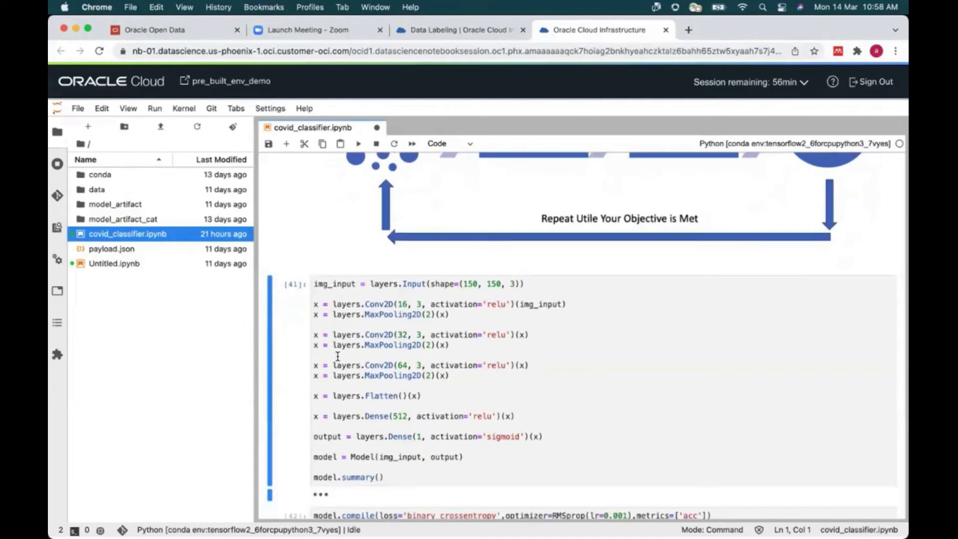
scroll("down", 3)
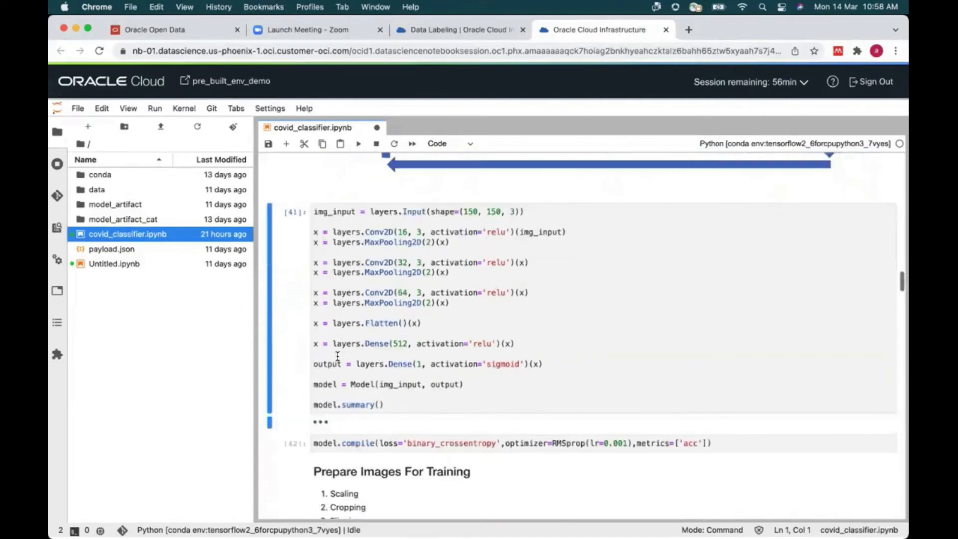
scroll("down", 3)
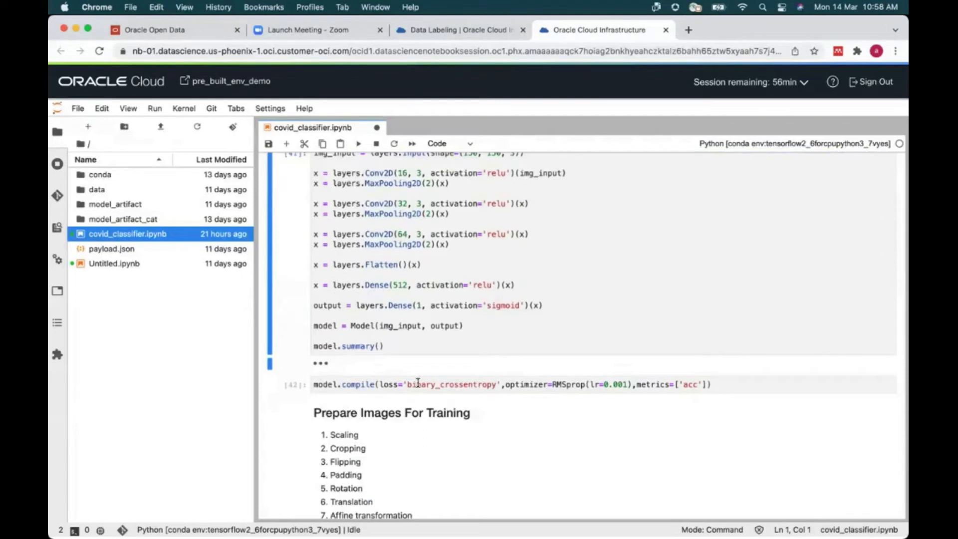
scroll("down", 3)
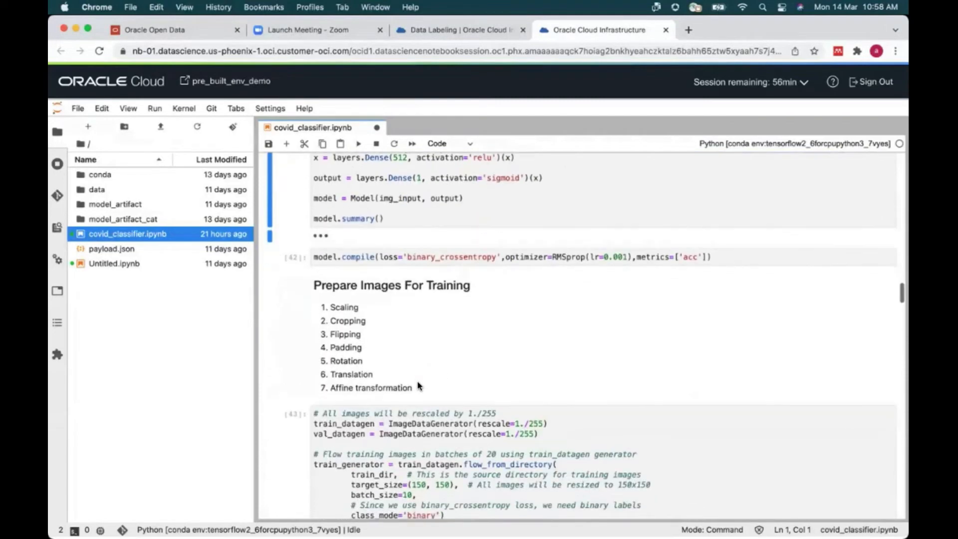
scroll("down", 3)
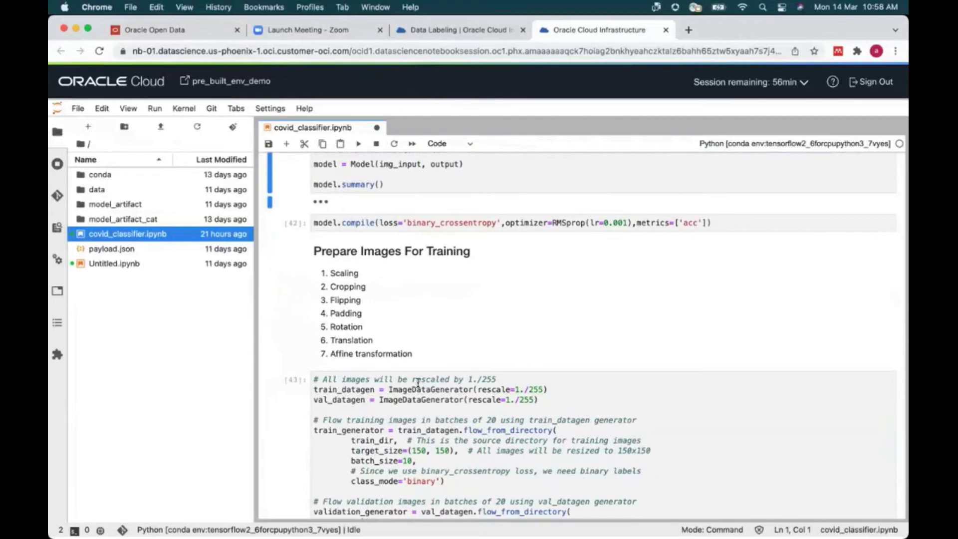
scroll("down", 3)
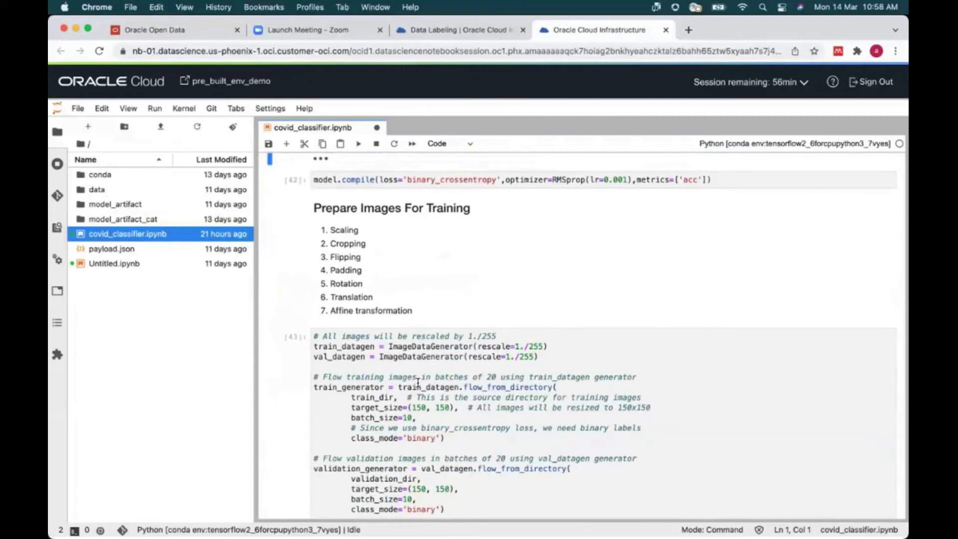
scroll("down", 3)
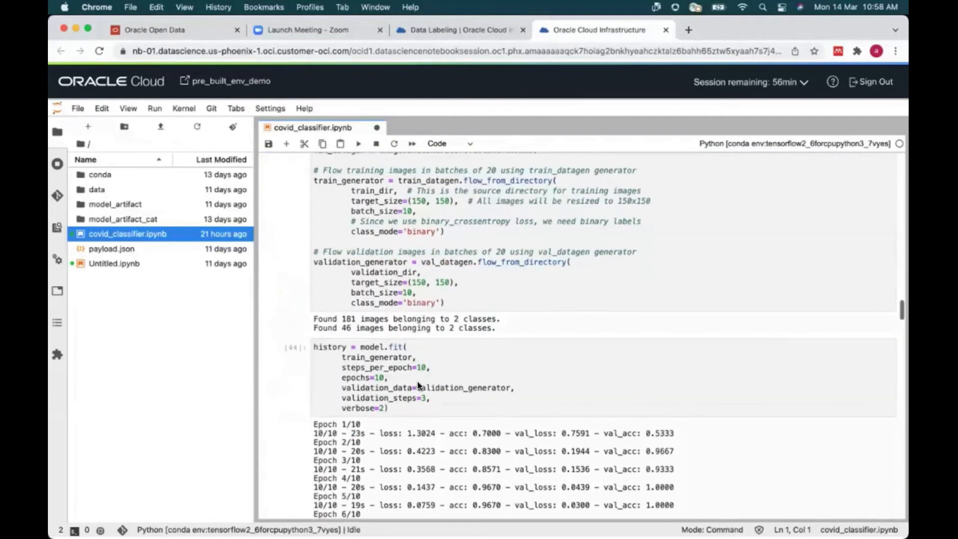
scroll("down", 3)
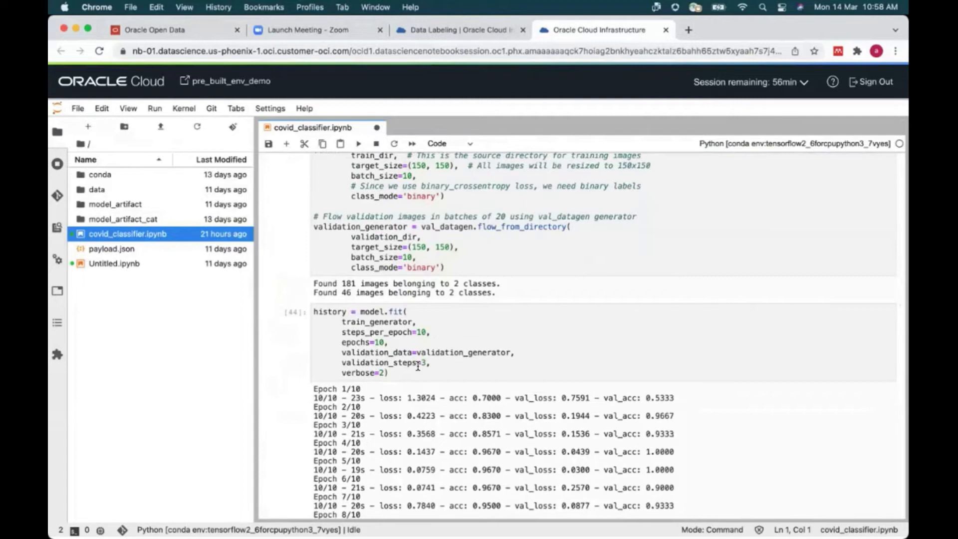
scroll("down", 3)
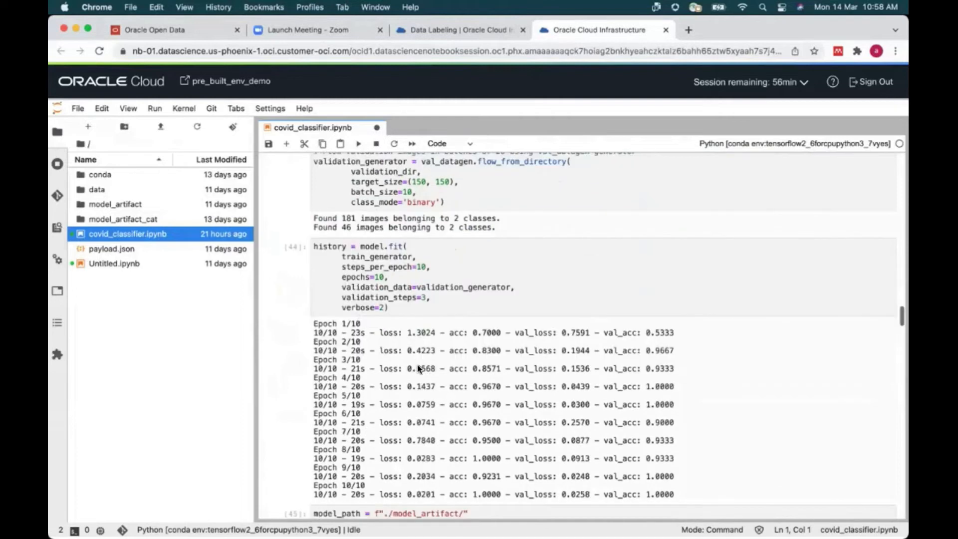
scroll("down", 3)
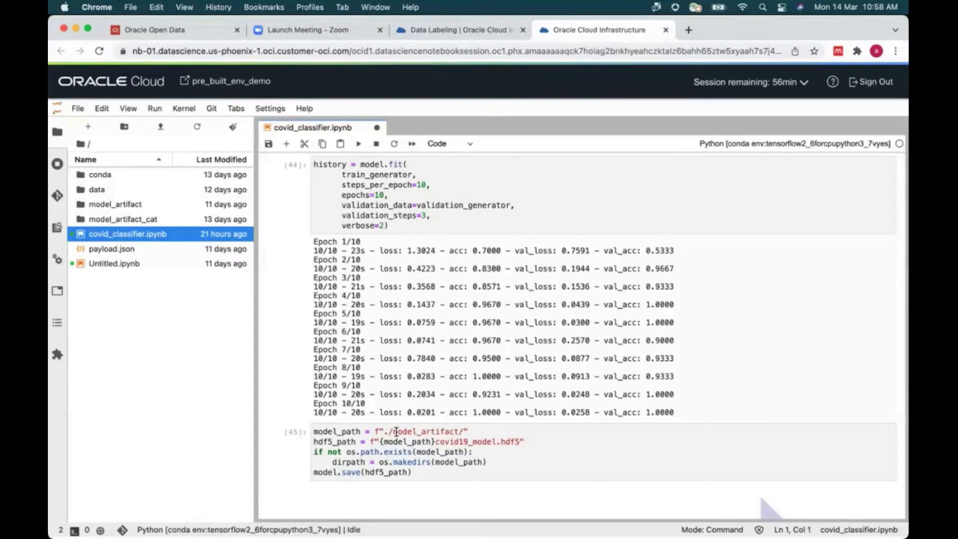
- Scroll past the Model Catalogue/Serving diagram to the prepare_generic_model cell, make_predict_function output and score.py code
scroll("down", 3)
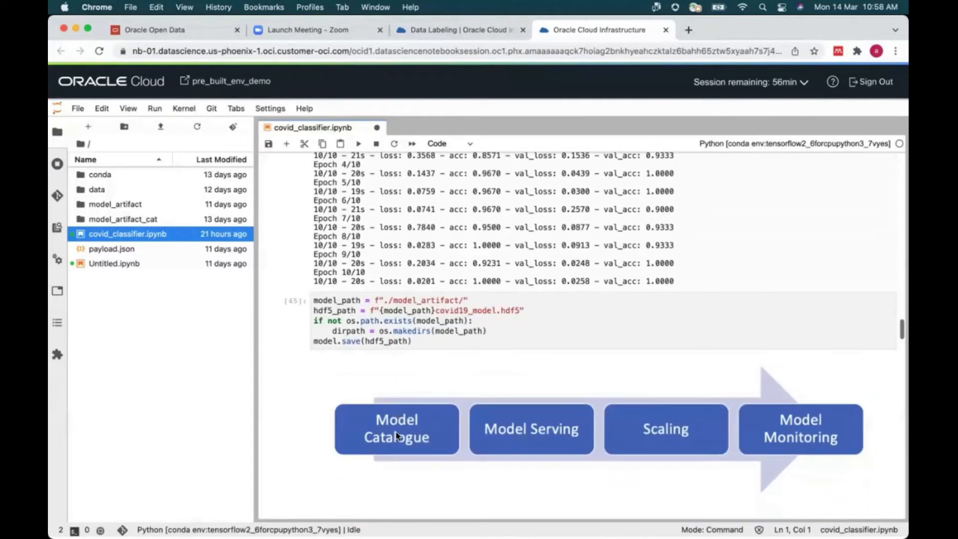
scroll("down", 3)
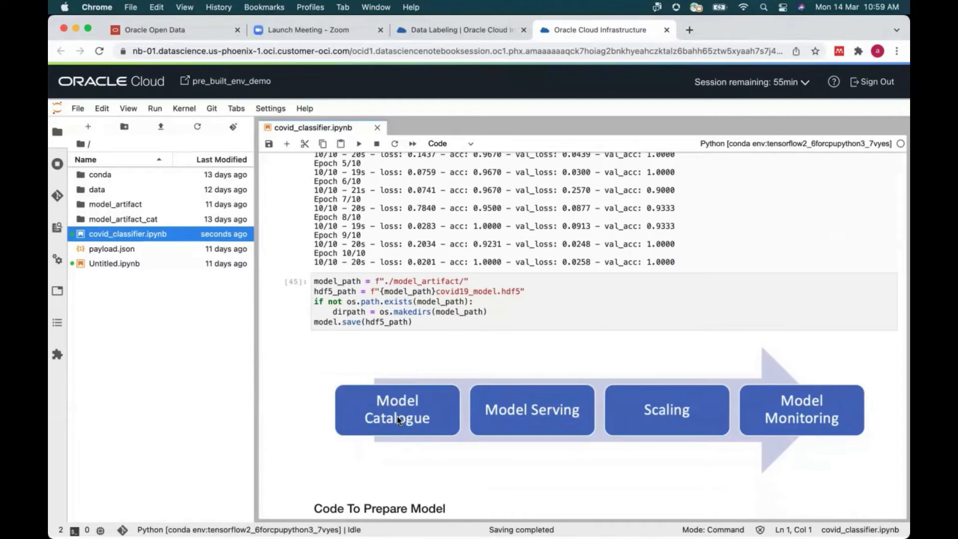
mouse_move(446, 419)
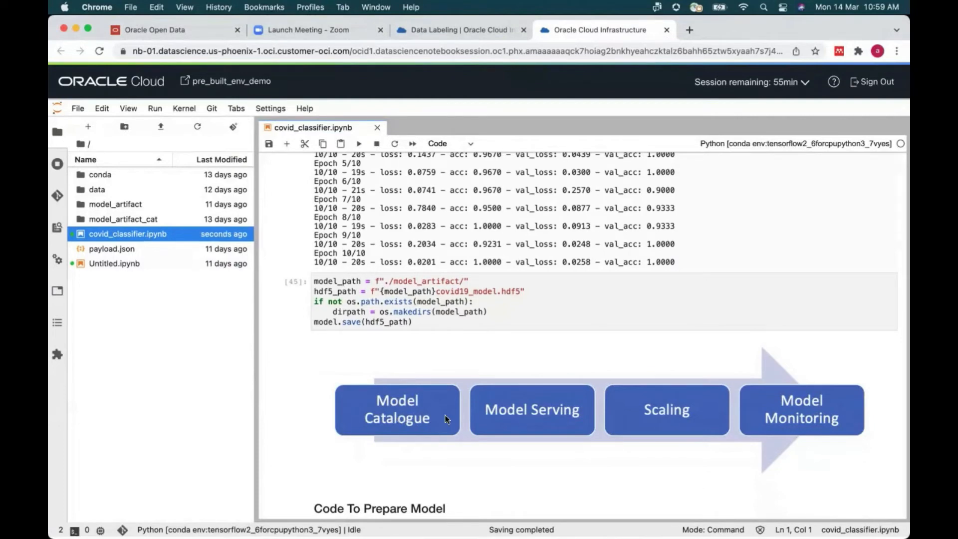
mouse_move(520, 420)
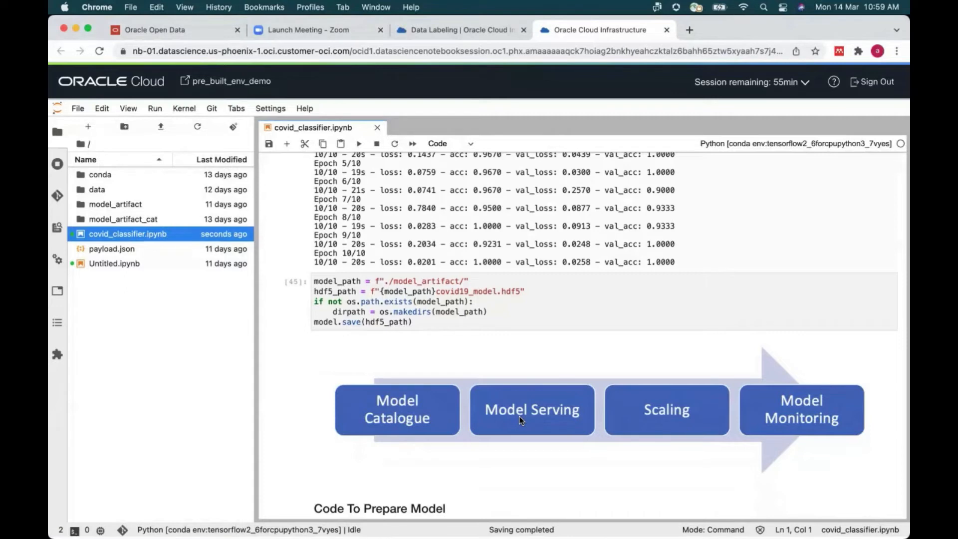
mouse_move(665, 422)
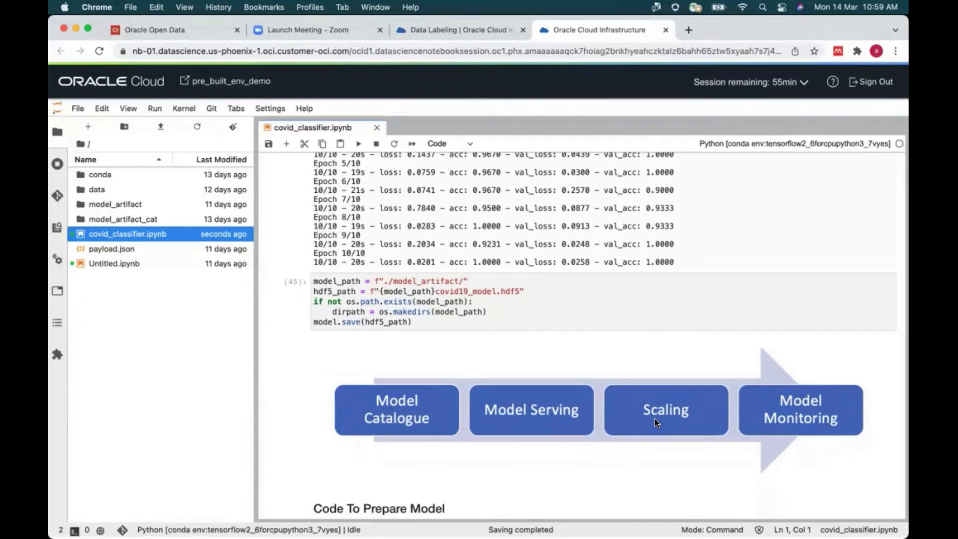
mouse_move(790, 410)
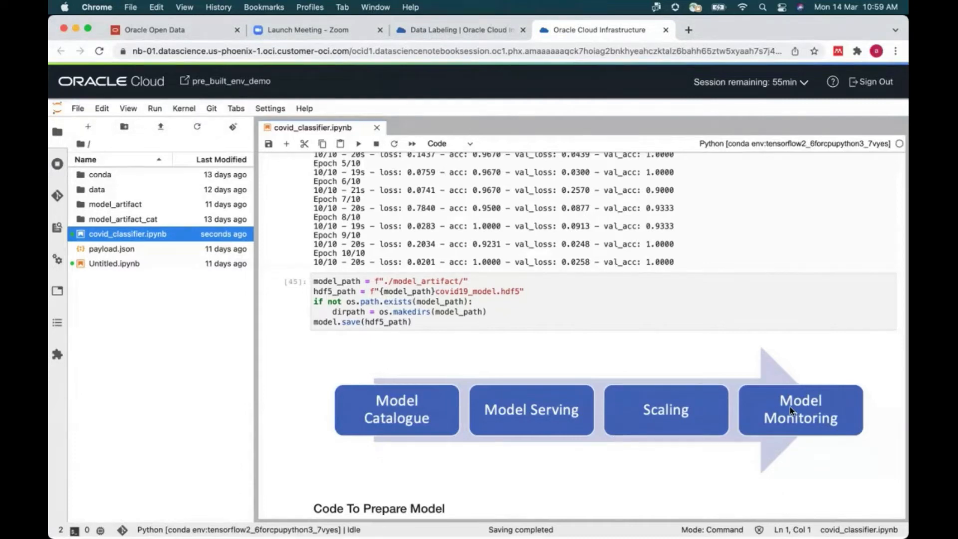
mouse_move(567, 426)
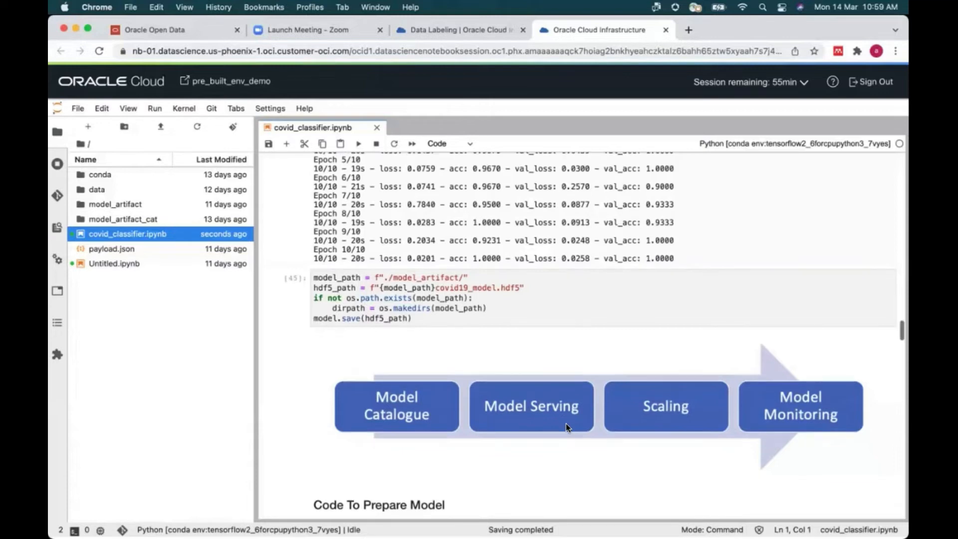
scroll("down", 3)
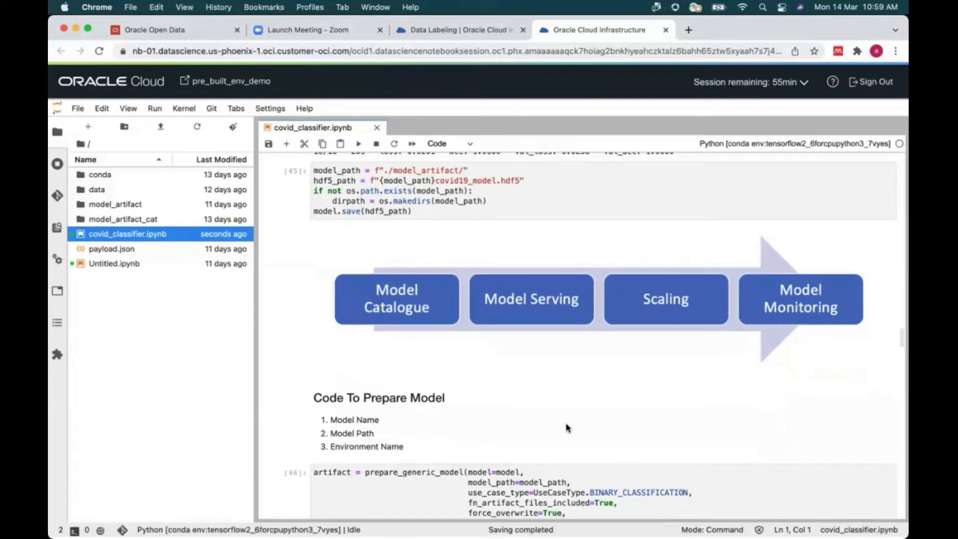
scroll("down", 3)
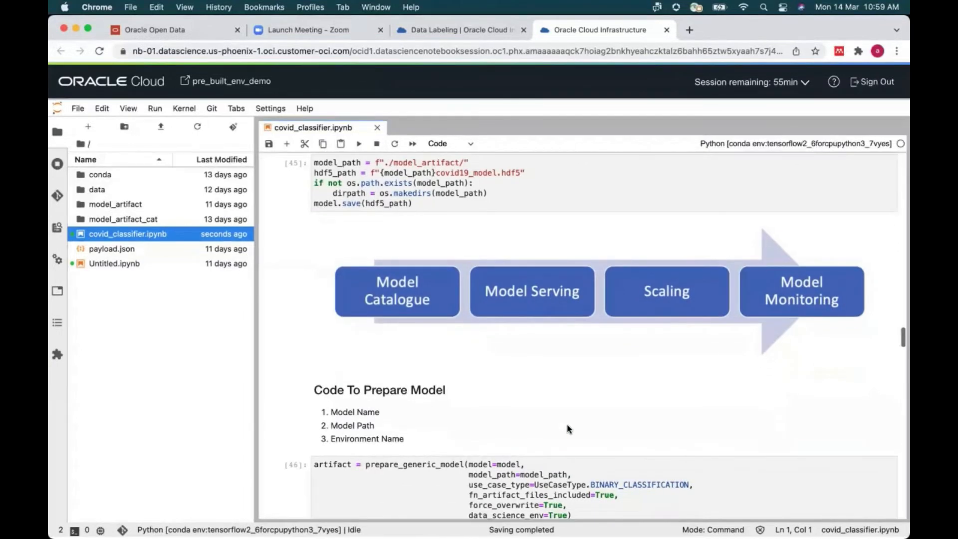
scroll("down", 3)
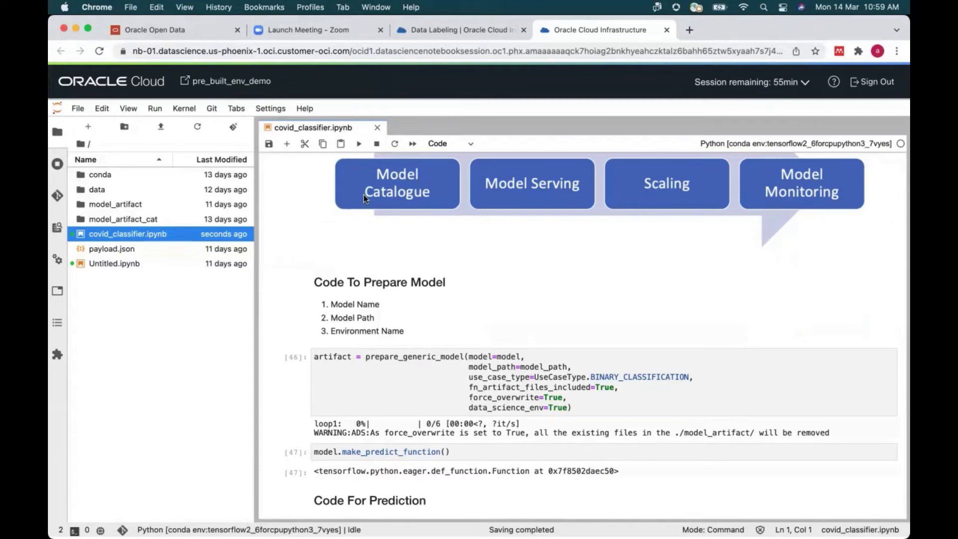
scroll("up", 3)
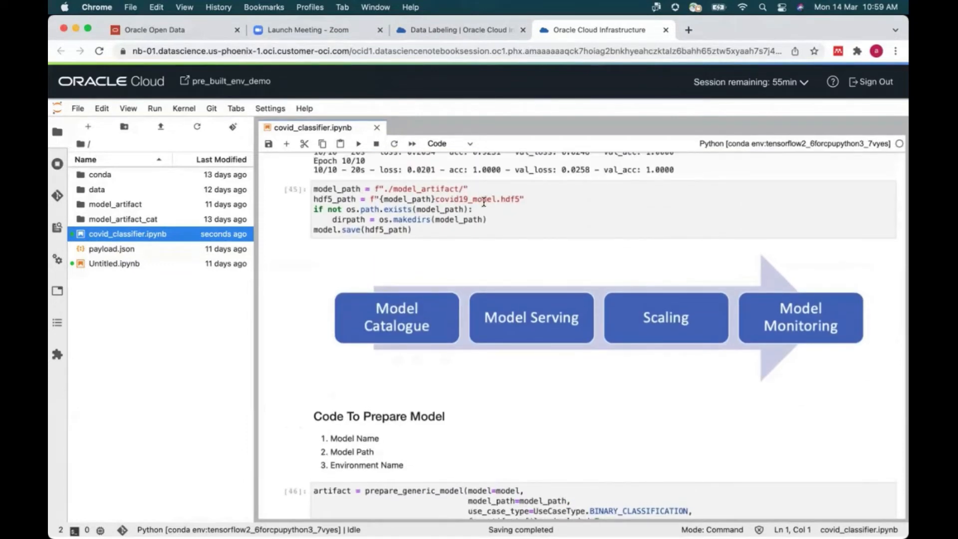
scroll("down", 3)
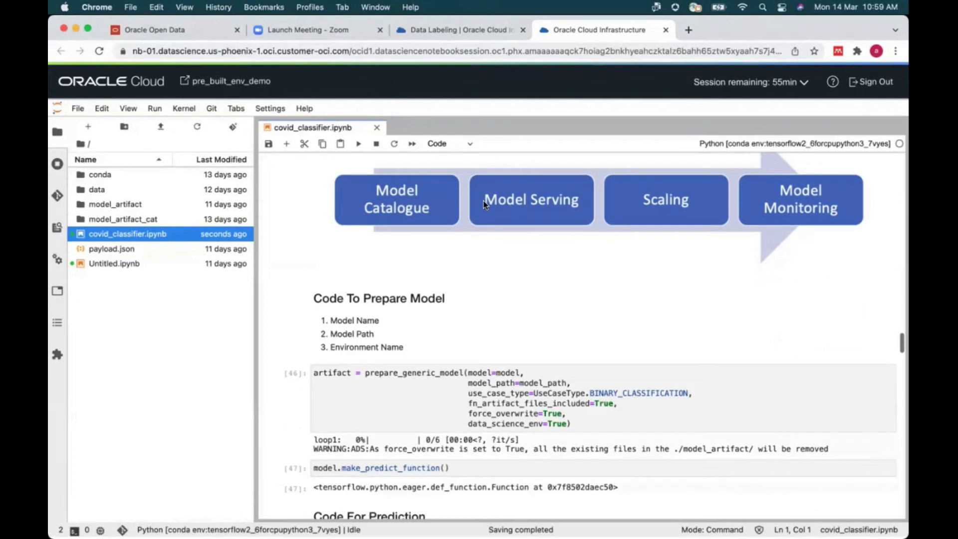
scroll("down", 3)
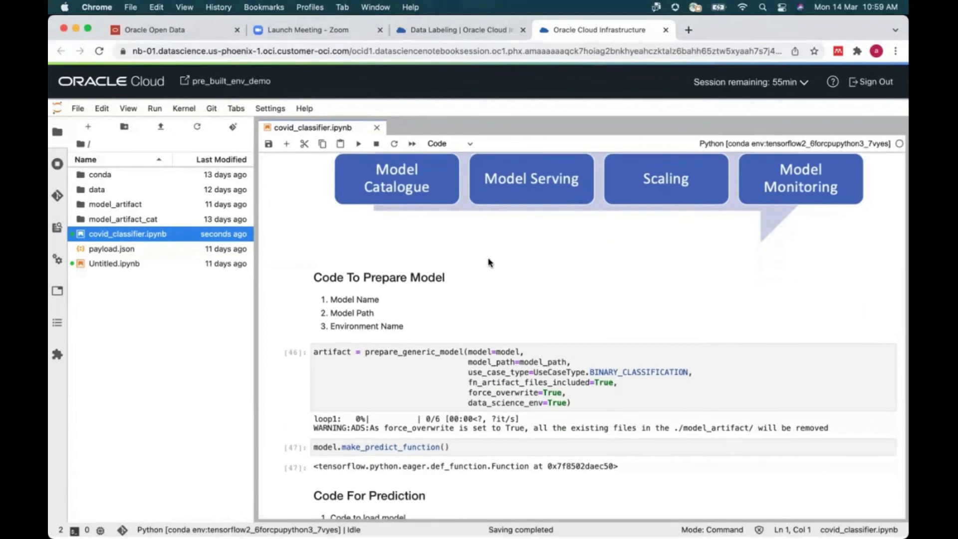
scroll("down", 3)
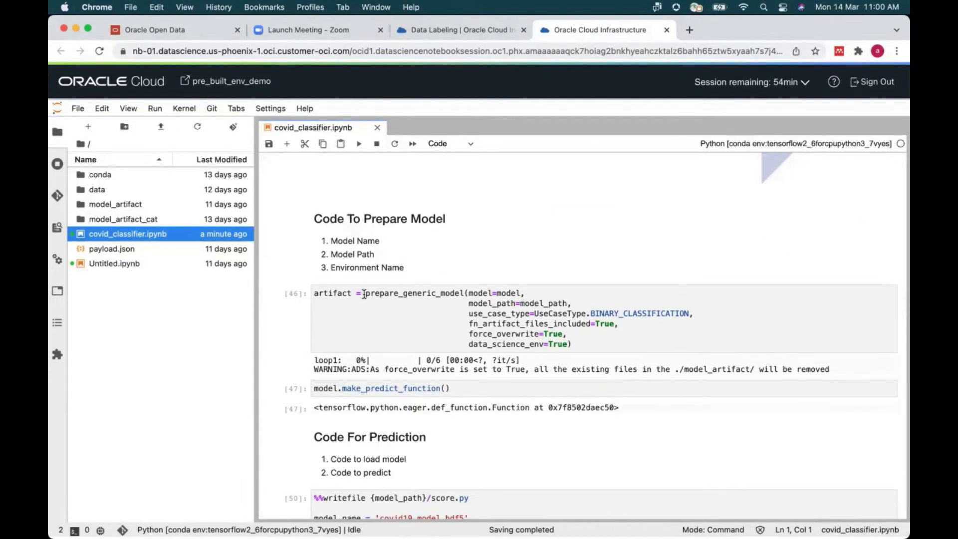
left_click(578, 344)
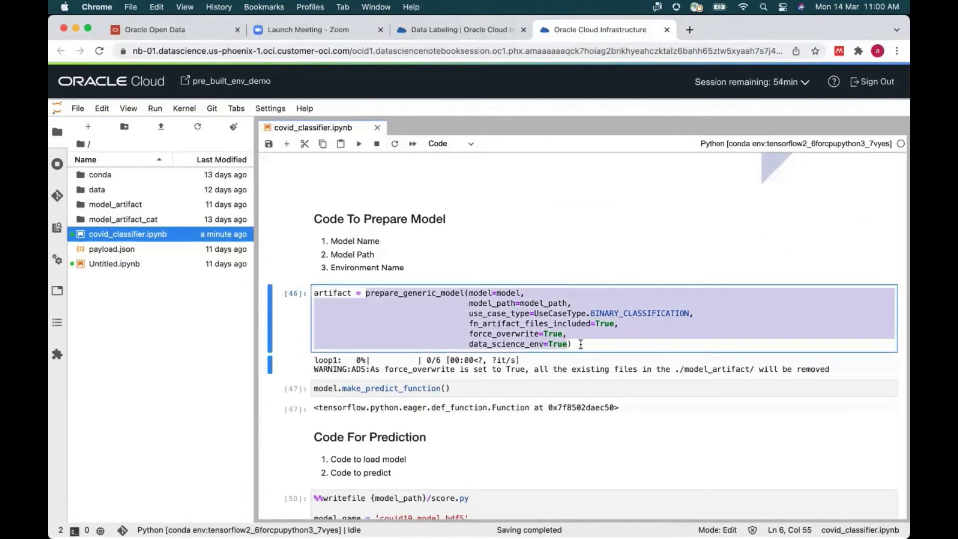
left_click(575, 344)
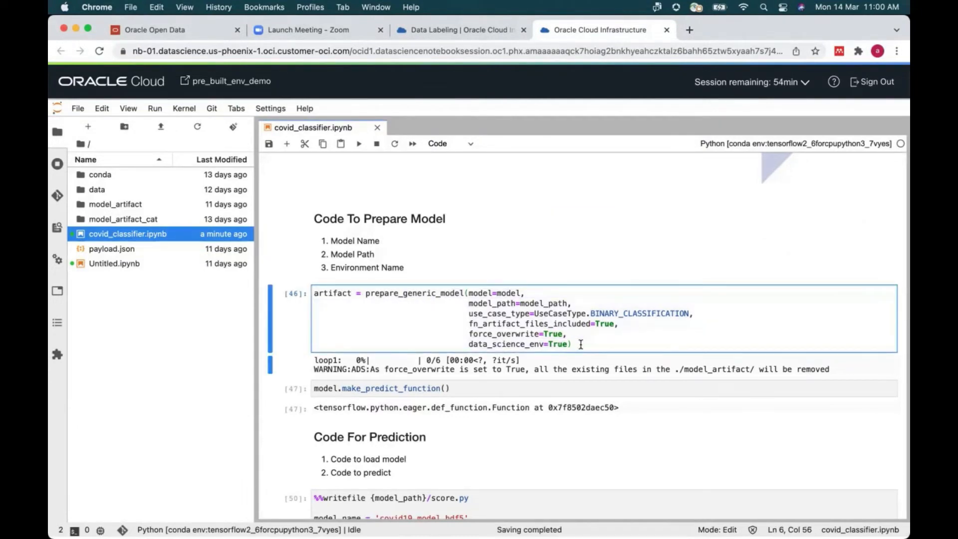
scroll("down", 3)
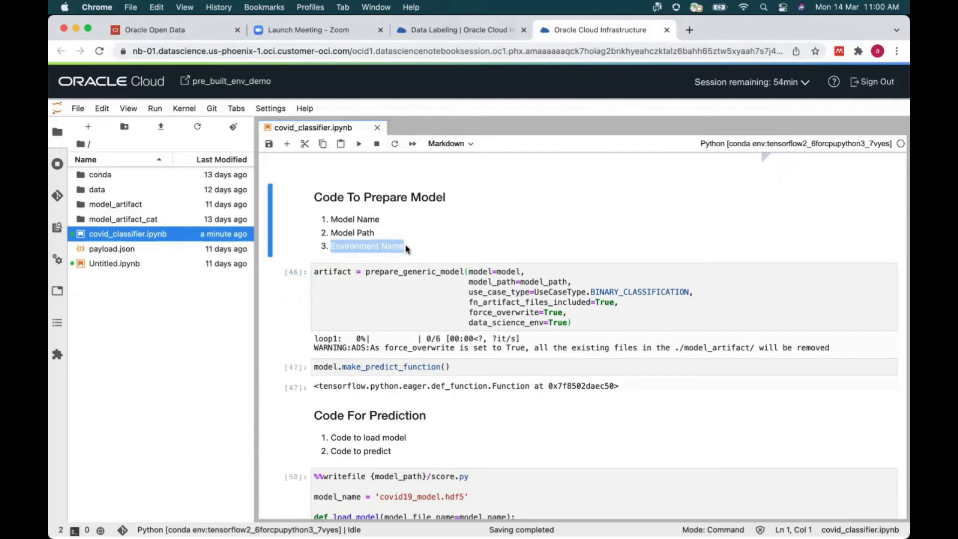
mouse_move(486, 304)
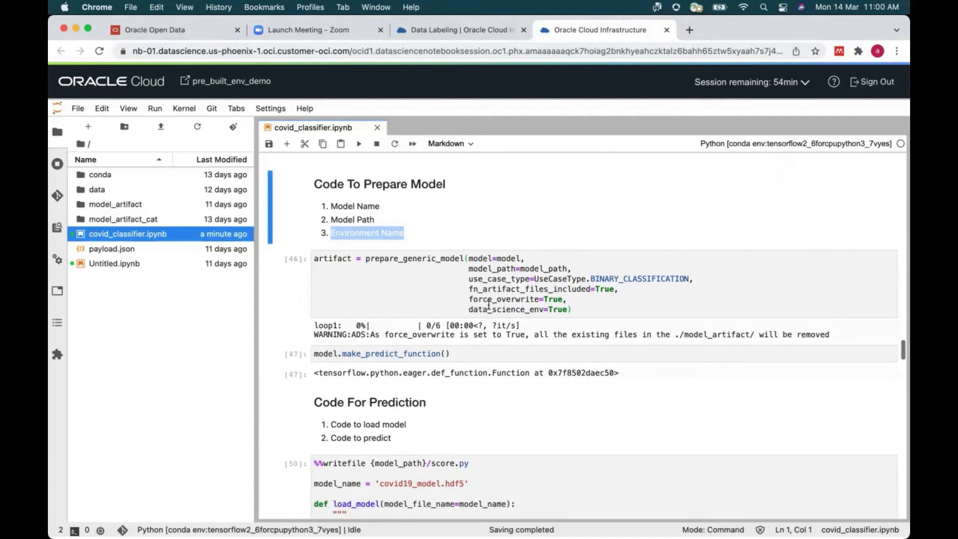
scroll("down", 3)
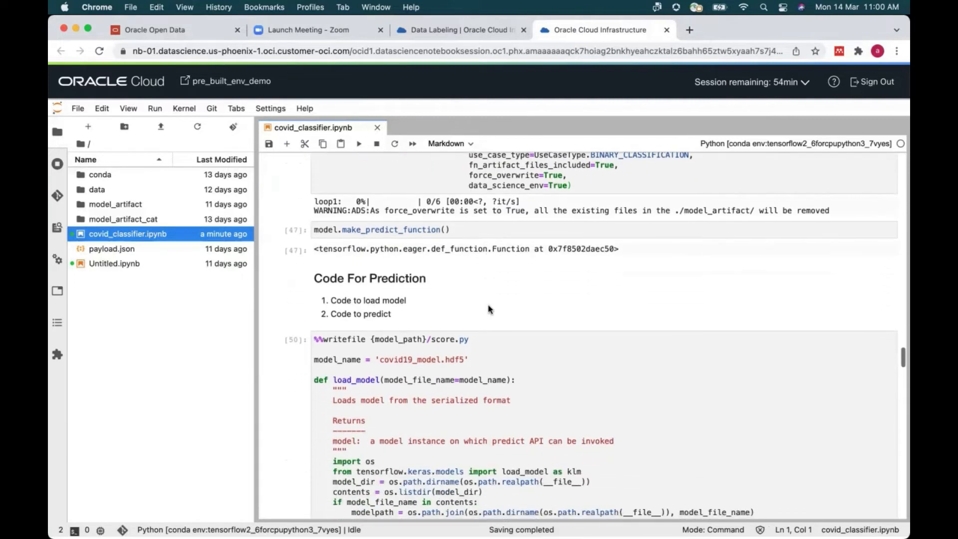
scroll("down", 3)
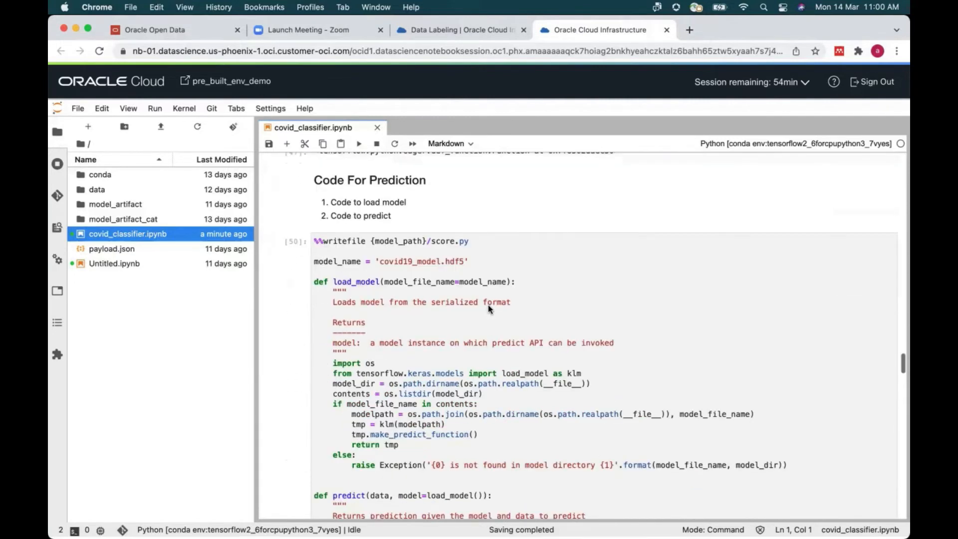
scroll("up", 3)
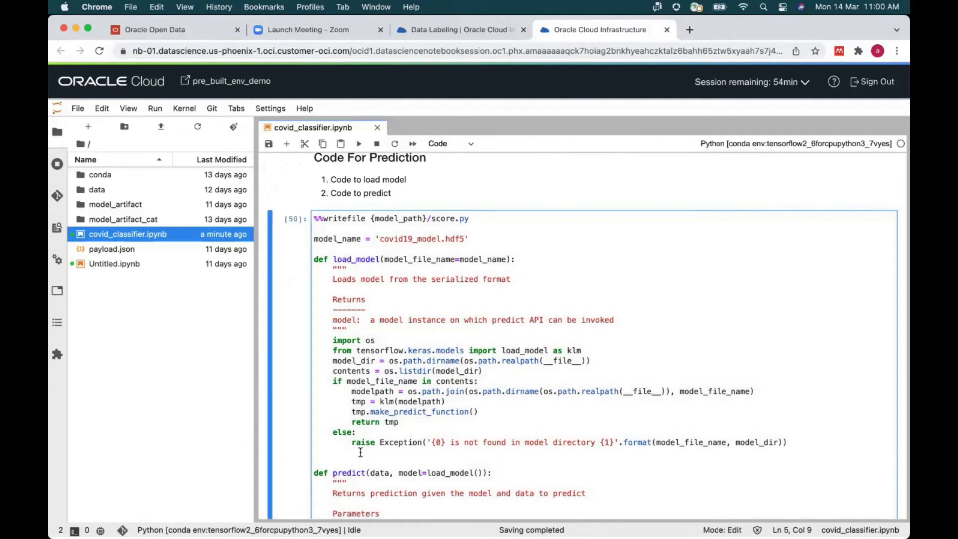
left_click(790, 442)
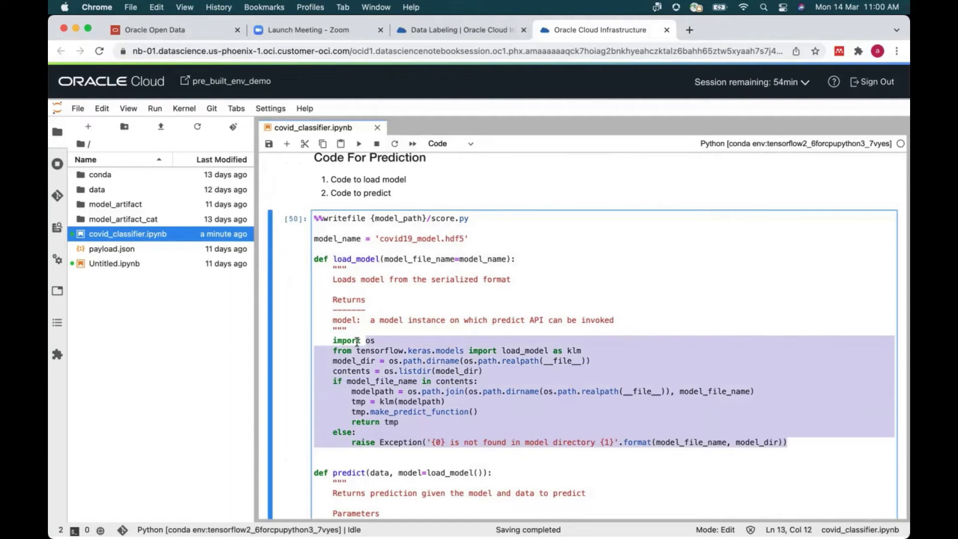
left_click(358, 350)
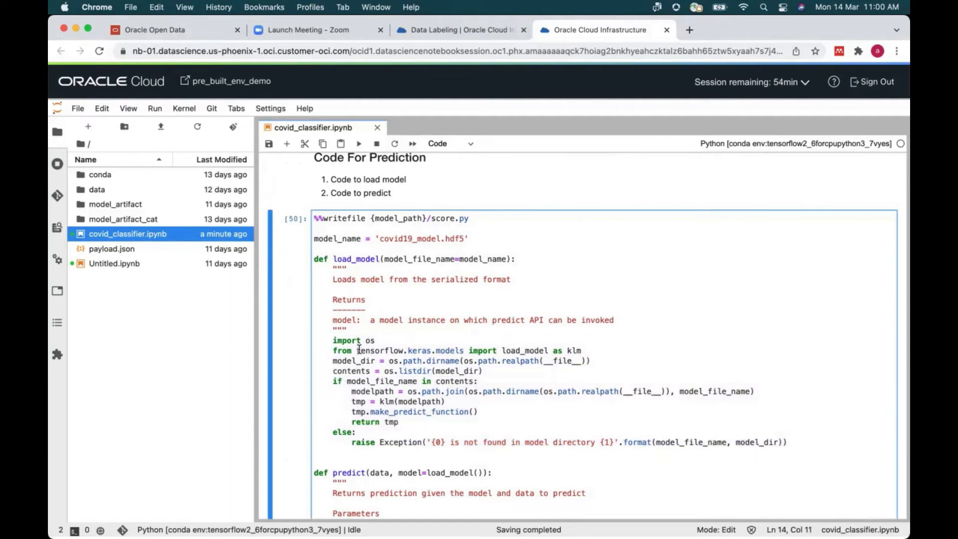
scroll("down", 3)
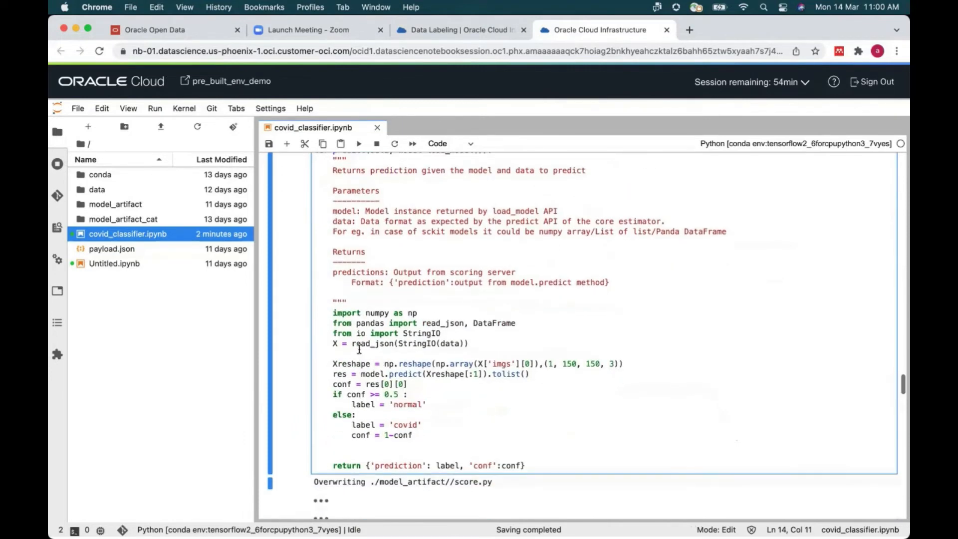
scroll("down", 3)
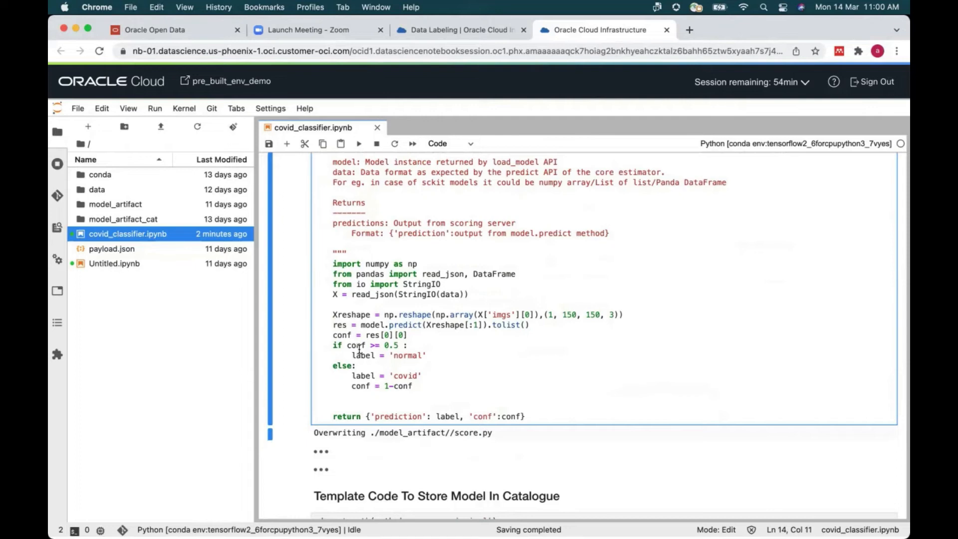
scroll("down", 3)
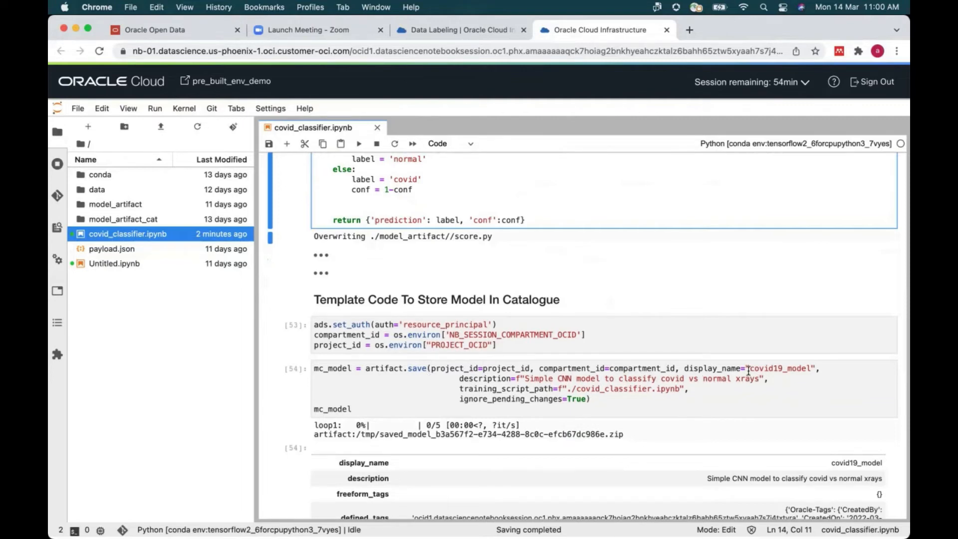
double_click(785, 368)
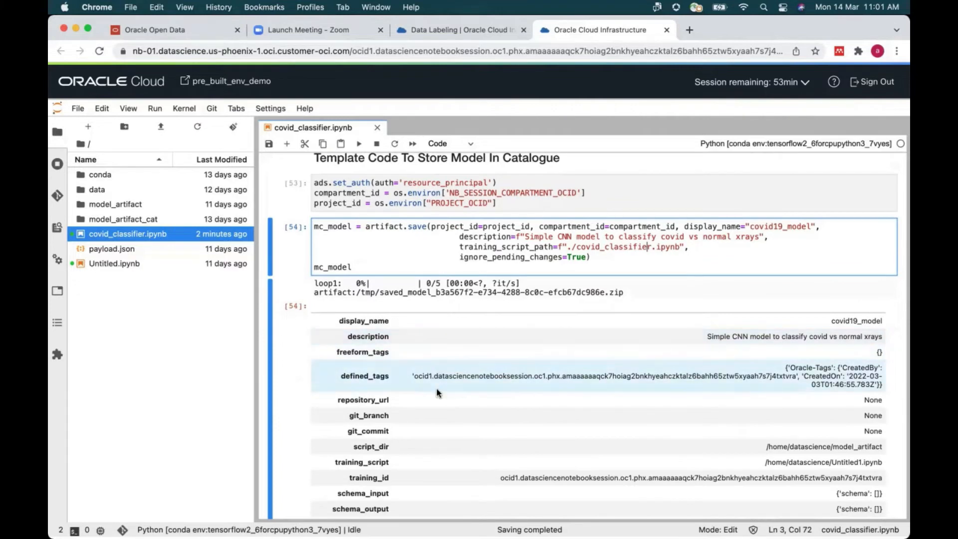
scroll("down", 3)
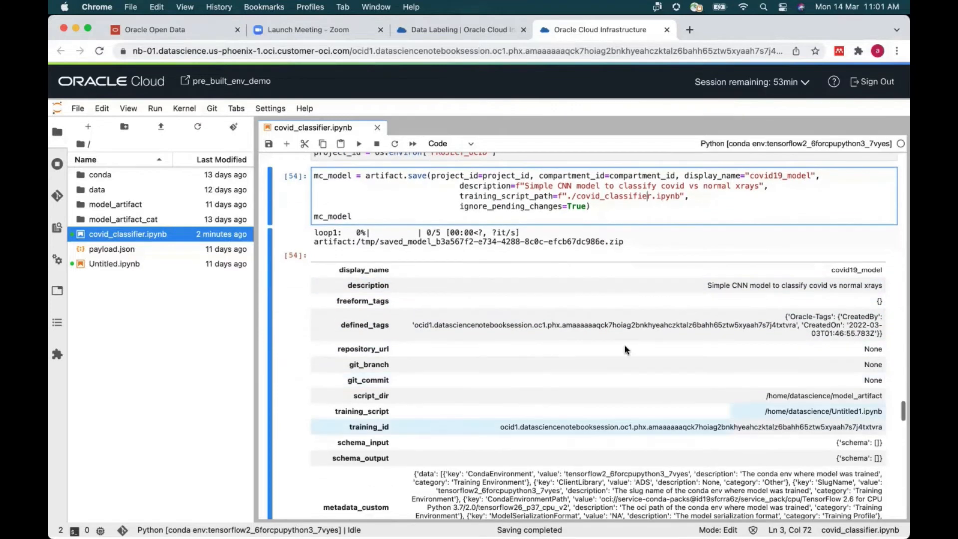
mouse_move(750, 291)
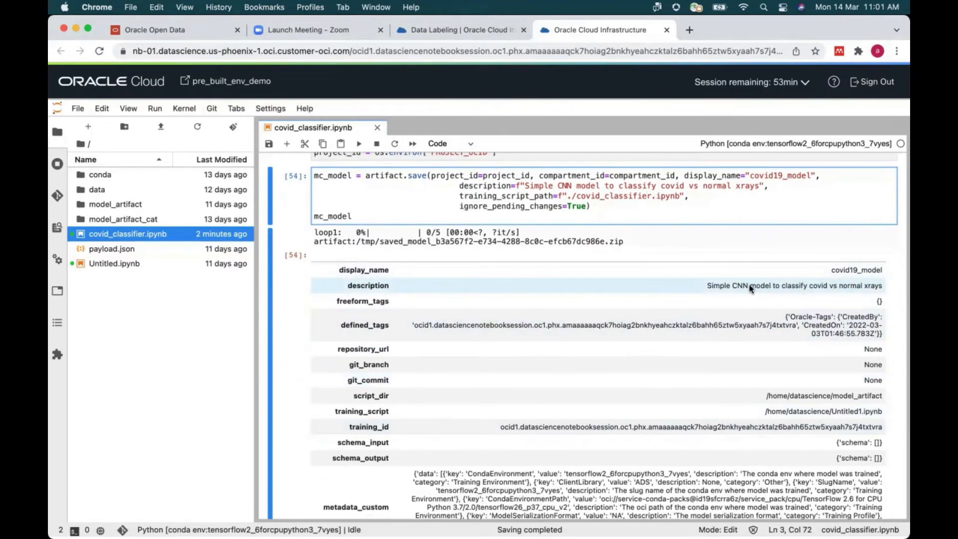
scroll("down", 3)
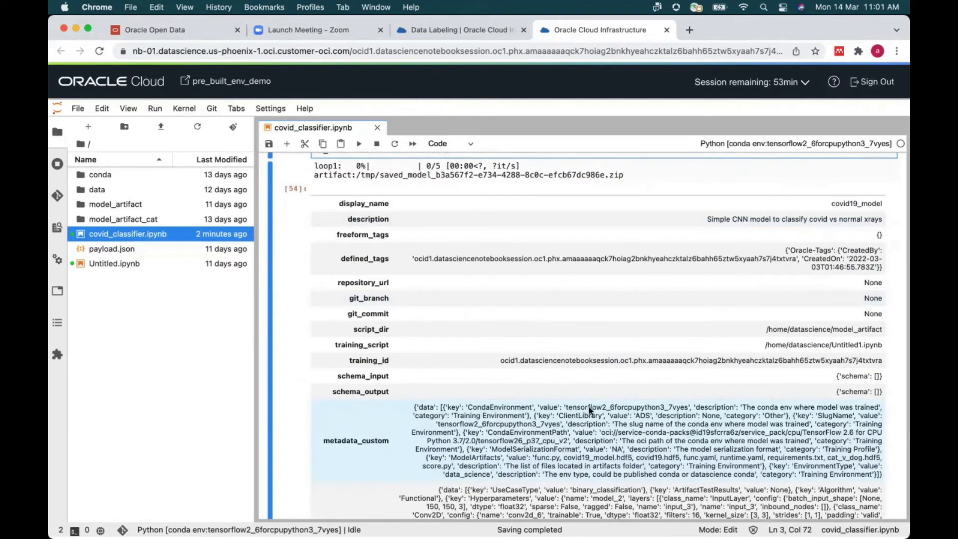
mouse_move(556, 406)
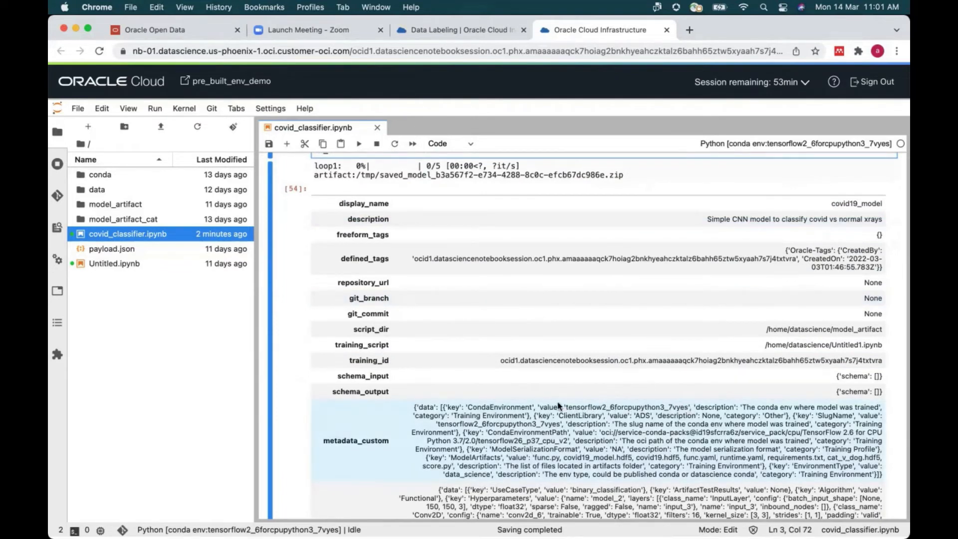
scroll("down", 3)
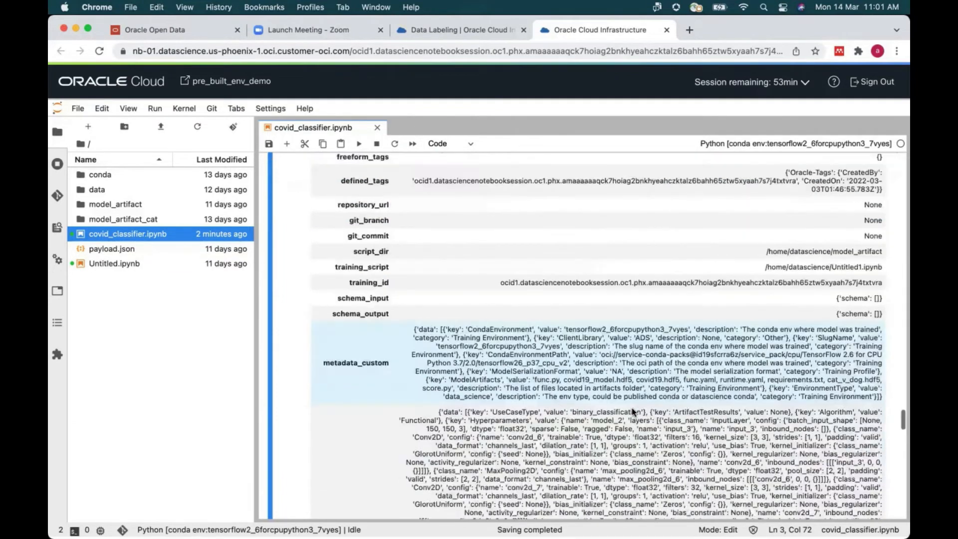
scroll("down", 3)
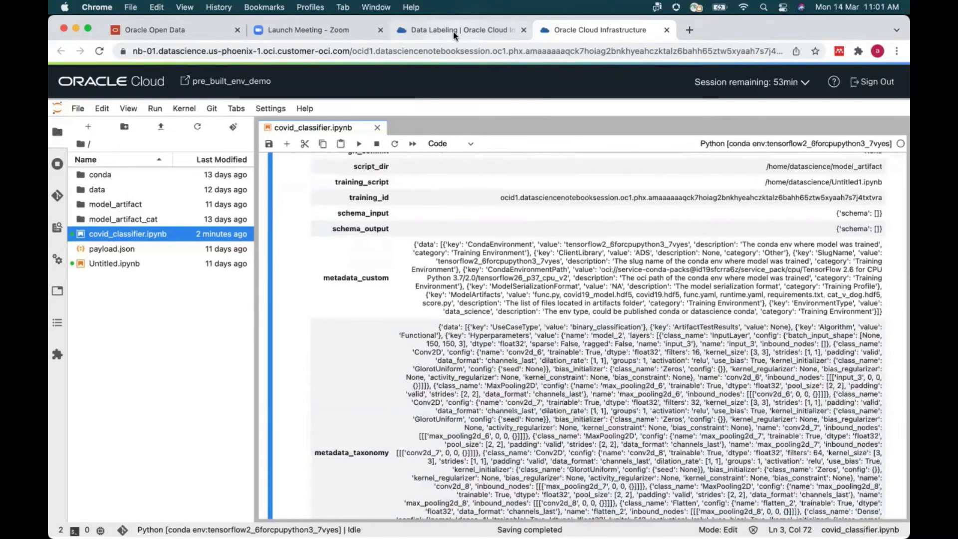
- In the OCI Console, go to Analytics & AI > Data Science, project data_science_test_phx, and list its Models with covid19_model Active
left_click(458, 29)
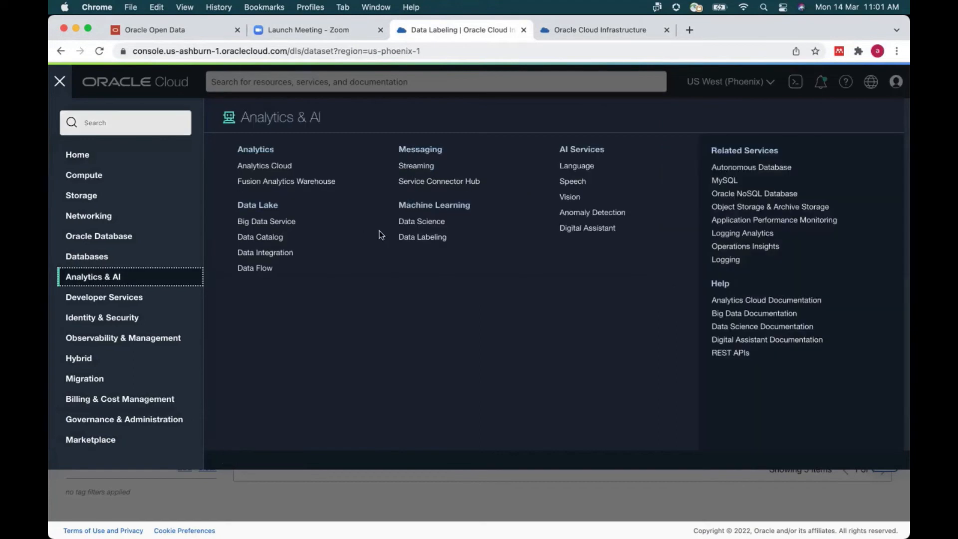
left_click(421, 221)
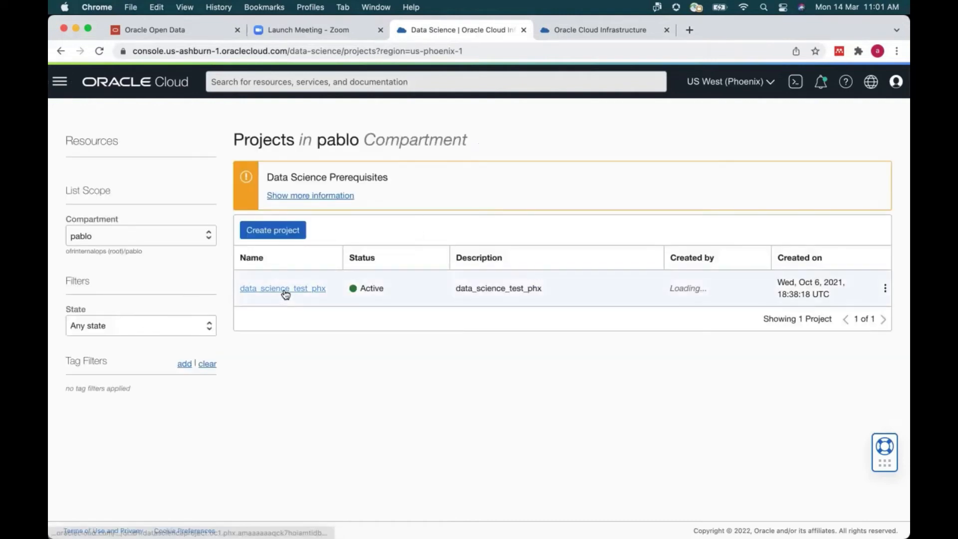
left_click(283, 287)
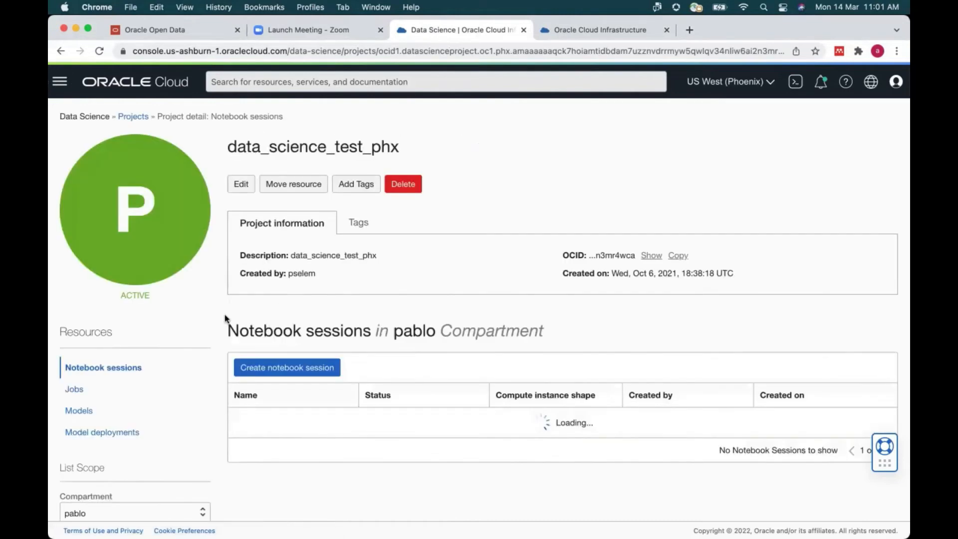
left_click(78, 411)
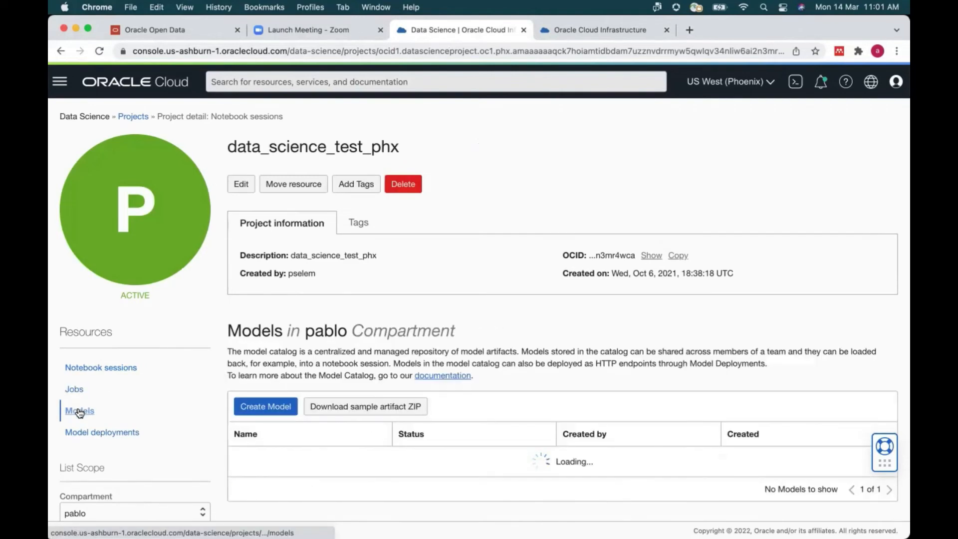
scroll("down", 3)
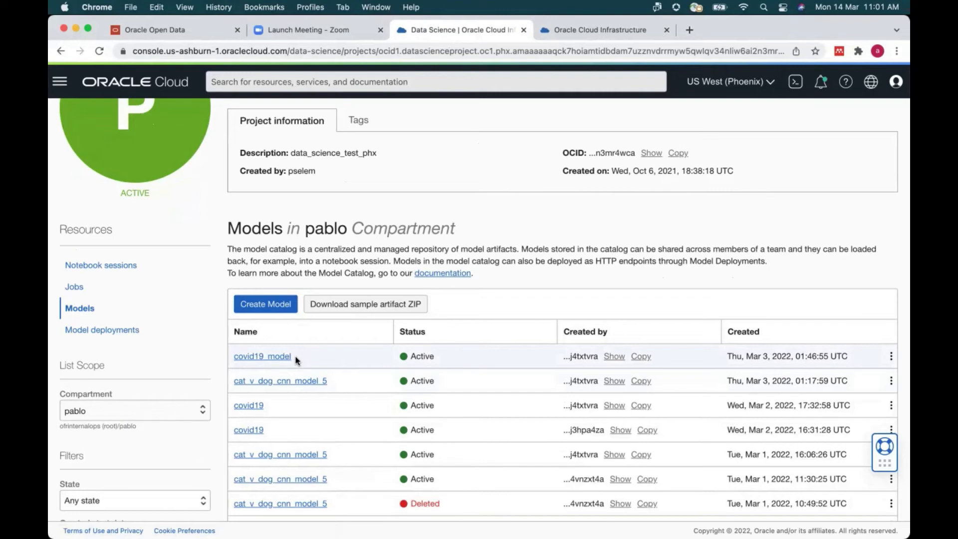
- Return to covid_classifier.ipynb and scroll past the metadata output to the Template Code To Deploy Model cells
left_click(598, 29)
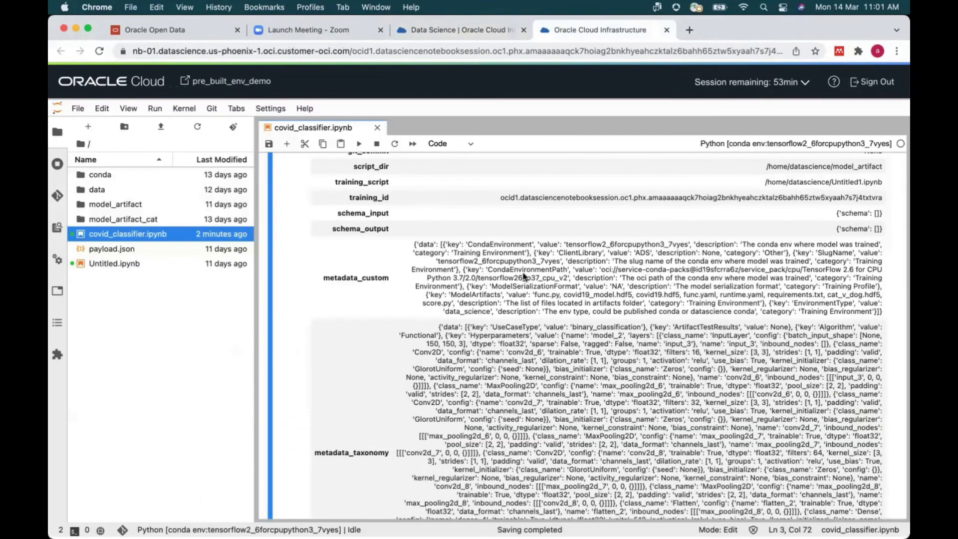
scroll("down", 3)
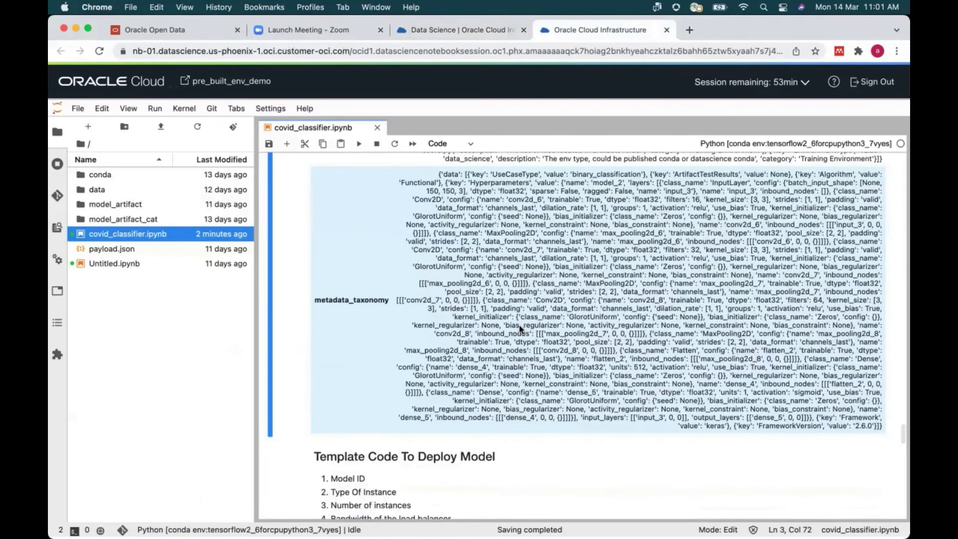
scroll("down", 3)
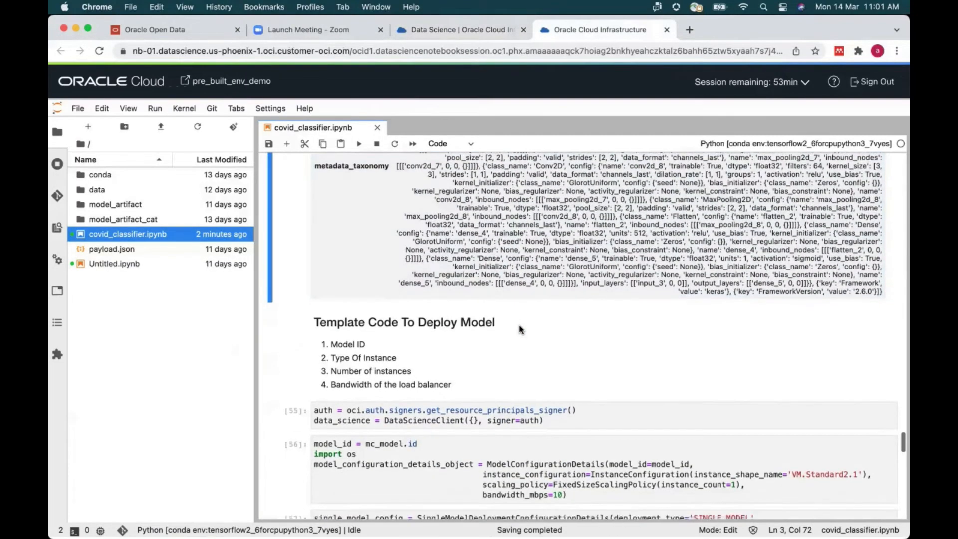
scroll("down", 3)
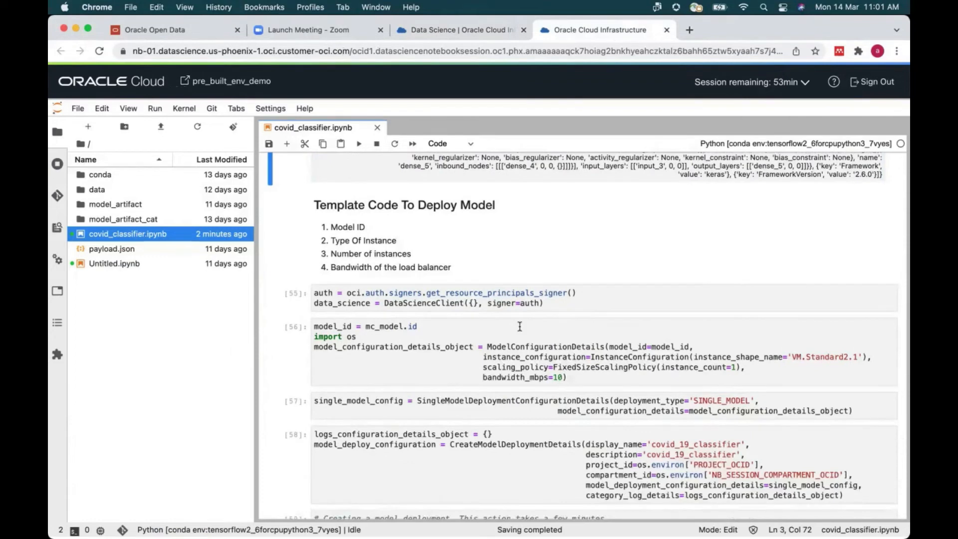
scroll("down", 3)
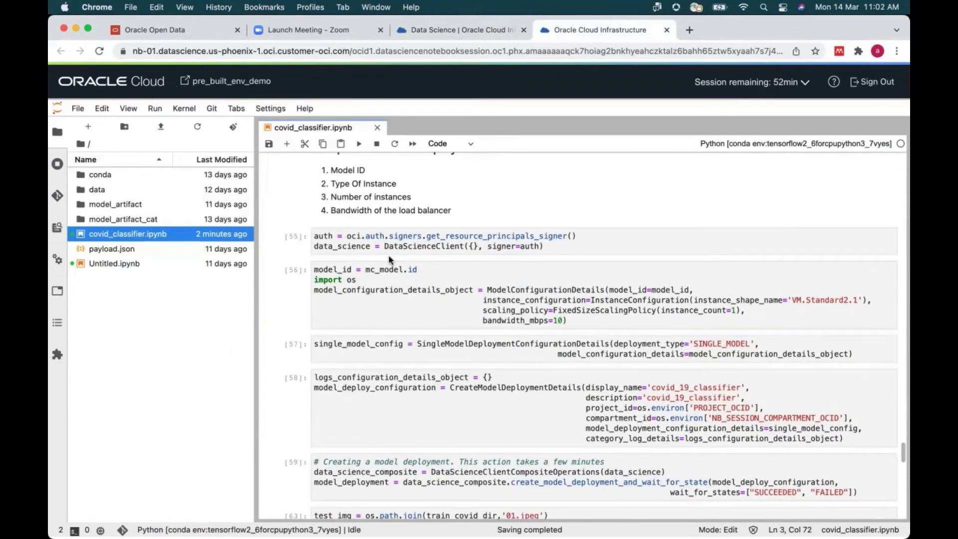
mouse_move(502, 370)
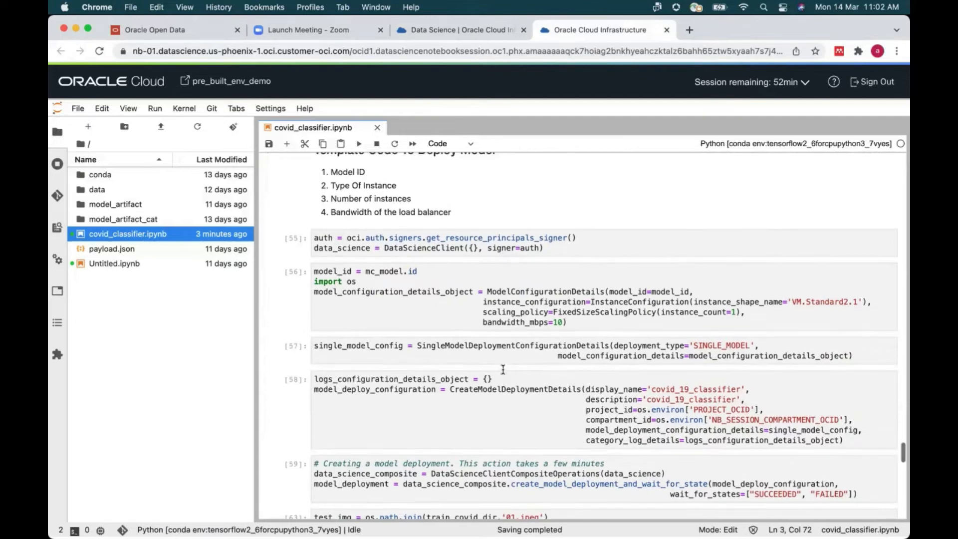
scroll("up", 3)
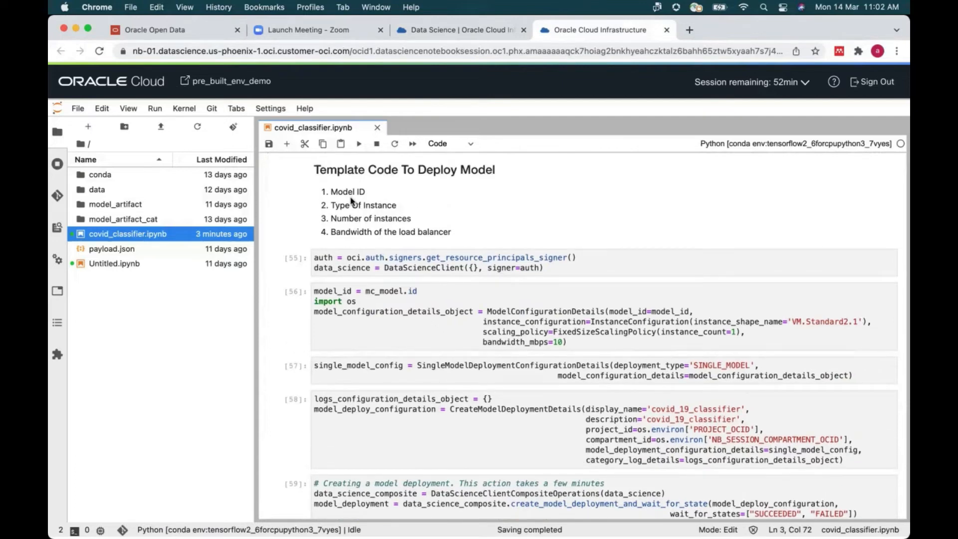
scroll("up", 3)
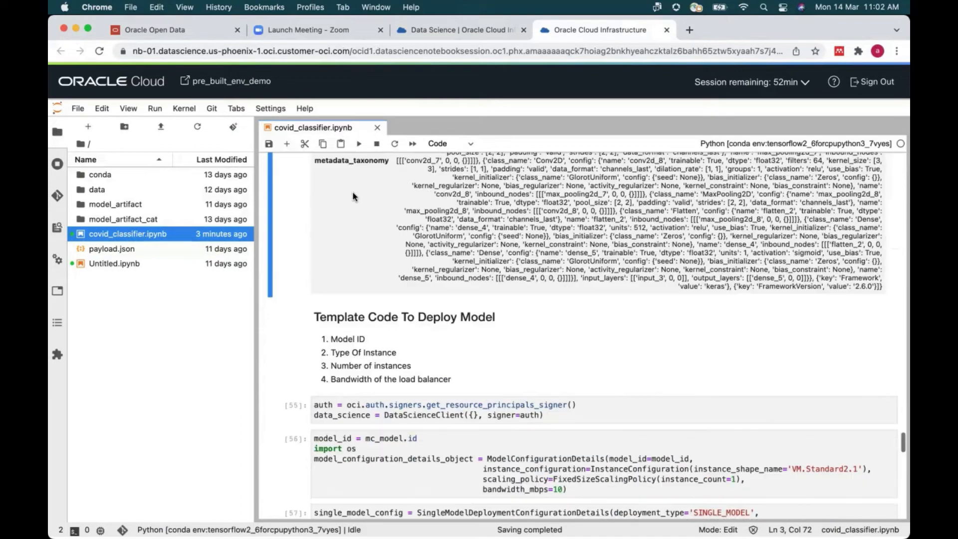
scroll("up", 3)
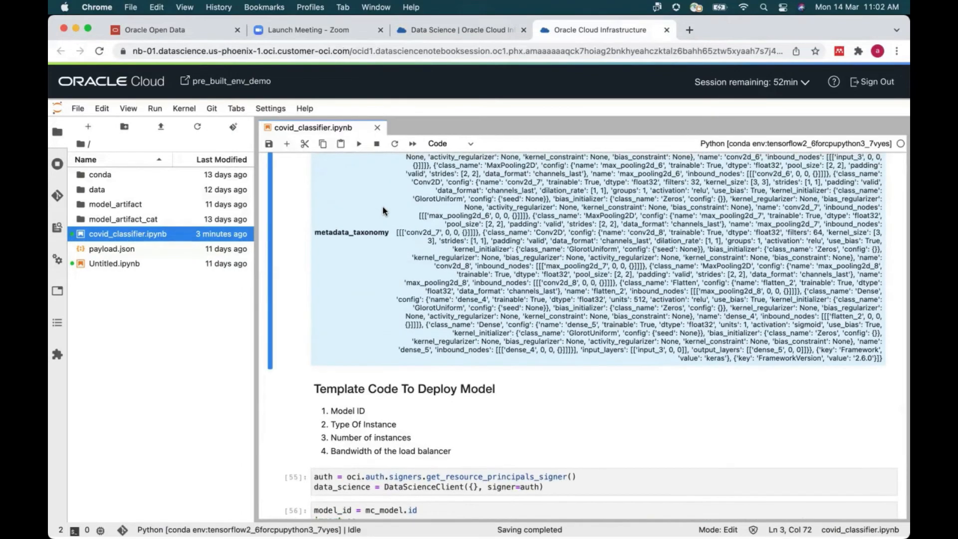
scroll("down", 3)
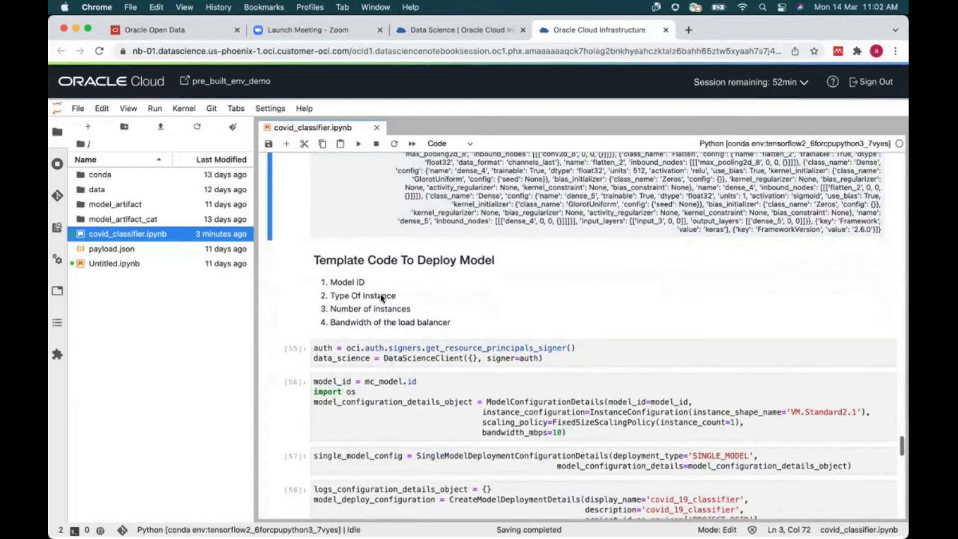
scroll("down", 3)
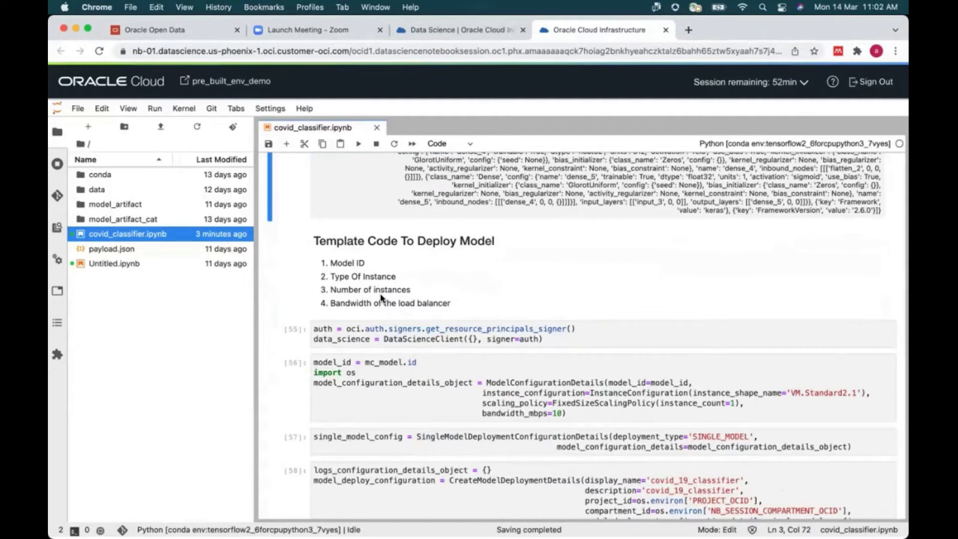
mouse_move(379, 277)
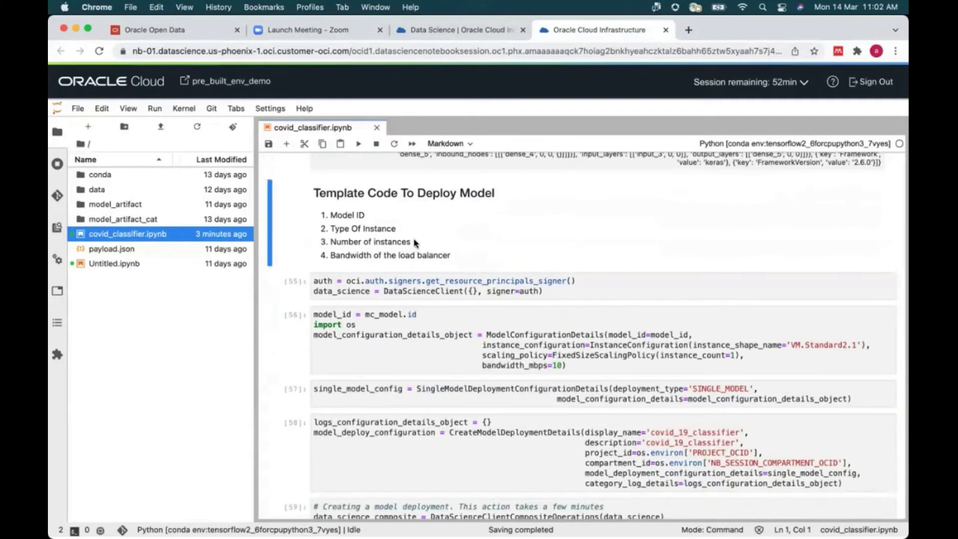
mouse_move(541, 258)
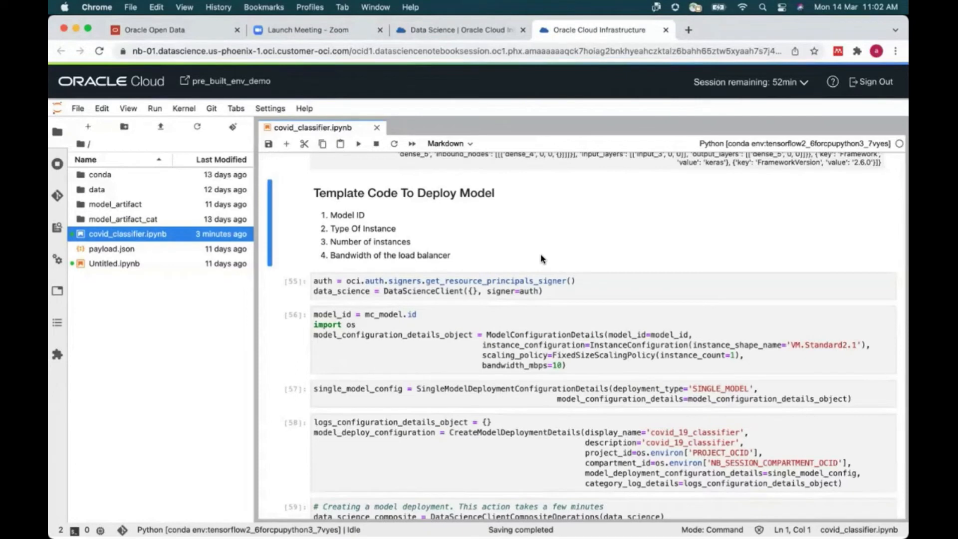
mouse_move(403, 248)
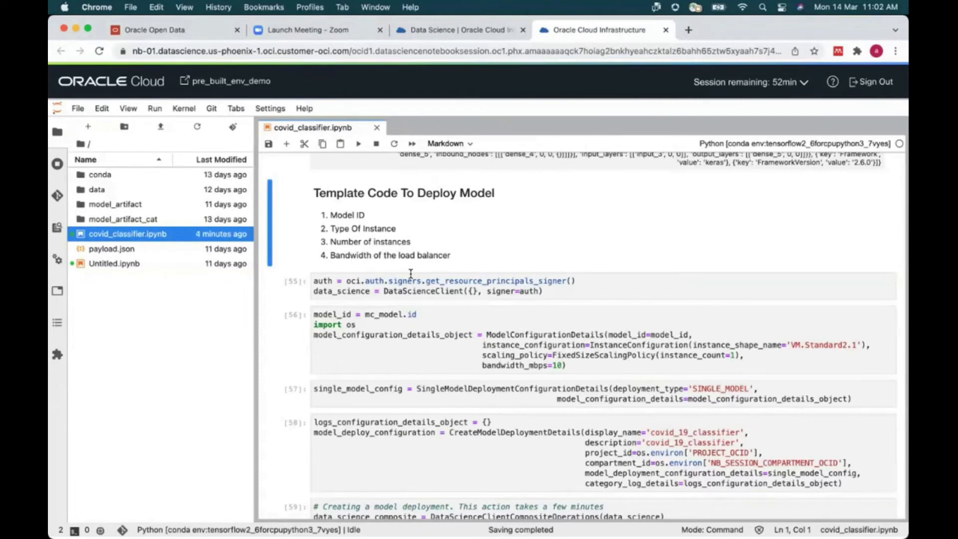
mouse_move(451, 257)
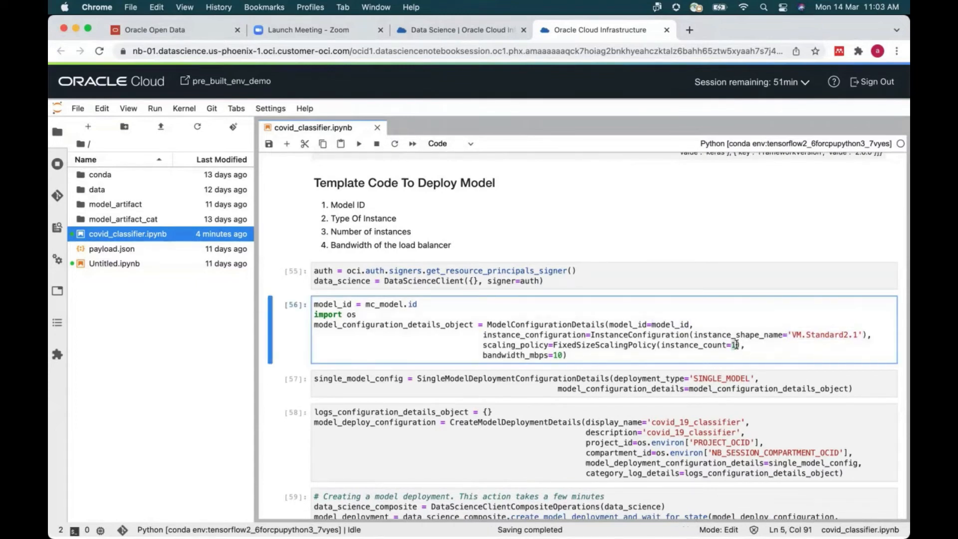
left_click(555, 356)
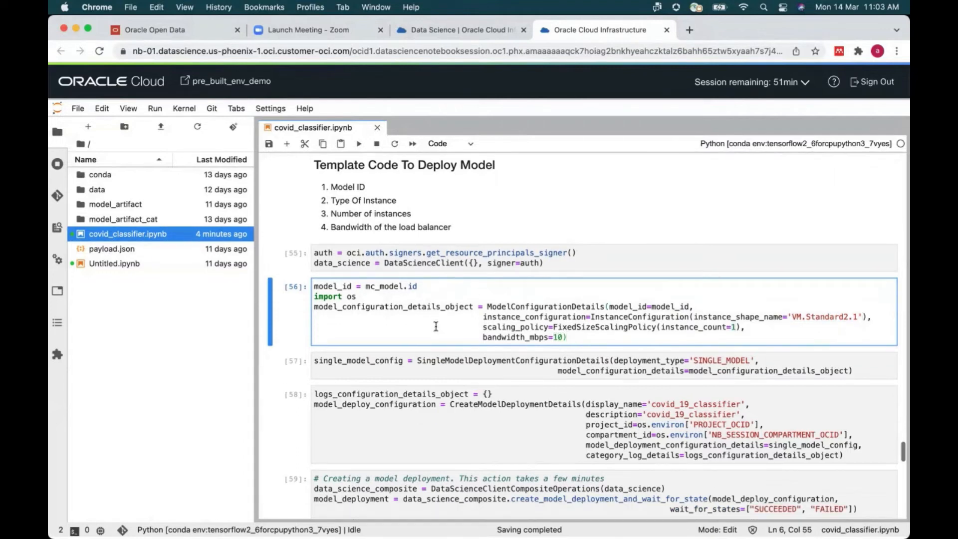
scroll("down", 3)
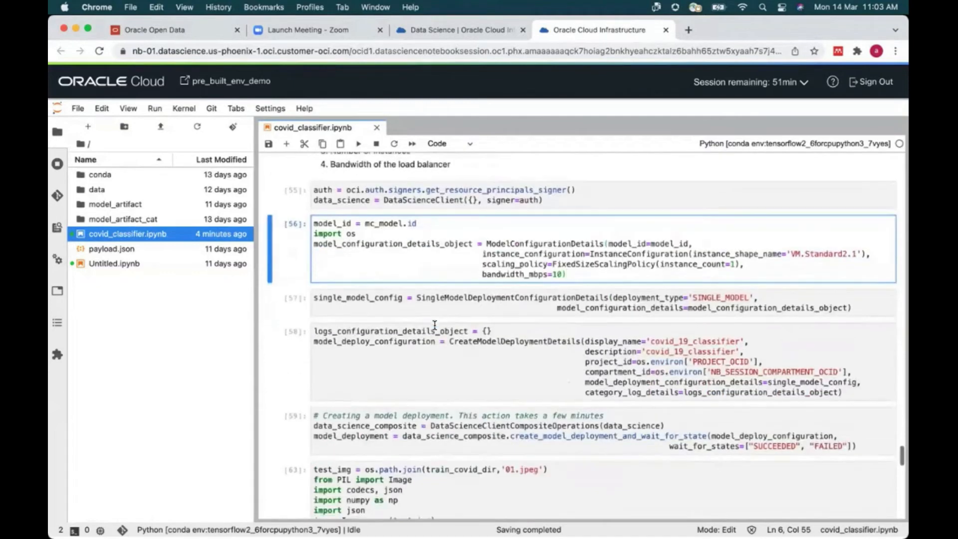
scroll("down", 3)
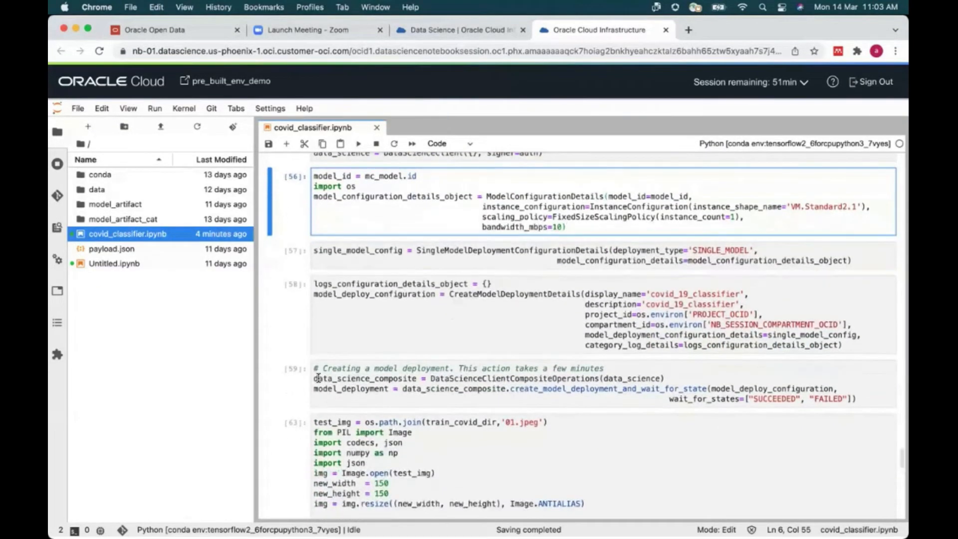
left_click(437, 385)
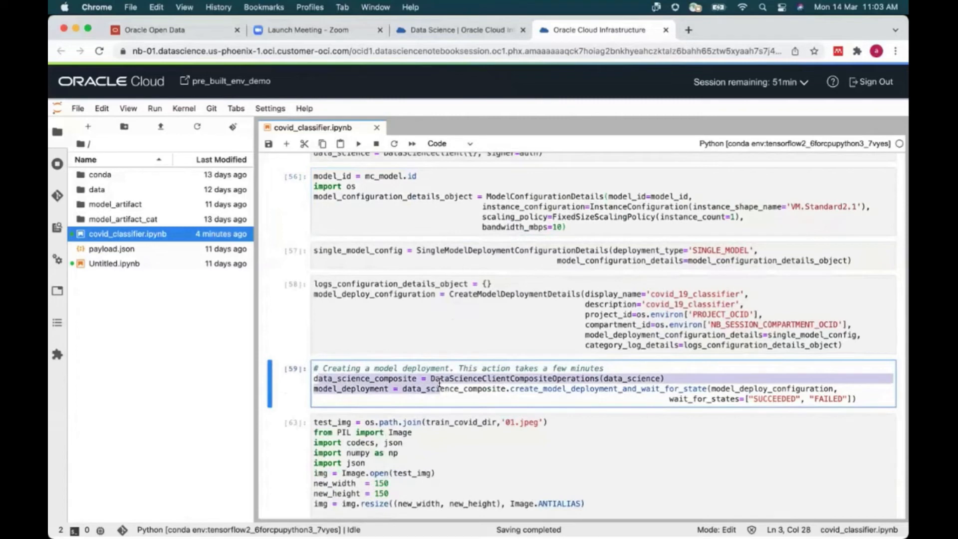
mouse_move(476, 350)
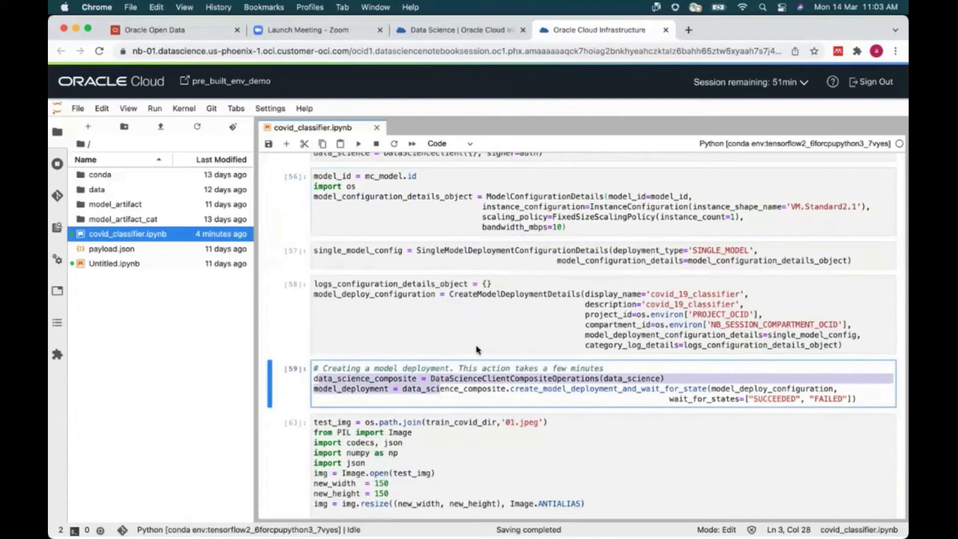
left_click(676, 287)
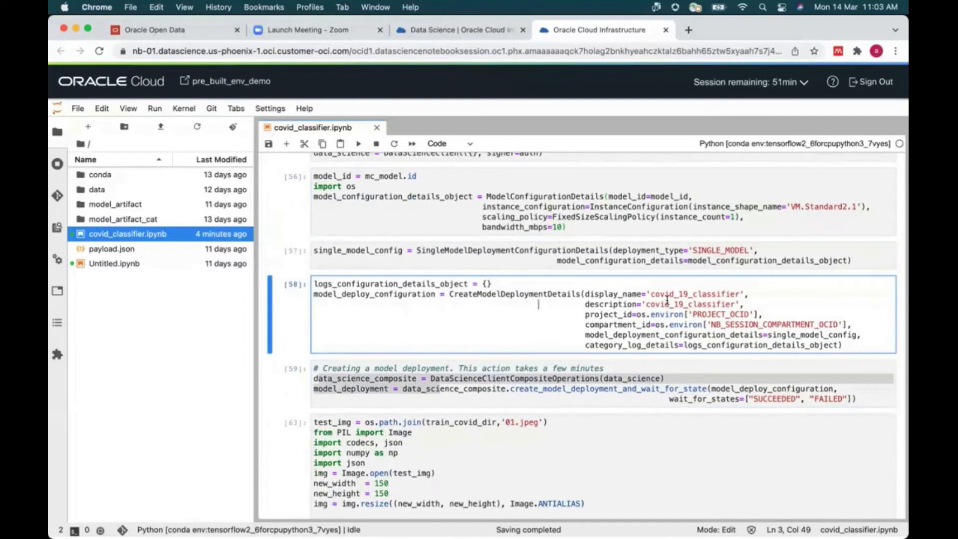
mouse_move(543, 316)
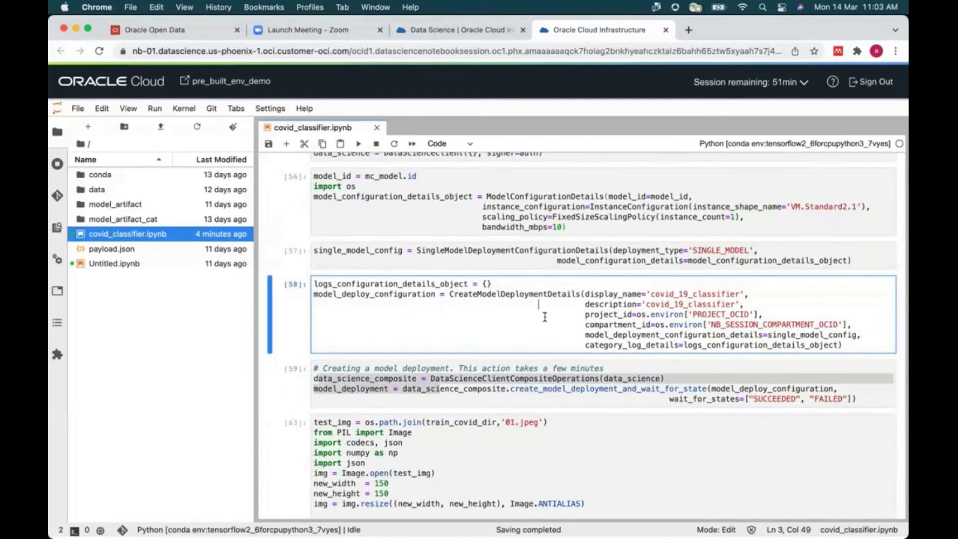
scroll("down", 3)
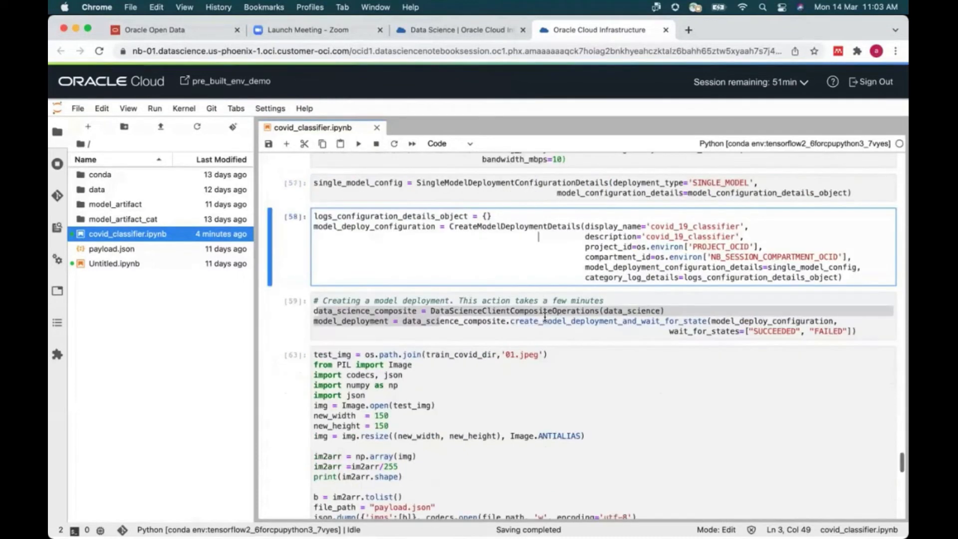
left_click(547, 321)
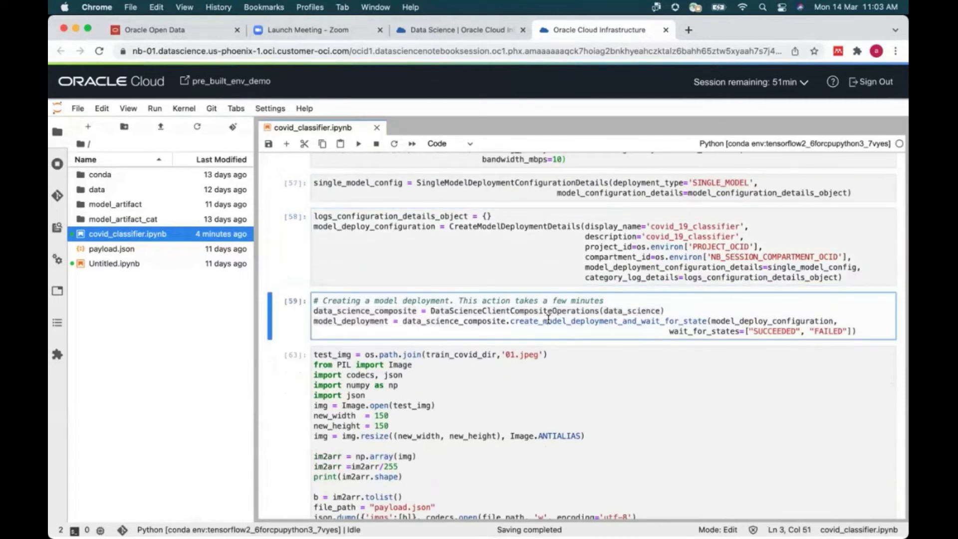
- In the Data Science console, list Model deployments and view the Active covid_19_classifier deployment of covid19_model on VM.Standard2.1
left_click(458, 29)
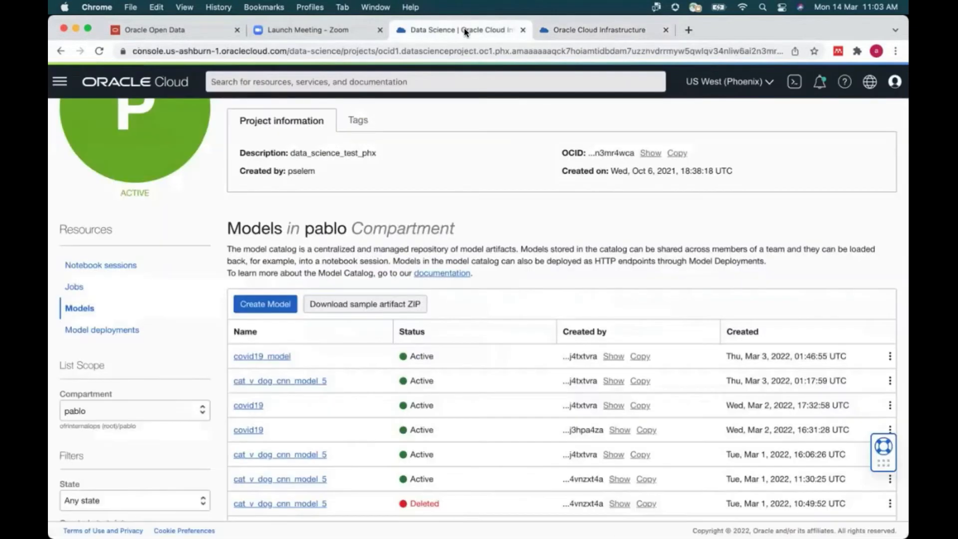
left_click(102, 330)
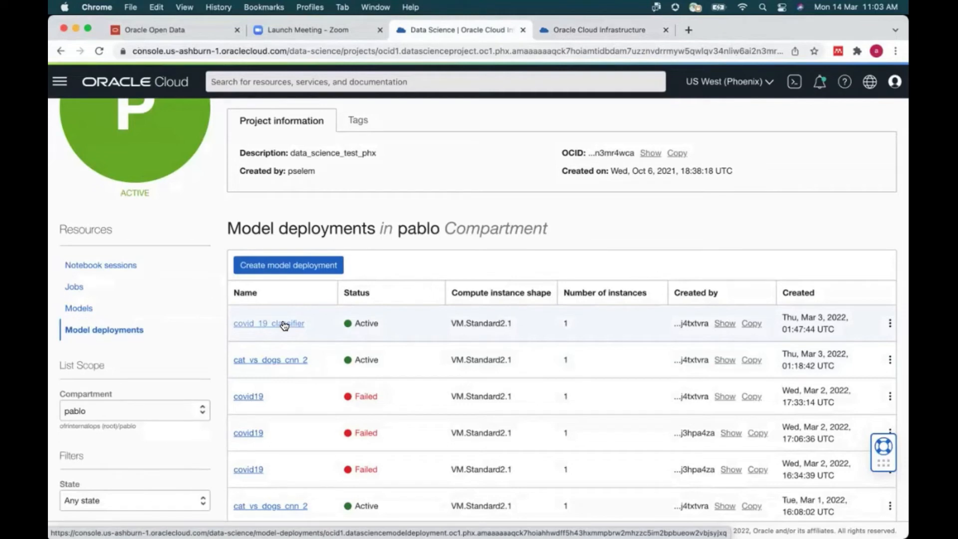
left_click(268, 324)
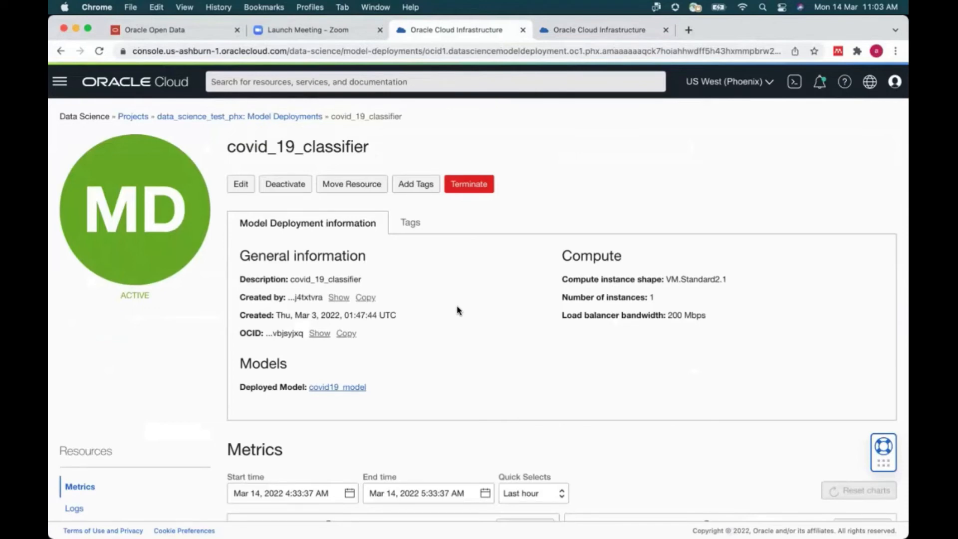
scroll("down", 3)
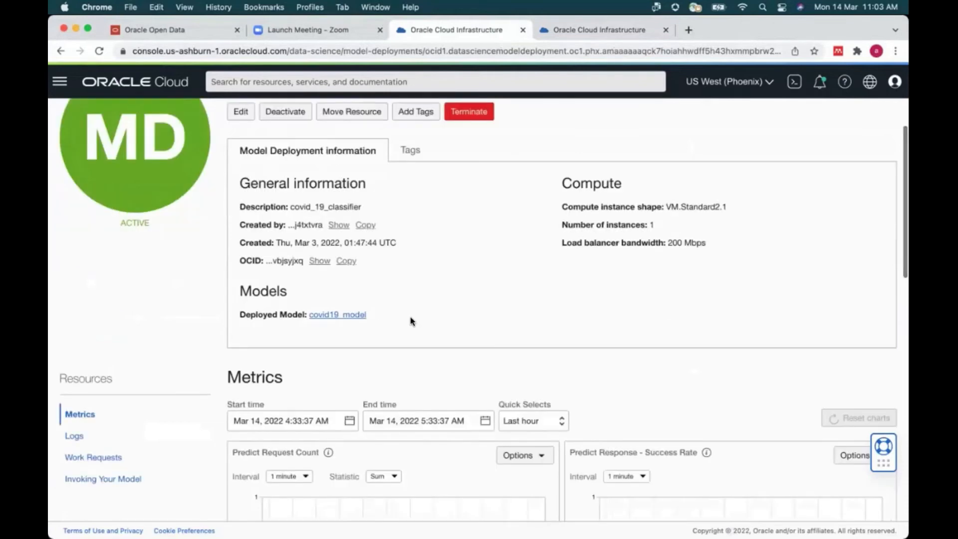
scroll("down", 3)
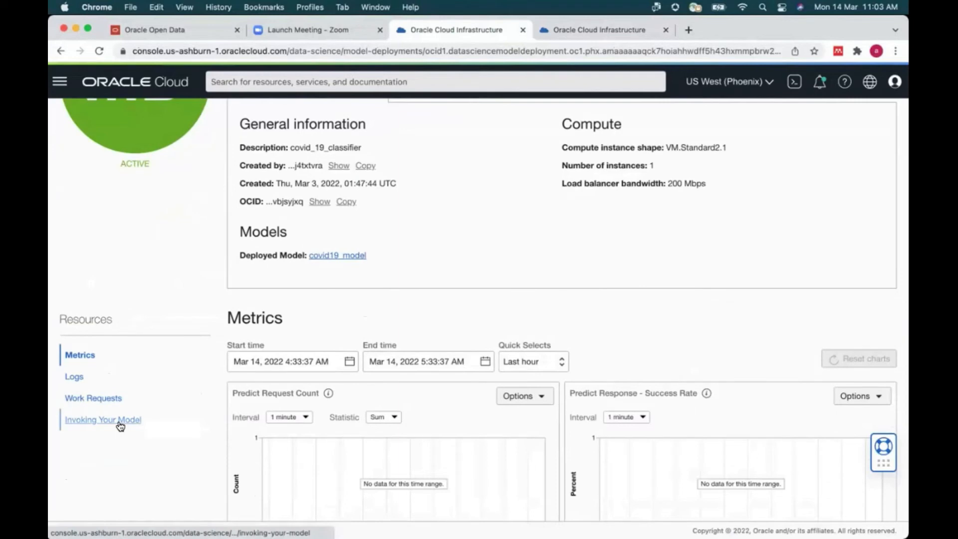
- Under Invoking Your Model, view the HTTP endpoint with the CLI, Python SDK and Java SDK call examples
left_click(103, 419)
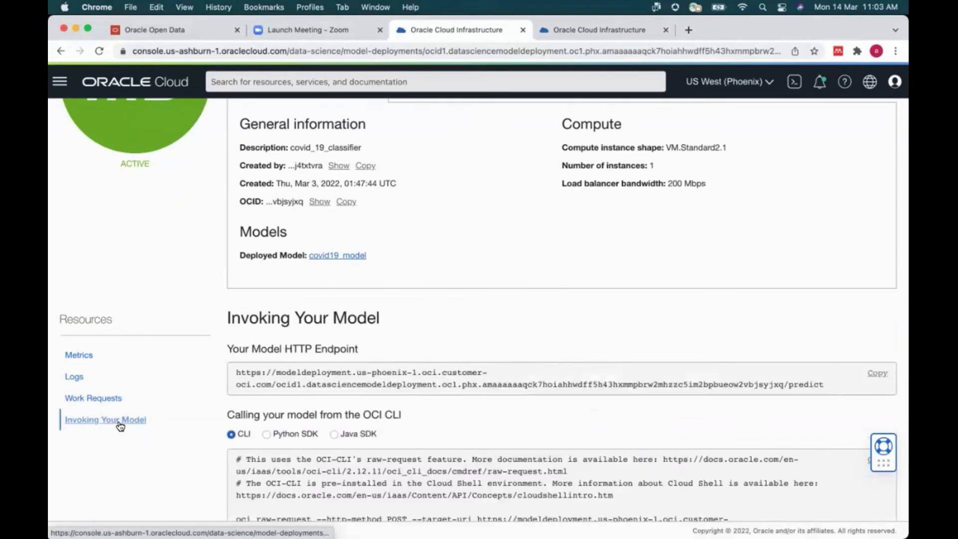
scroll("down", 3)
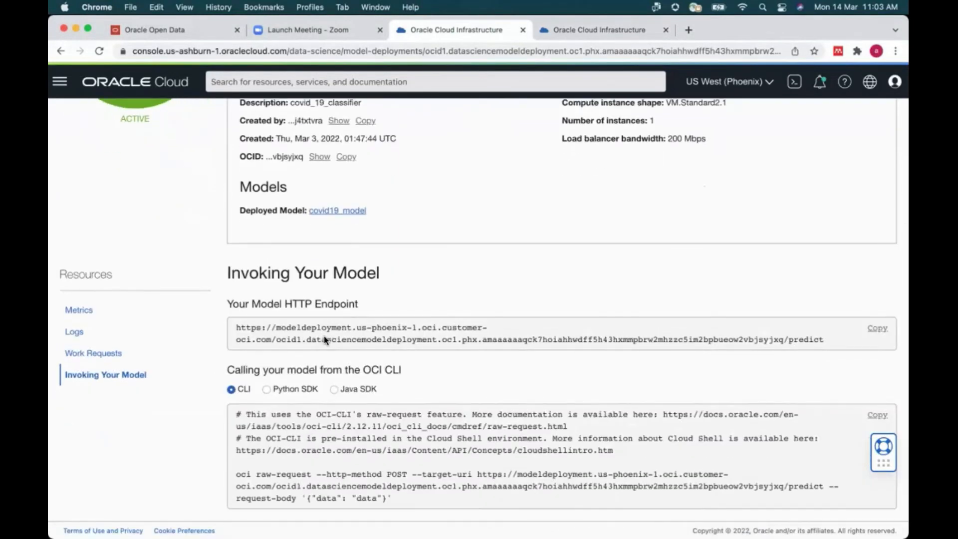
mouse_move(359, 320)
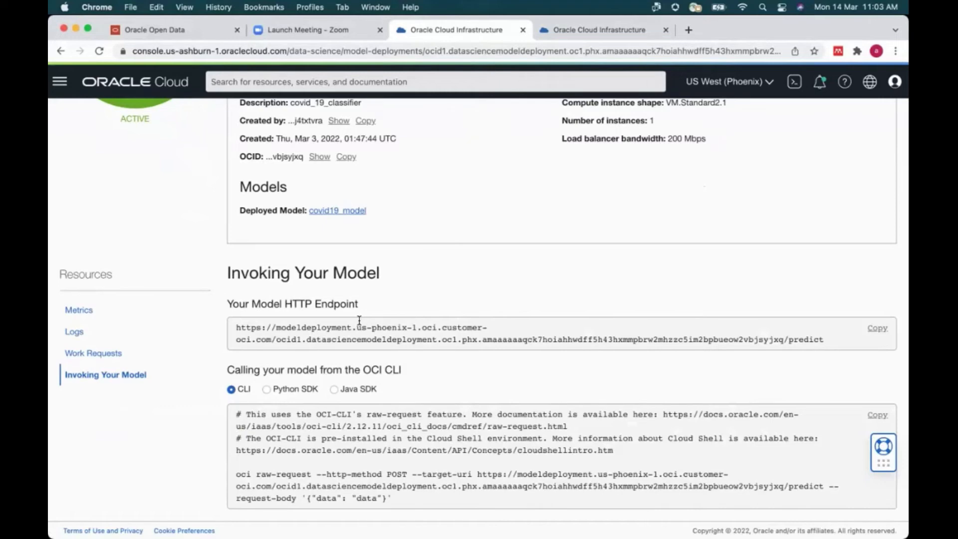
mouse_move(411, 332)
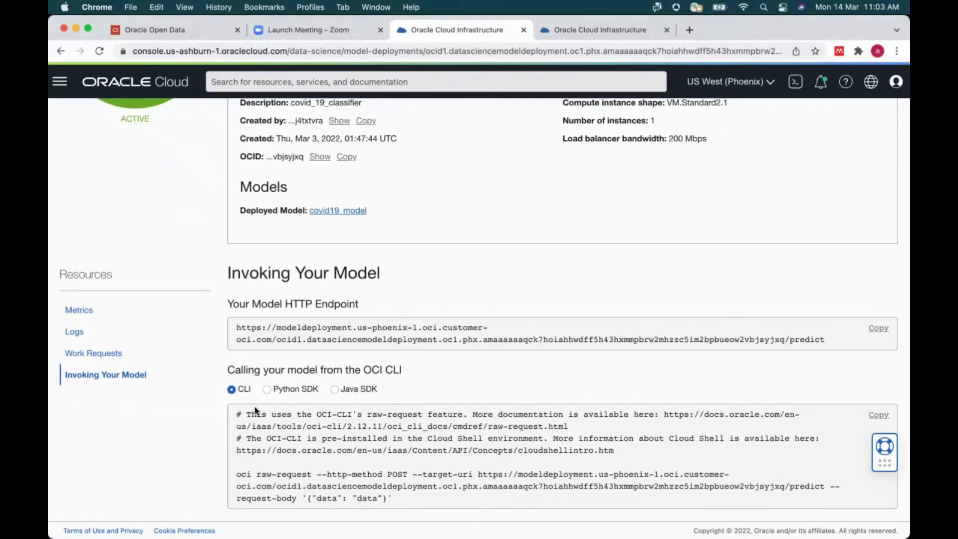
mouse_move(267, 393)
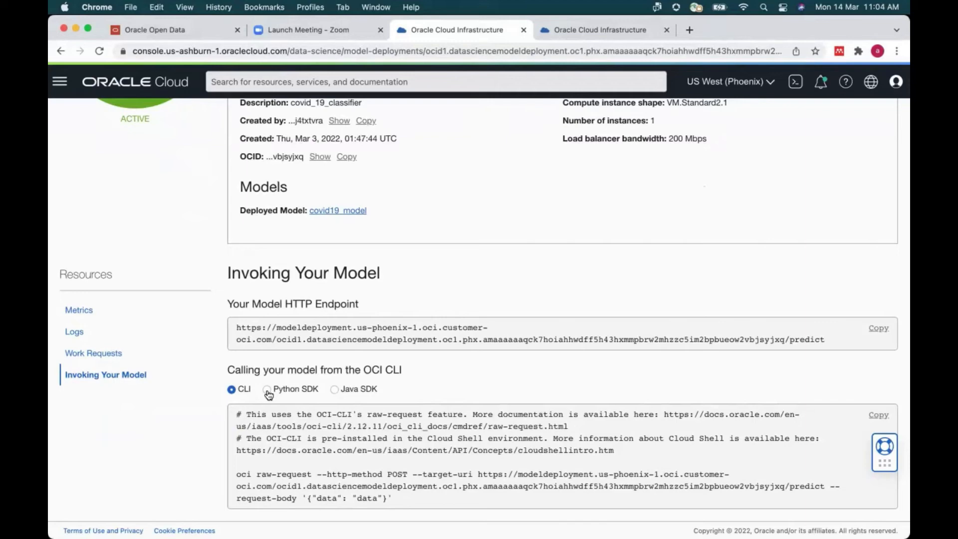
left_click(266, 384)
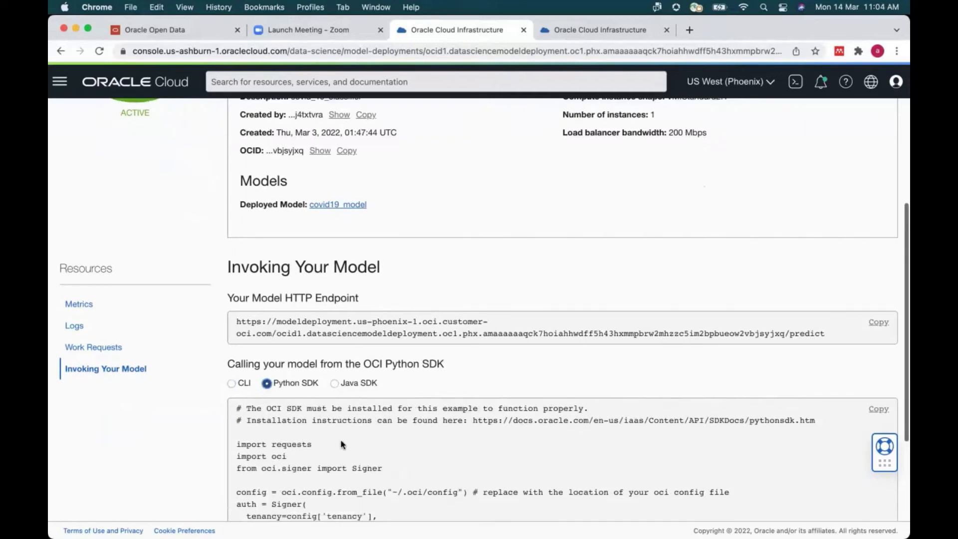
scroll("down", 3)
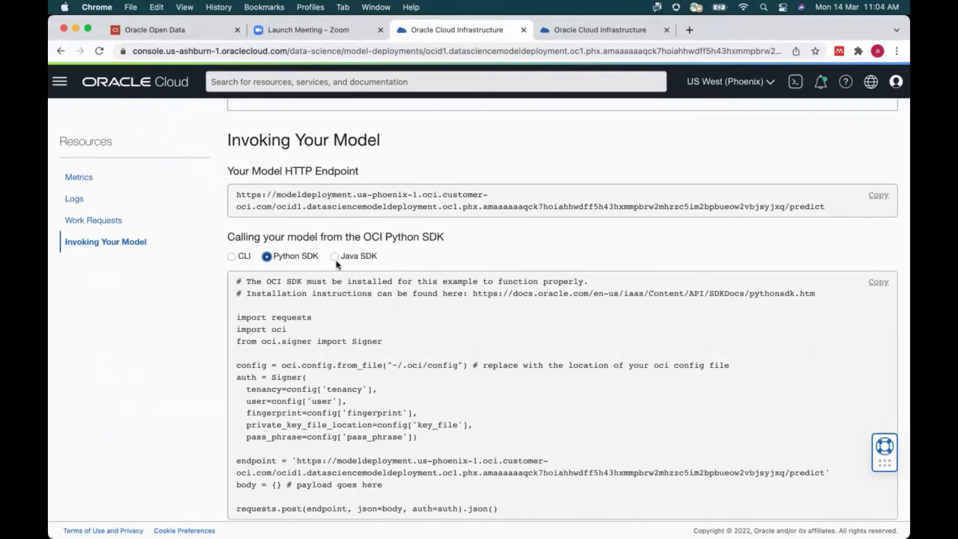
left_click(334, 256)
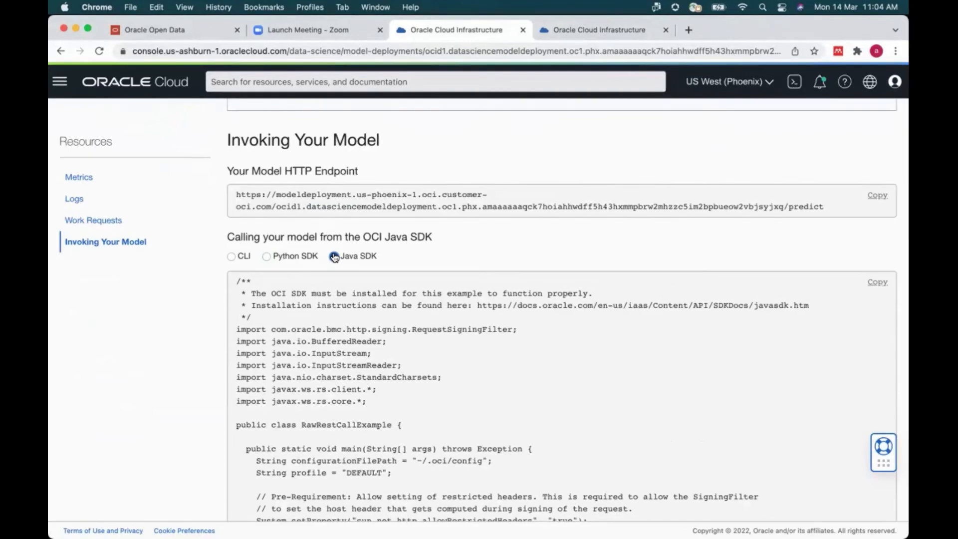
left_click(333, 257)
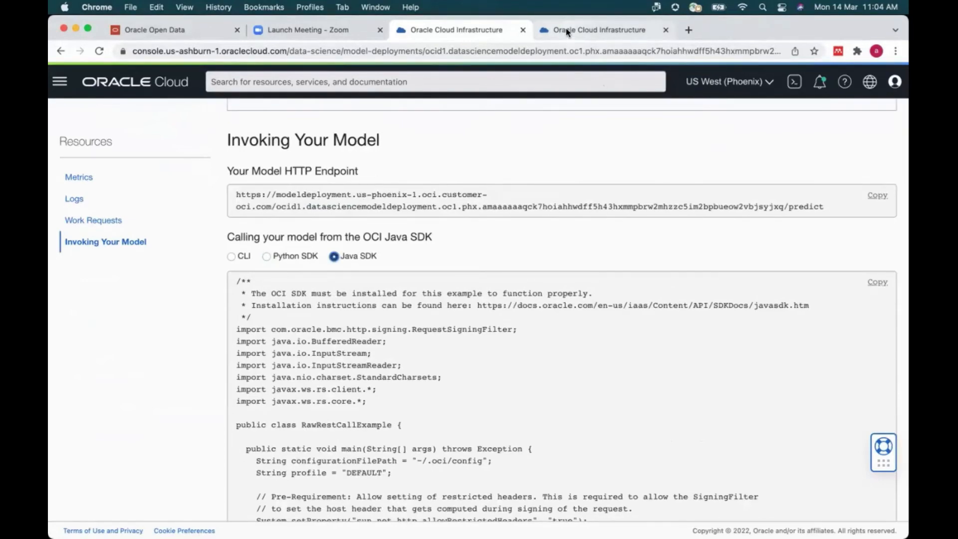
- Return to the notebook and review the endpoint's 'covid' prediction with 0.9997 confidence
left_click(599, 29)
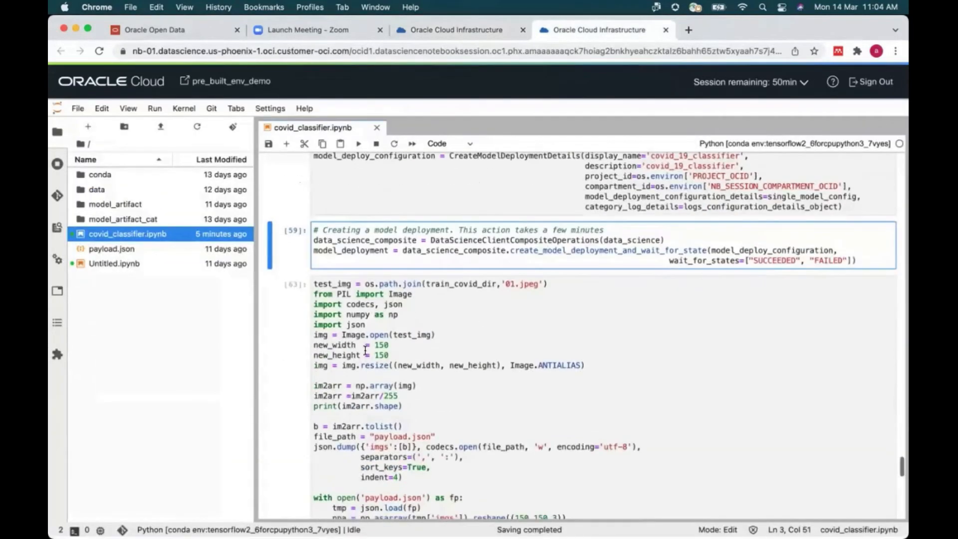
scroll("down", 3)
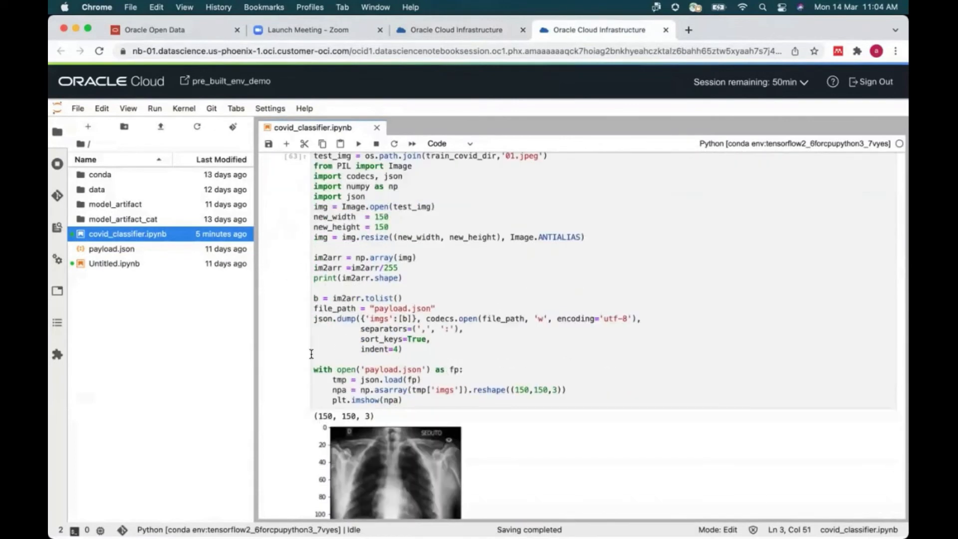
scroll("down", 3)
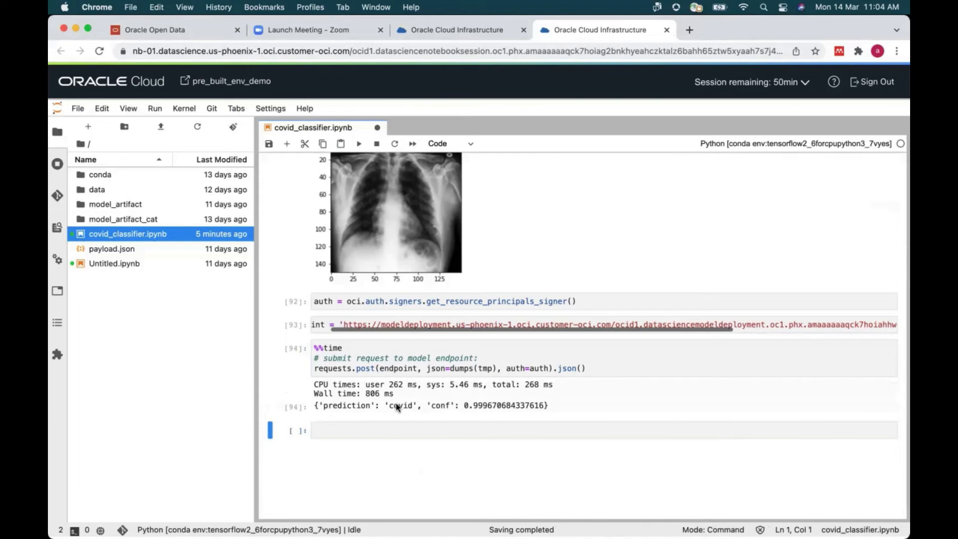
mouse_move(452, 410)
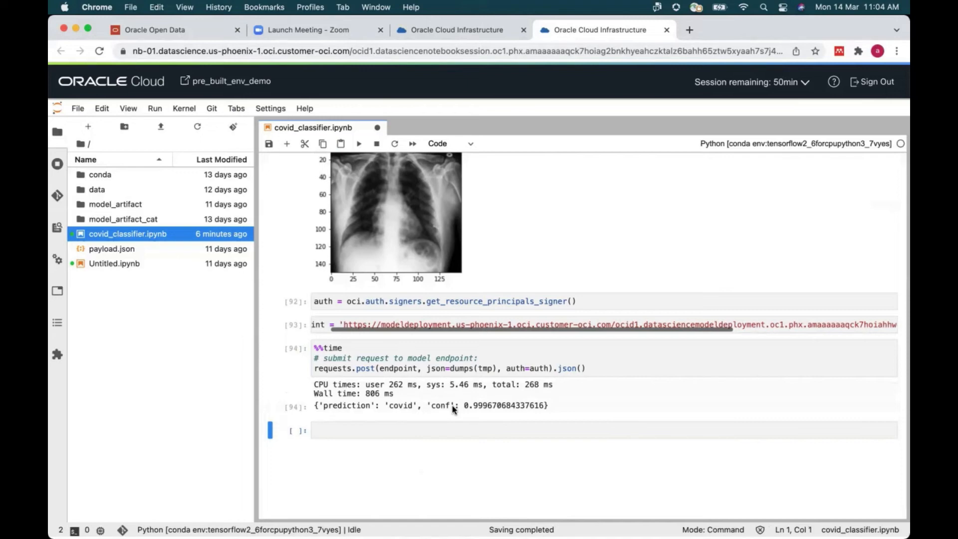
scroll("down", 3)
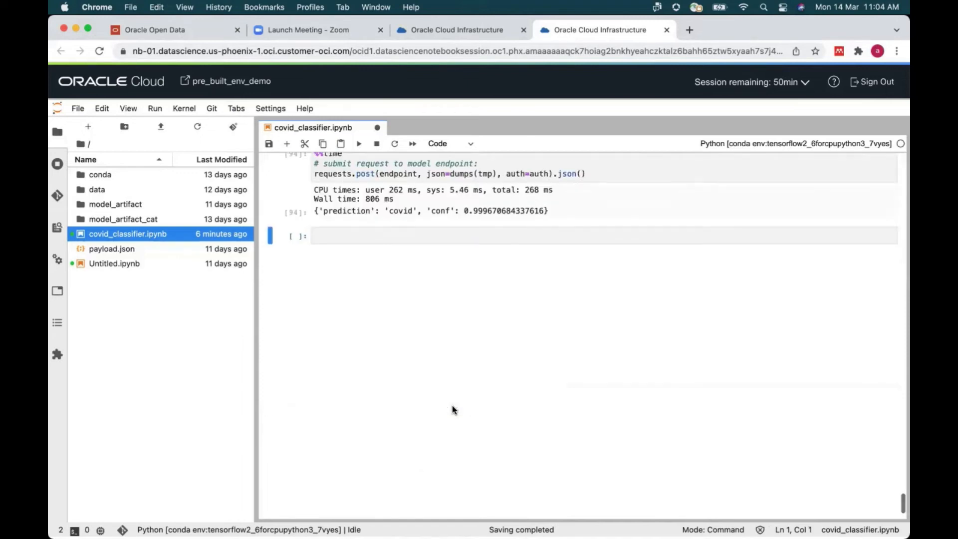
scroll("down", 3)
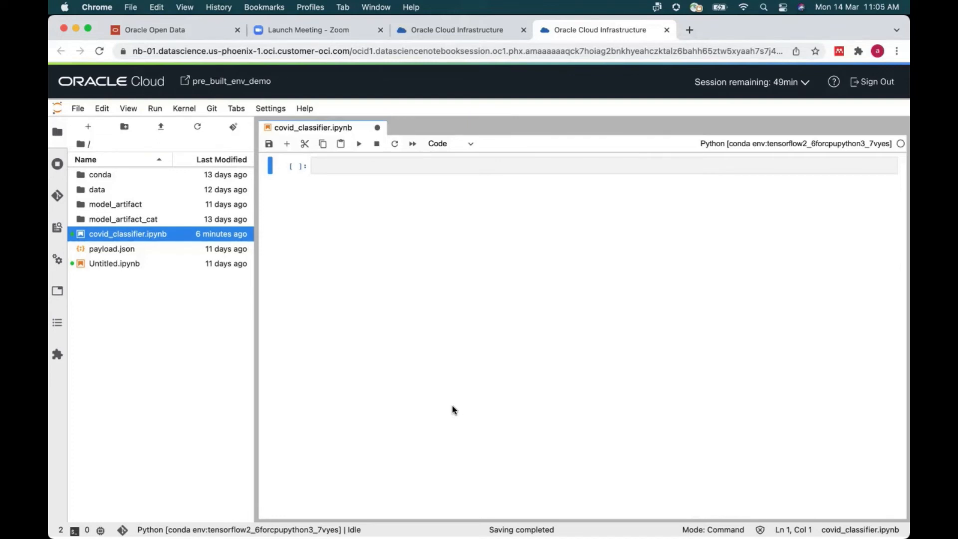
mouse_move(483, 199)
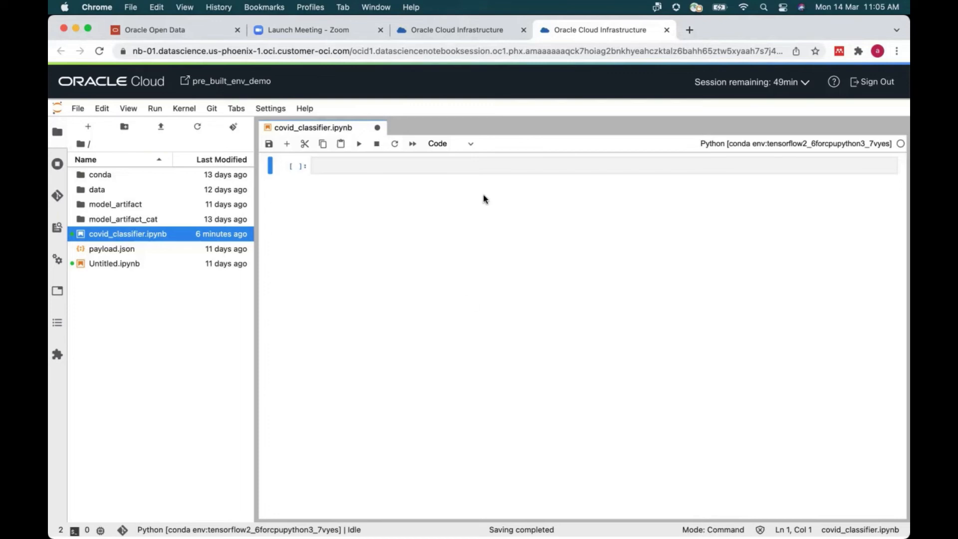
mouse_move(455, 29)
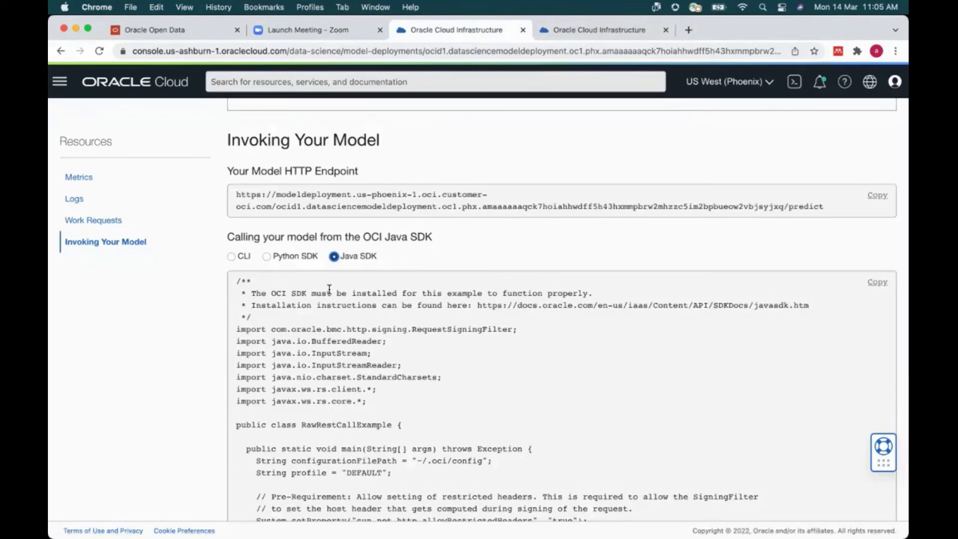
mouse_move(455, 508)
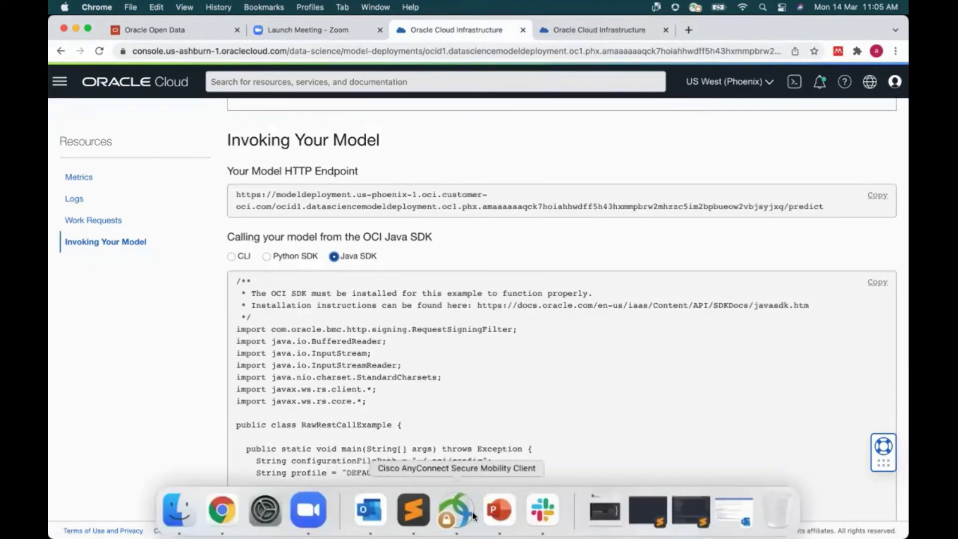
left_click(499, 509)
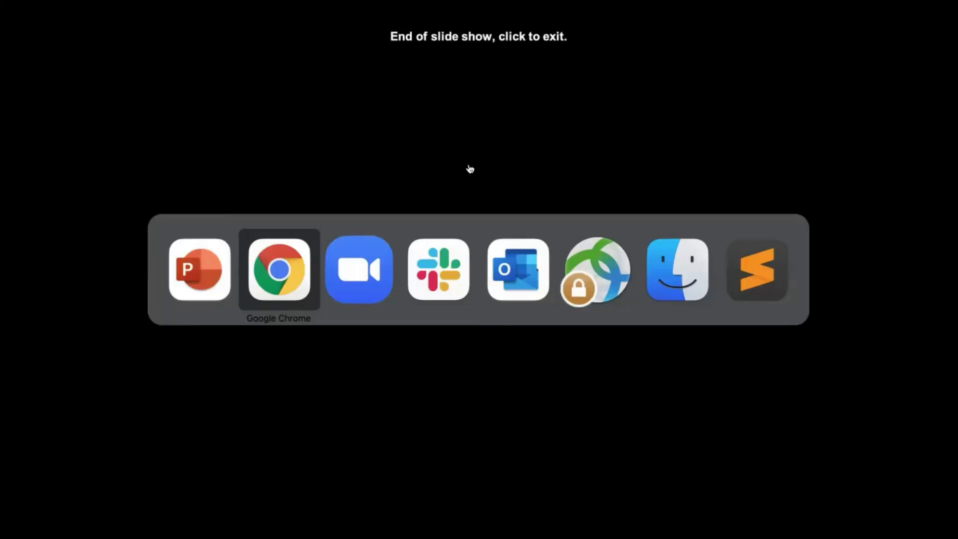
left_click(277, 270)
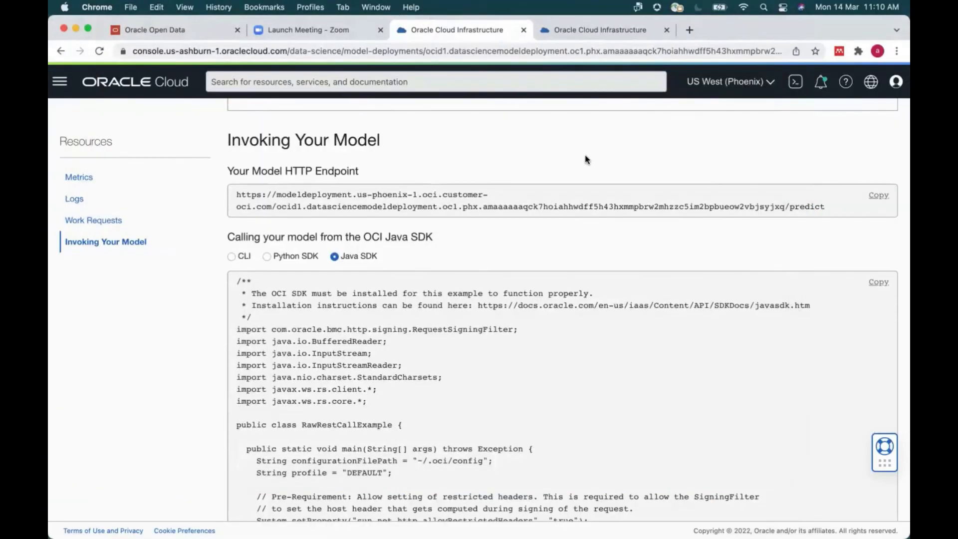
left_click(598, 29)
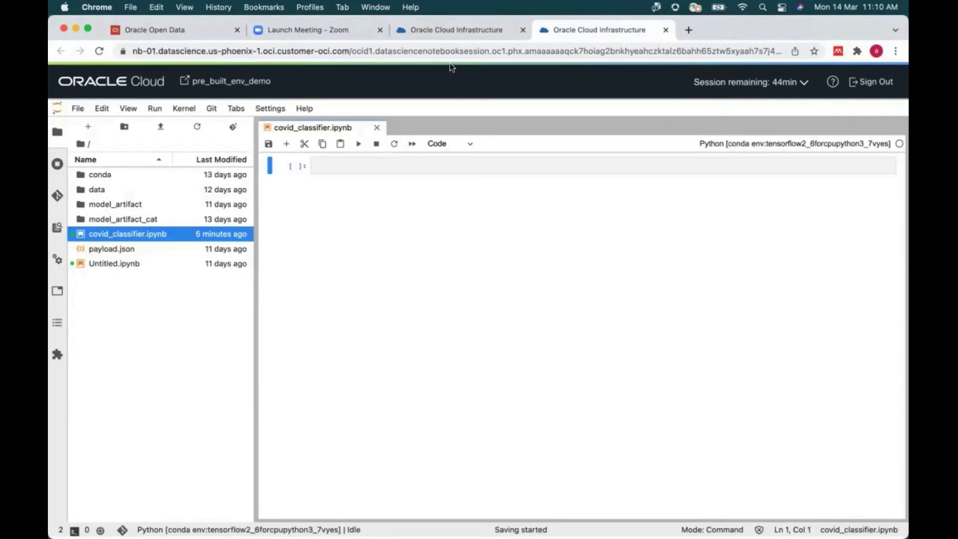
mouse_move(368, 112)
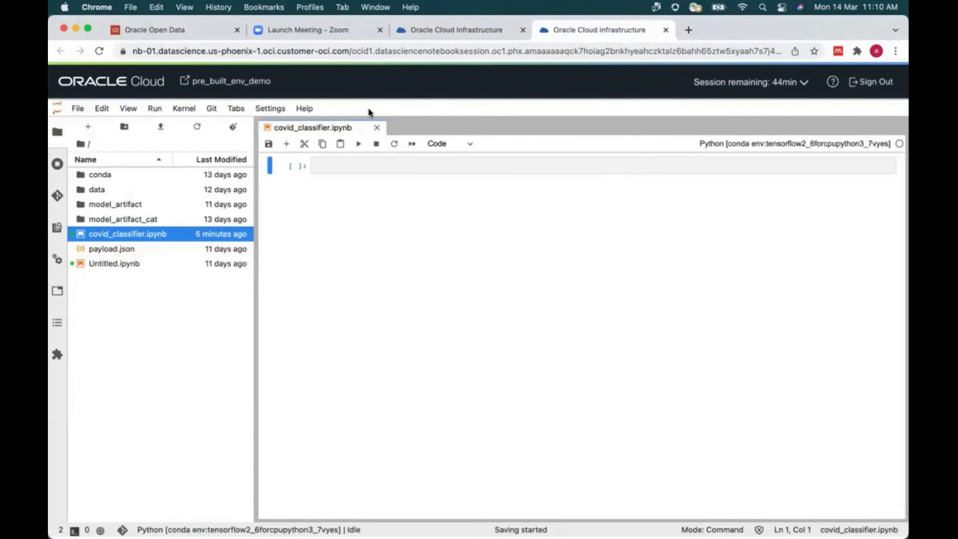
scroll("down", 3)
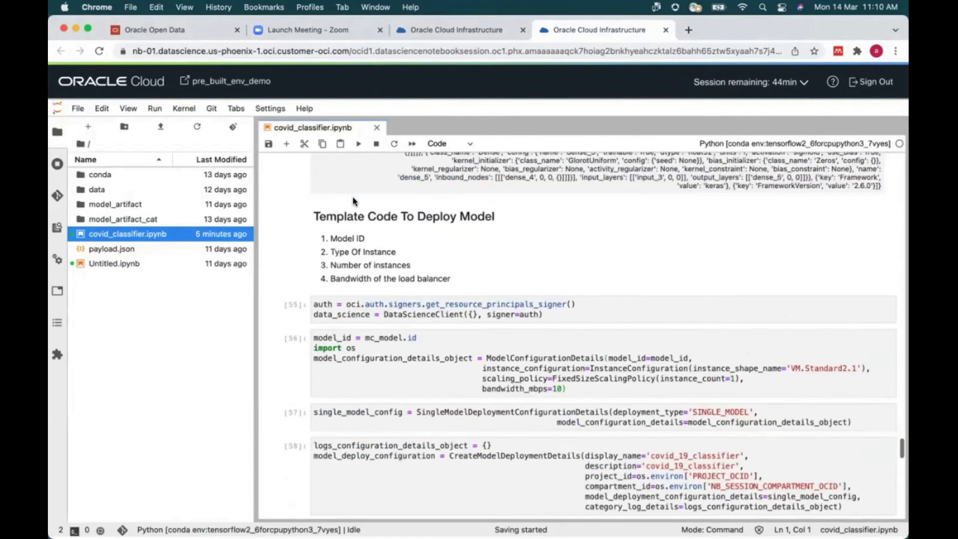
scroll("up", 3)
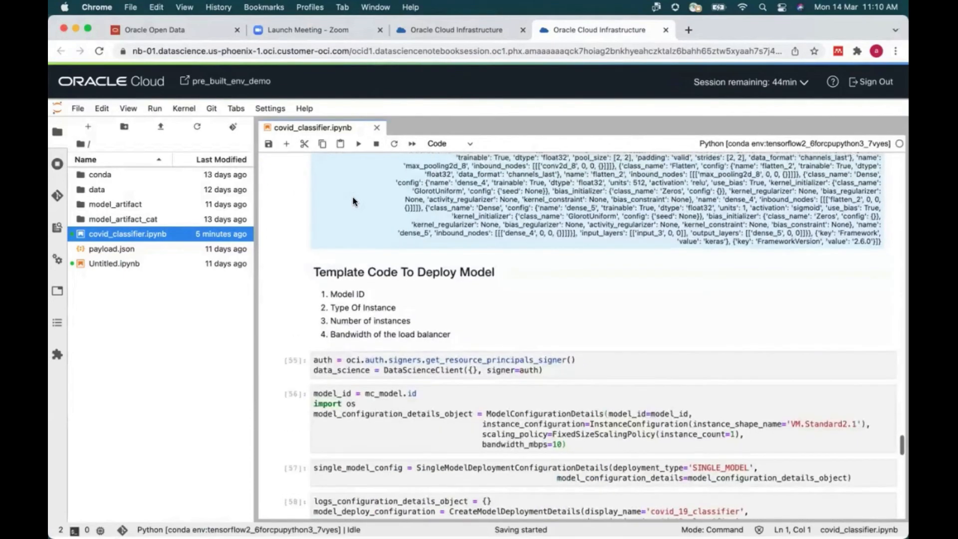
scroll("up", 3)
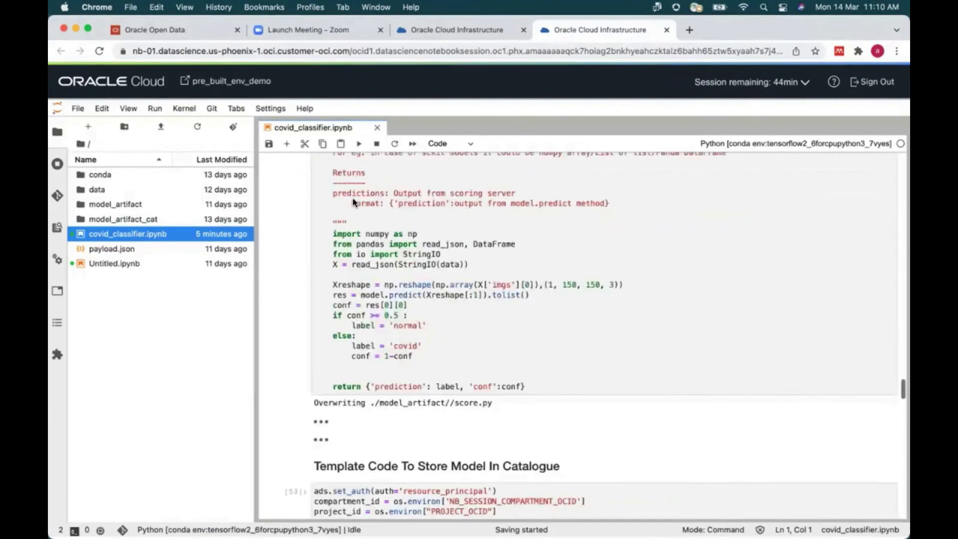
scroll("up", 3)
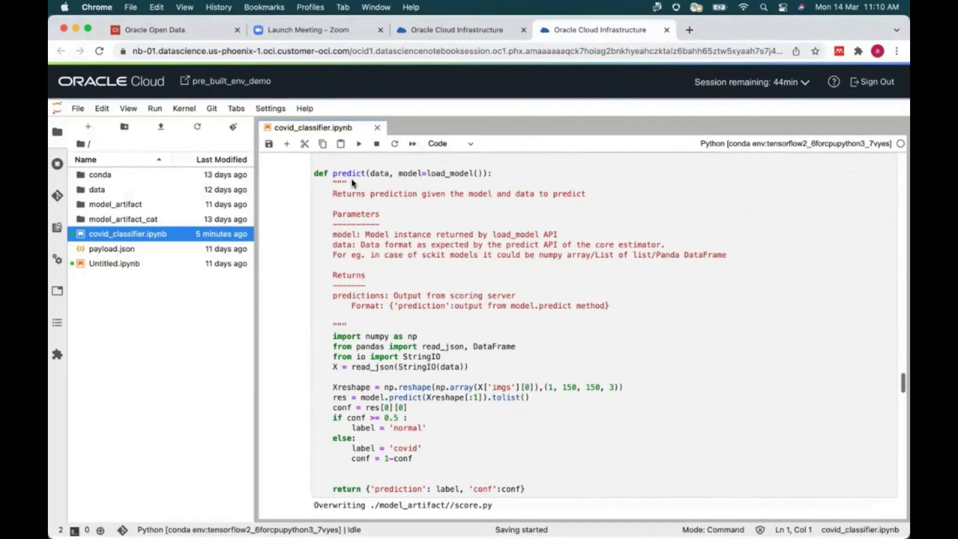
scroll("down", 3)
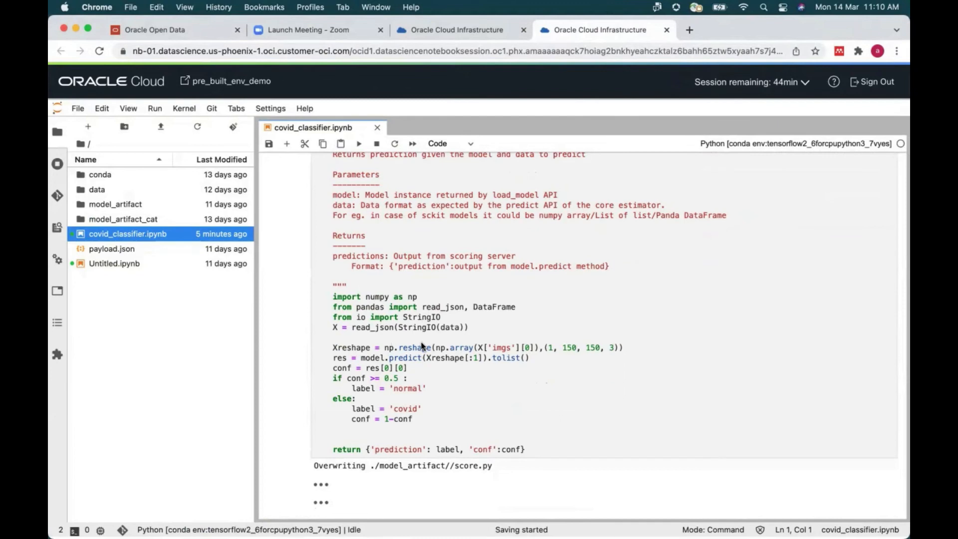
mouse_move(443, 360)
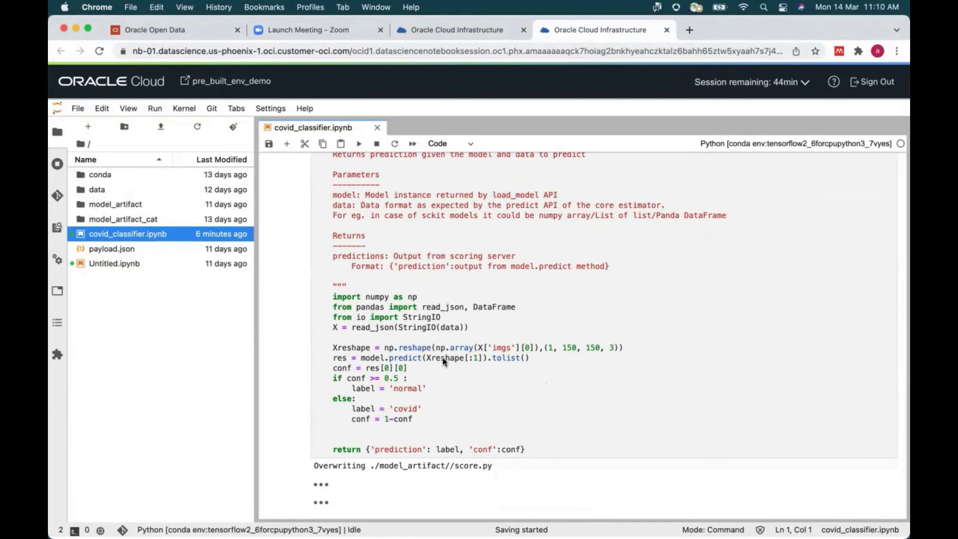
scroll("down", 3)
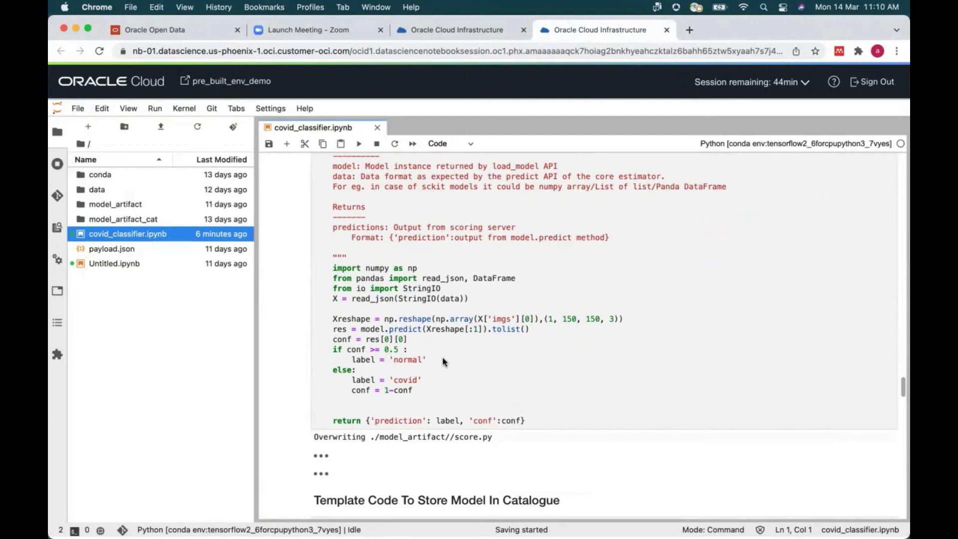
mouse_move(726, 211)
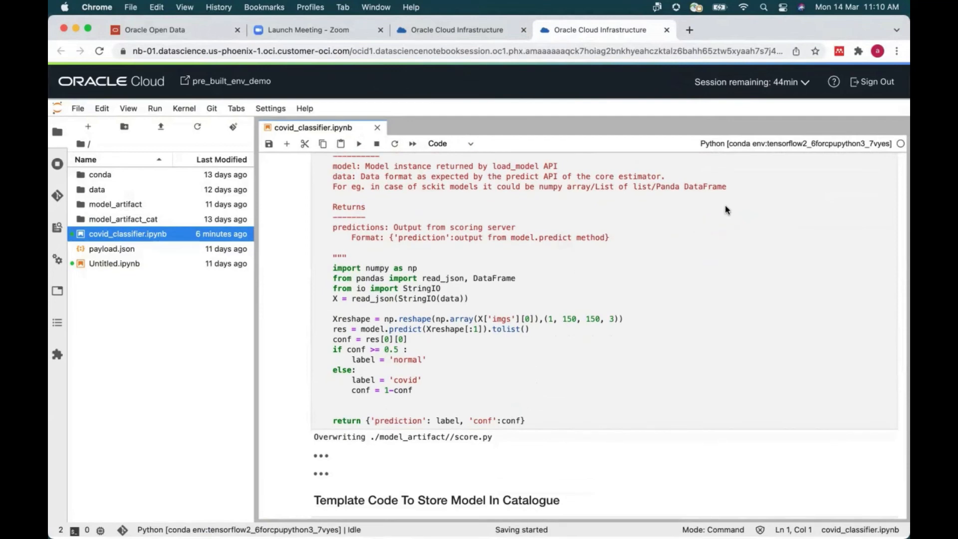
mouse_move(401, 380)
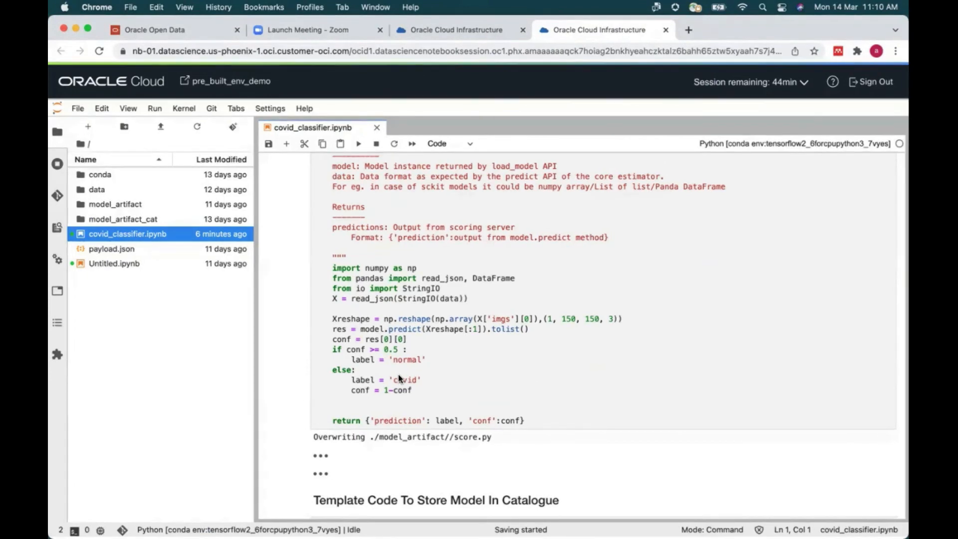
mouse_move(404, 366)
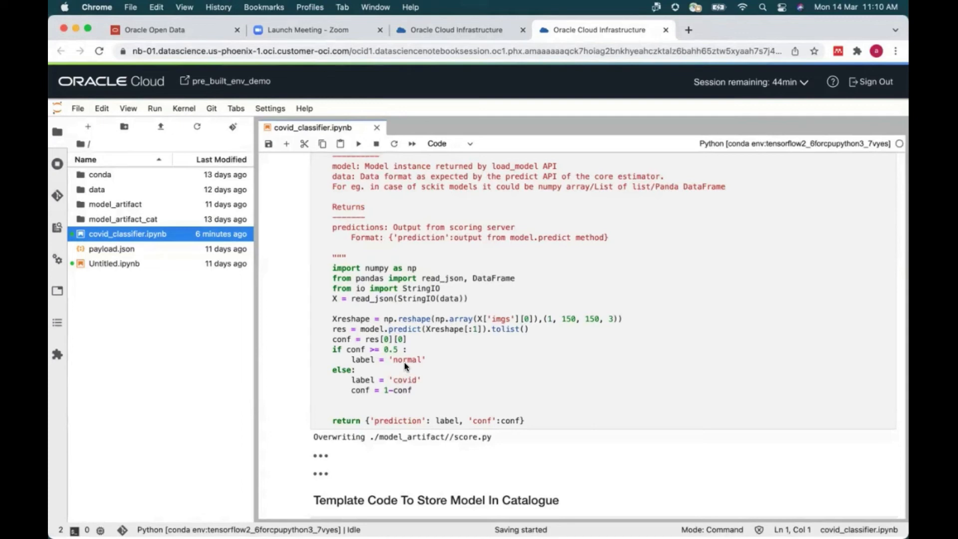
mouse_move(441, 192)
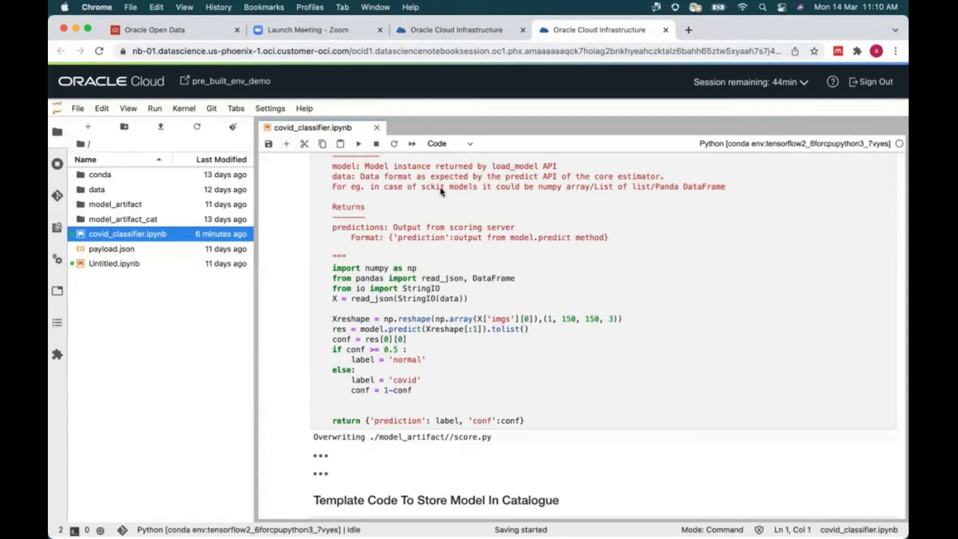
mouse_move(433, 261)
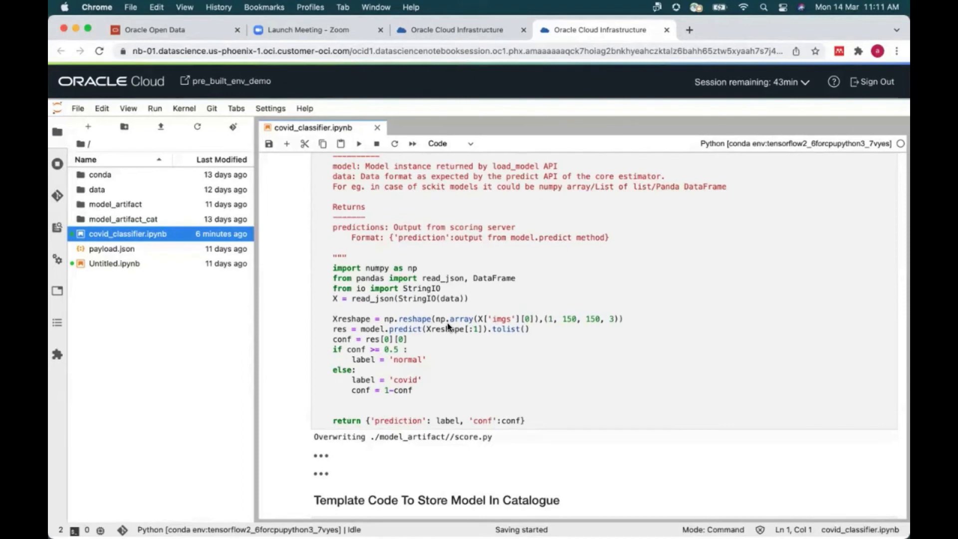
mouse_move(446, 391)
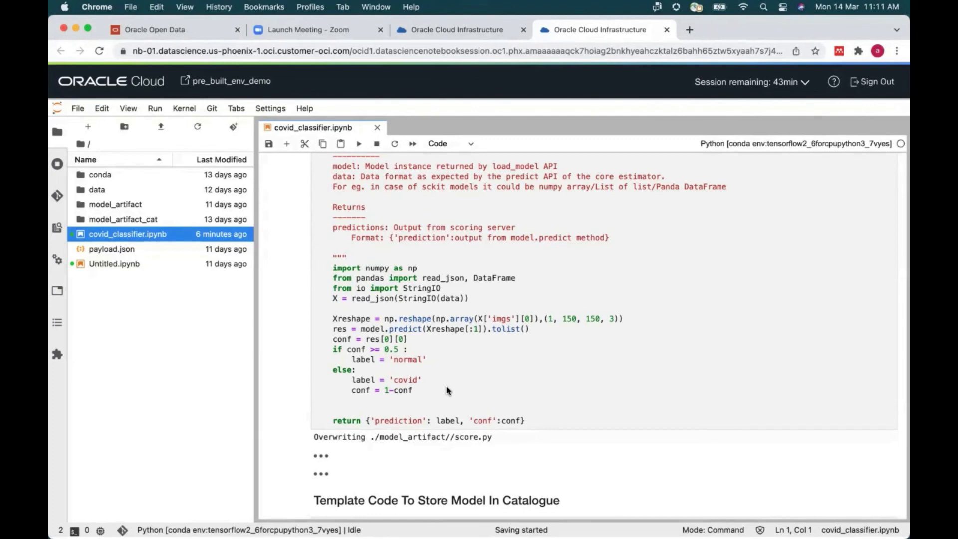
mouse_move(477, 405)
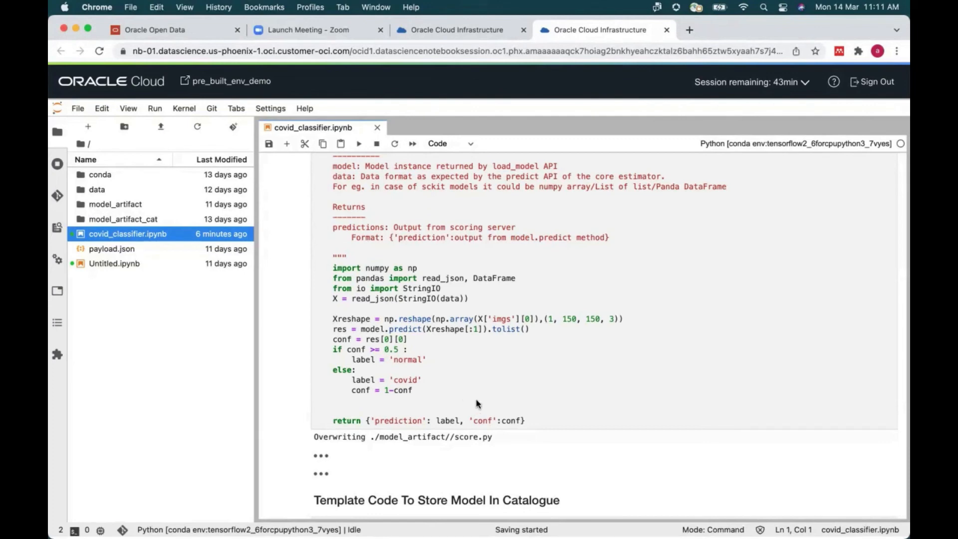
mouse_move(511, 369)
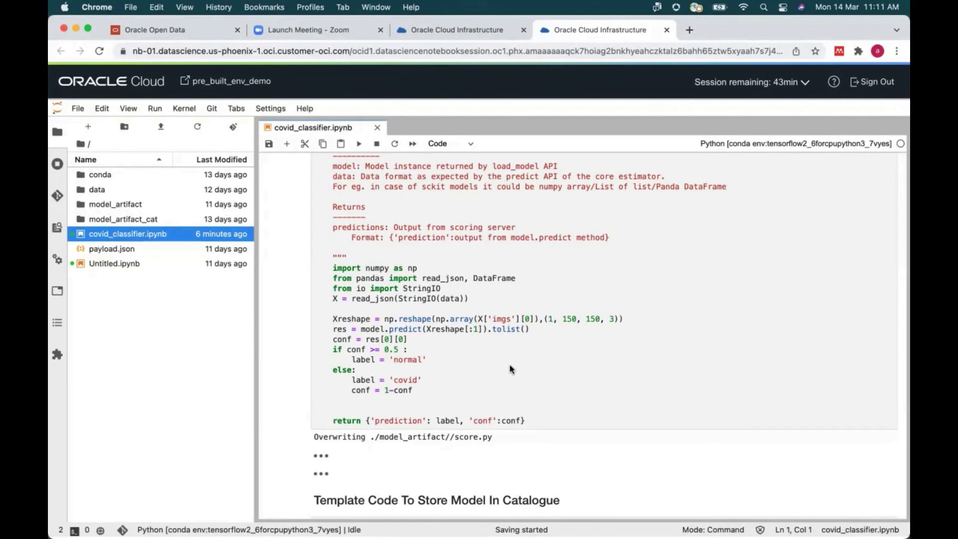
mouse_move(492, 385)
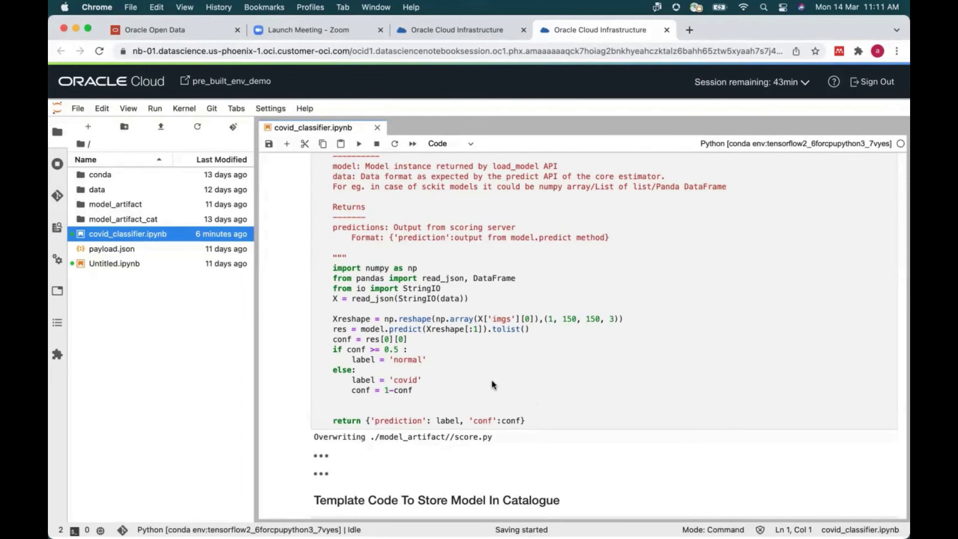
mouse_move(381, 405)
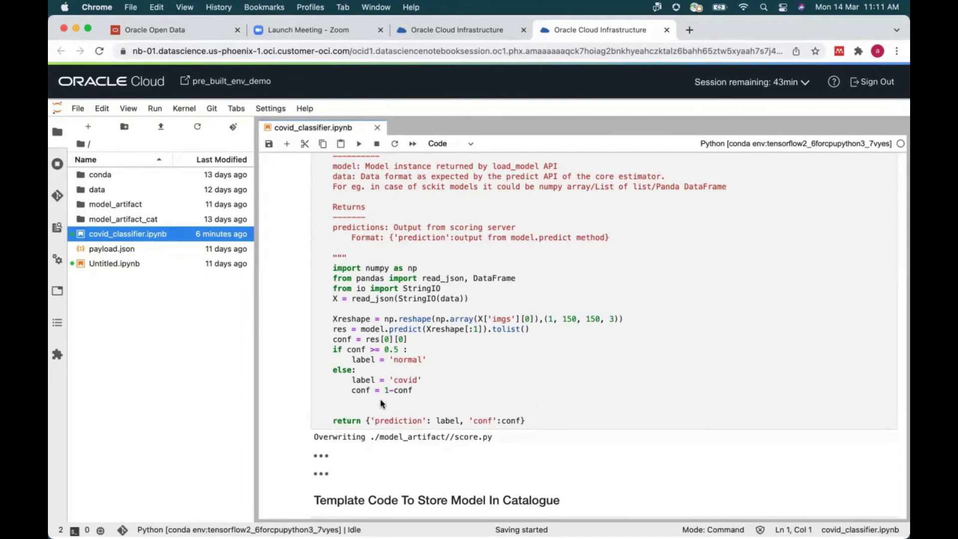
mouse_move(461, 366)
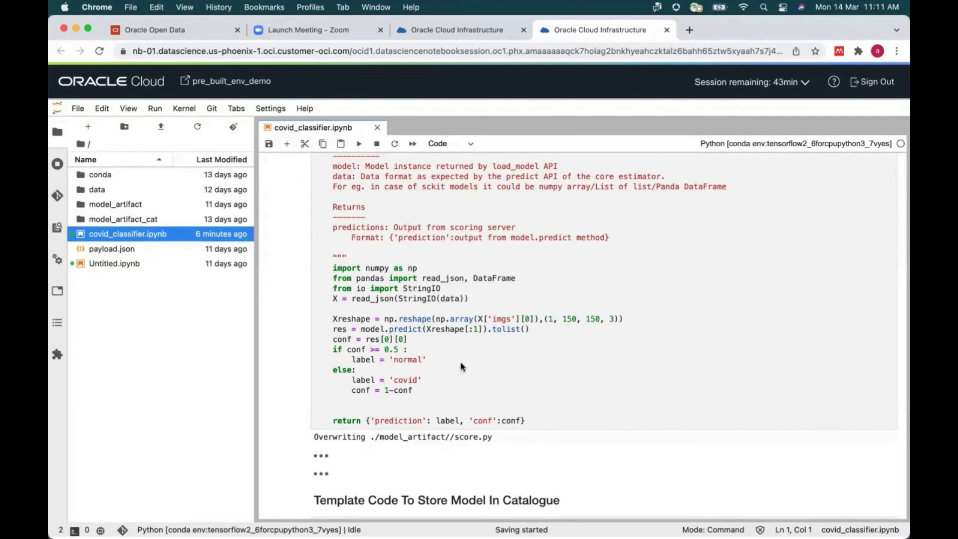
mouse_move(434, 385)
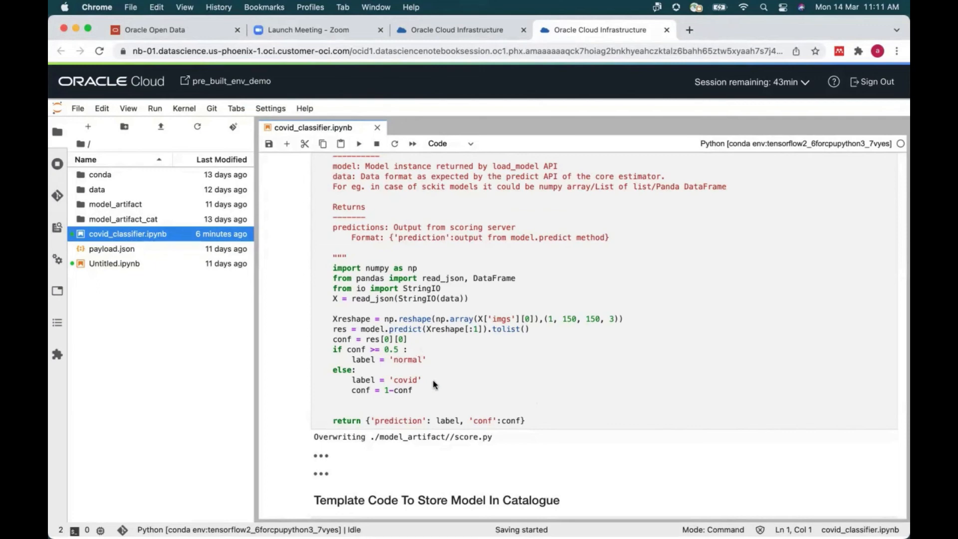
mouse_move(489, 245)
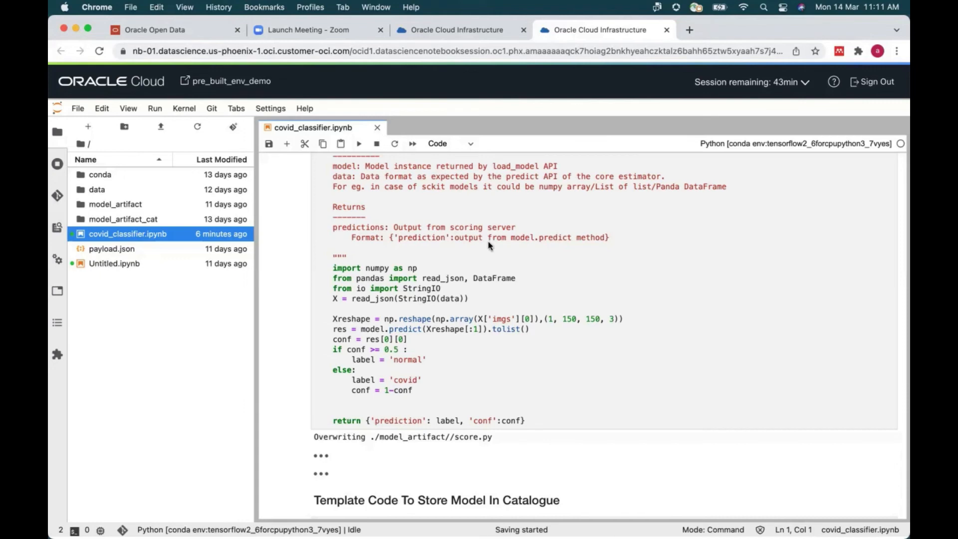
mouse_move(376, 388)
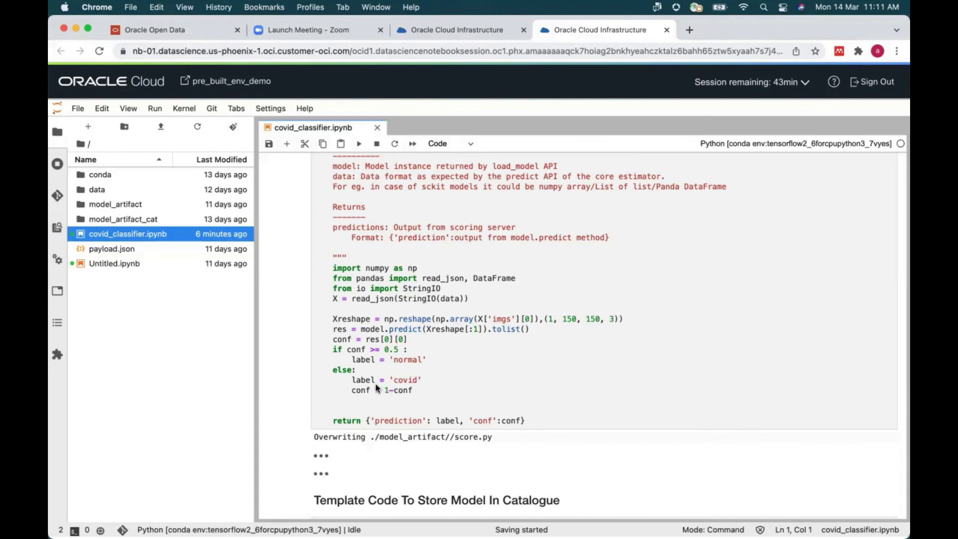
mouse_move(817, 178)
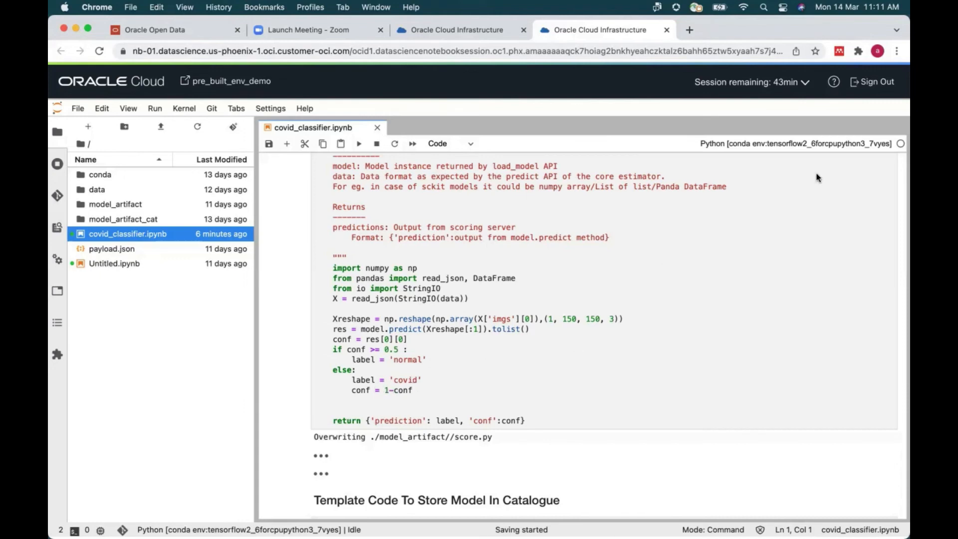
mouse_move(778, 166)
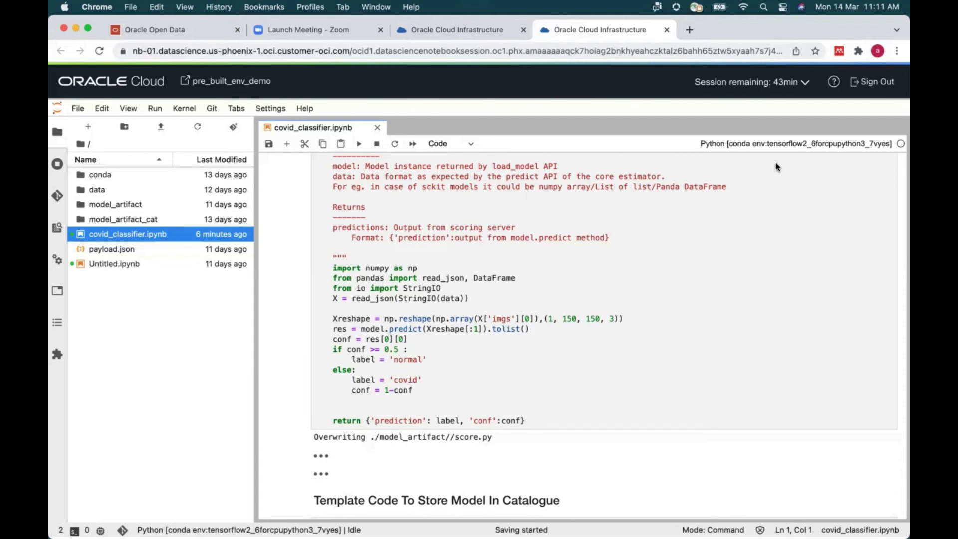
mouse_move(463, 178)
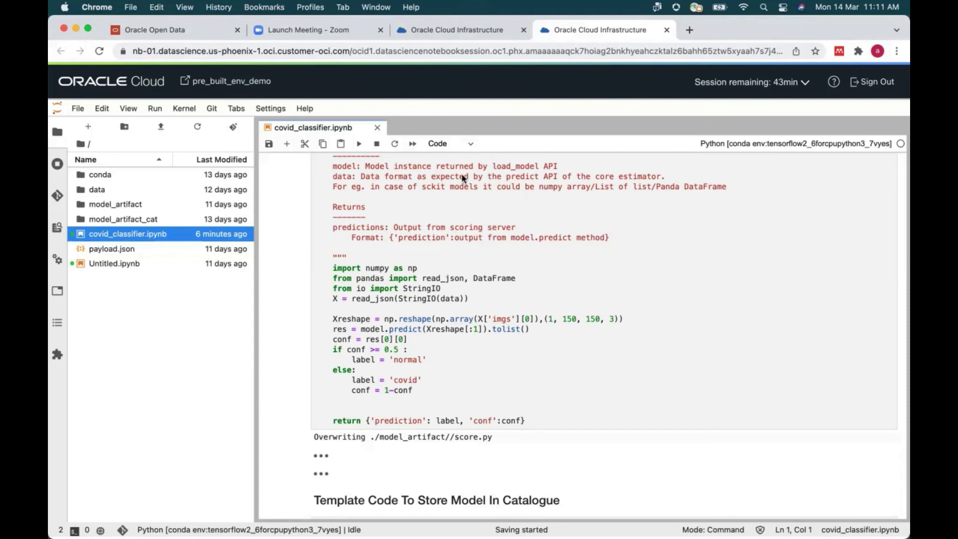
mouse_move(420, 164)
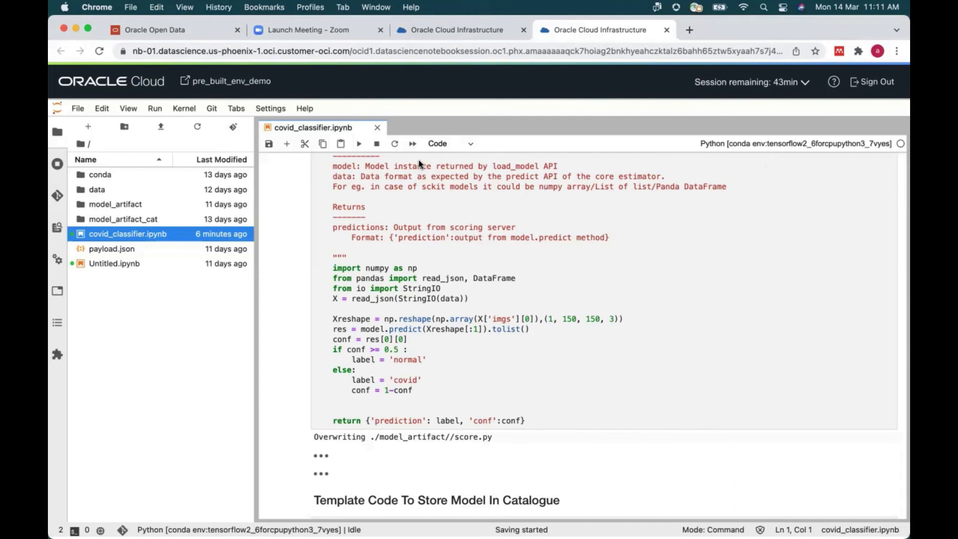
mouse_move(425, 325)
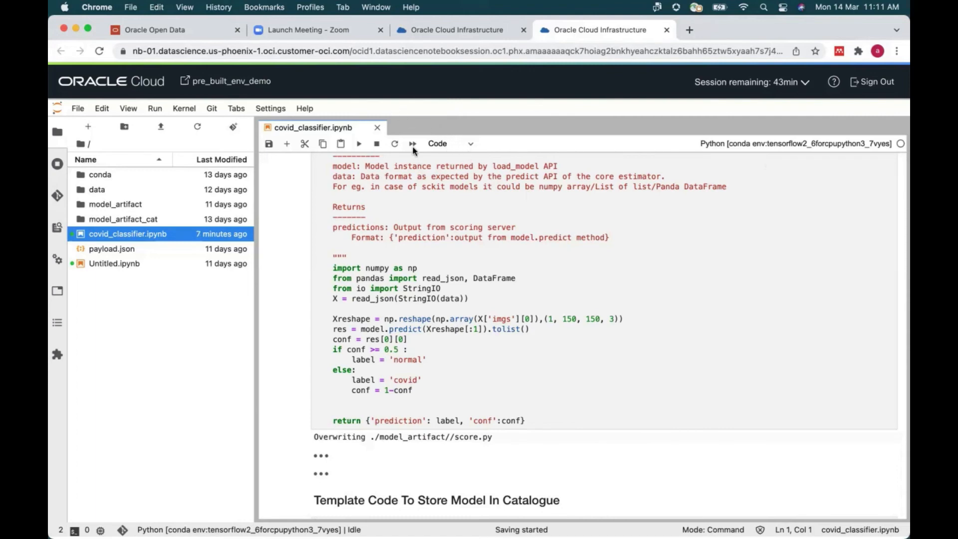
mouse_move(506, 216)
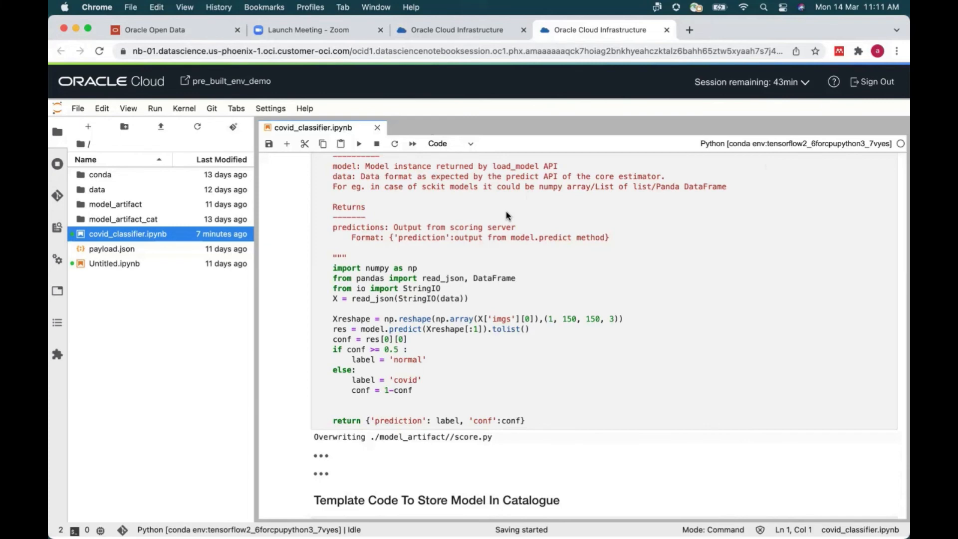
mouse_move(491, 180)
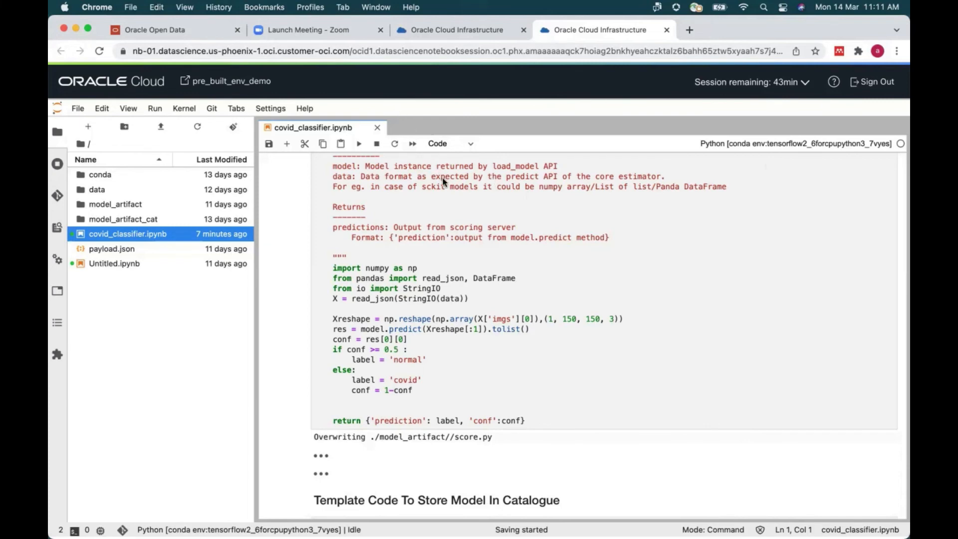
mouse_move(441, 208)
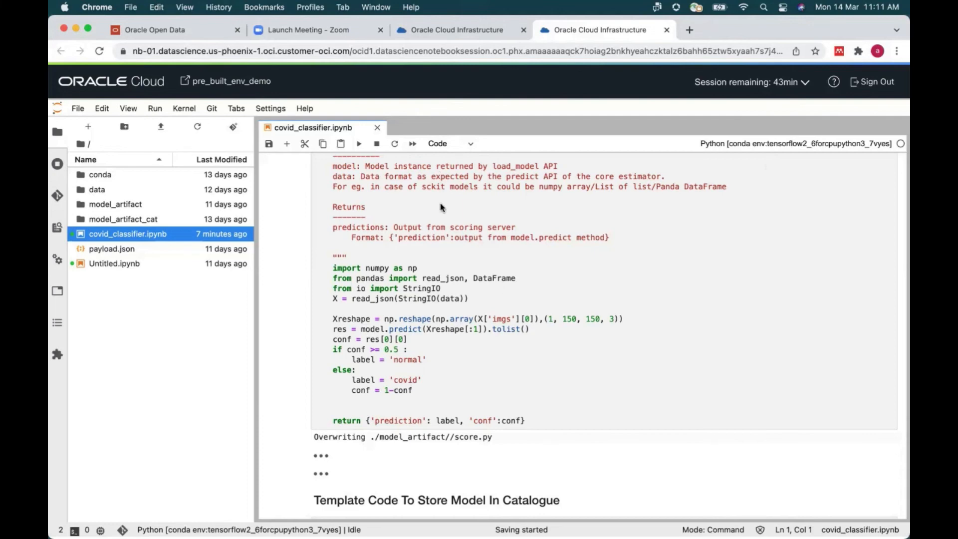
mouse_move(379, 181)
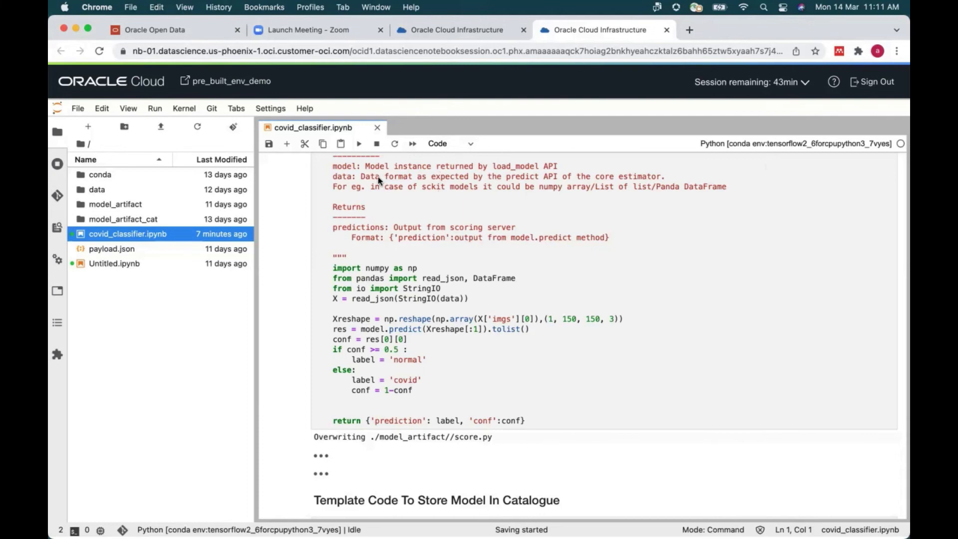
mouse_move(426, 201)
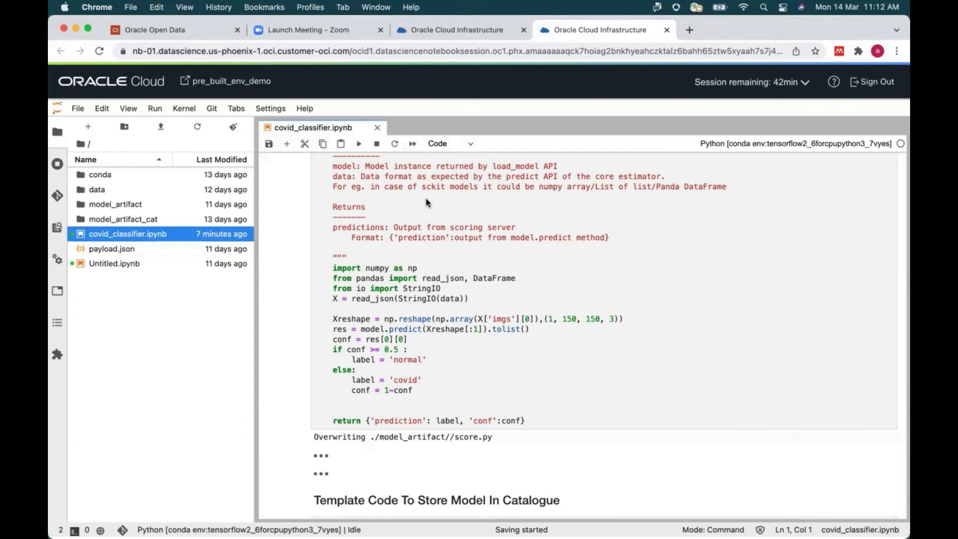
mouse_move(389, 113)
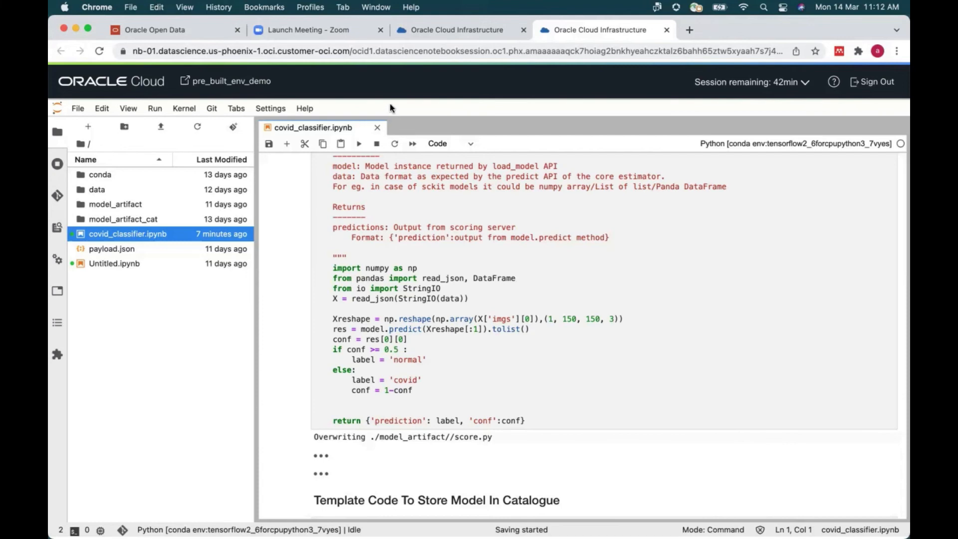
mouse_move(469, 322)
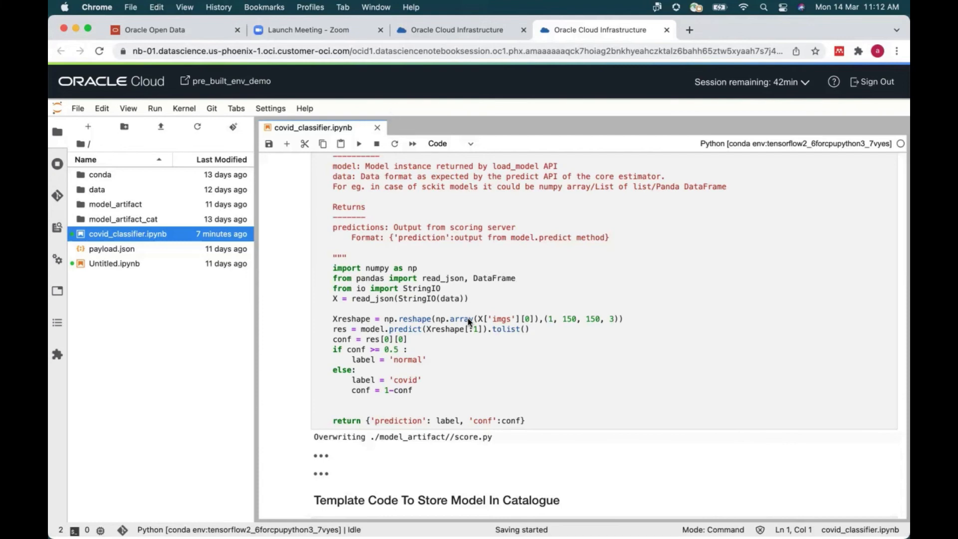
mouse_move(515, 189)
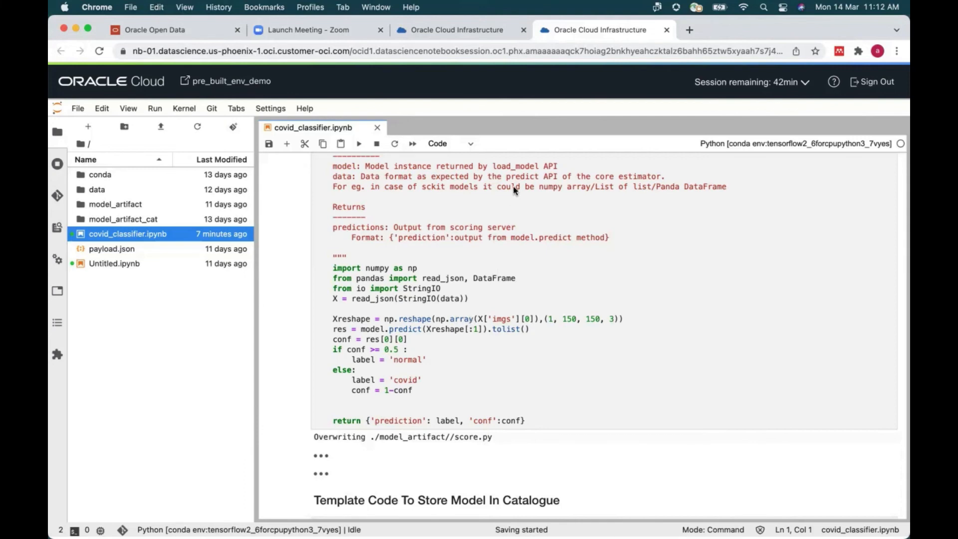
mouse_move(470, 196)
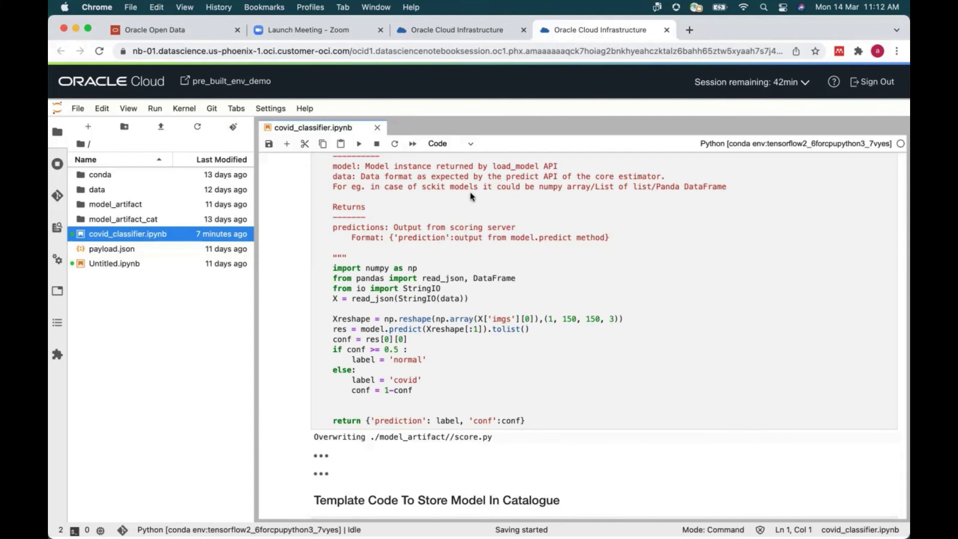
mouse_move(472, 238)
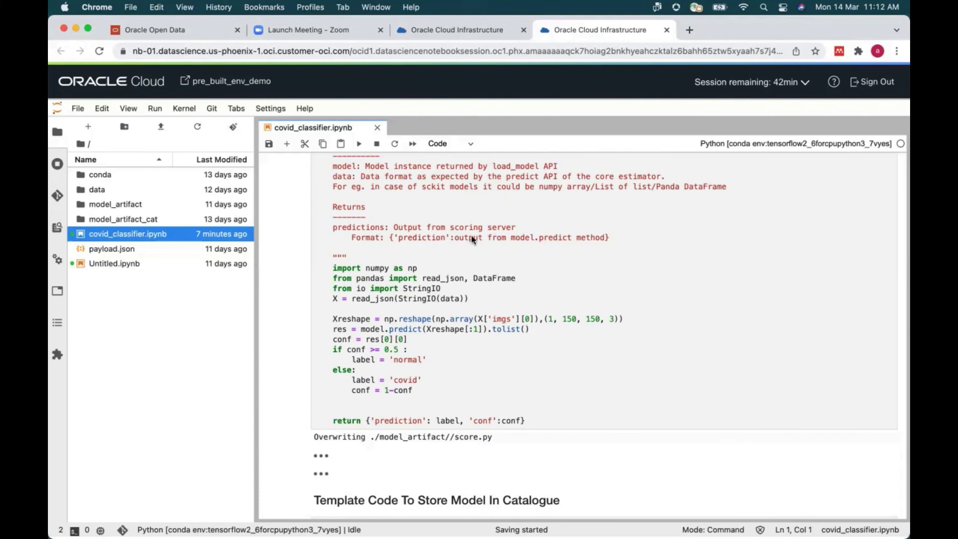
mouse_move(518, 223)
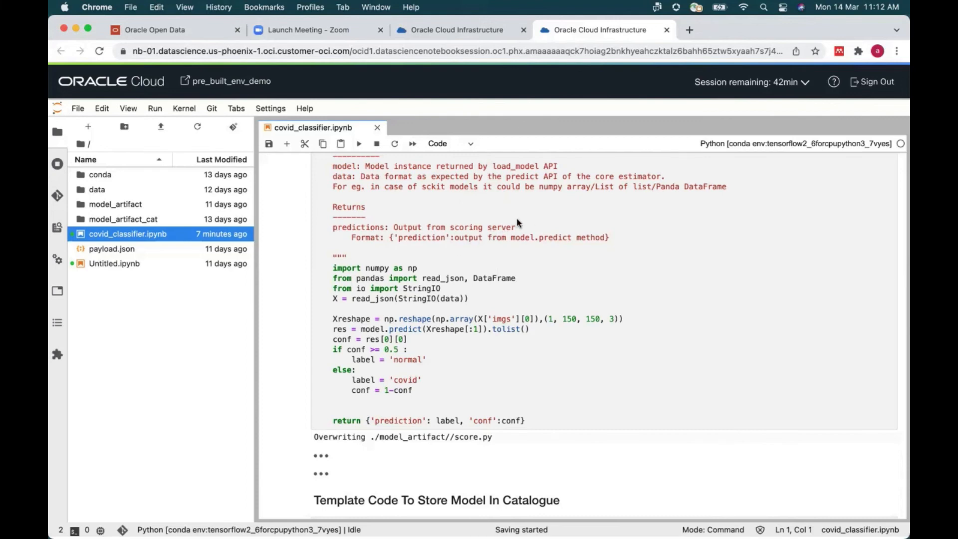
mouse_move(393, 412)
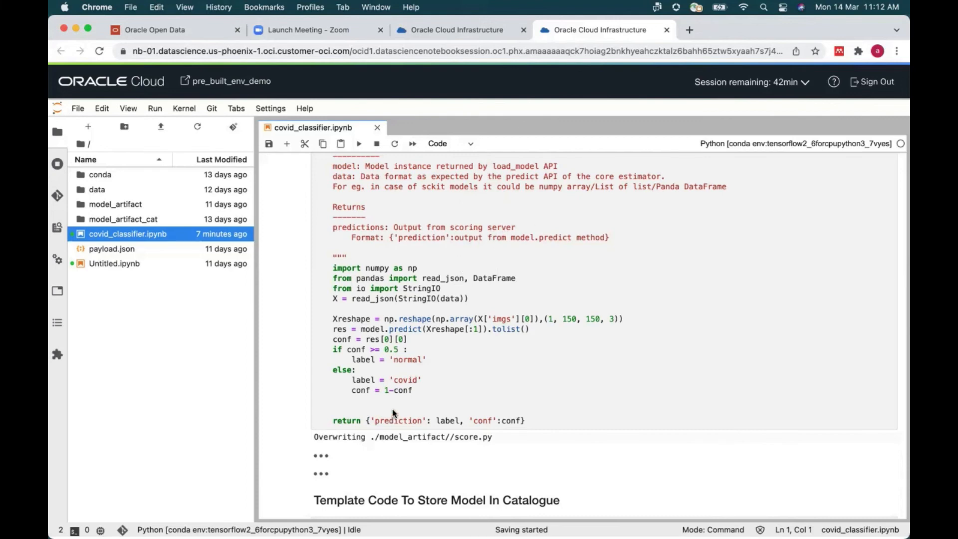
mouse_move(397, 406)
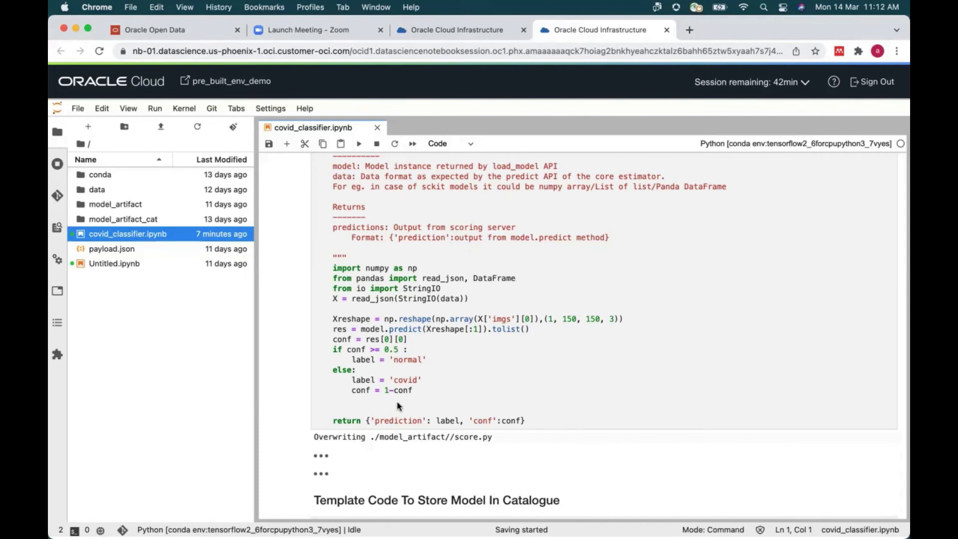
mouse_move(414, 398)
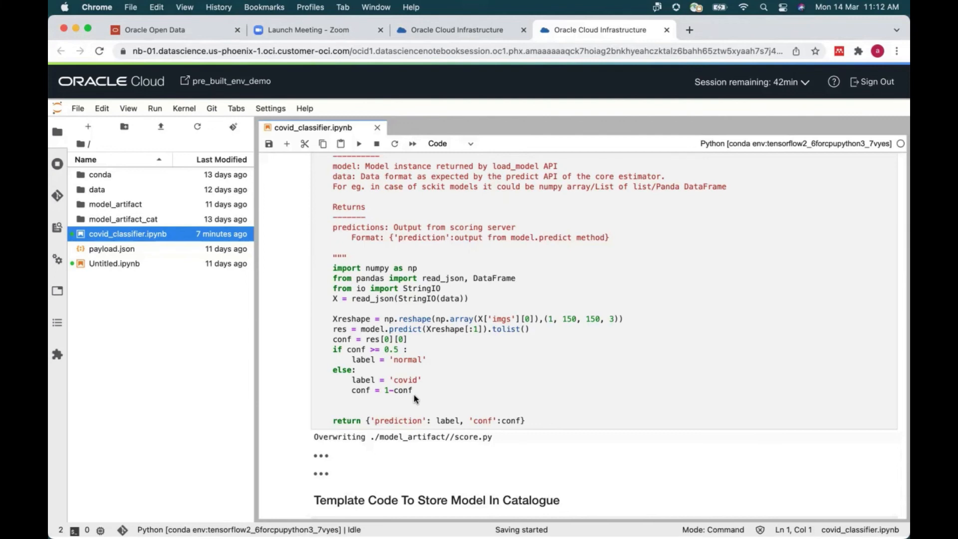
mouse_move(560, 170)
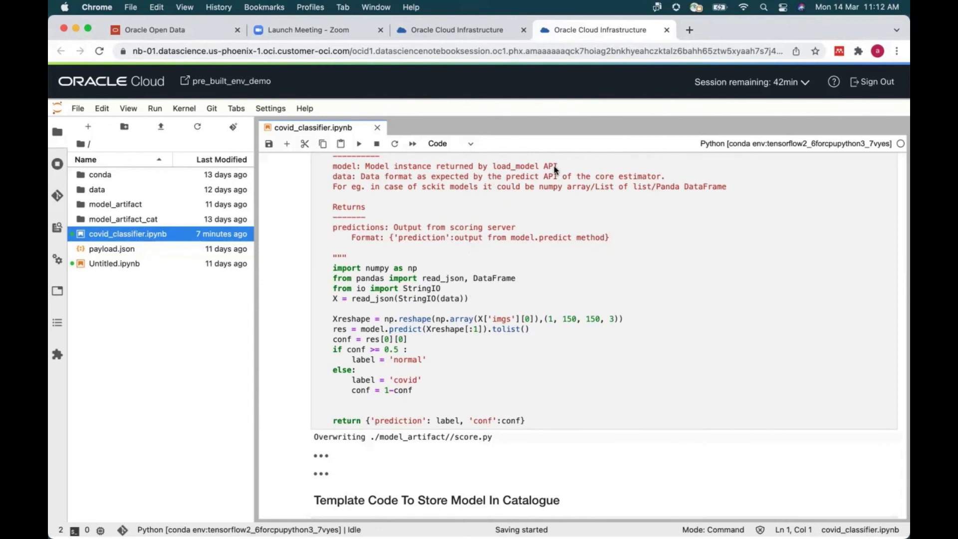
mouse_move(473, 310)
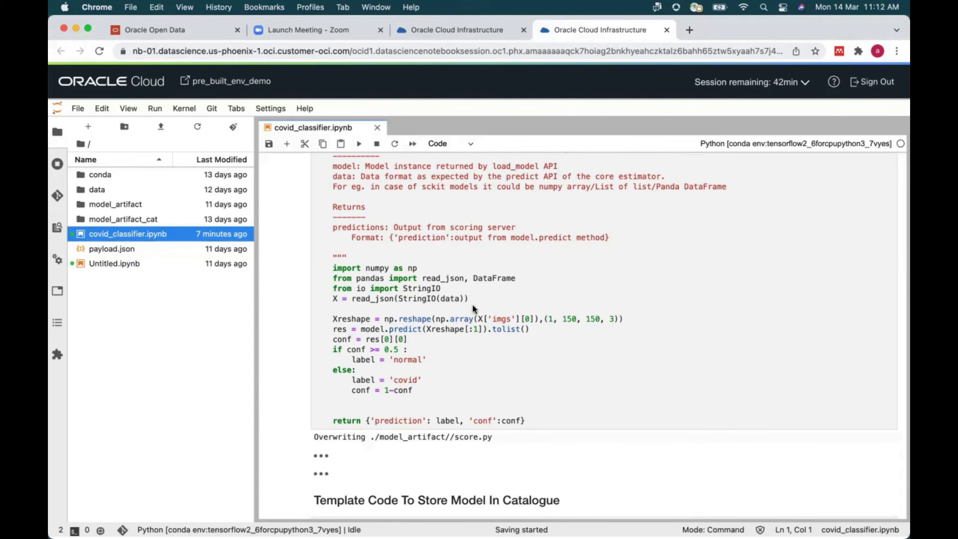
mouse_move(560, 158)
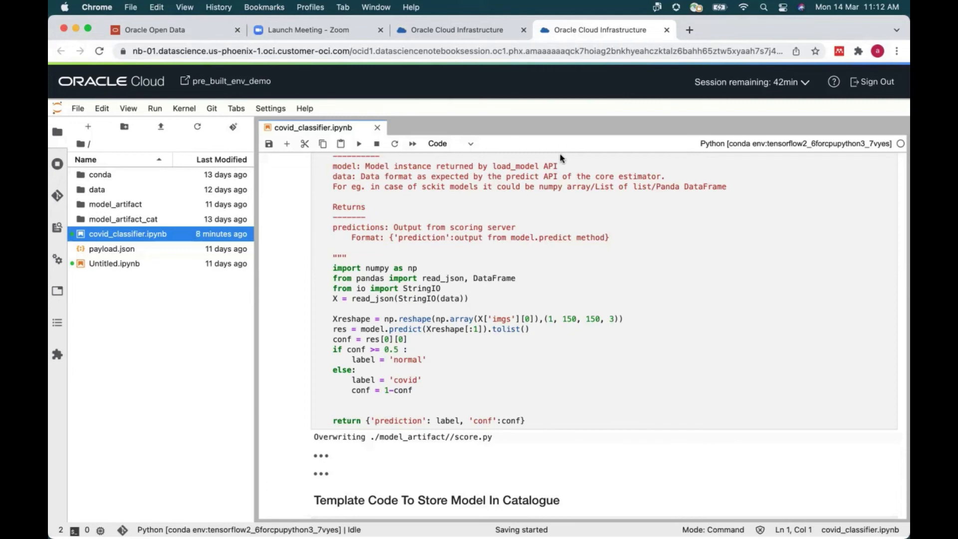
mouse_move(480, 235)
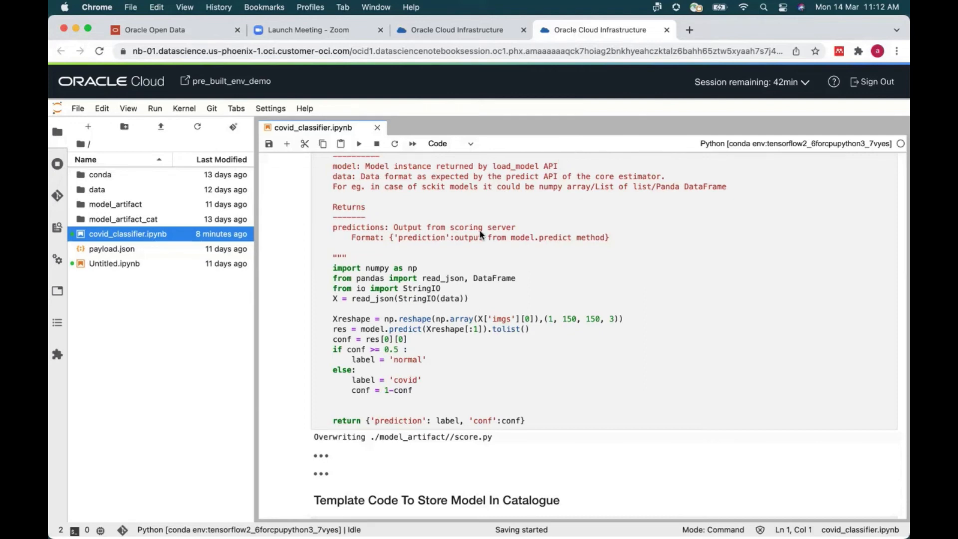
mouse_move(555, 163)
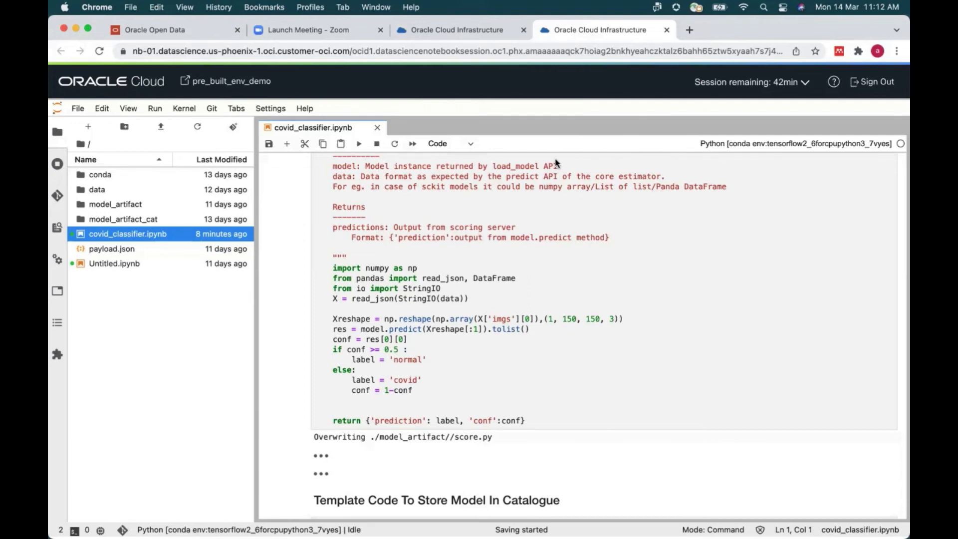
mouse_move(489, 257)
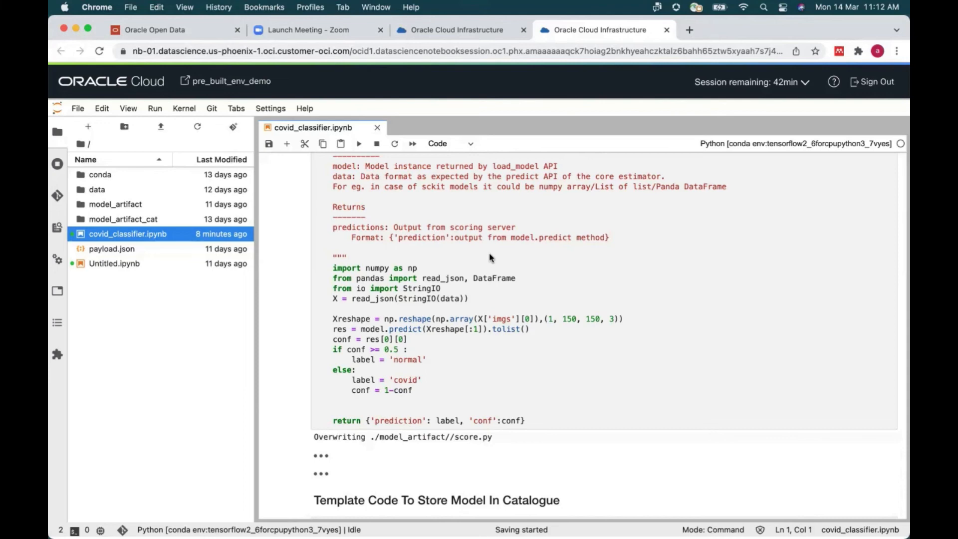
mouse_move(507, 159)
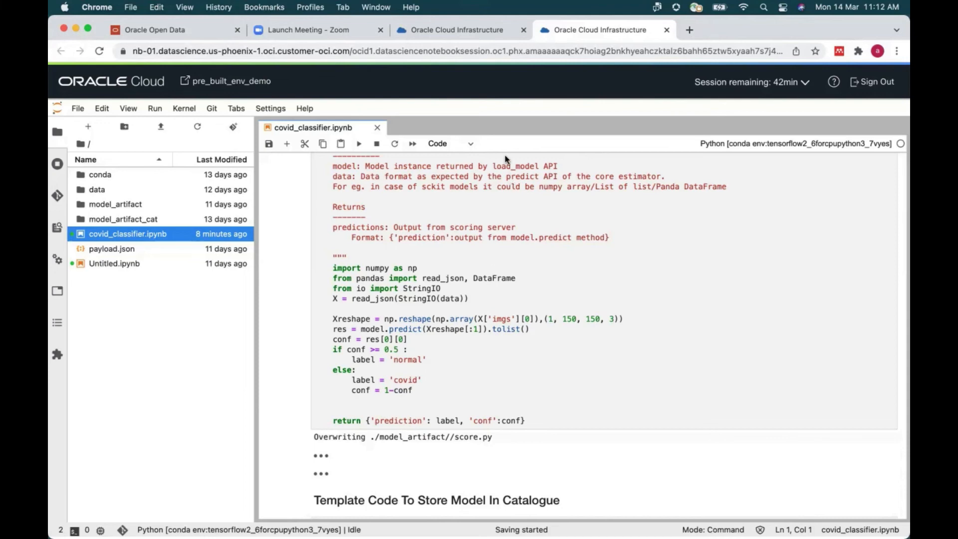
mouse_move(445, 352)
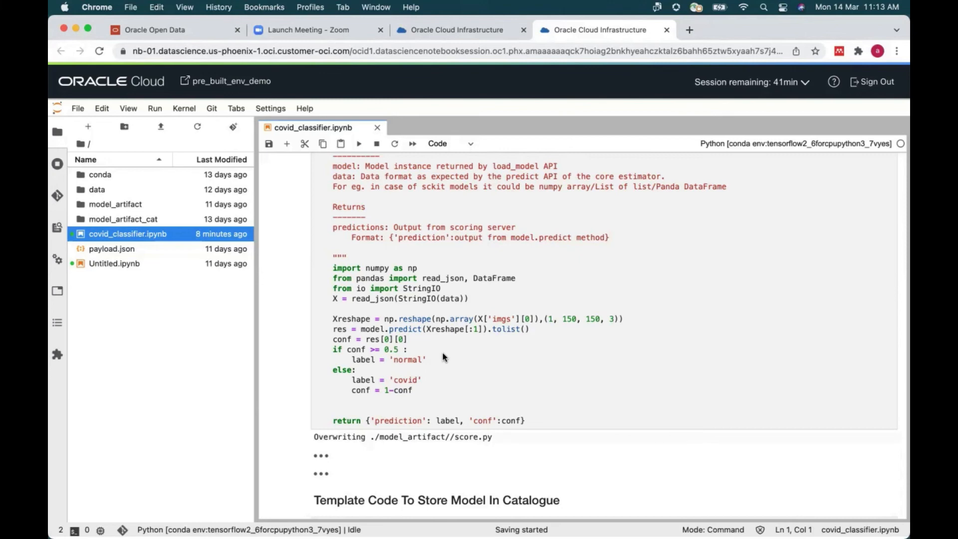
mouse_move(376, 94)
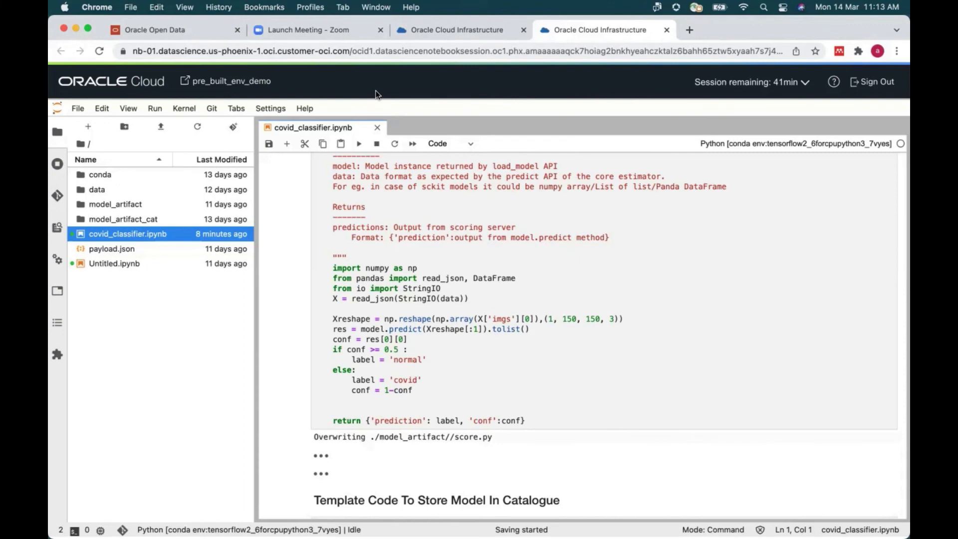
mouse_move(556, 163)
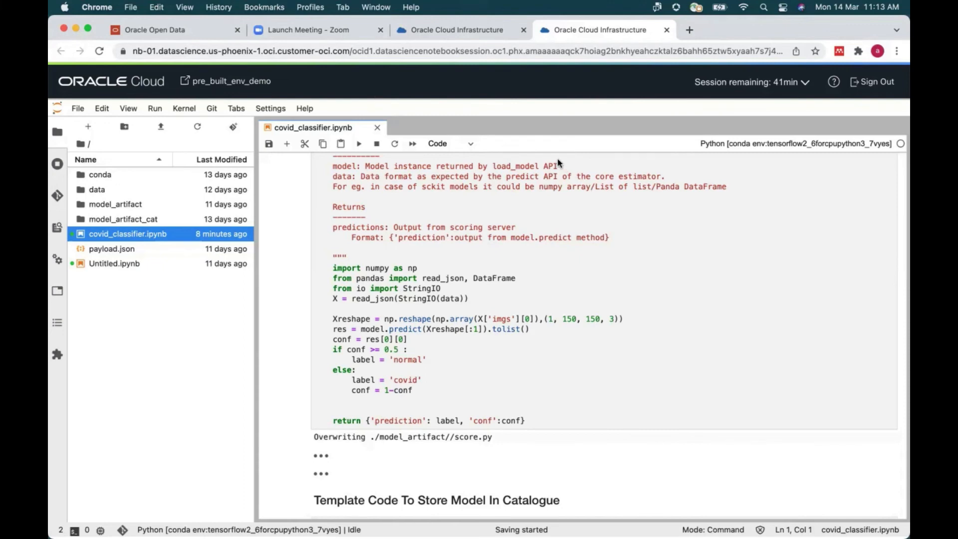
mouse_move(420, 256)
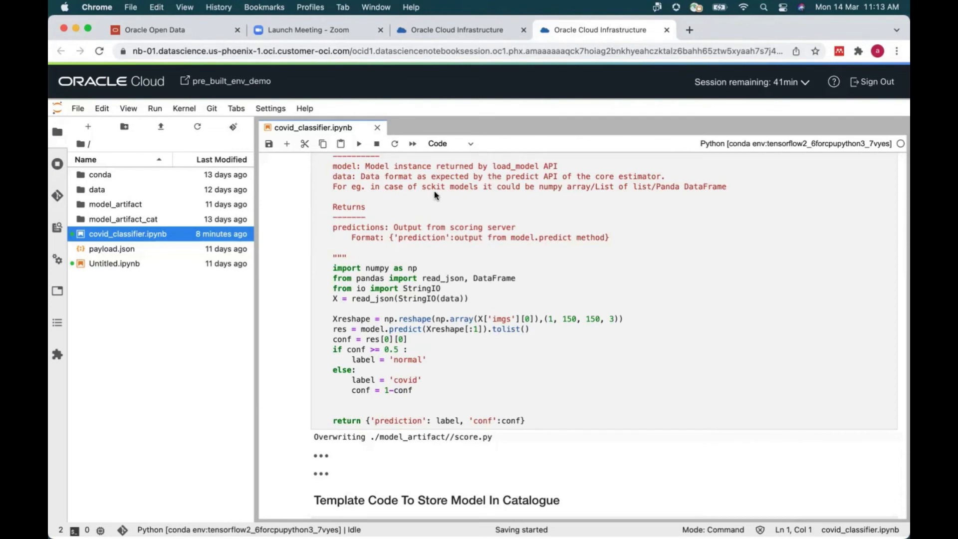
mouse_move(587, 245)
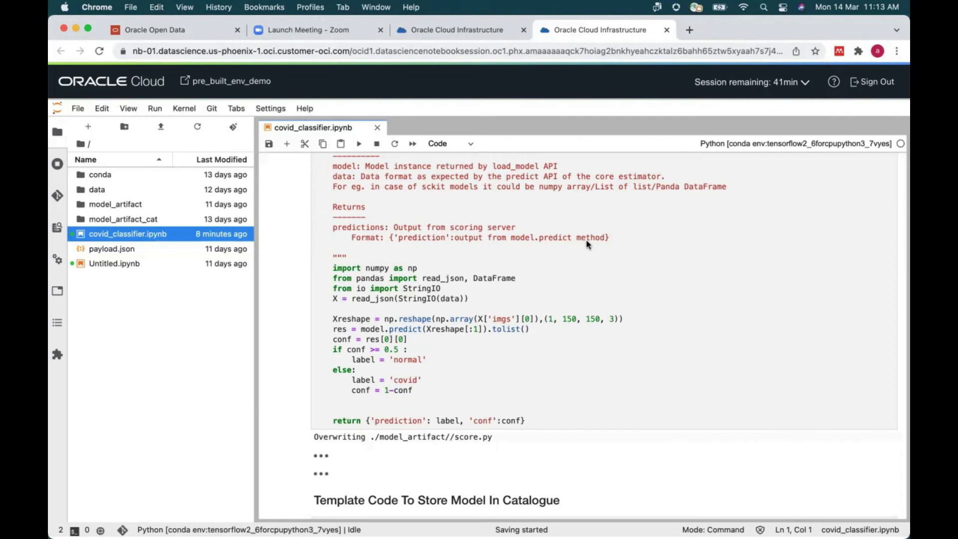
mouse_move(523, 106)
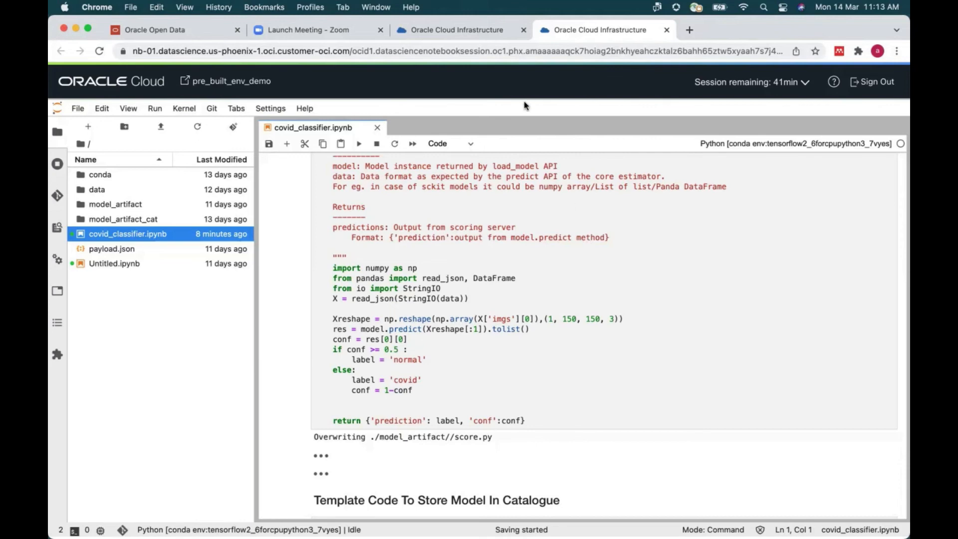
mouse_move(780, 324)
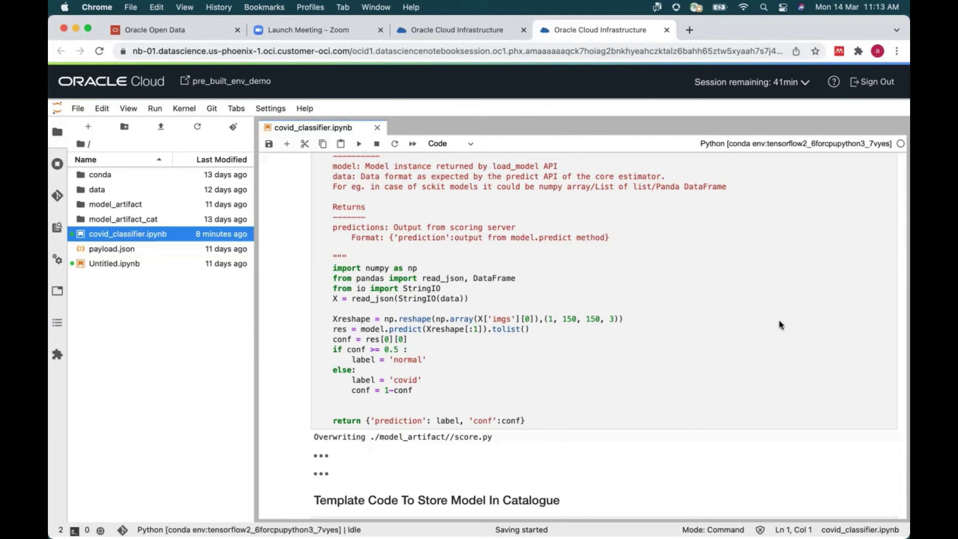
mouse_move(489, 160)
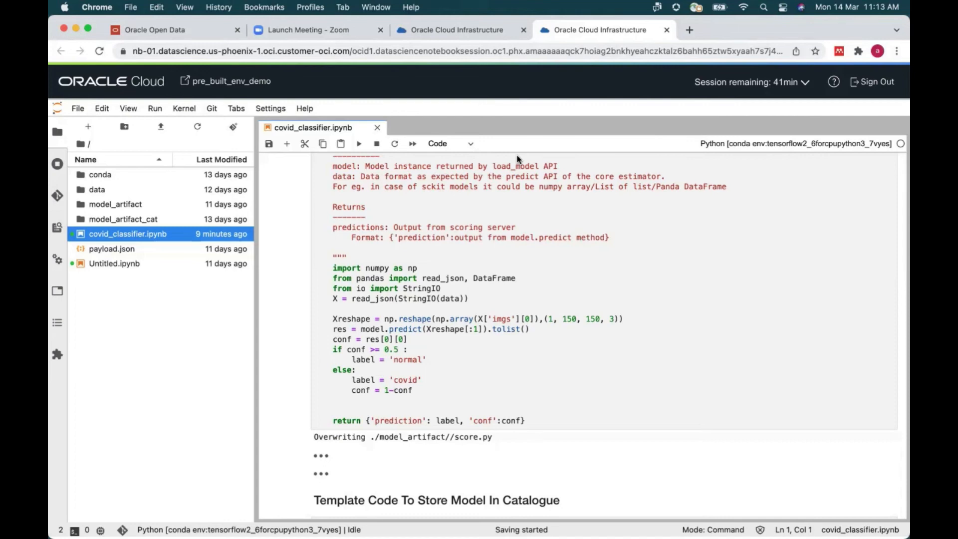
mouse_move(376, 93)
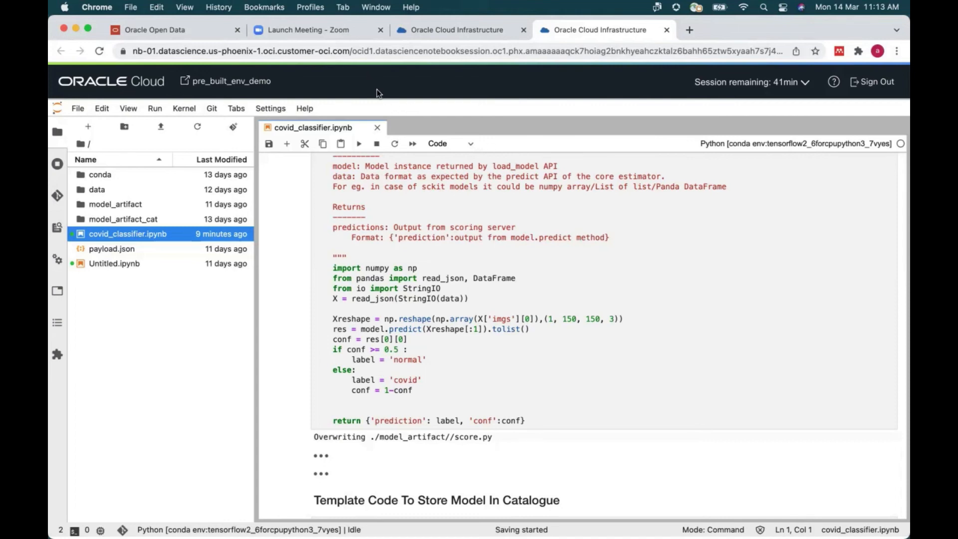
mouse_move(416, 288)
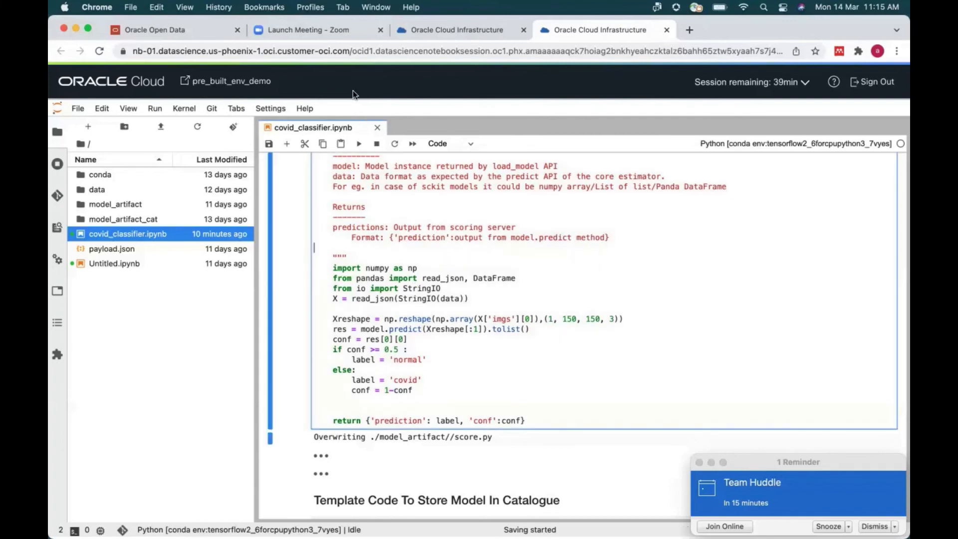
mouse_move(365, 288)
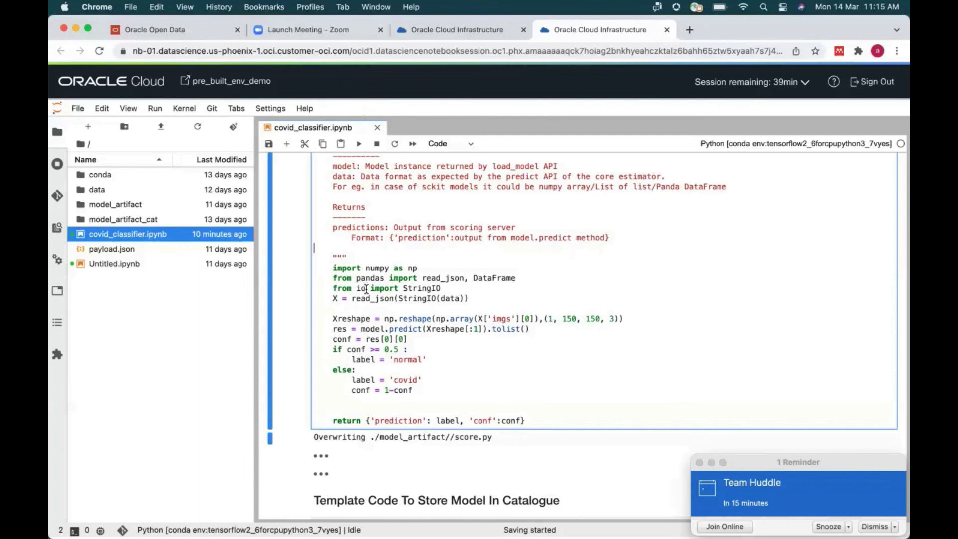
- Insert a '//flip,rotate' note after the read_json line in score.py's predict function
scroll("down", 3)
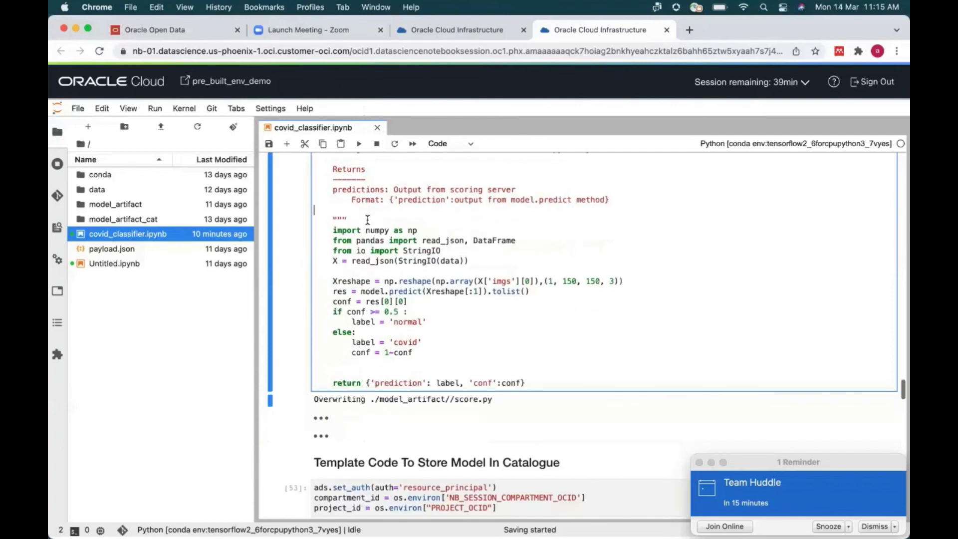
scroll("up", 3)
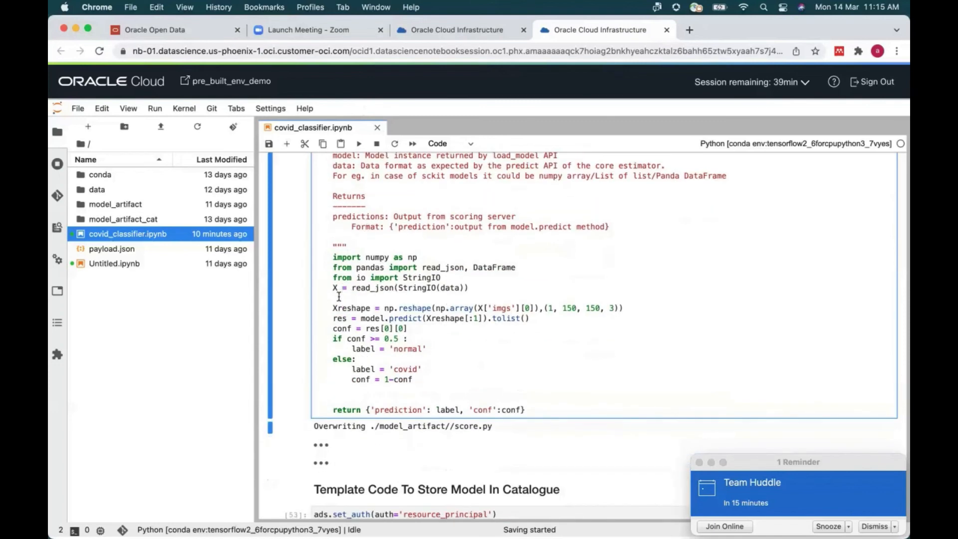
type("//")
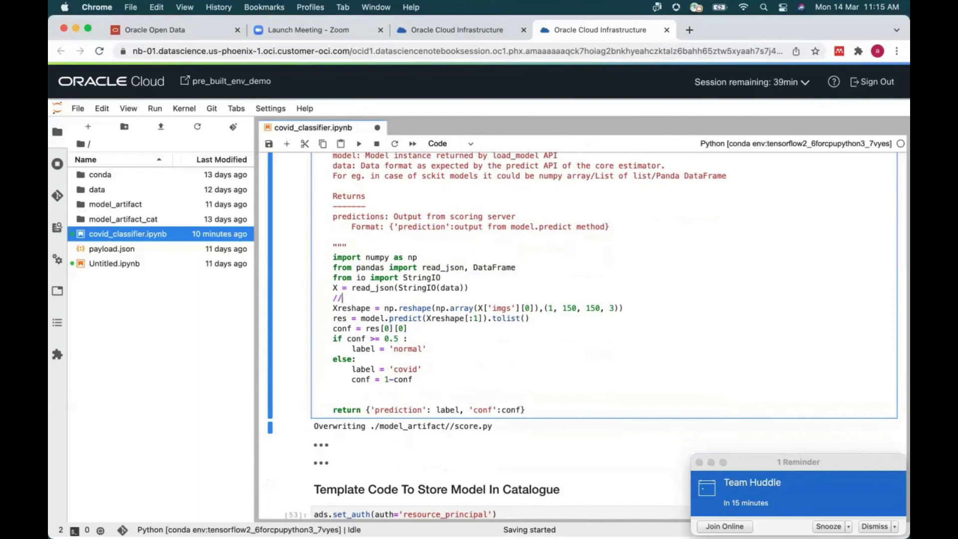
type("flip")
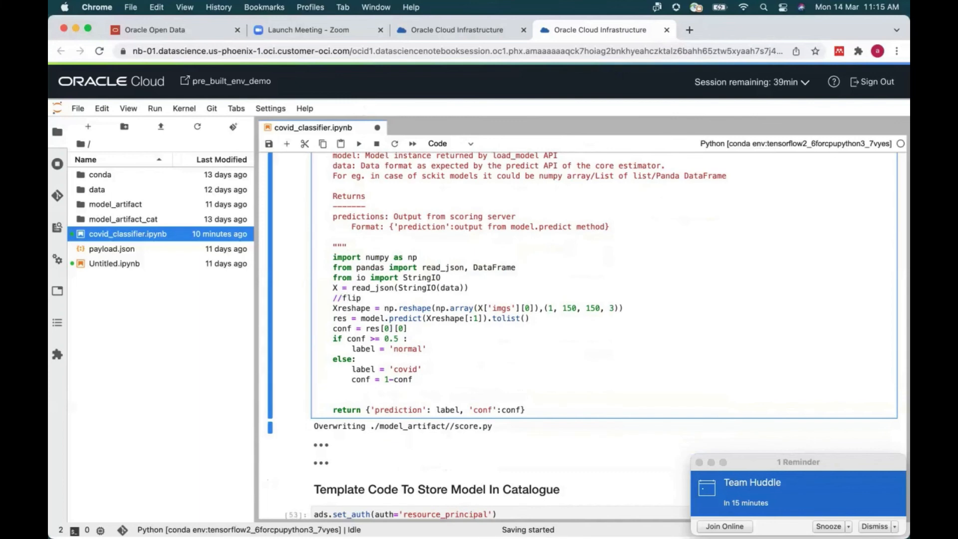
type(".rotate")
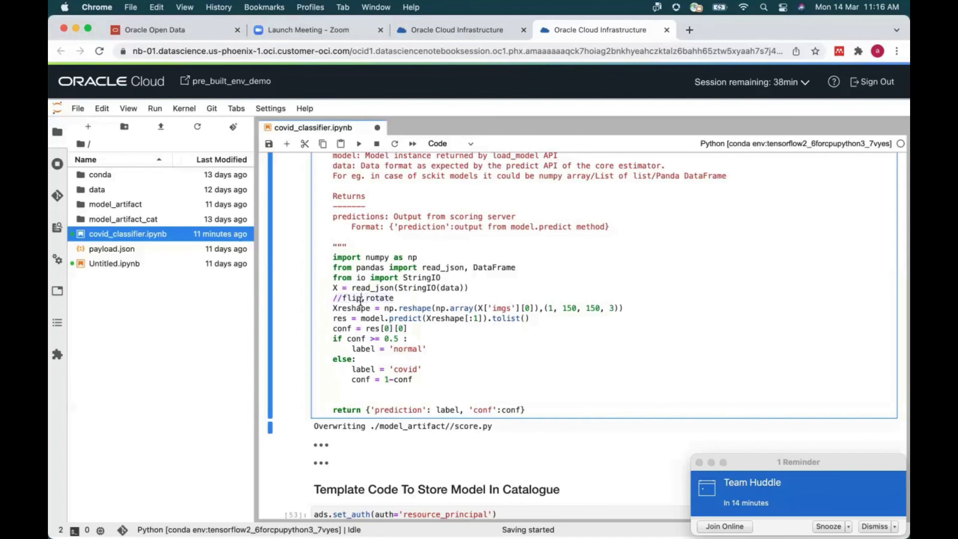
scroll("down", 3)
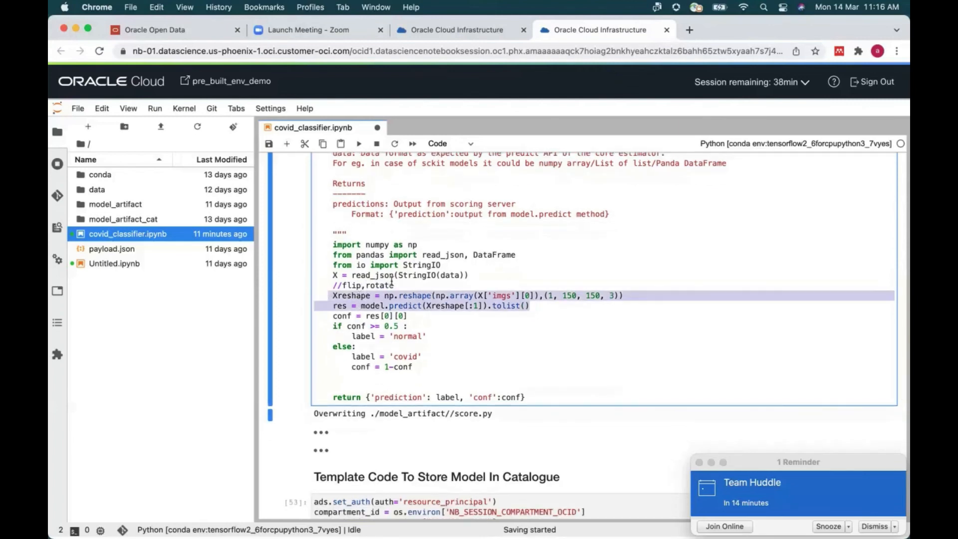
scroll("up", 3)
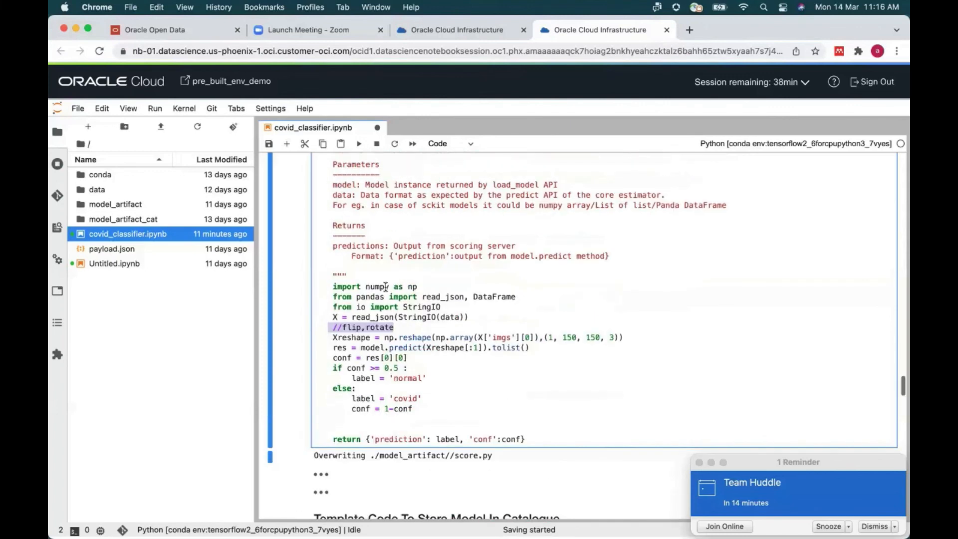
scroll("down", 3)
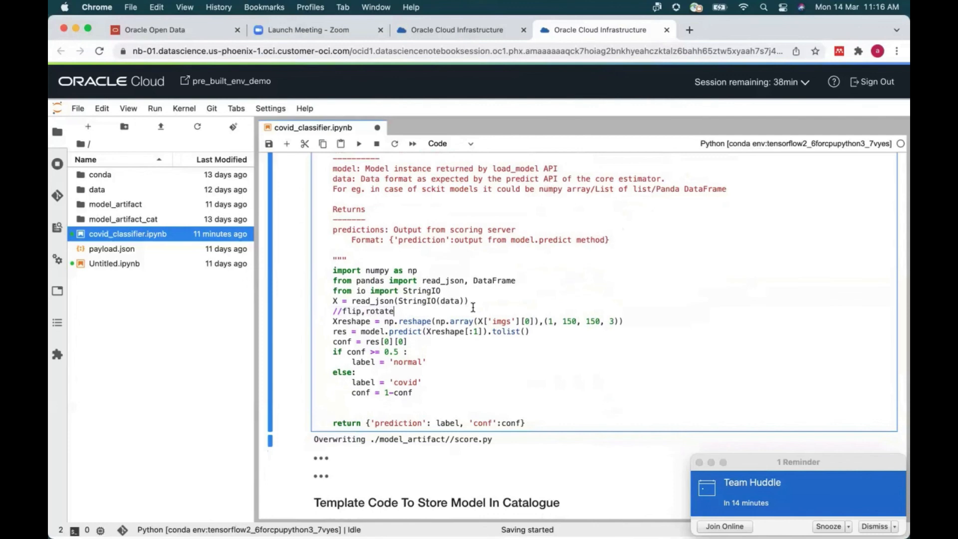
mouse_move(391, 184)
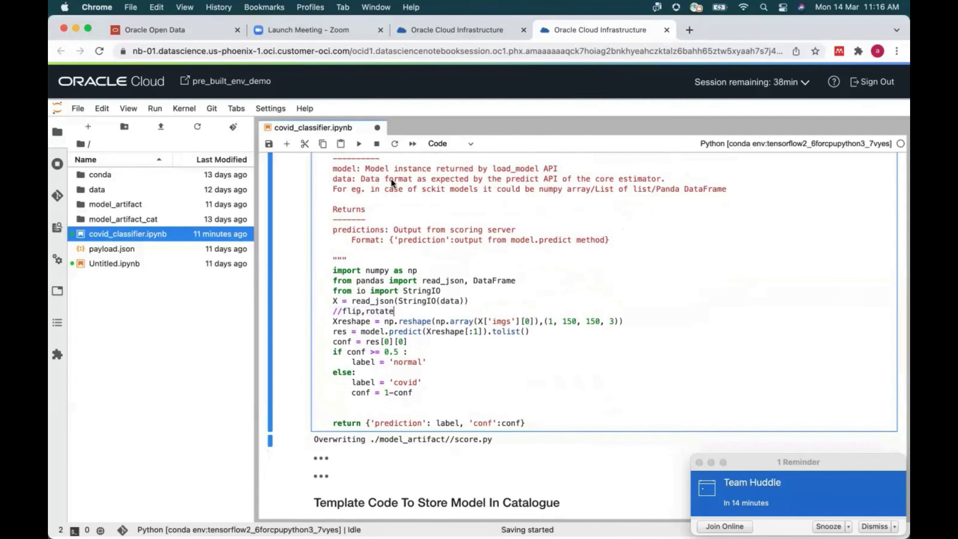
mouse_move(530, 352)
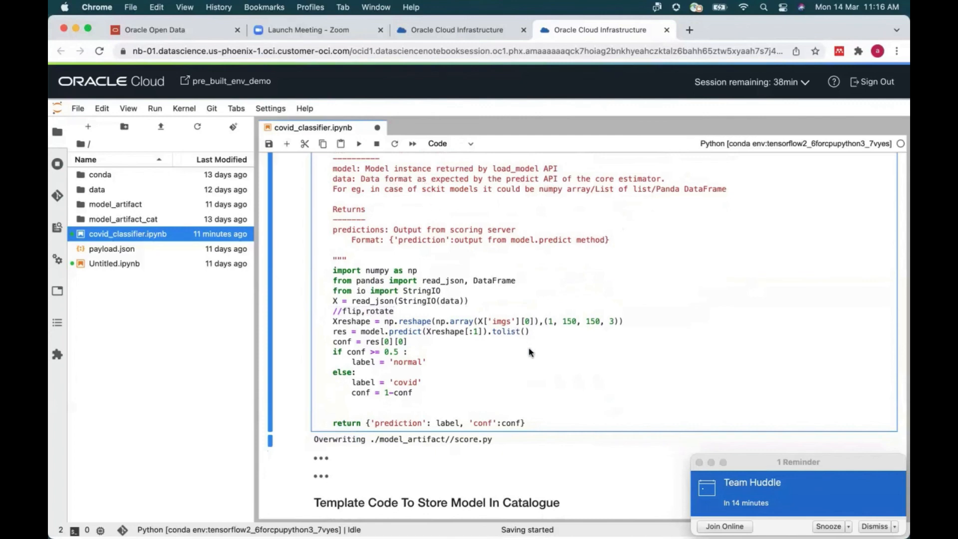
mouse_move(590, 436)
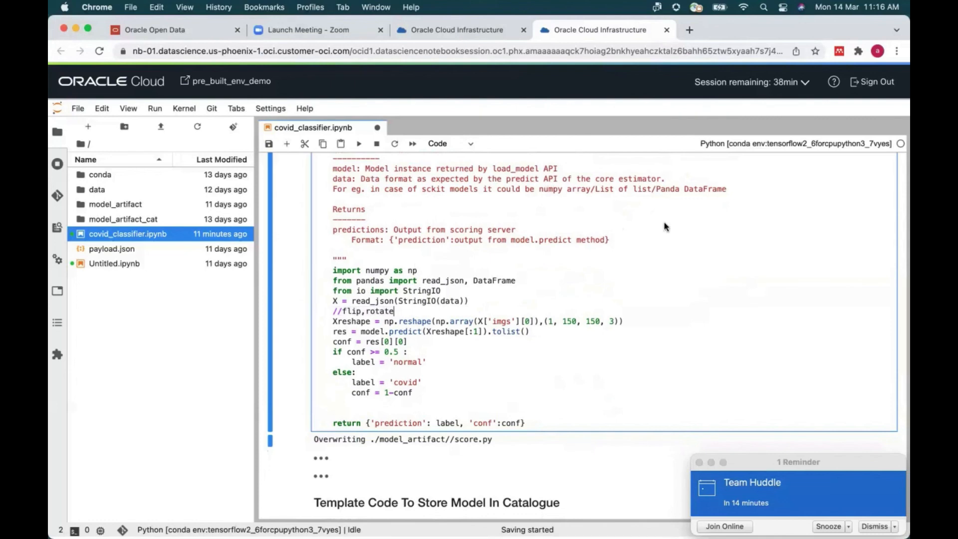
mouse_move(644, 225)
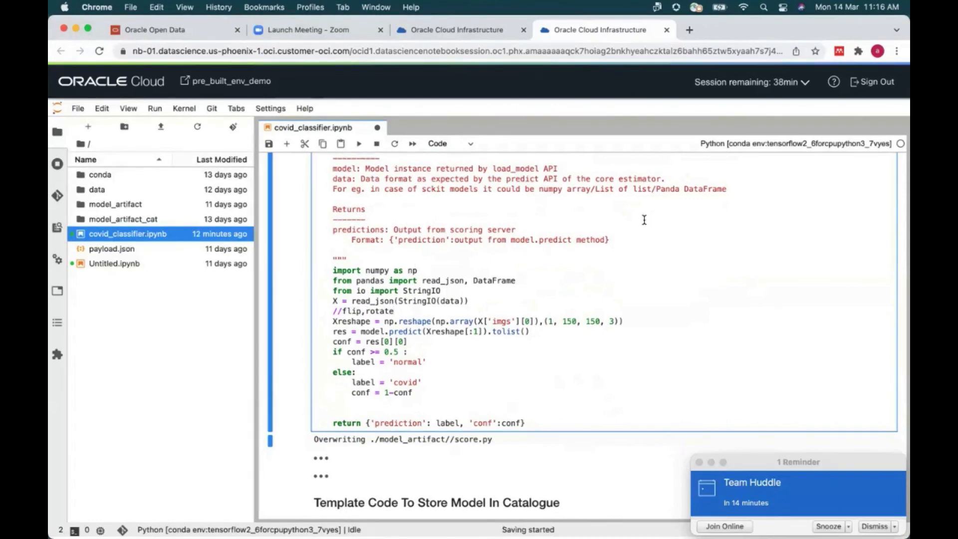
mouse_move(394, 122)
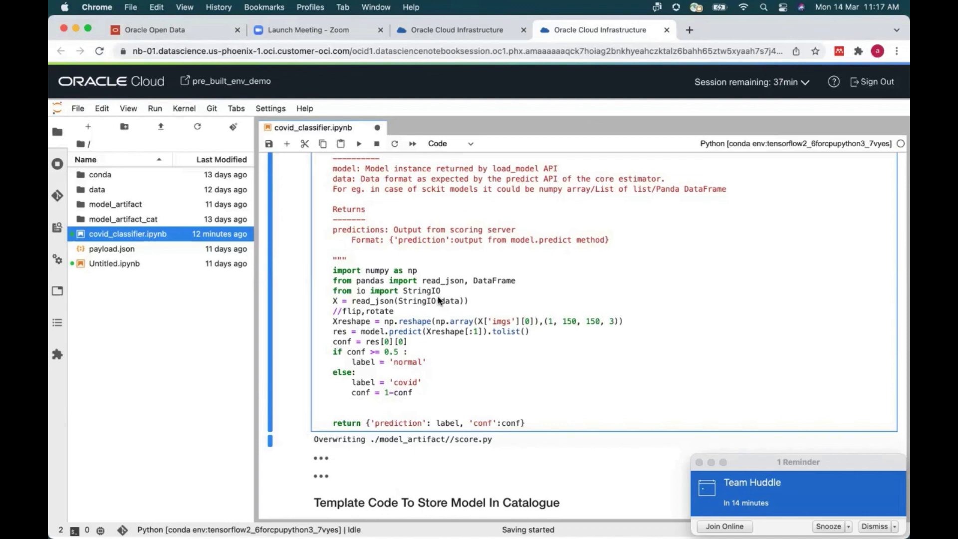
- Save covid_classifier.ipynb so the flip,rotate note is kept
left_click(365, 219)
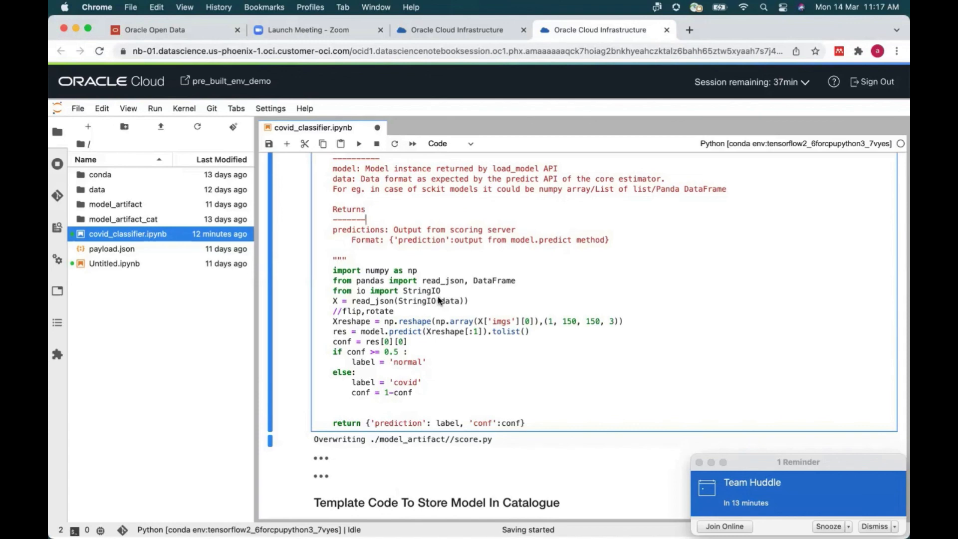
mouse_move(526, 217)
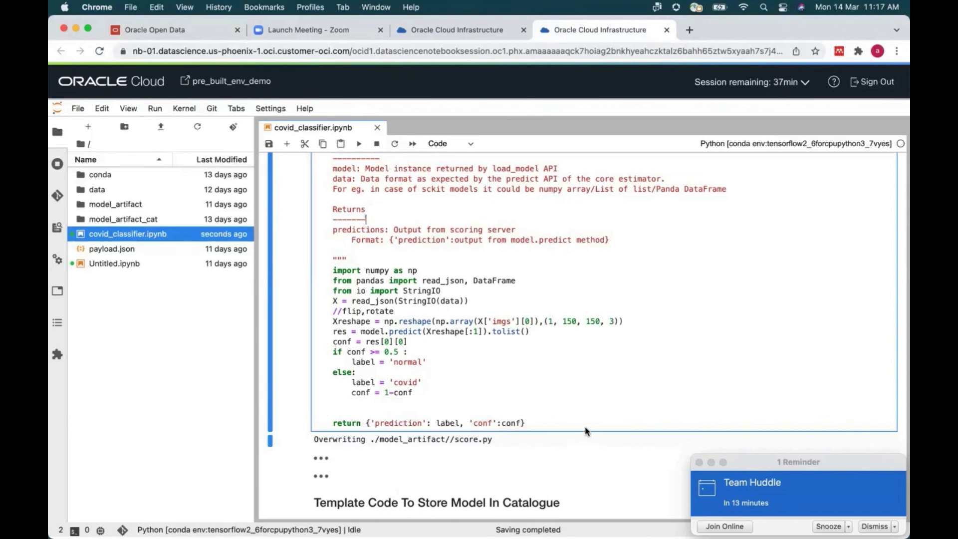
mouse_move(538, 320)
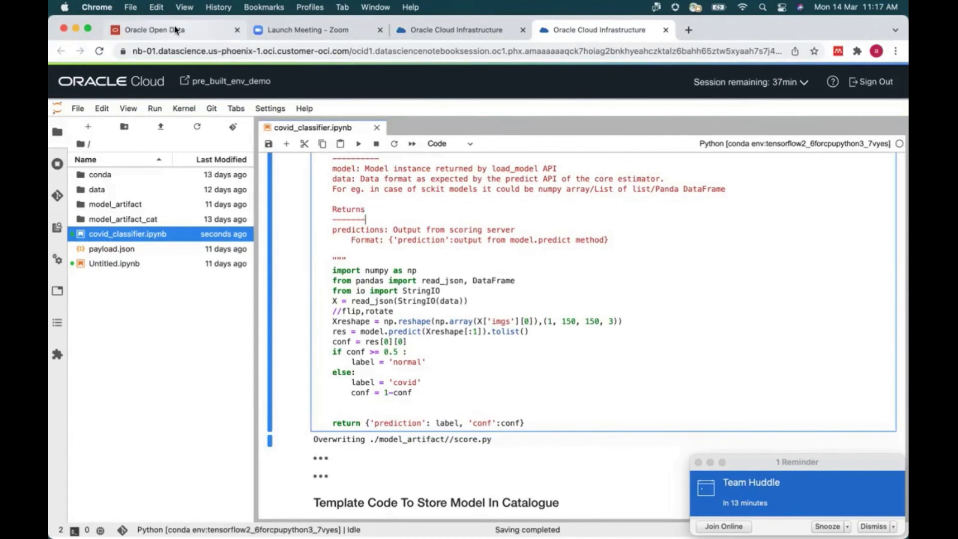
- Switch to the Oracle Open Data tab showing the Visual Genome dataset header
left_click(153, 29)
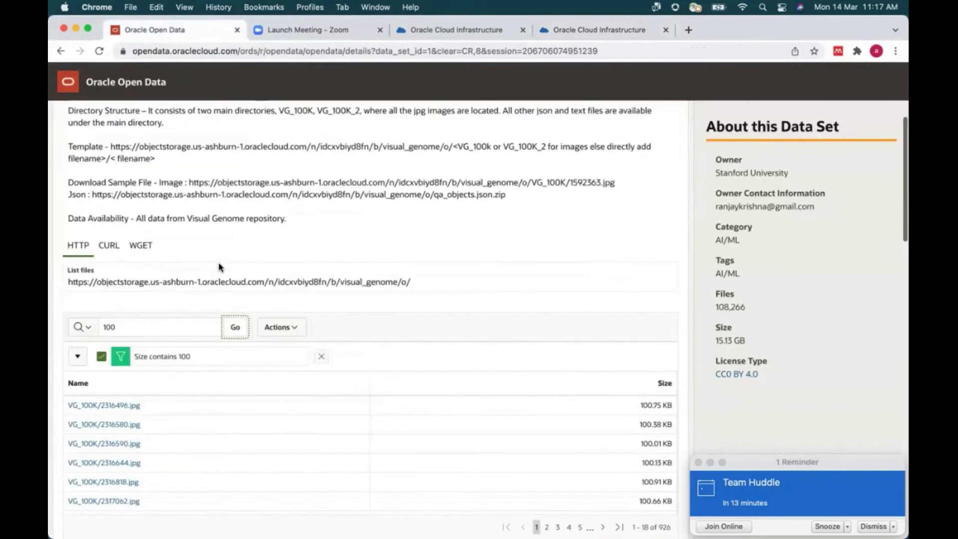
scroll("up", 3)
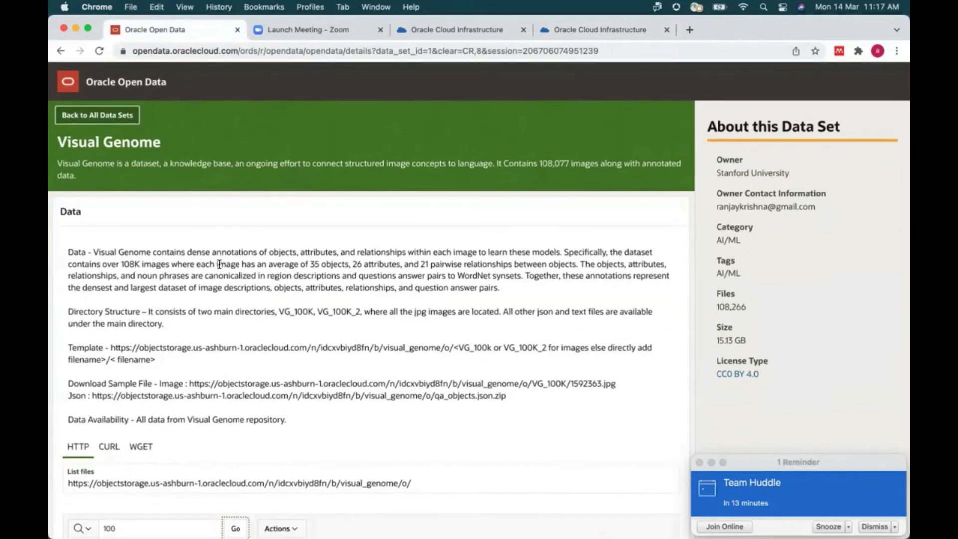